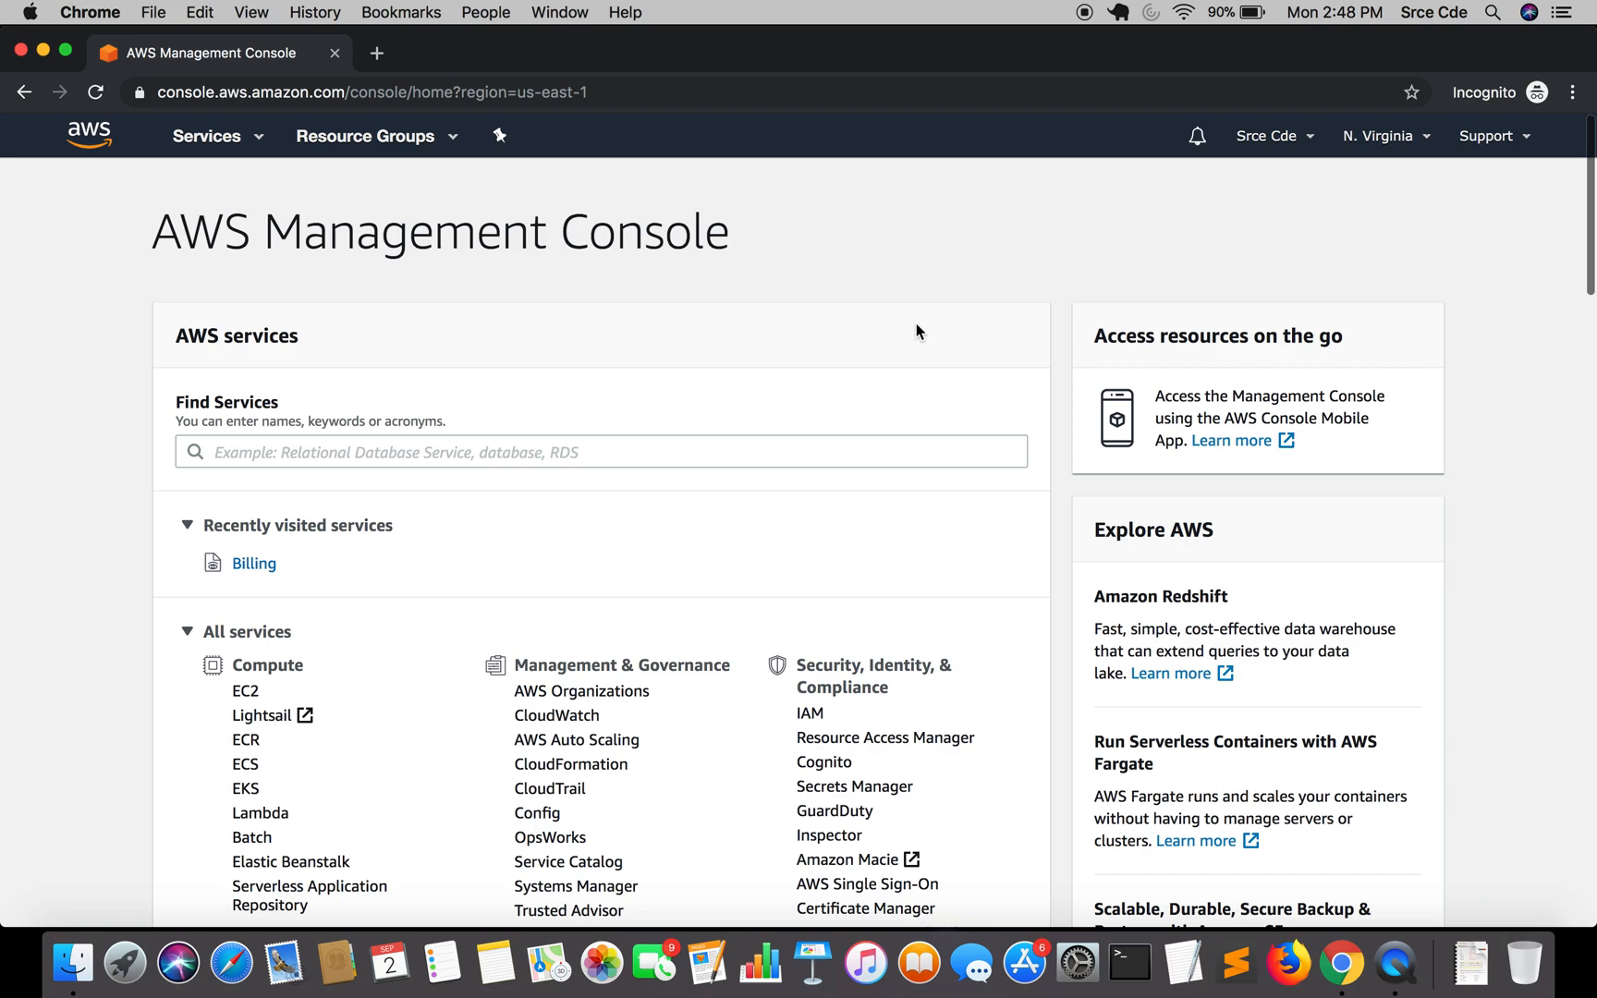
mouse_move(1031, 273)
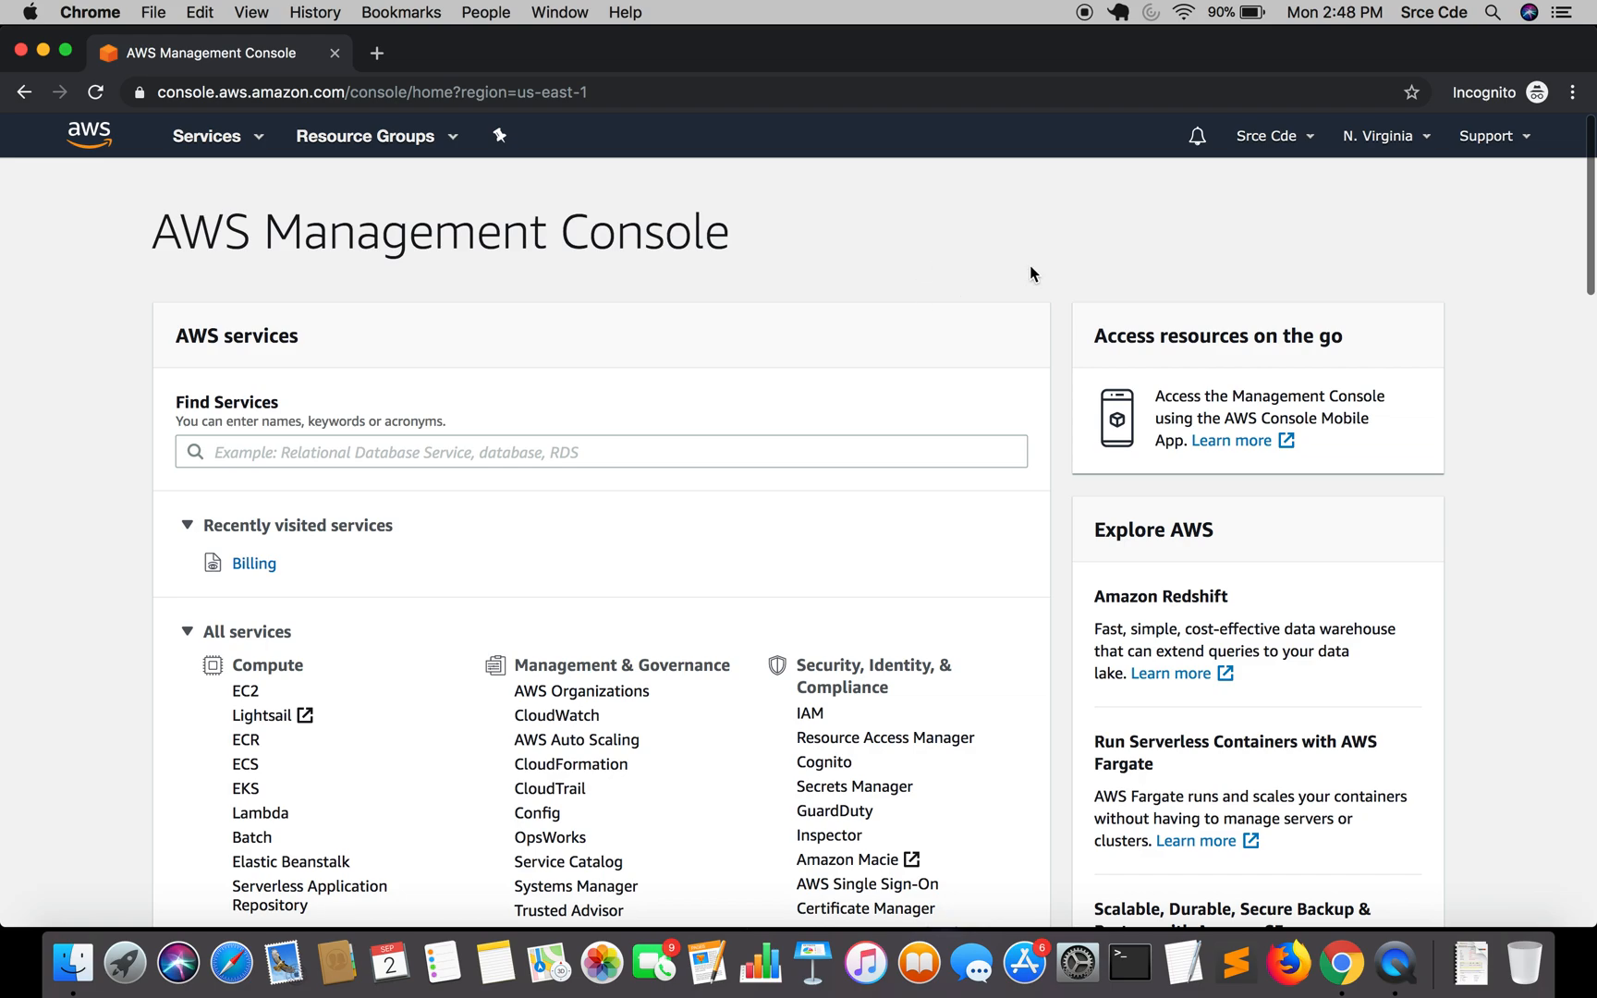
Open My Billing Dashboard from the account menu, showing $0 spend
click(1267, 136)
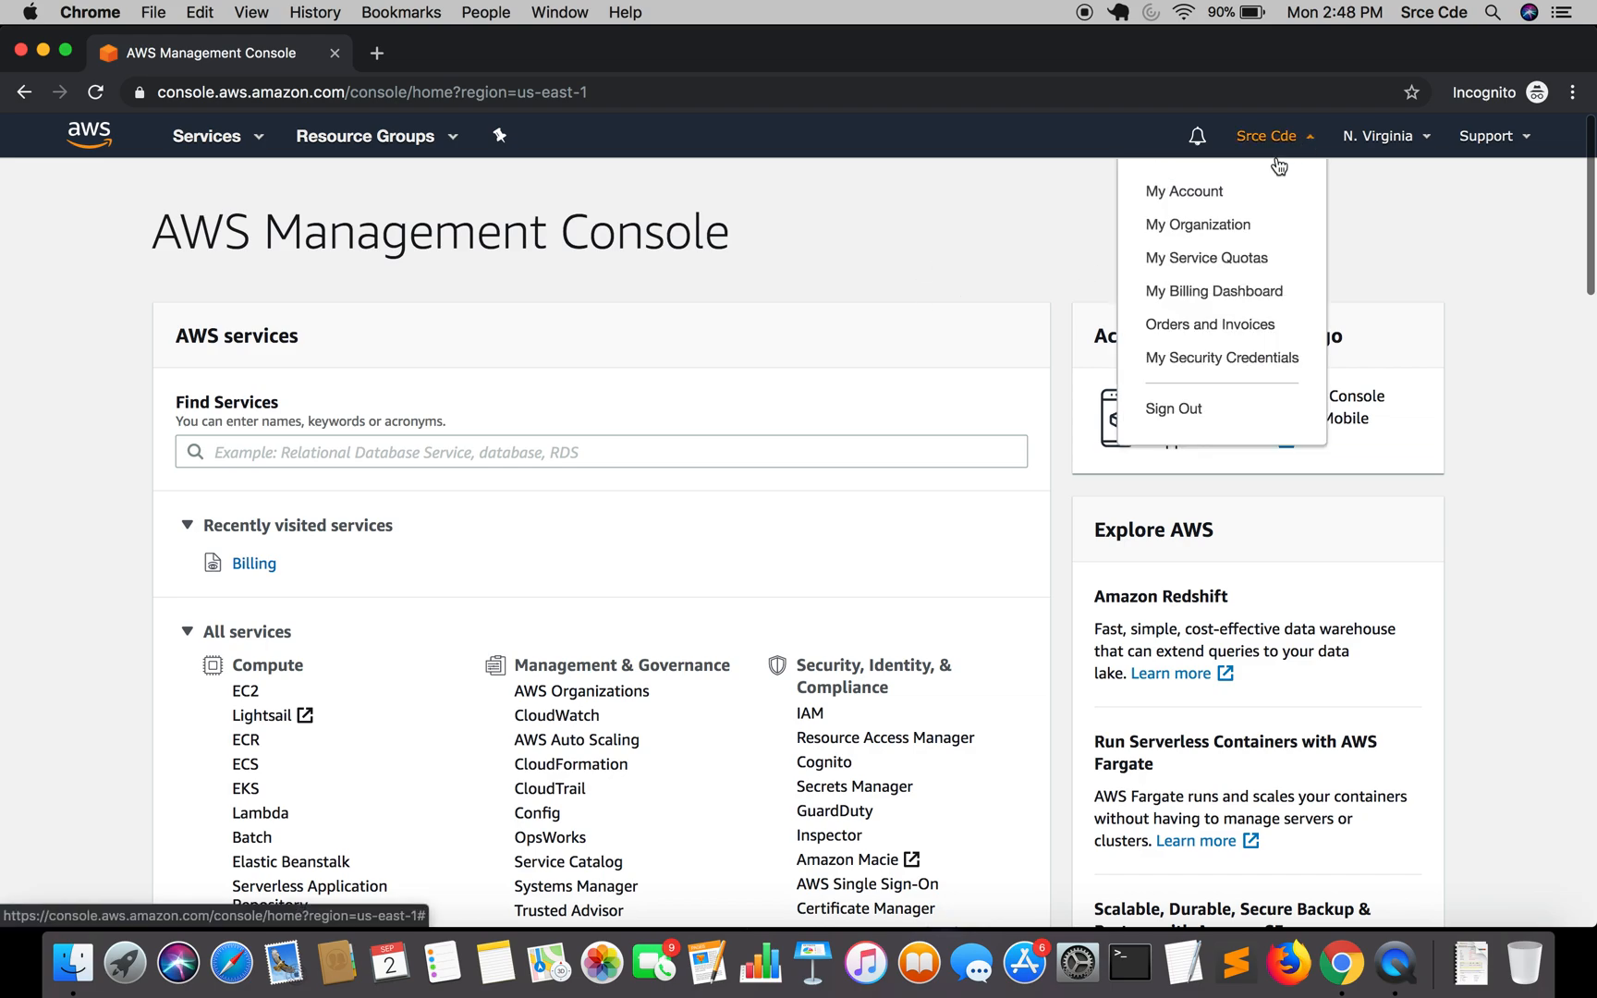
mouse_move(1215, 297)
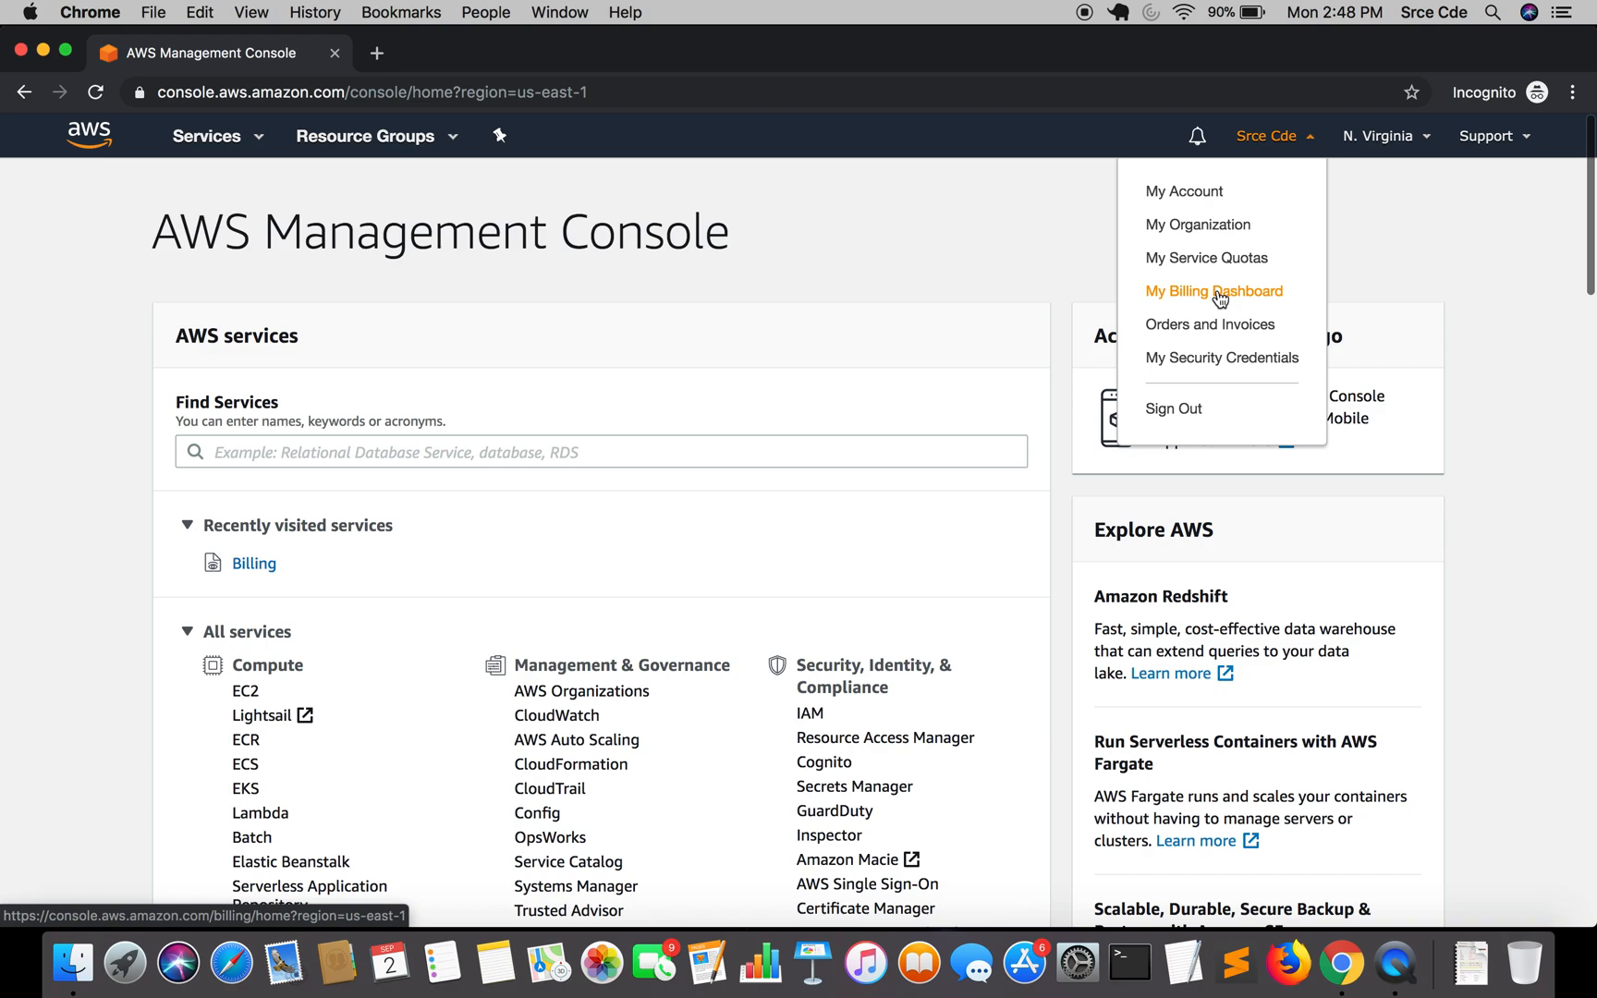
click(1213, 290)
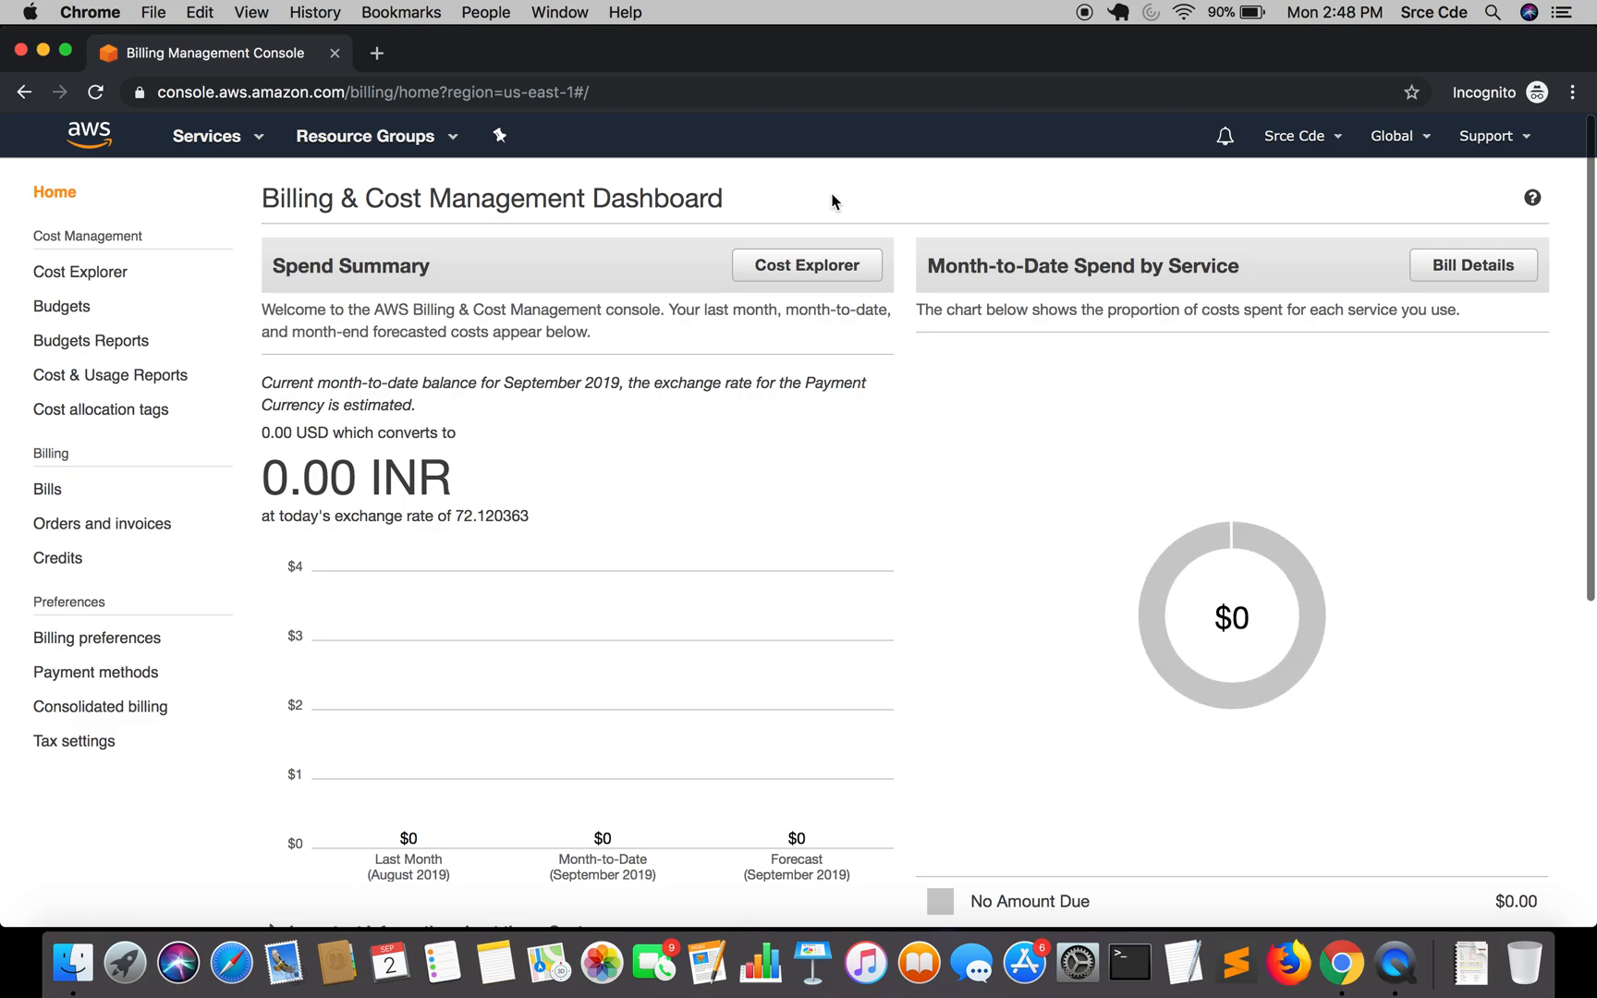
mouse_move(659, 222)
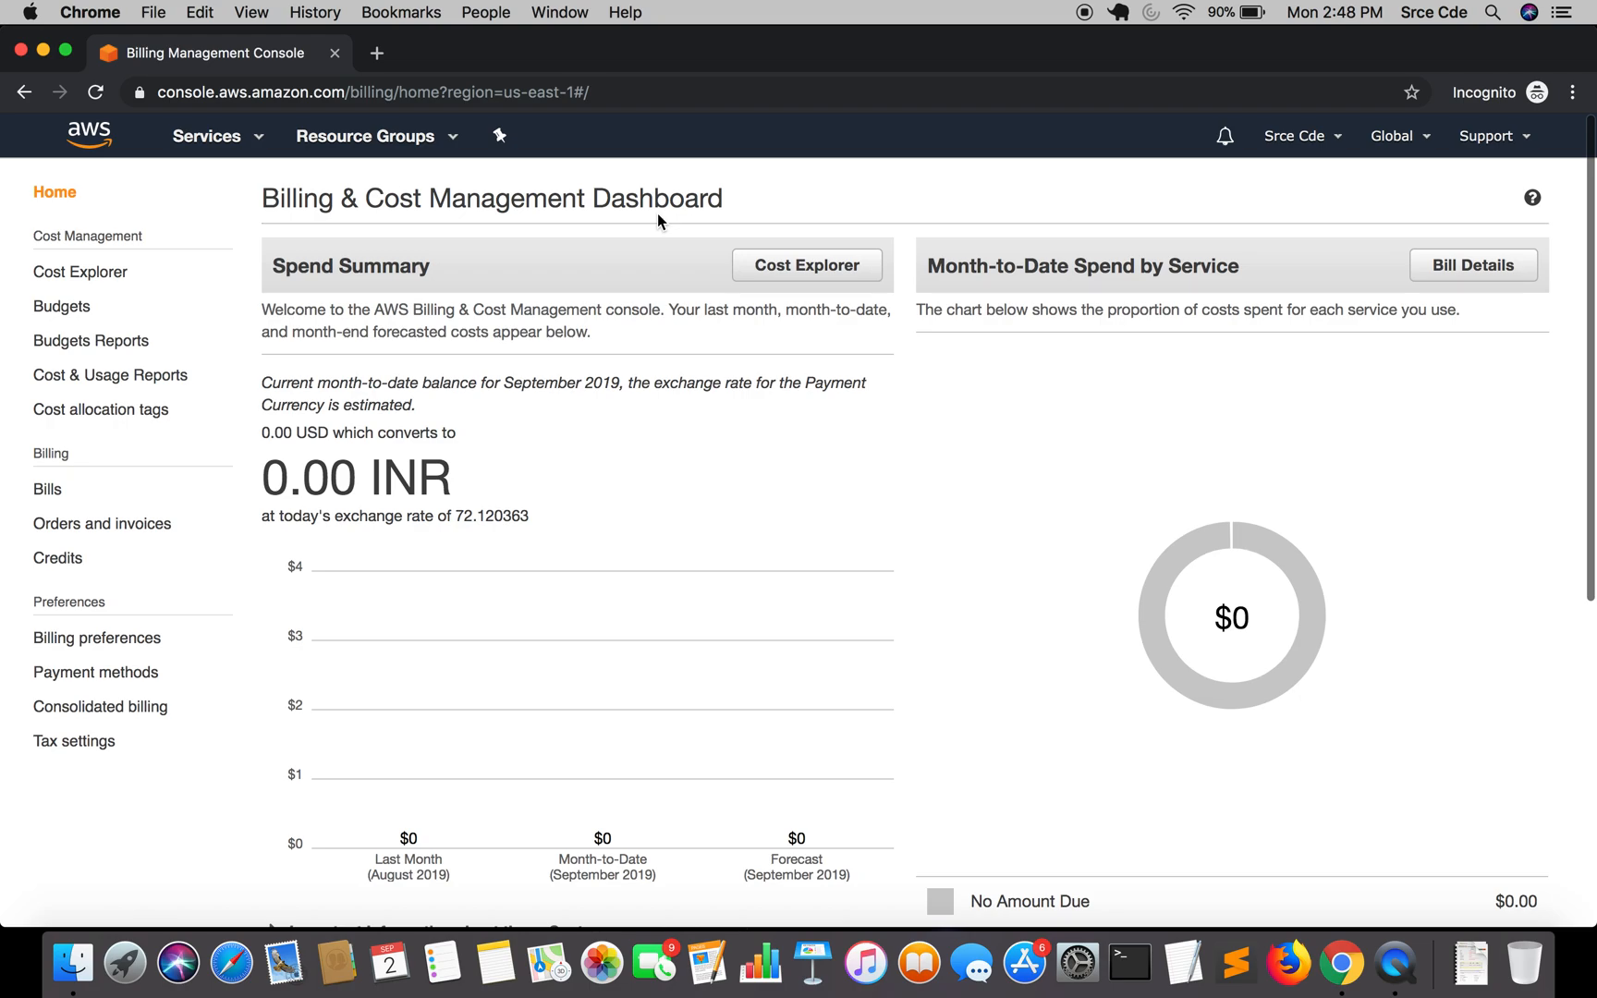
mouse_move(453, 223)
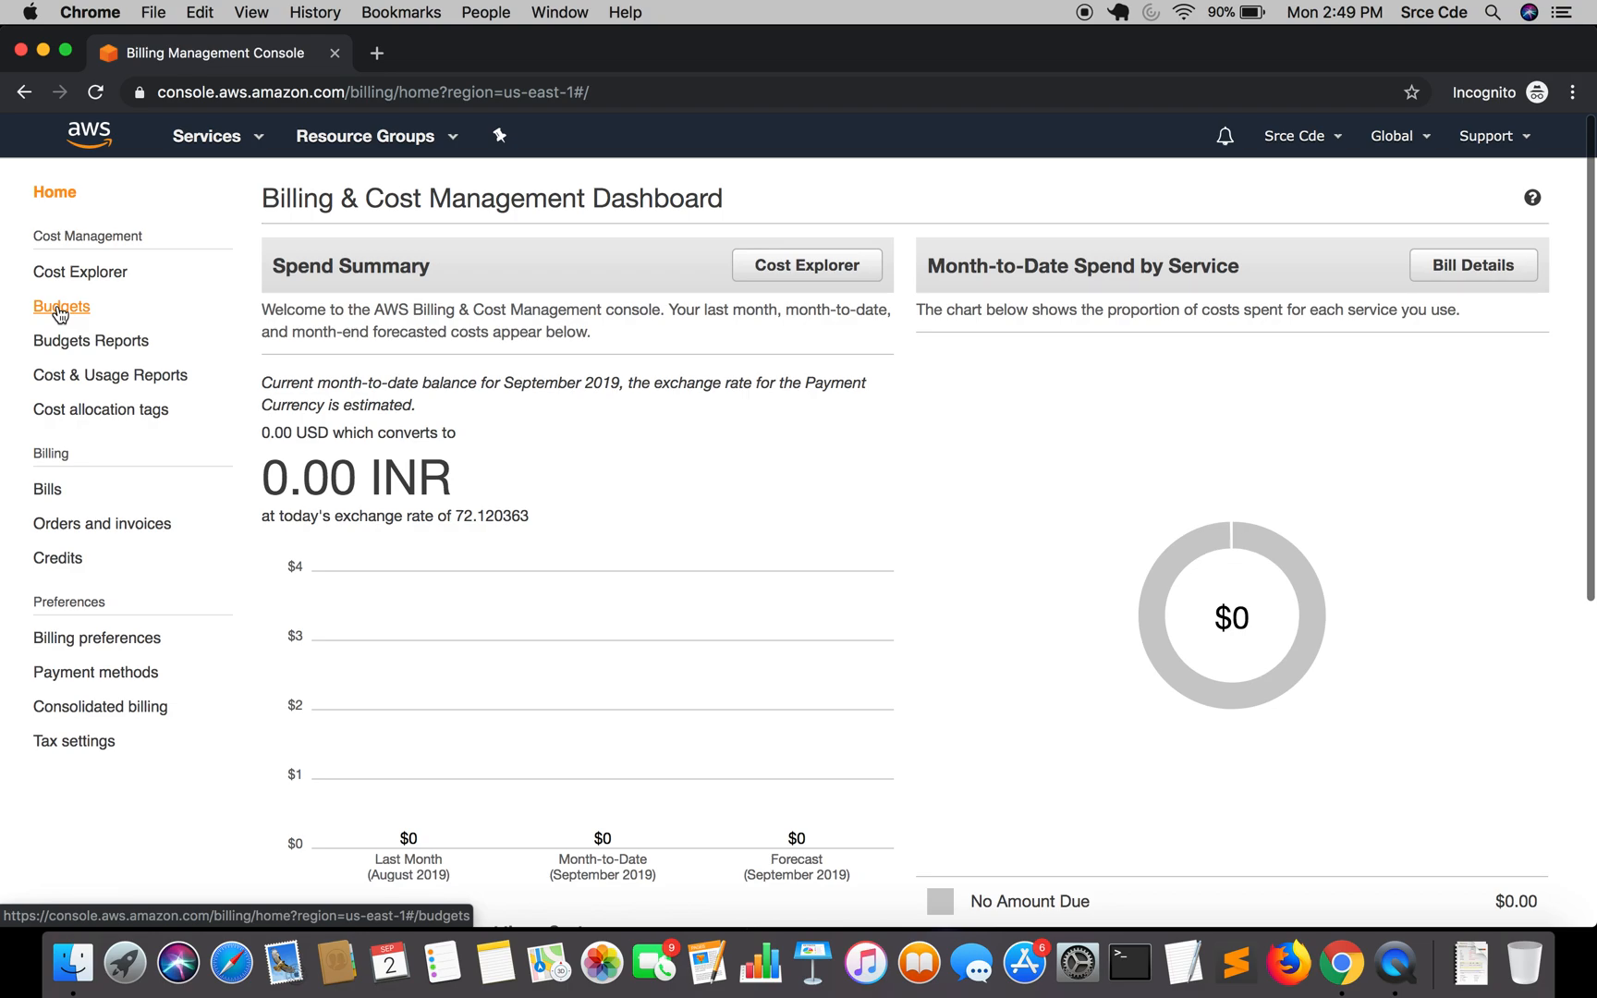
Go to Budgets and start creating a new Cost budget
click(61, 306)
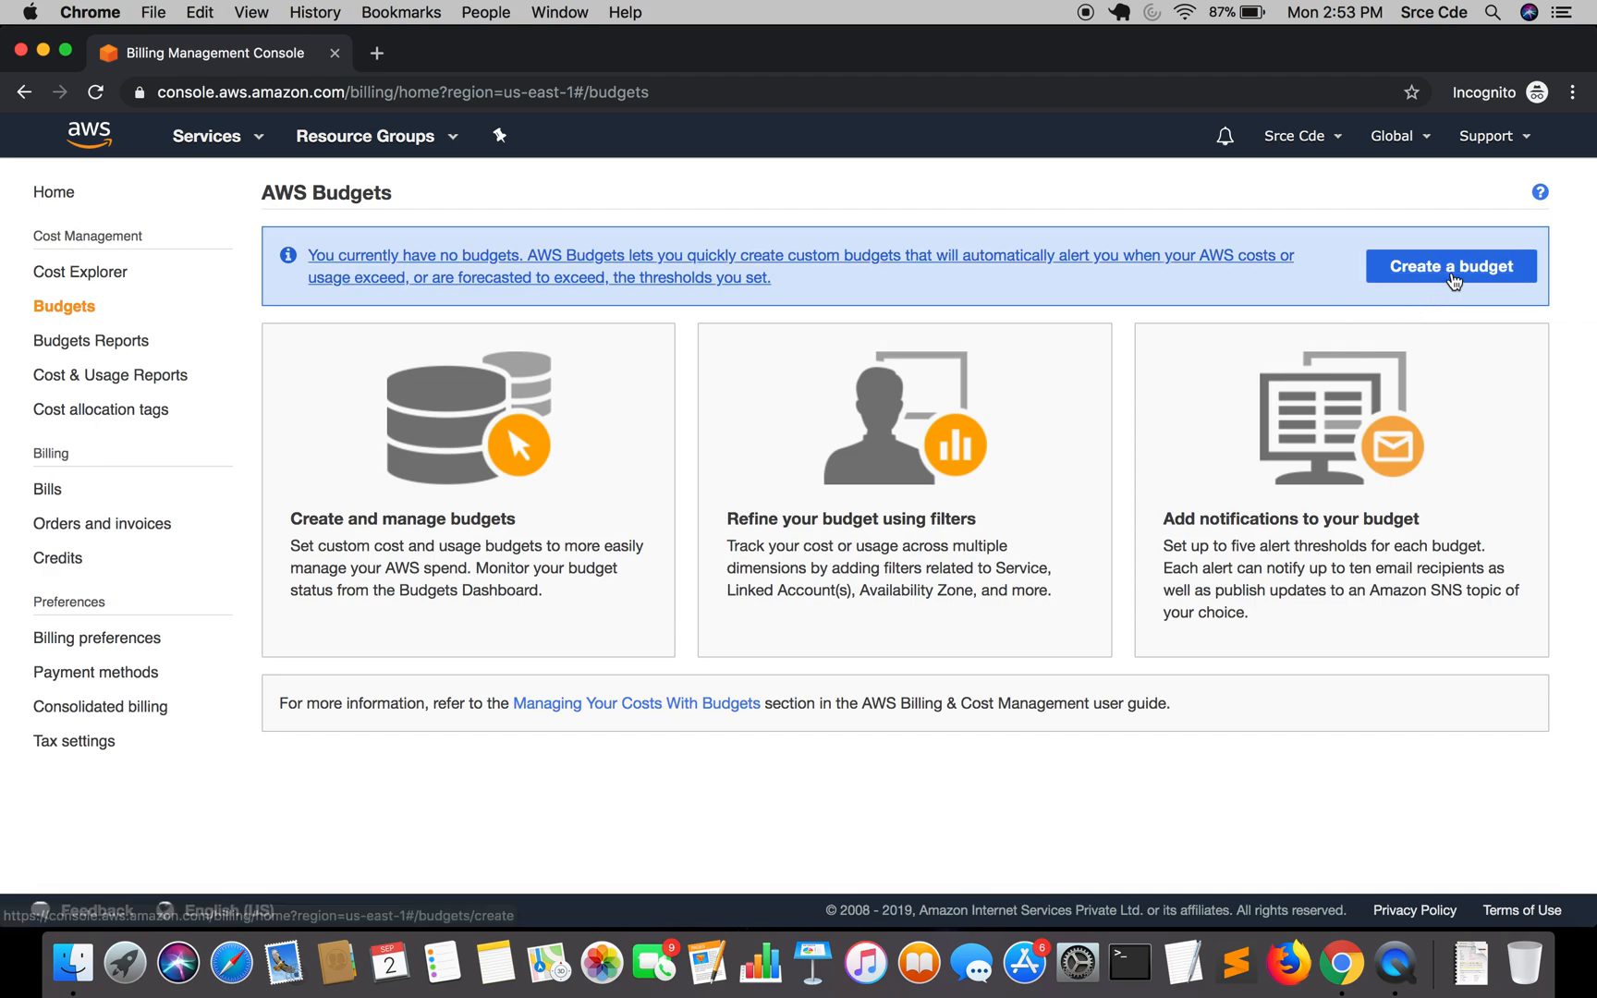
click(1451, 266)
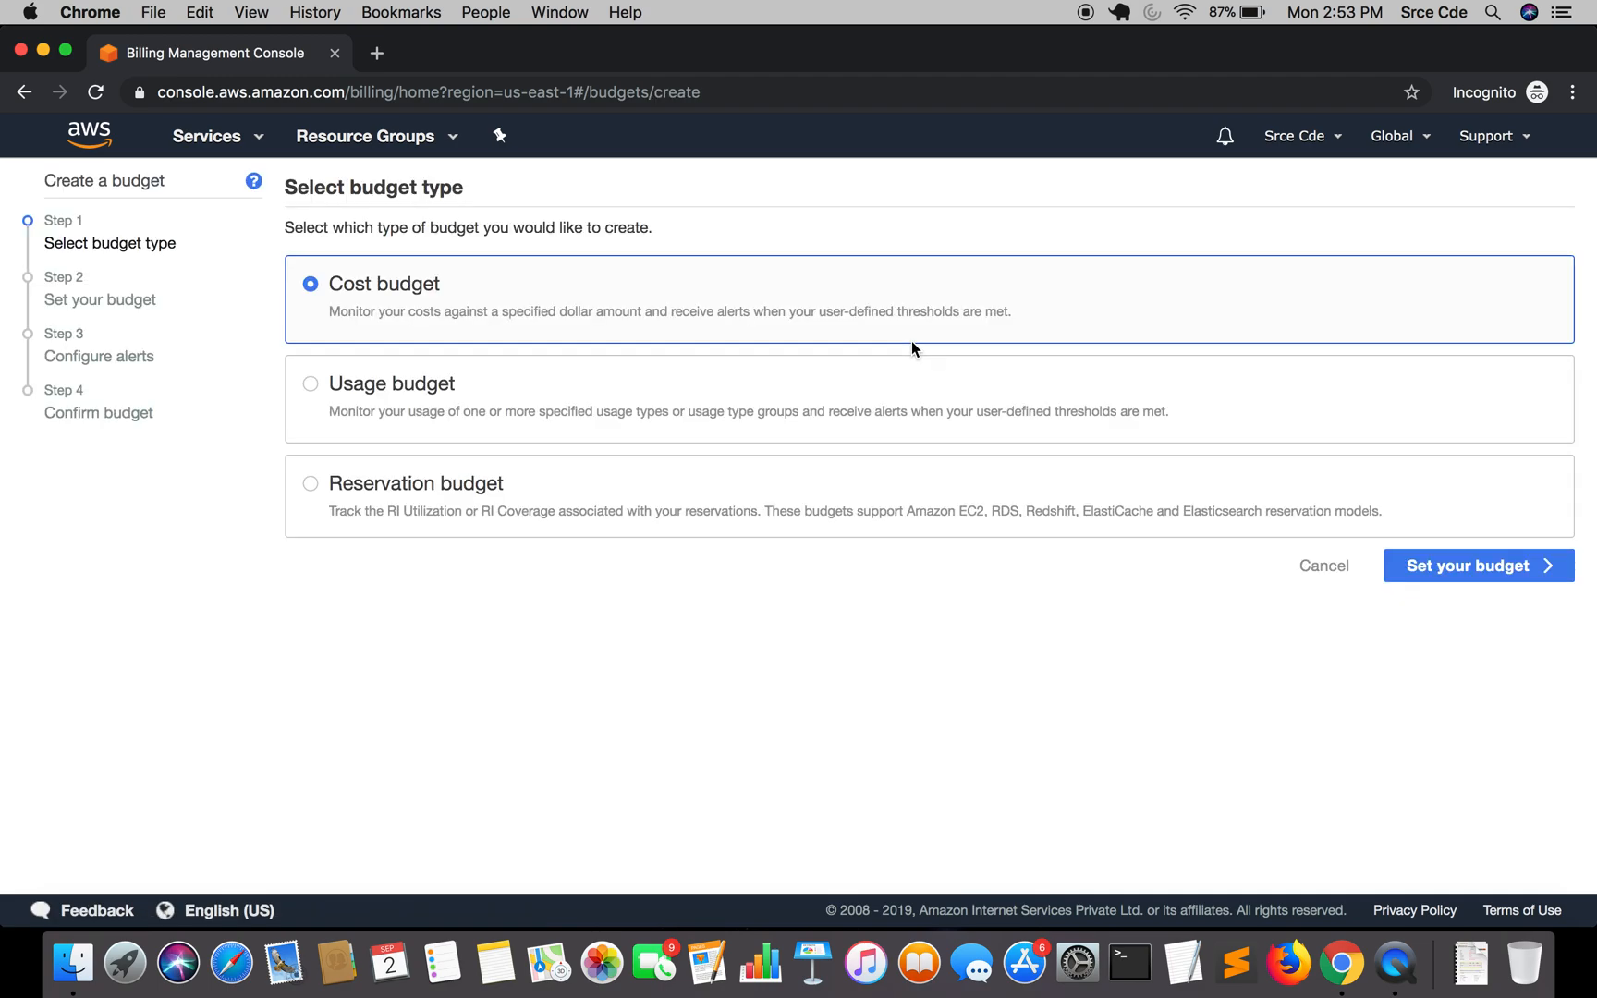
mouse_move(559, 253)
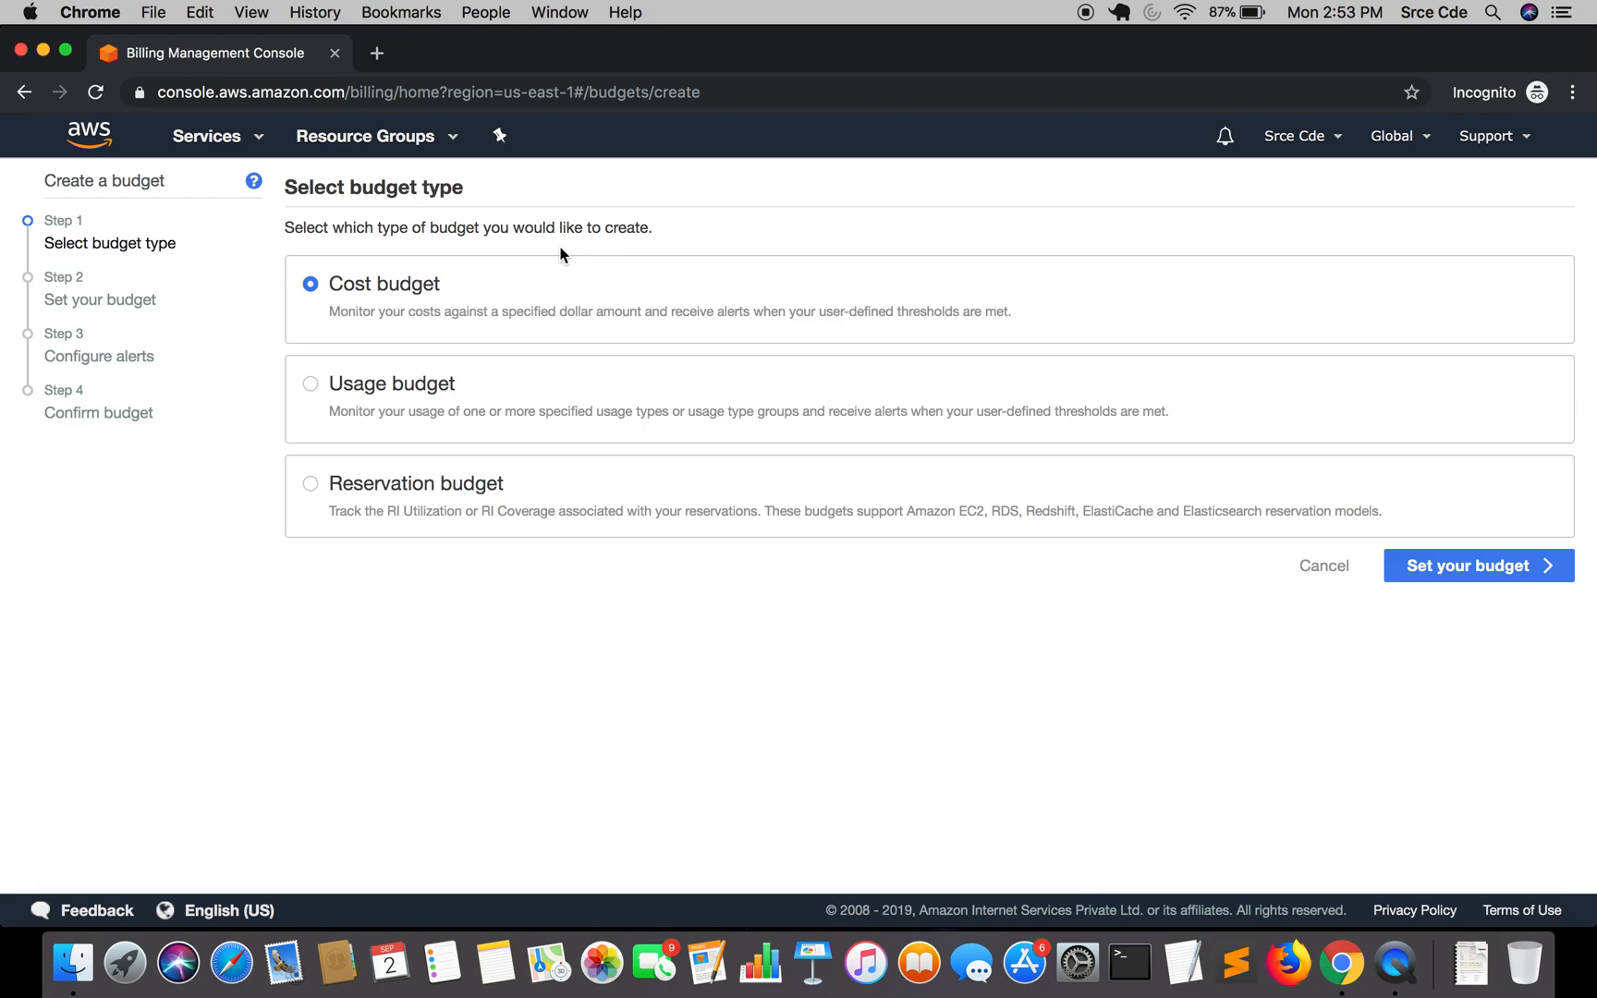
mouse_move(573, 509)
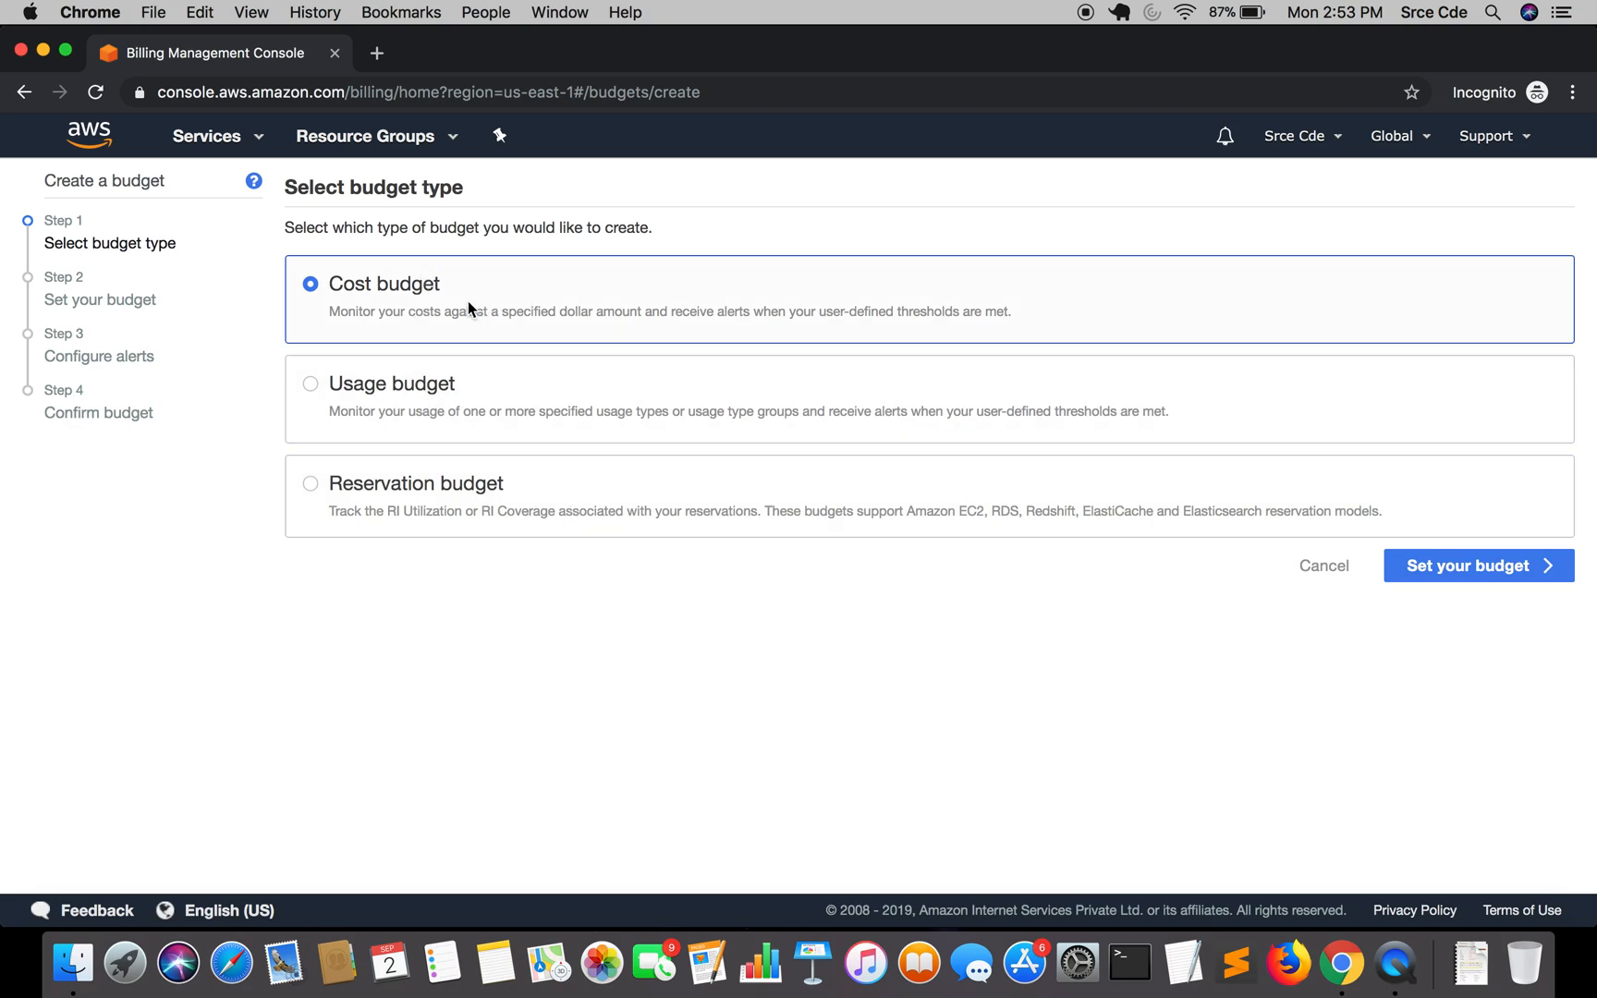
mouse_move(420, 338)
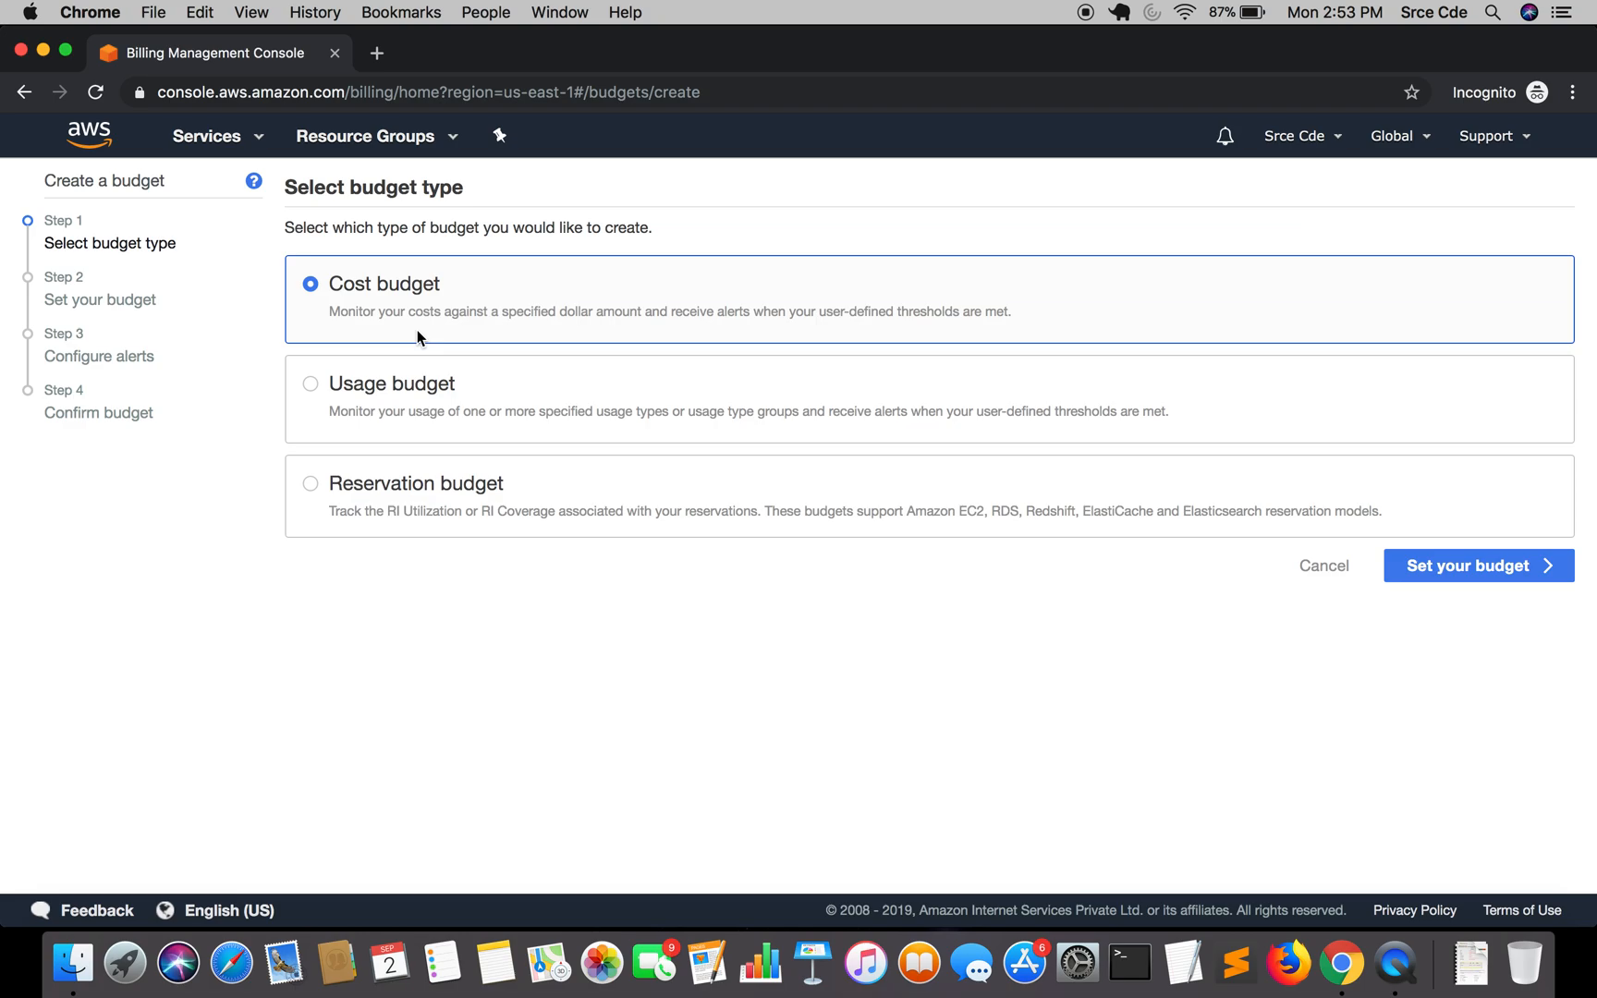
mouse_move(547, 342)
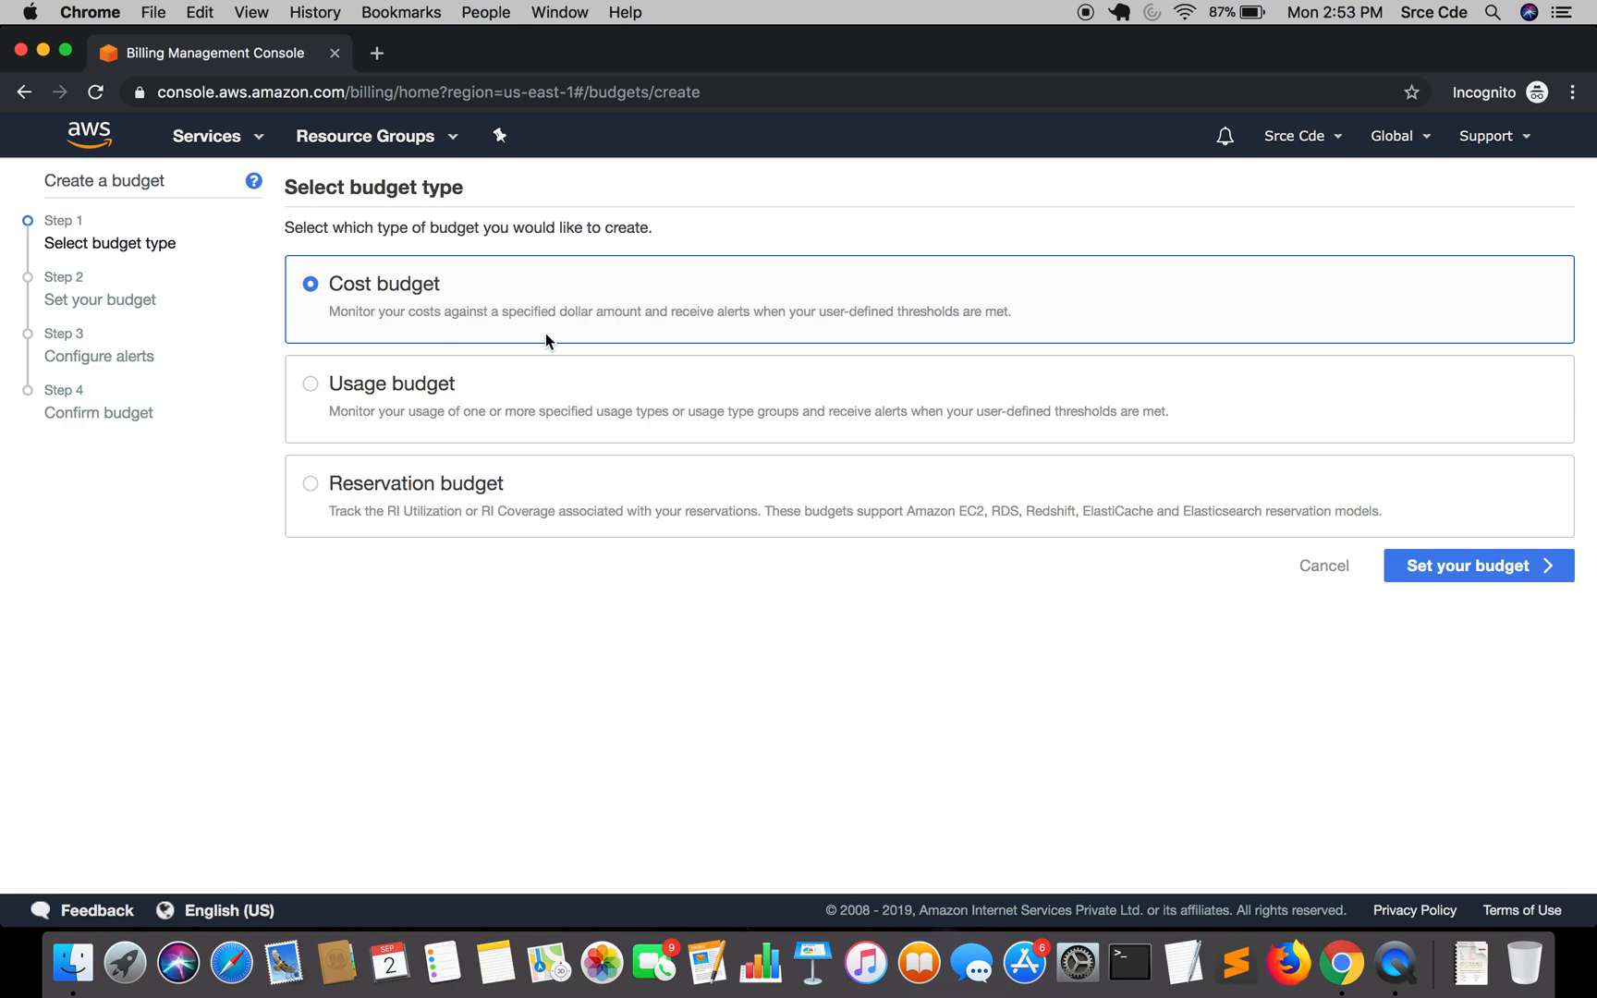
mouse_move(693, 361)
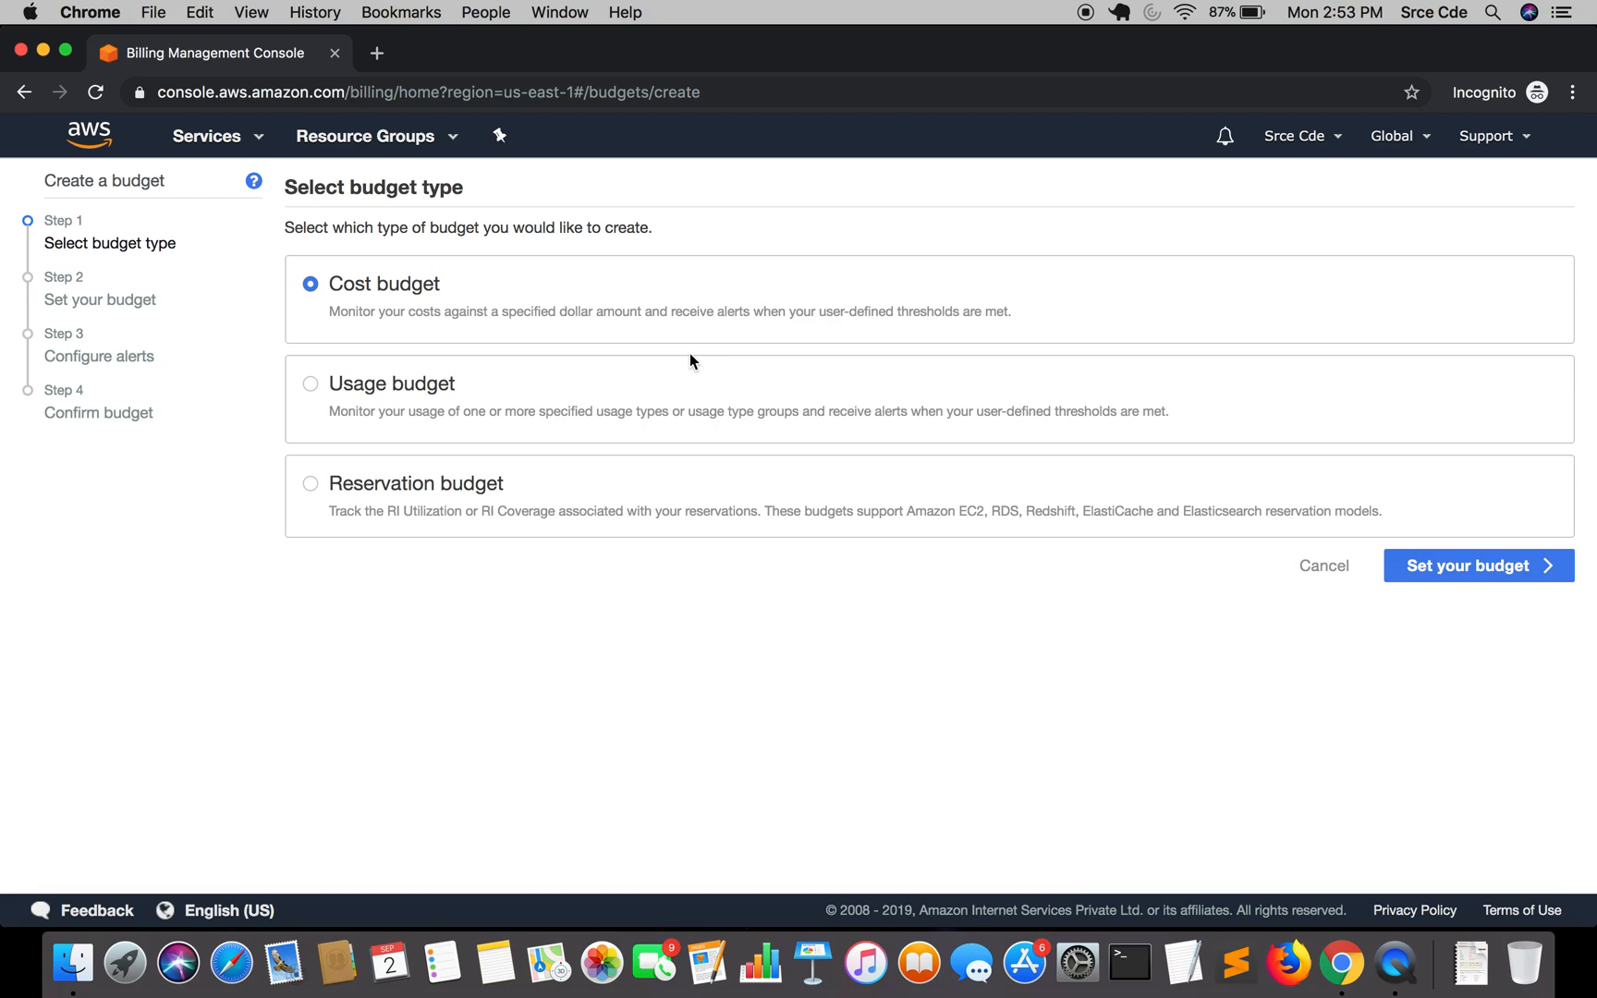
mouse_move(389, 396)
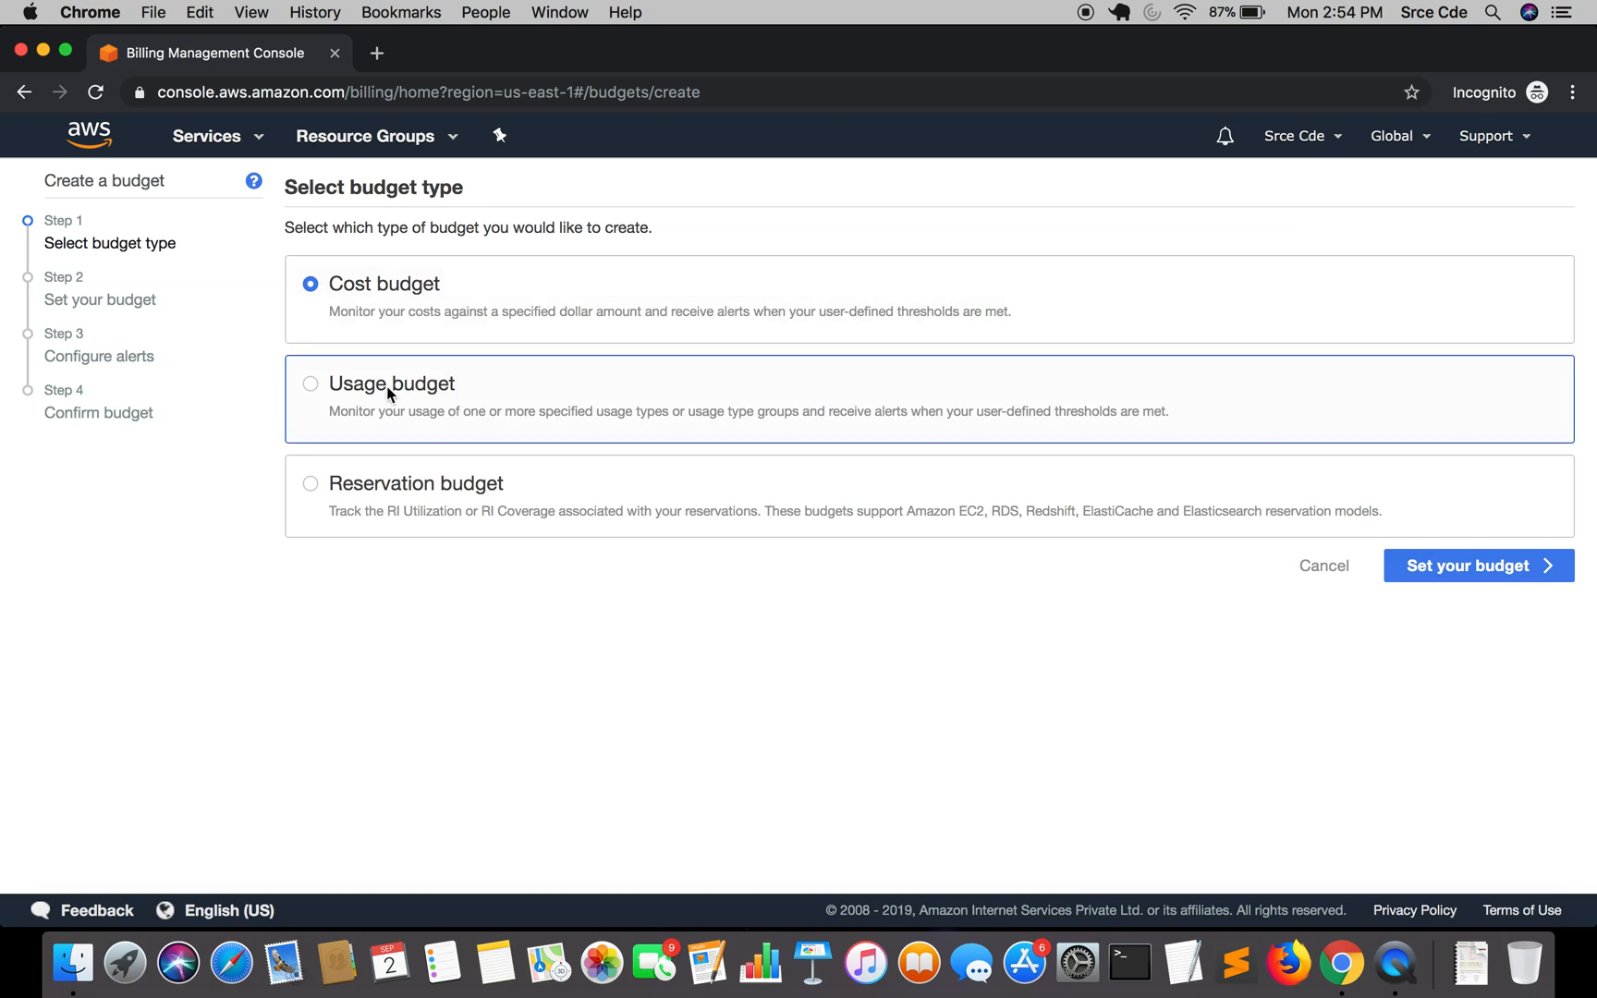
click(311, 382)
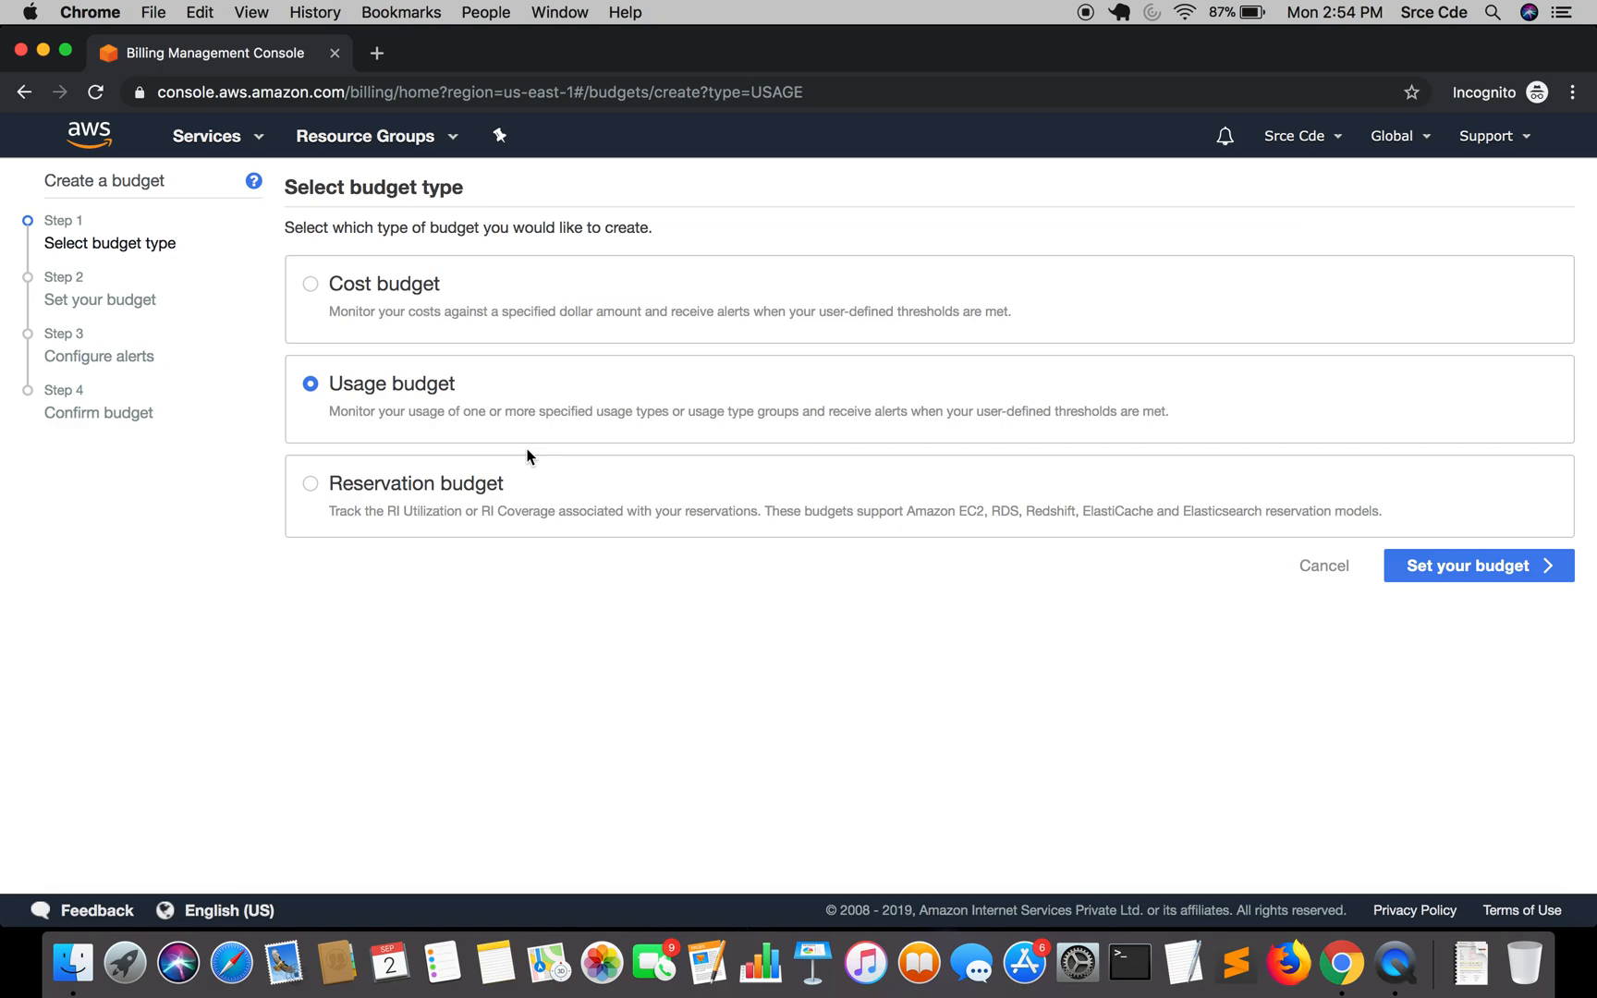
mouse_move(575, 457)
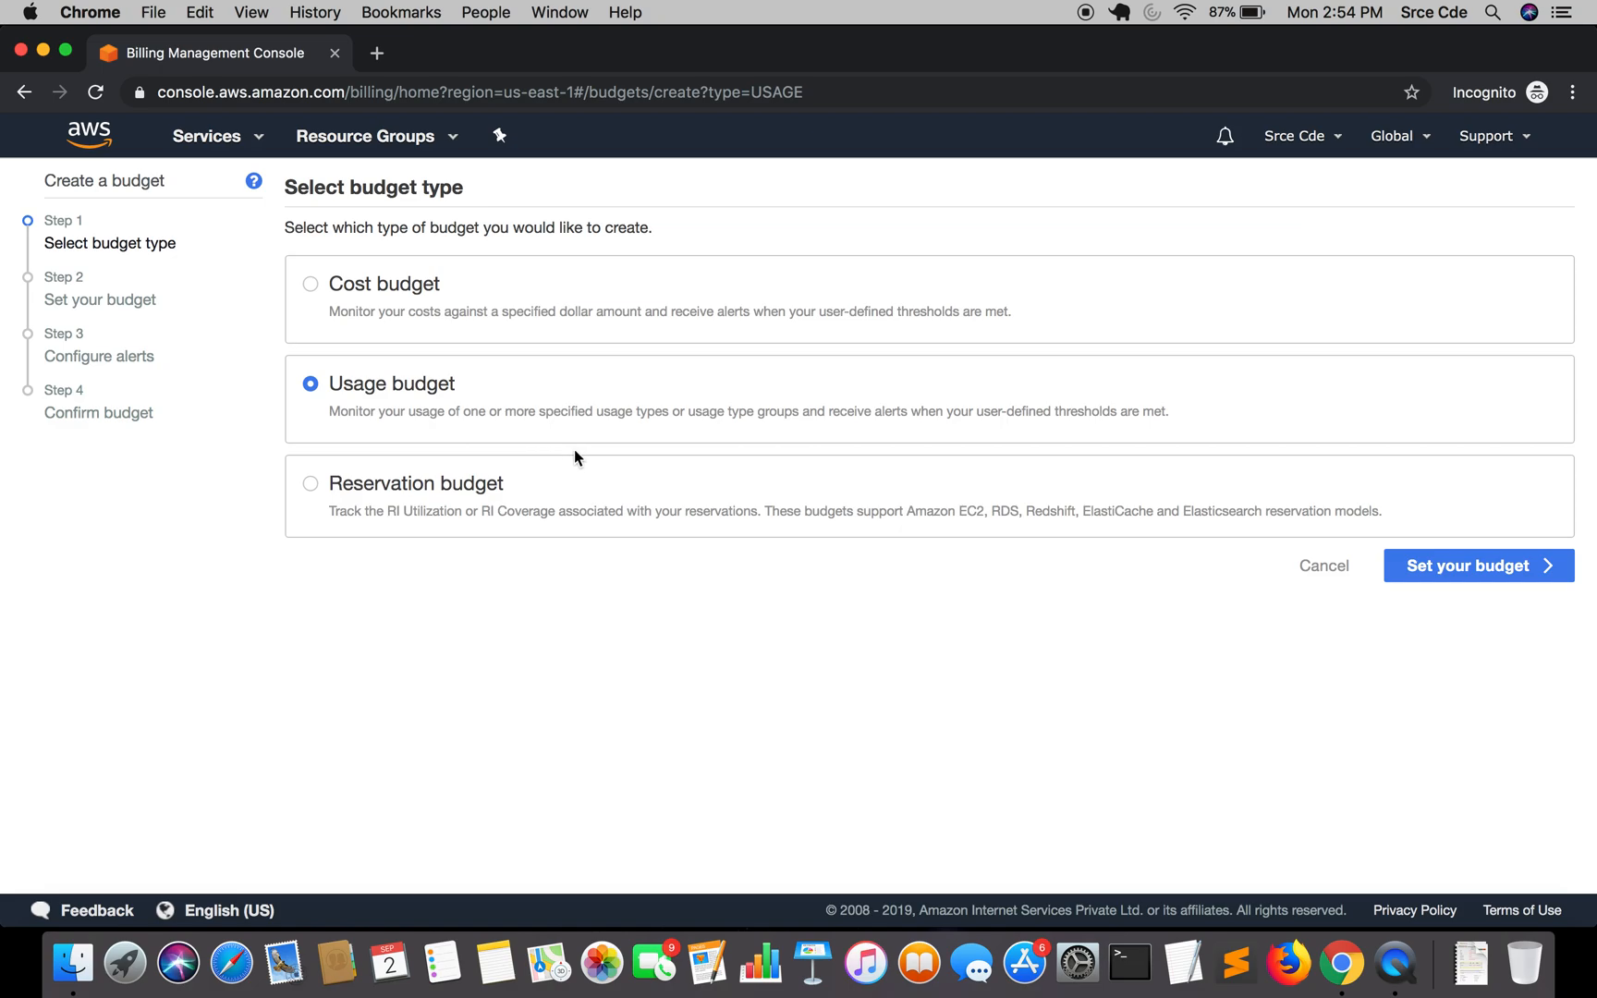
mouse_move(659, 451)
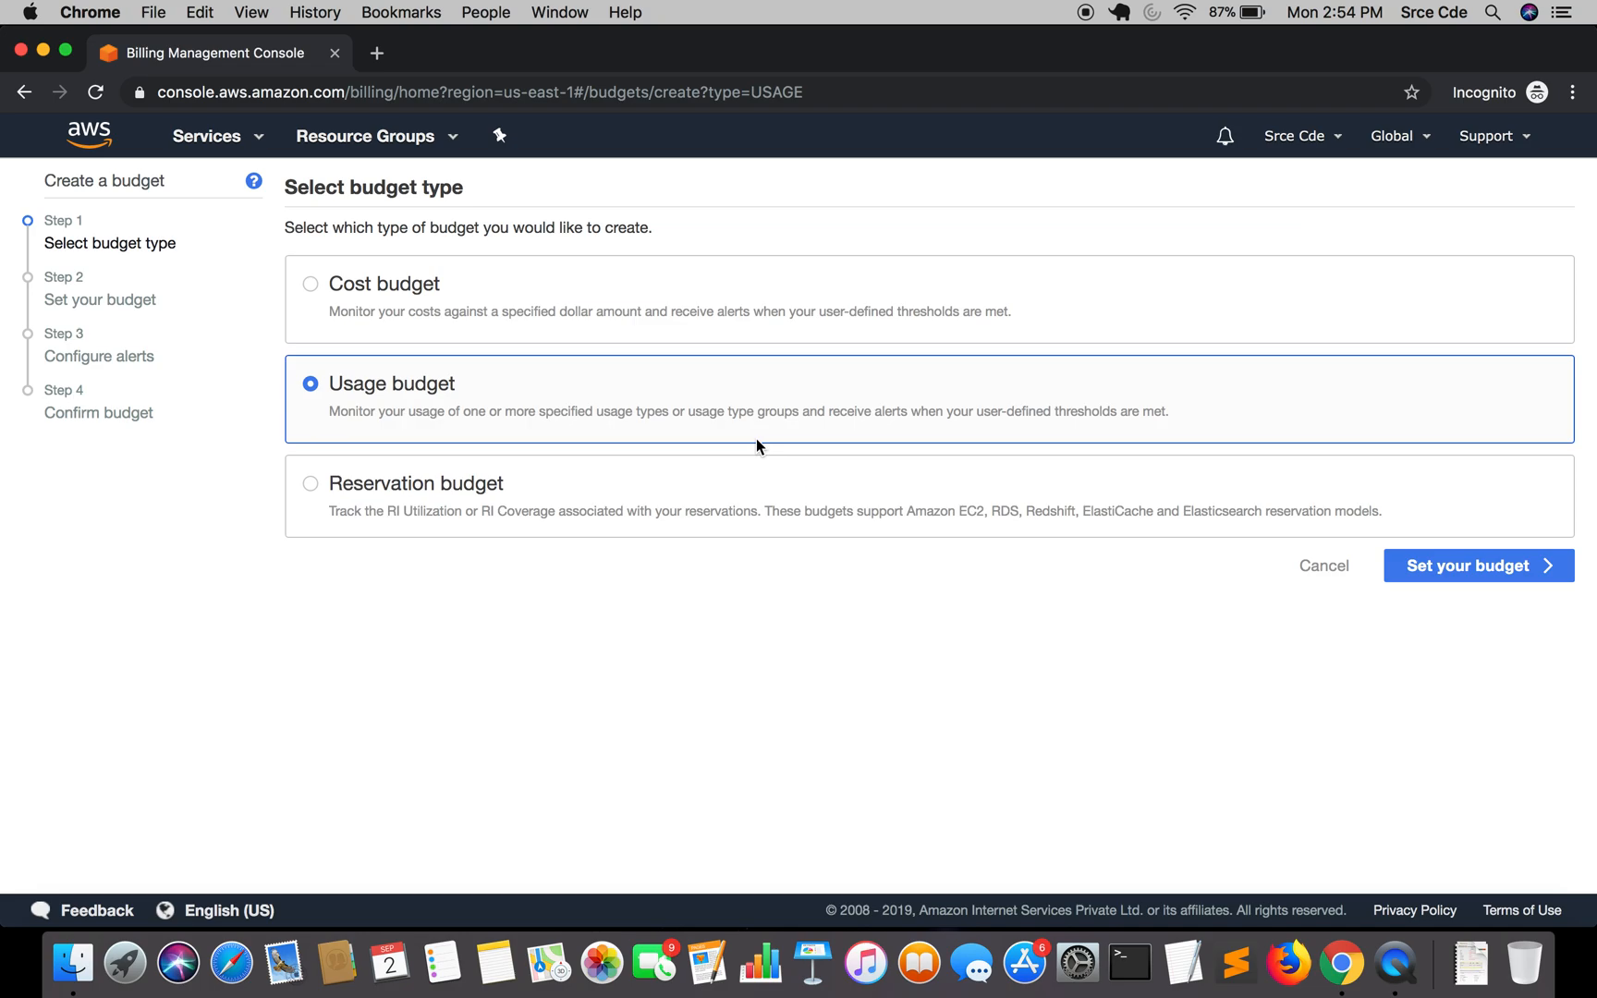
mouse_move(446, 446)
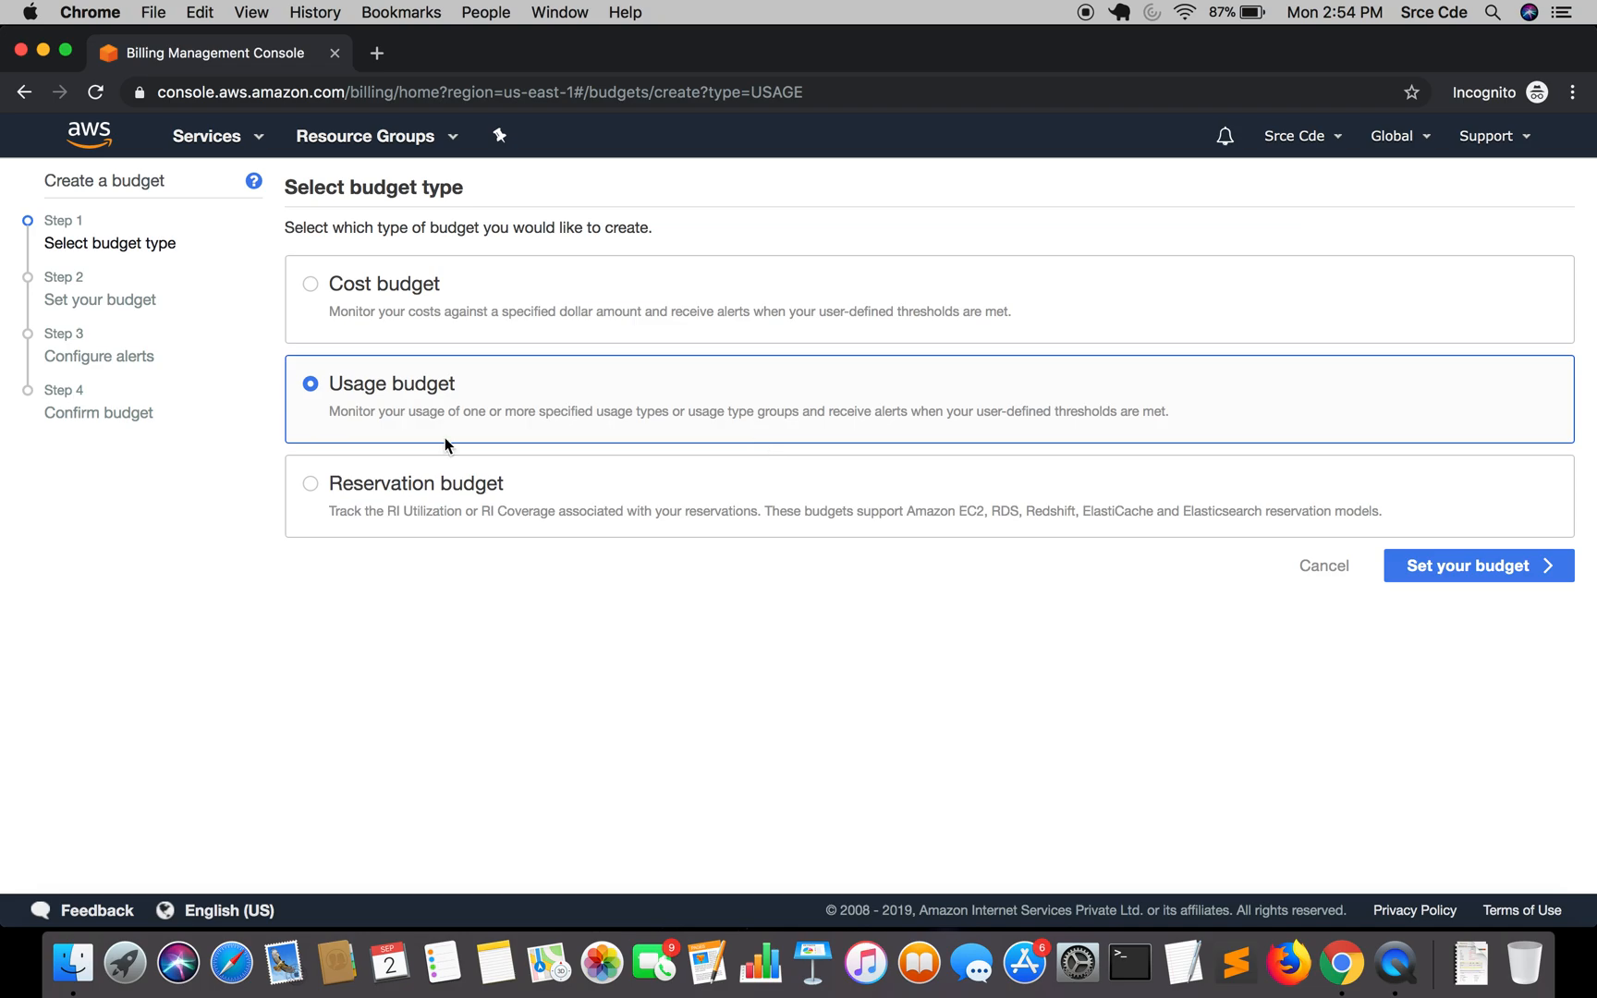
click(311, 482)
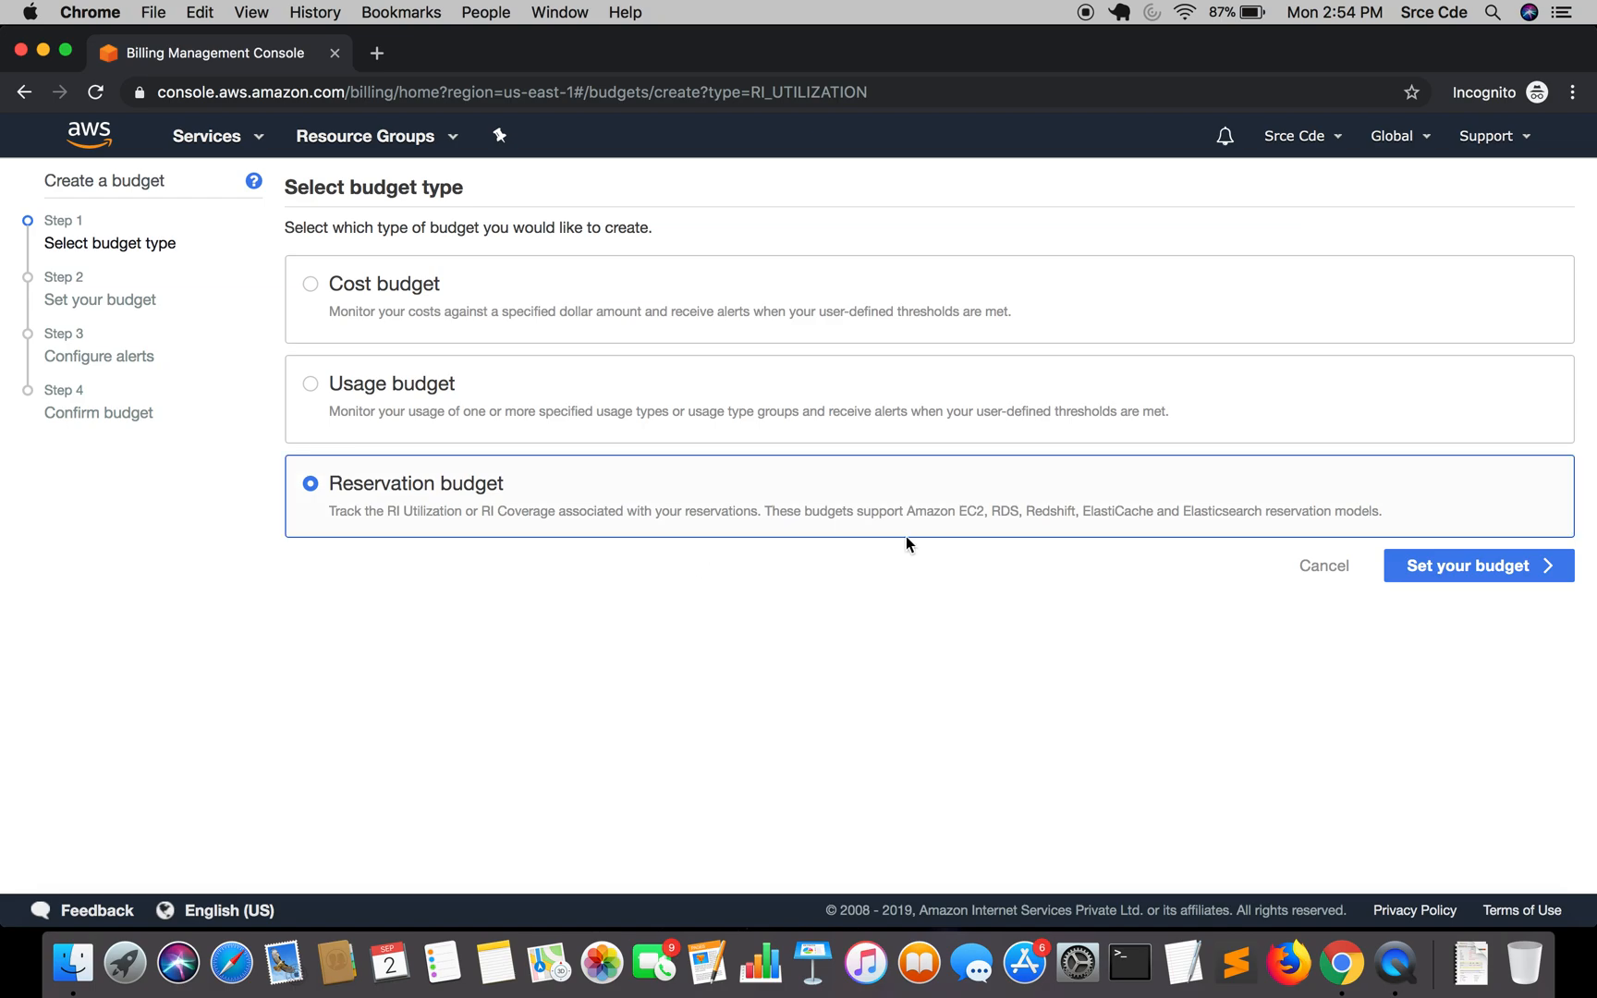
mouse_move(1041, 561)
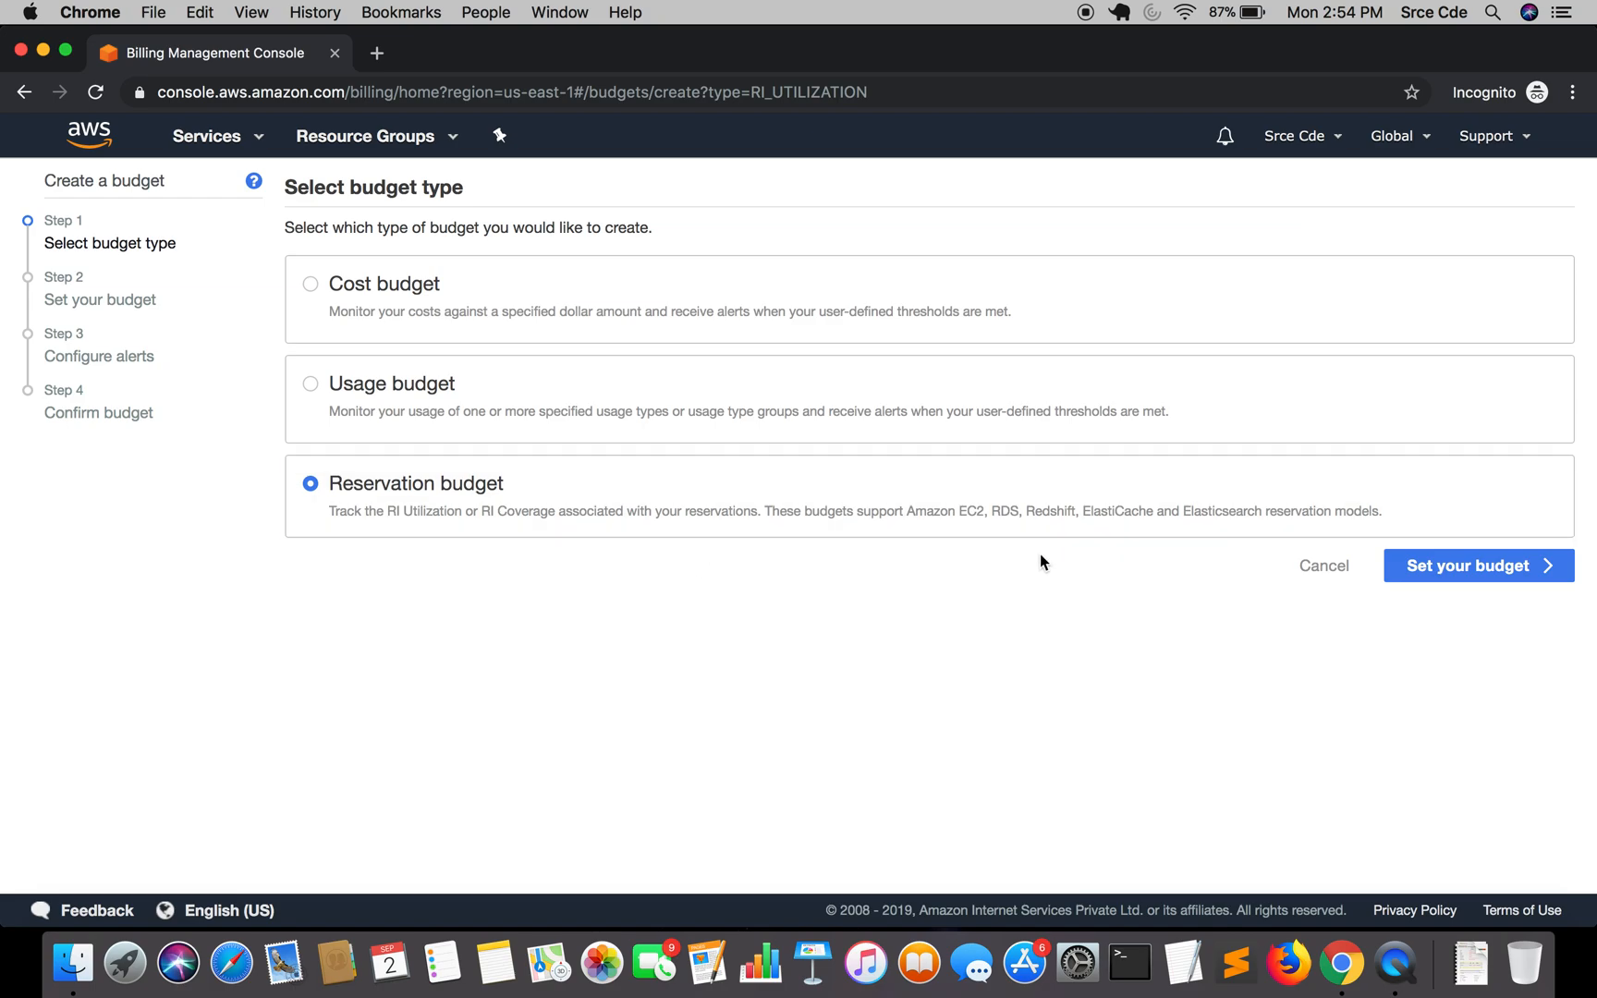
mouse_move(1164, 554)
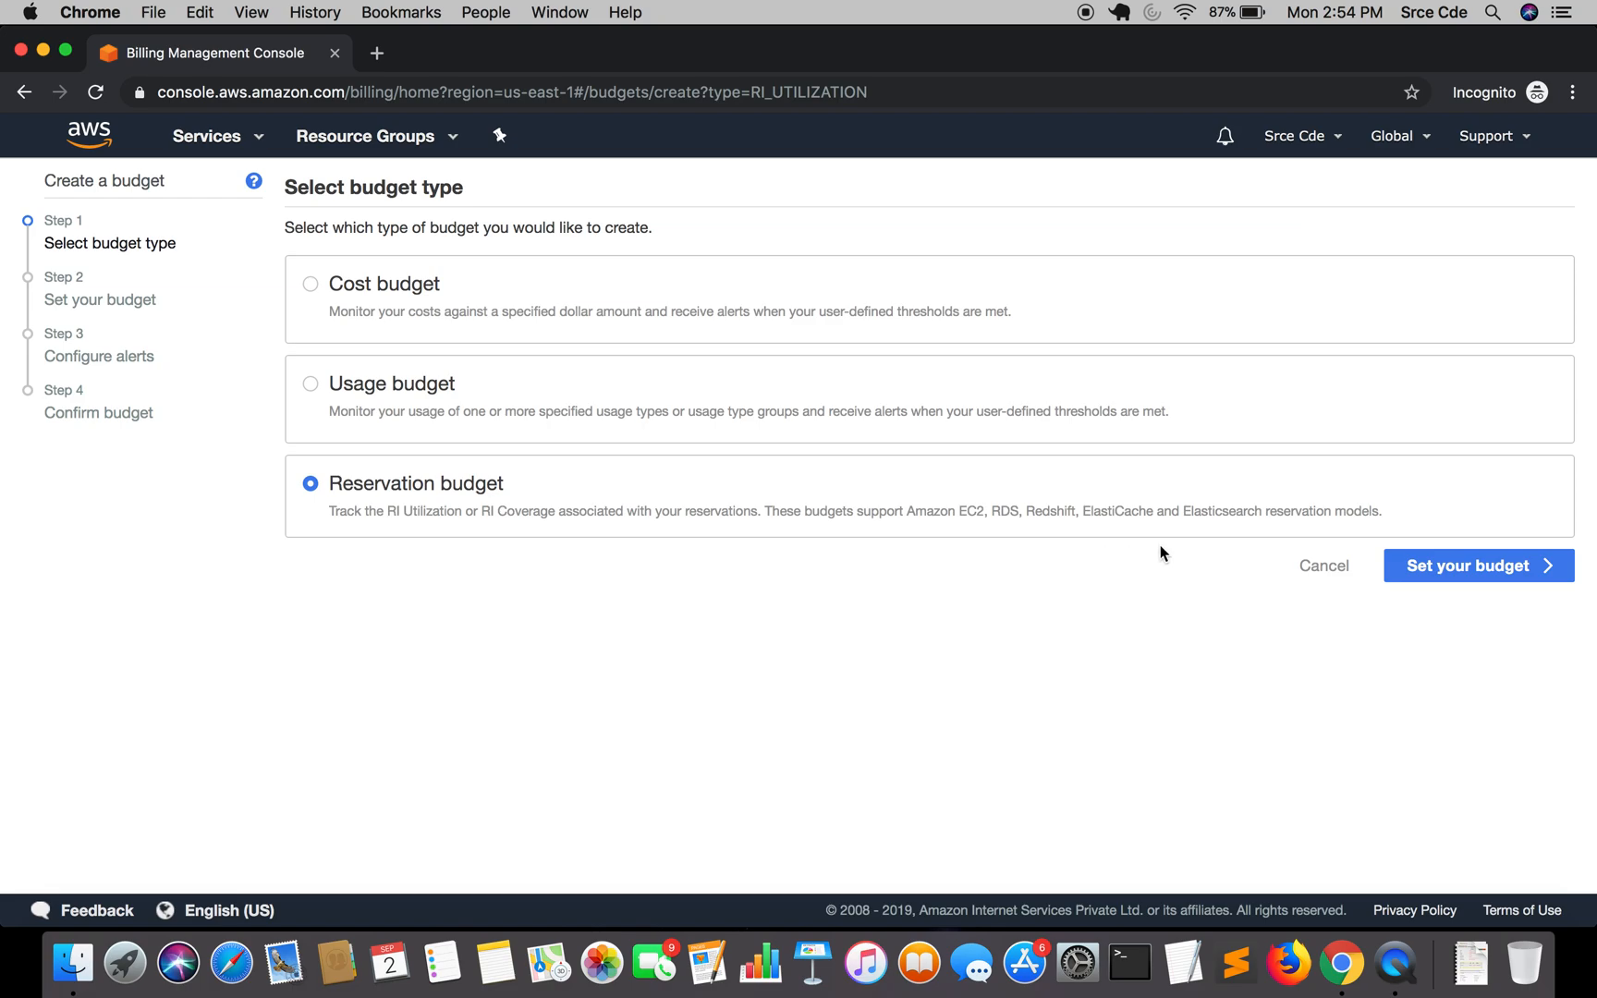
mouse_move(1185, 552)
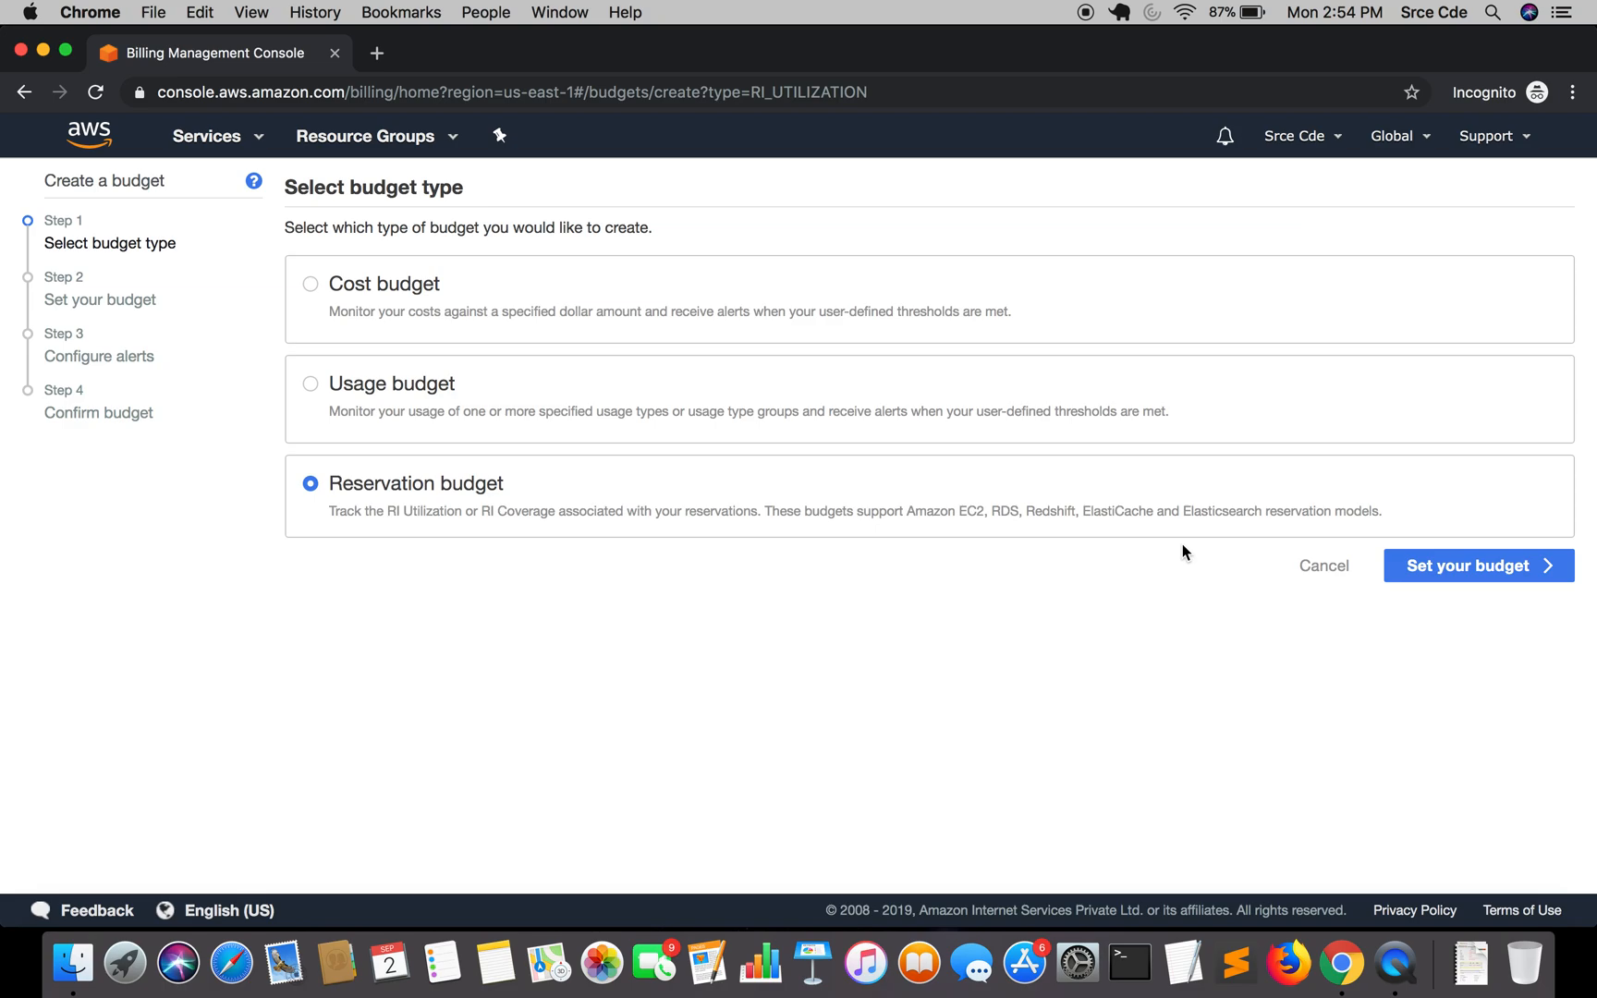
mouse_move(1012, 586)
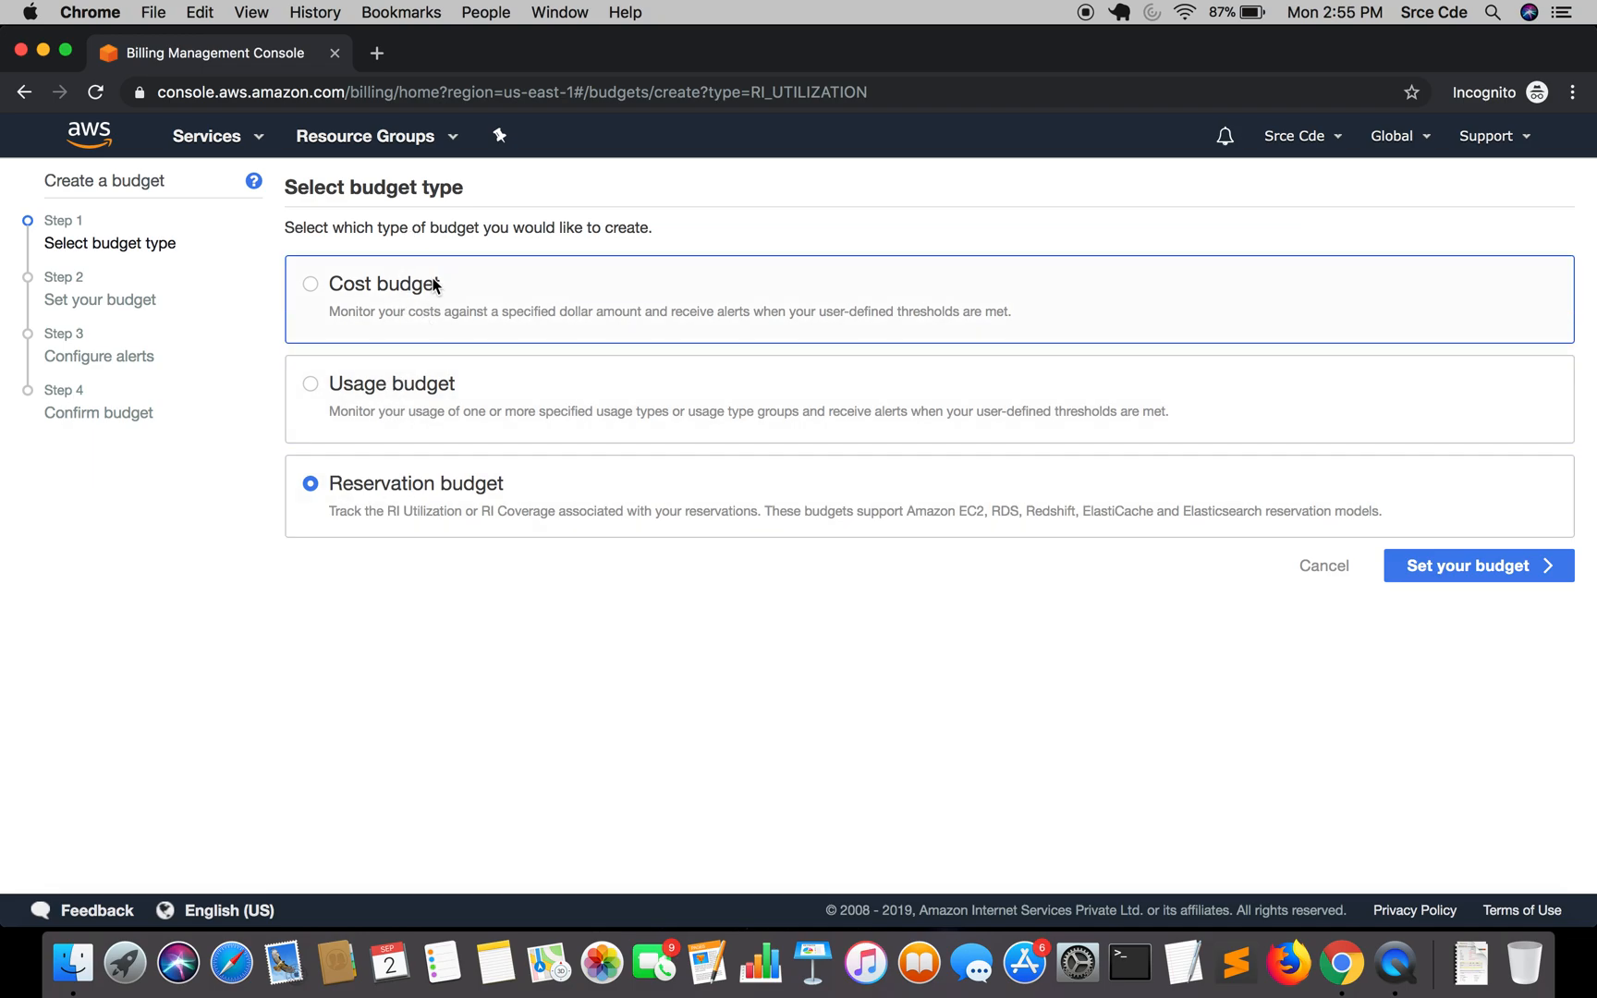
mouse_move(472, 303)
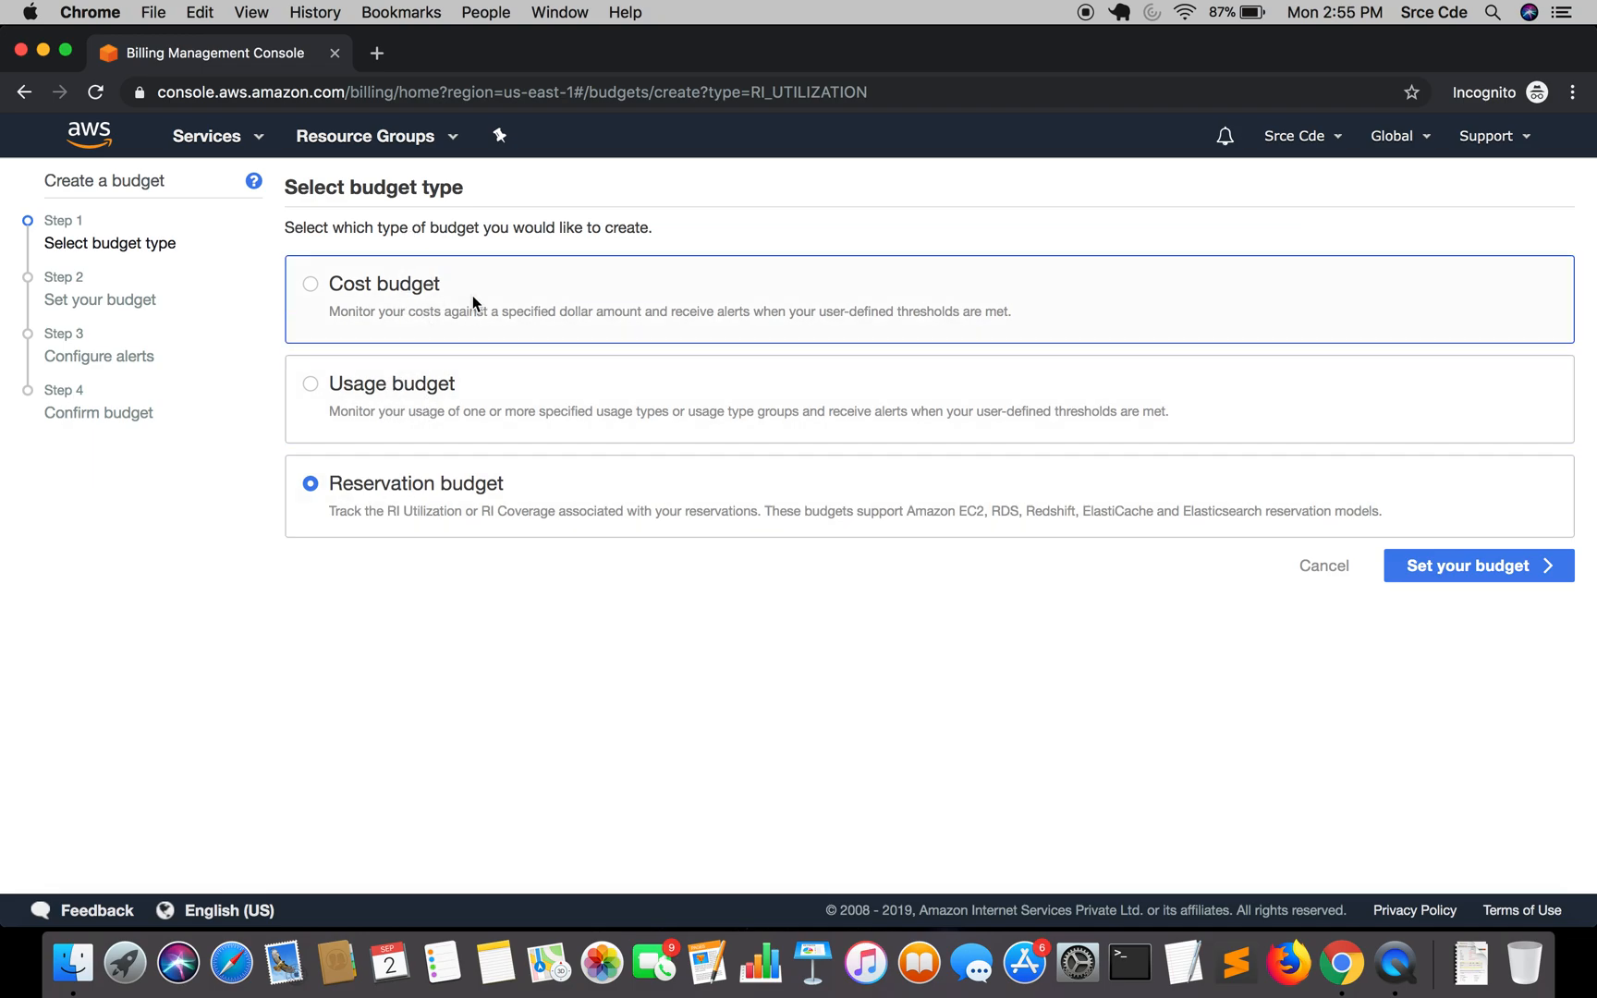
mouse_move(369, 289)
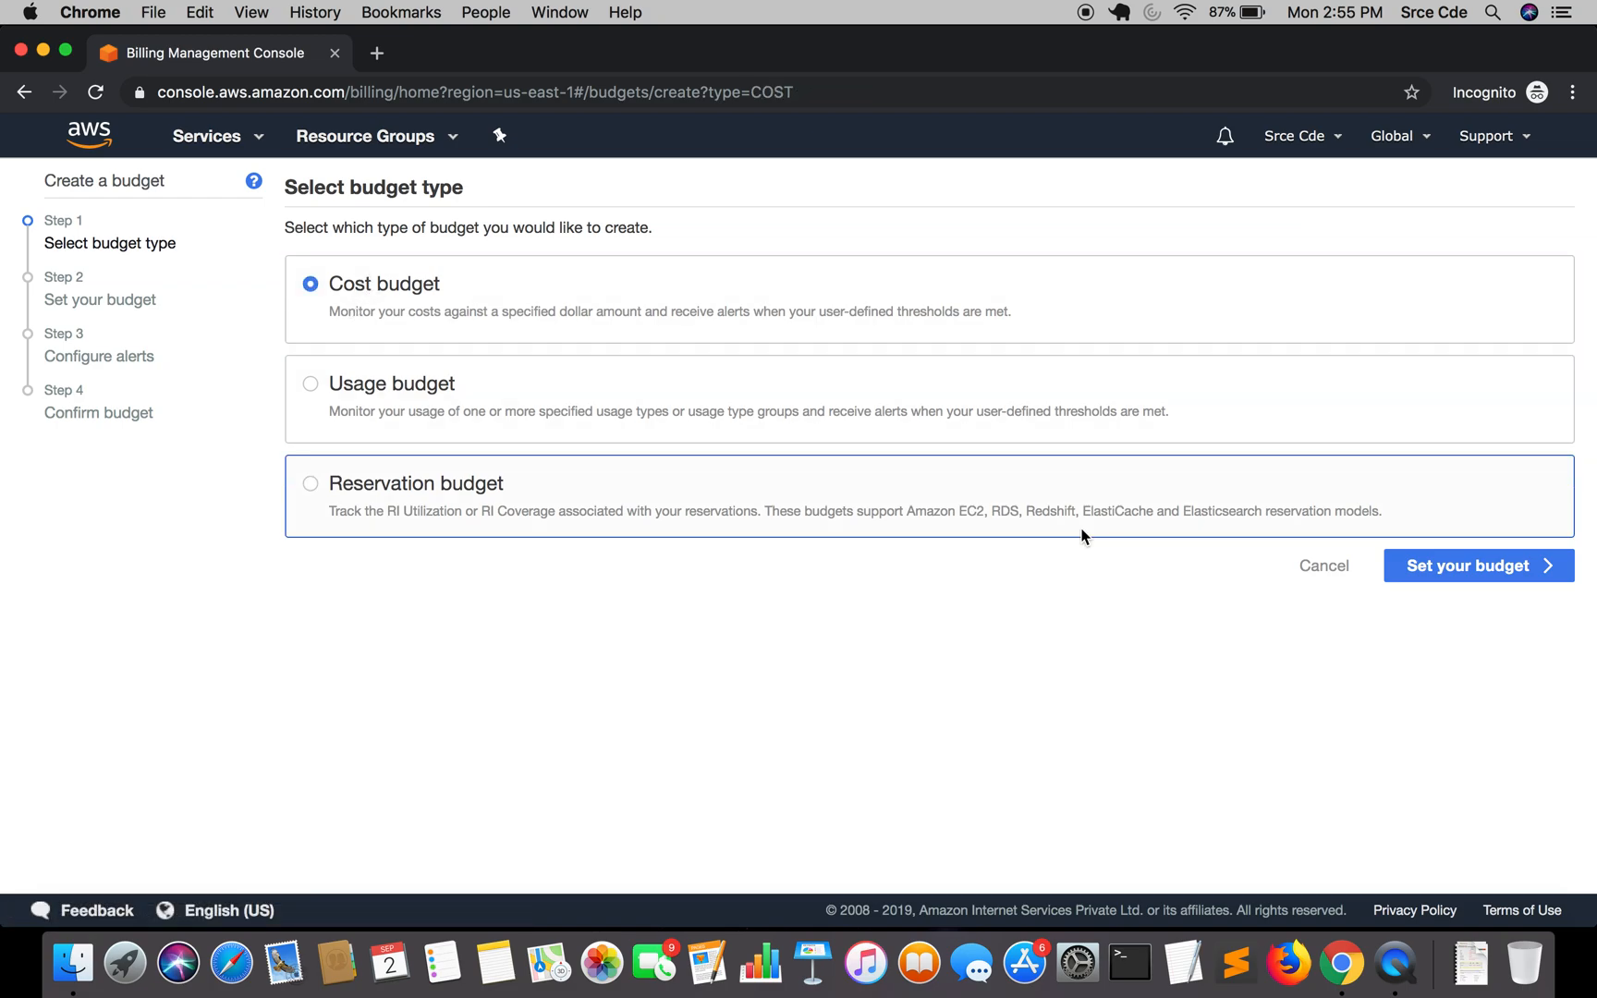
Continue to the budget details and name the budget 'Monthly Budget'
click(1468, 566)
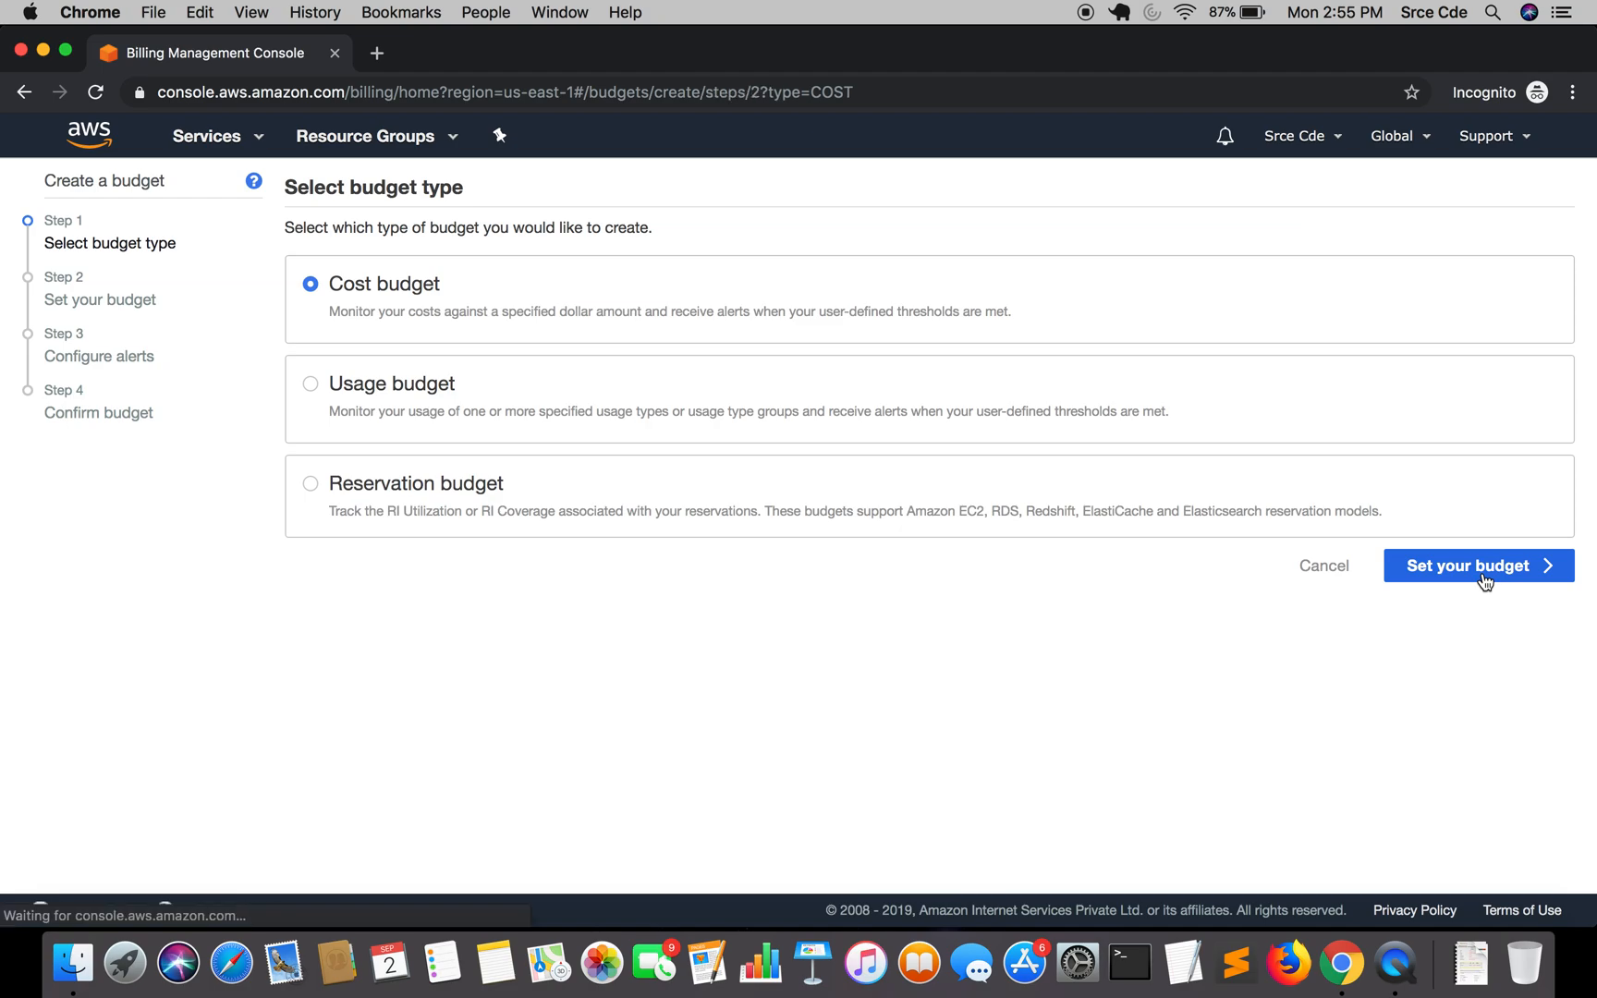
click(1478, 565)
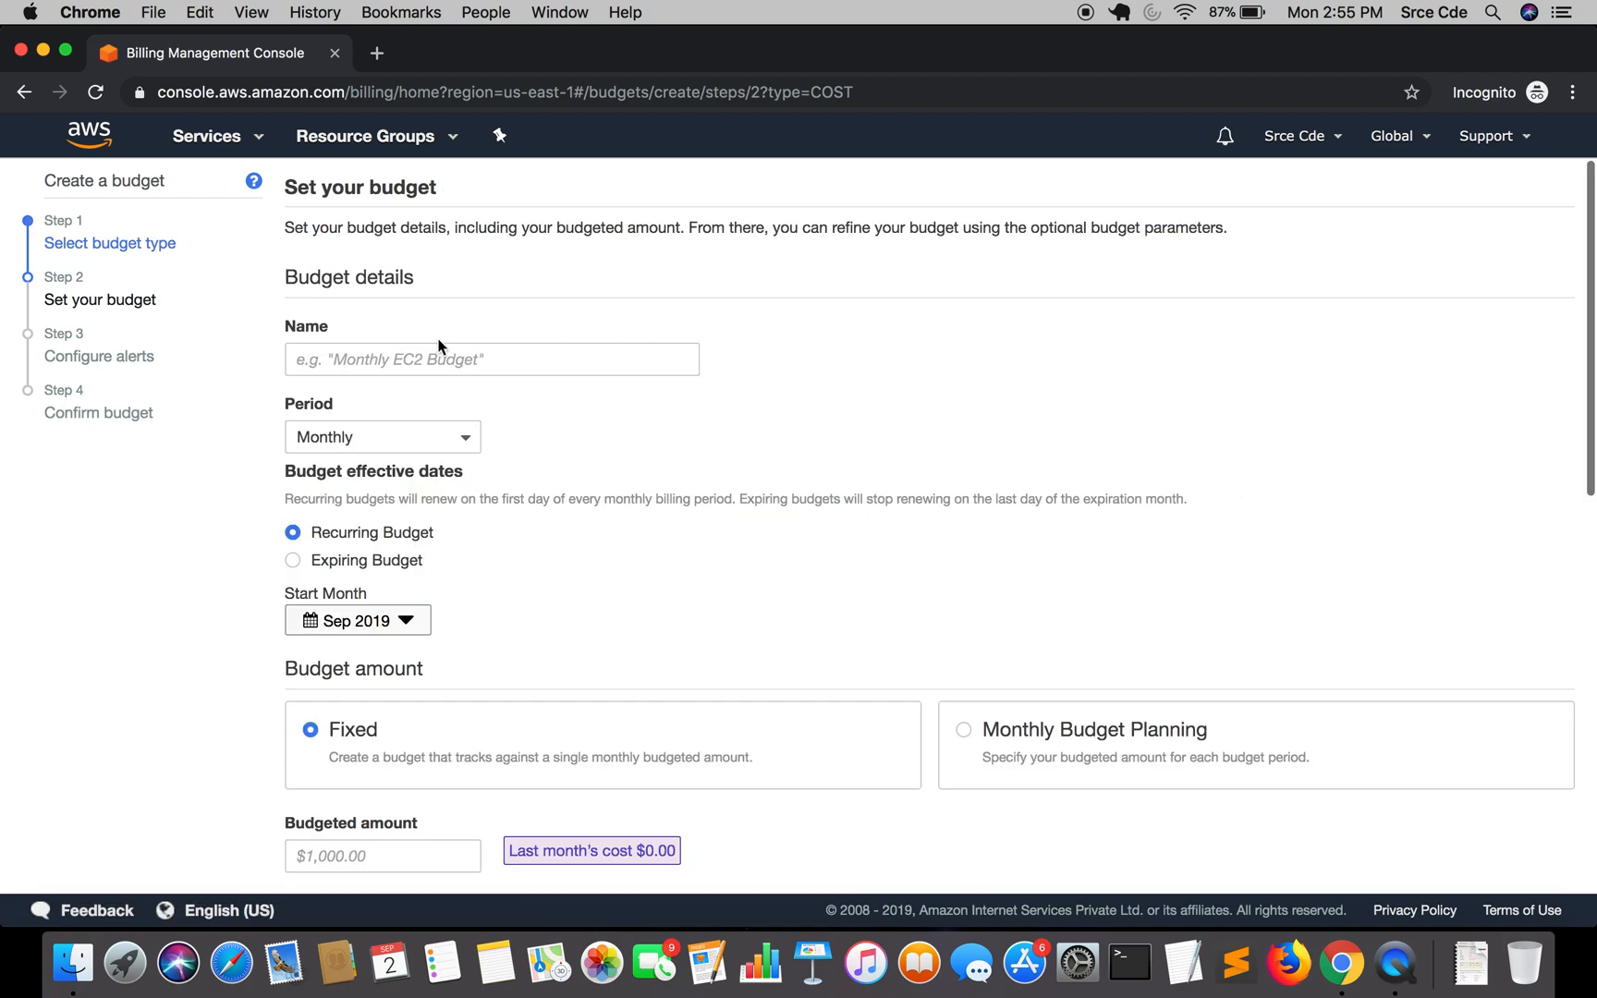
scroll(down, 3)
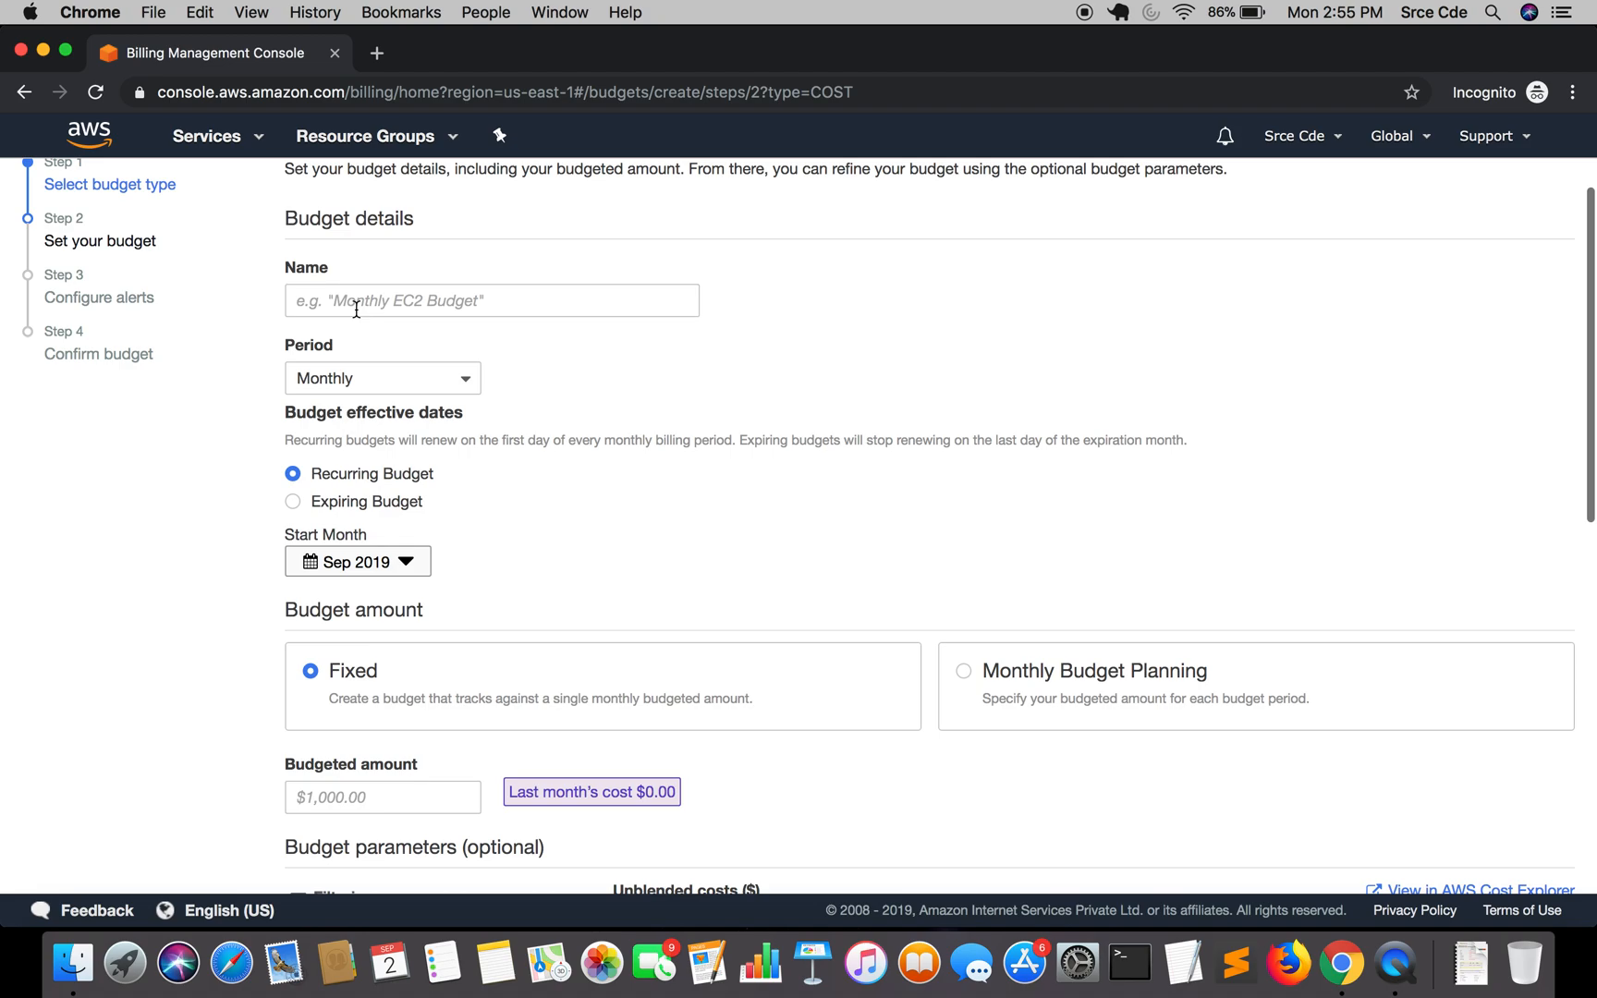
click(491, 300)
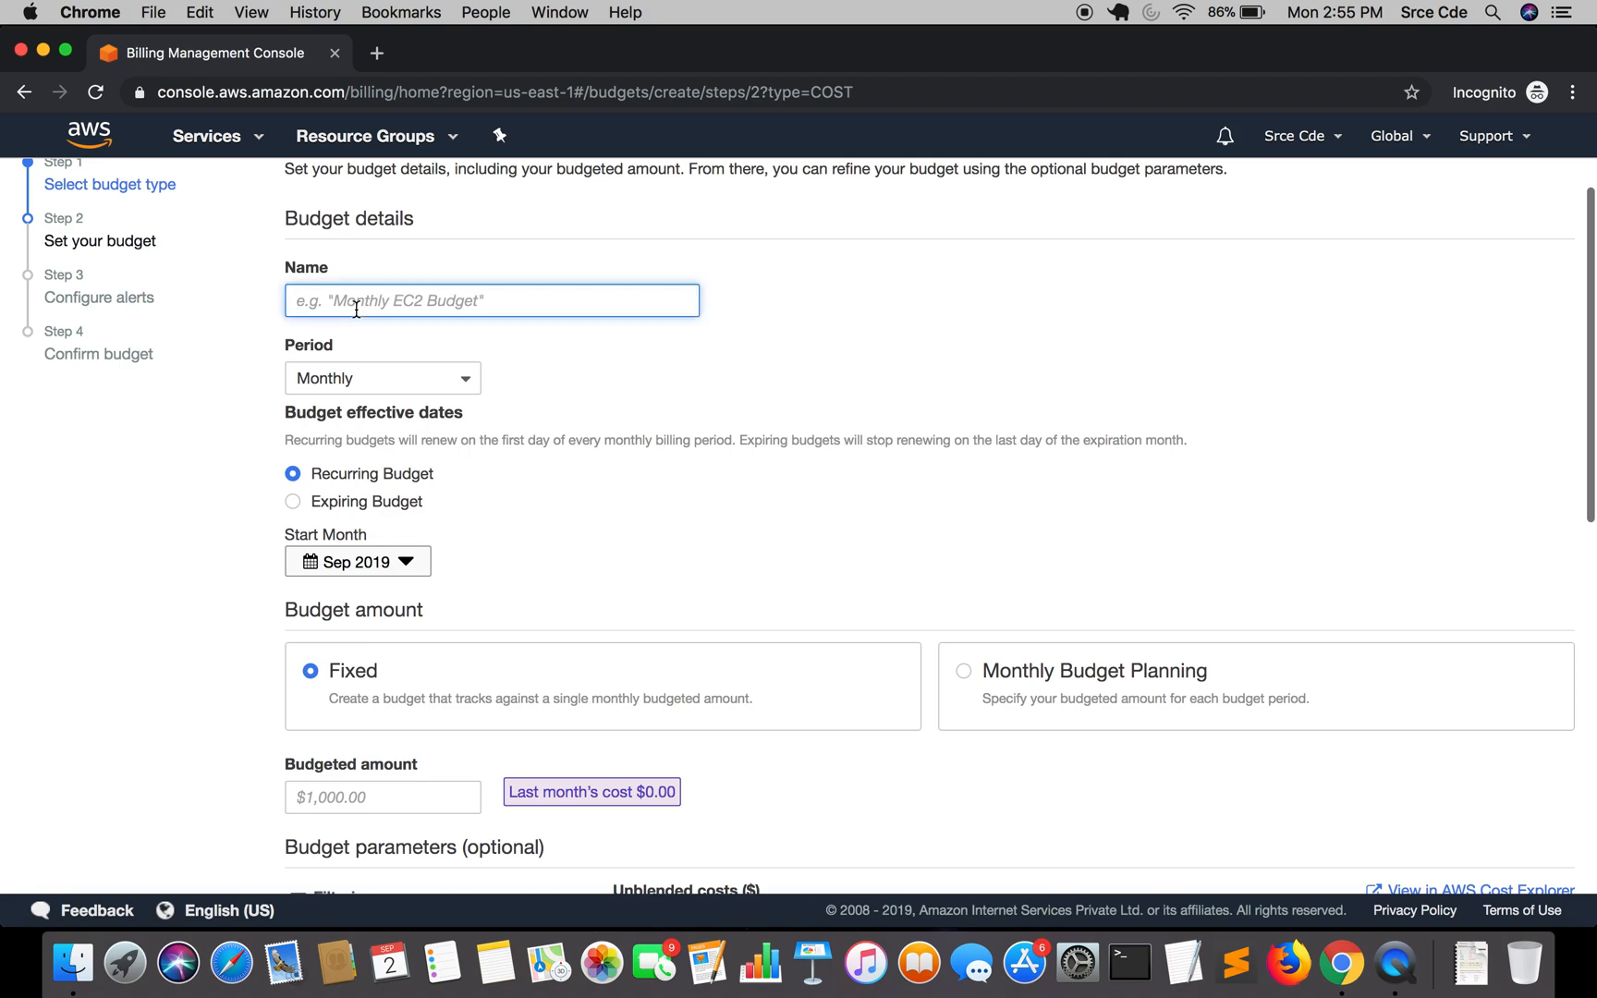
text(Month)
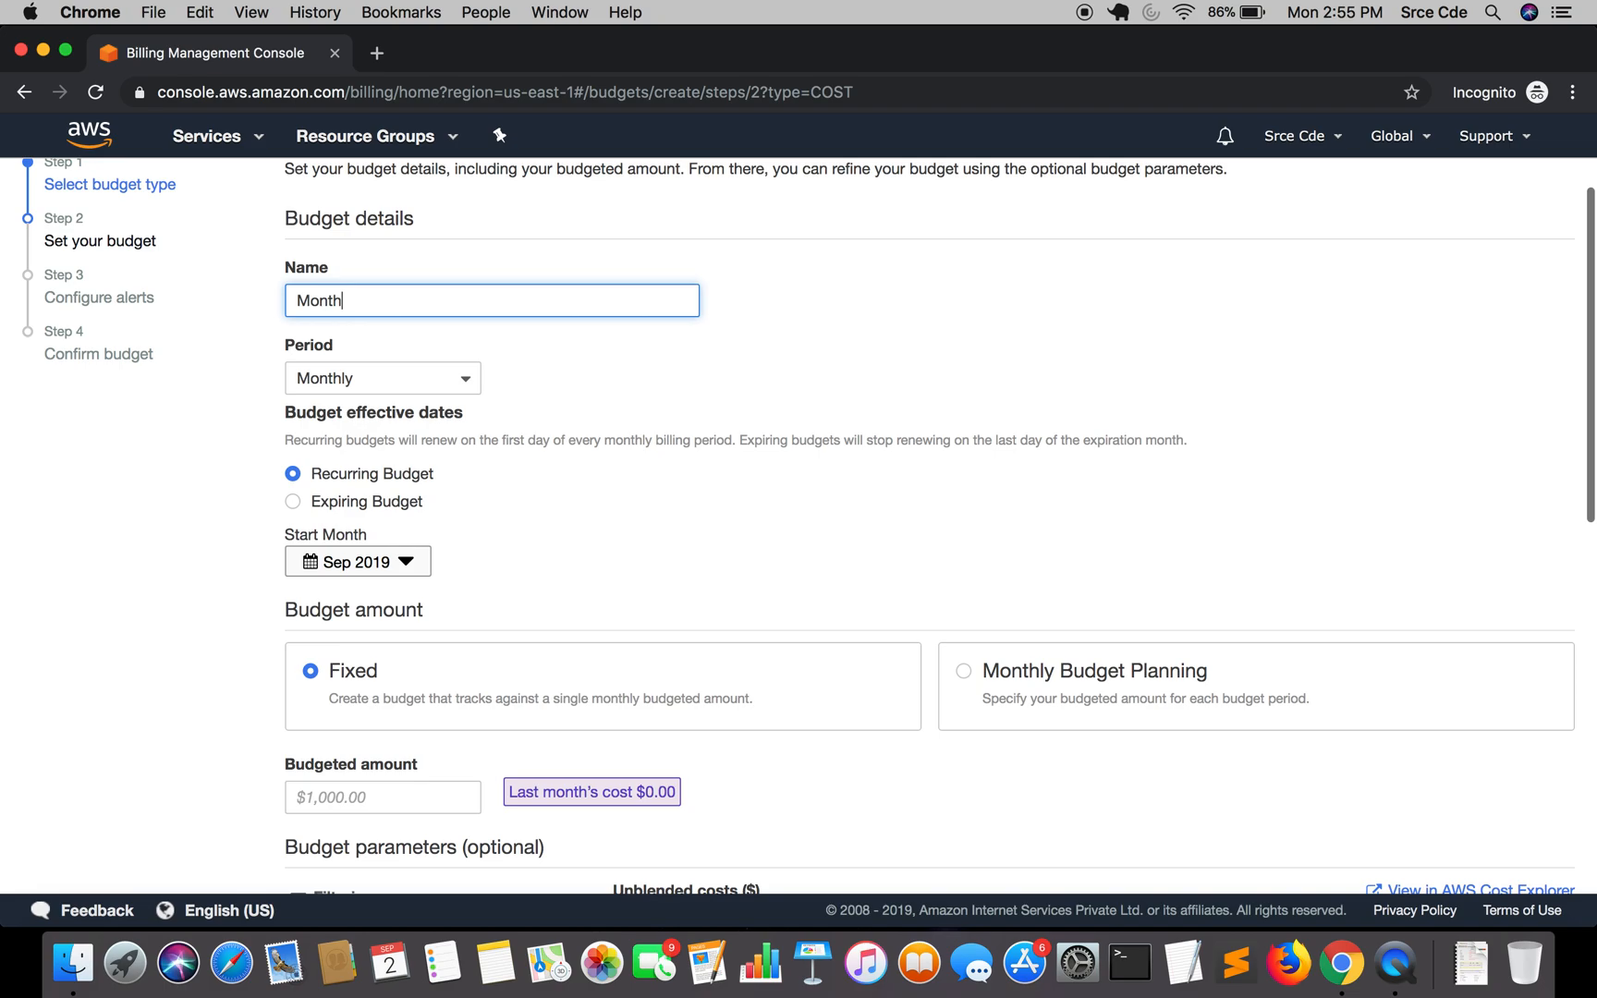
text(ly)
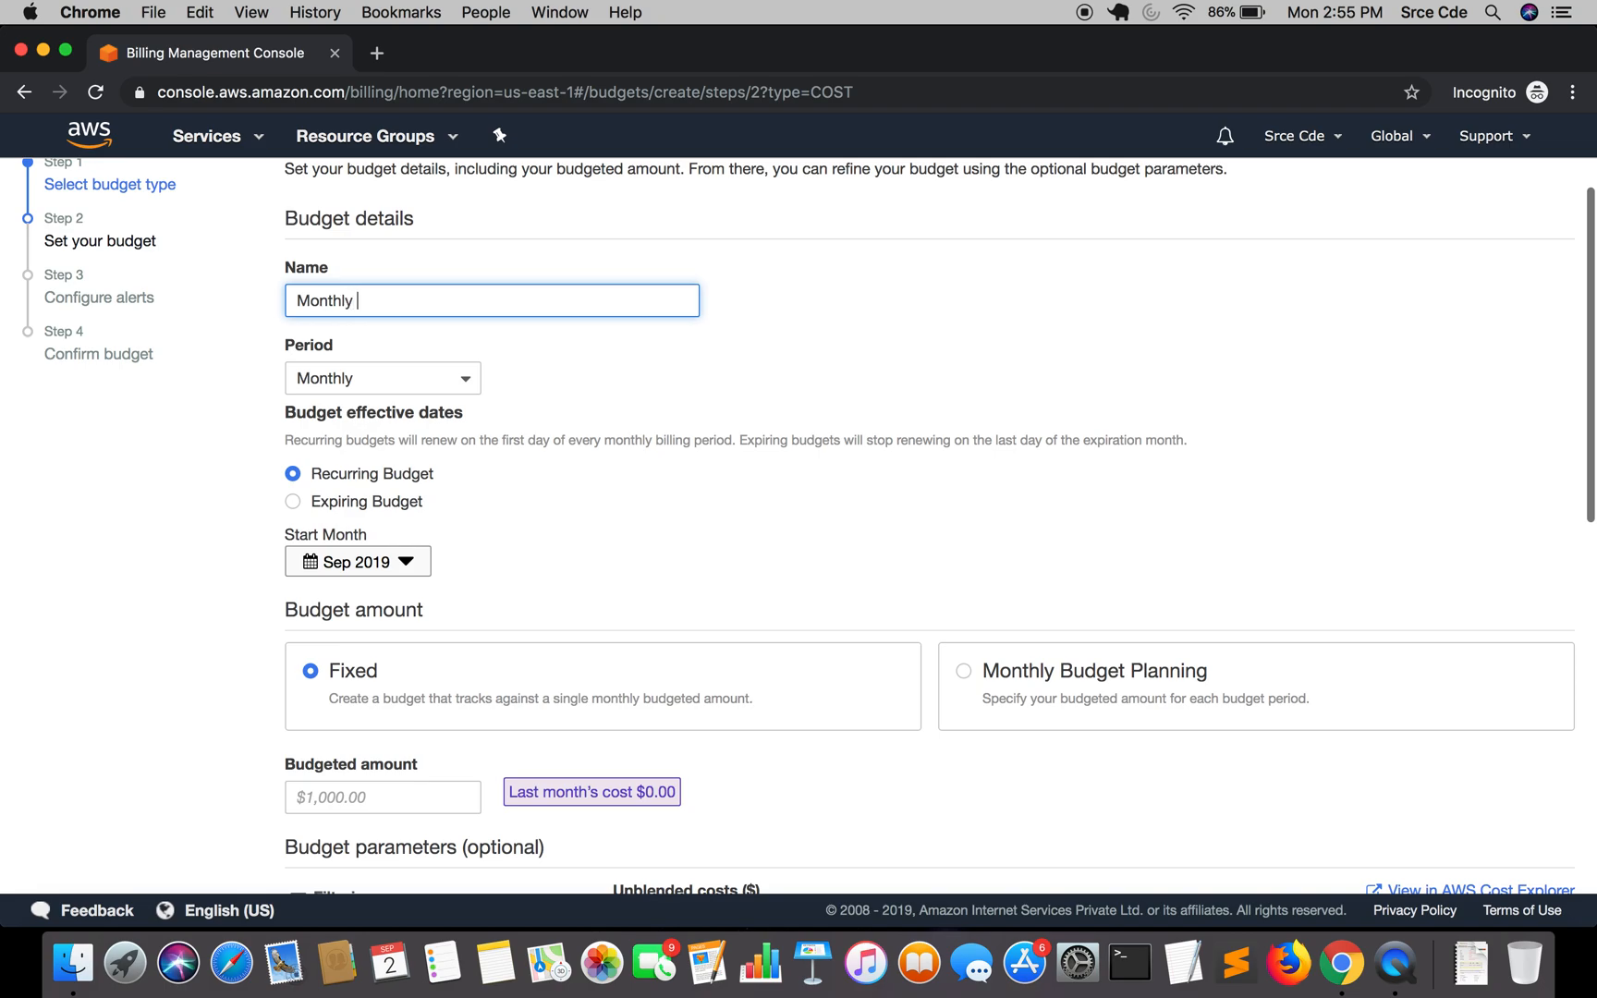
text(Bi)
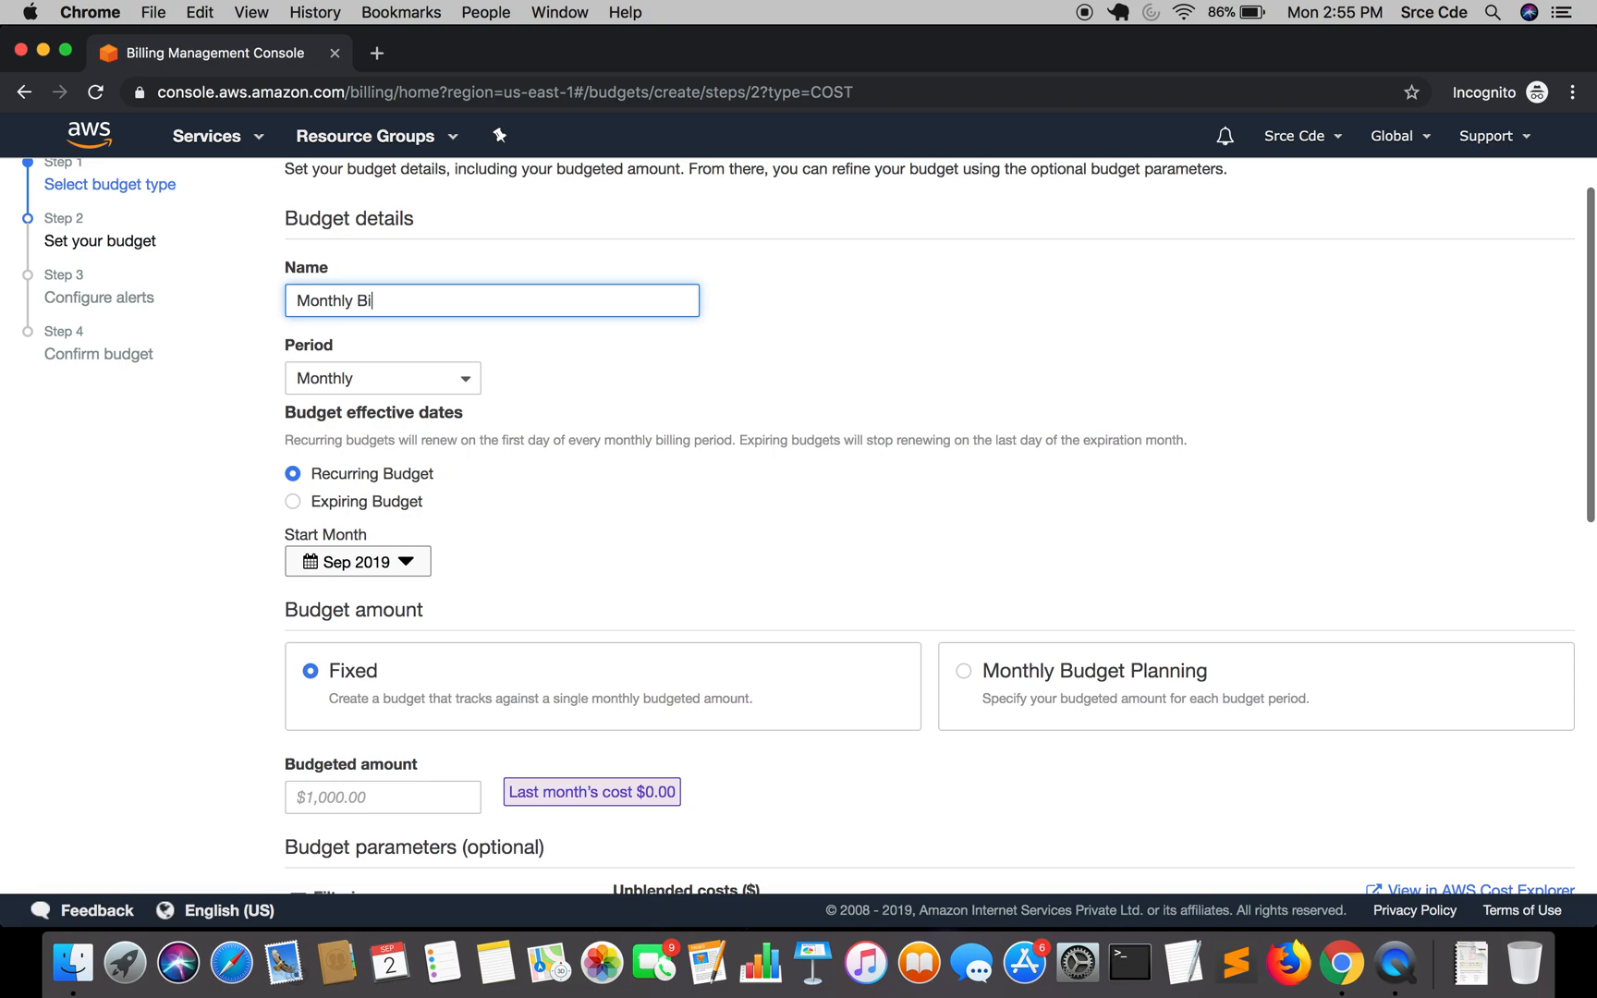
text(dget)
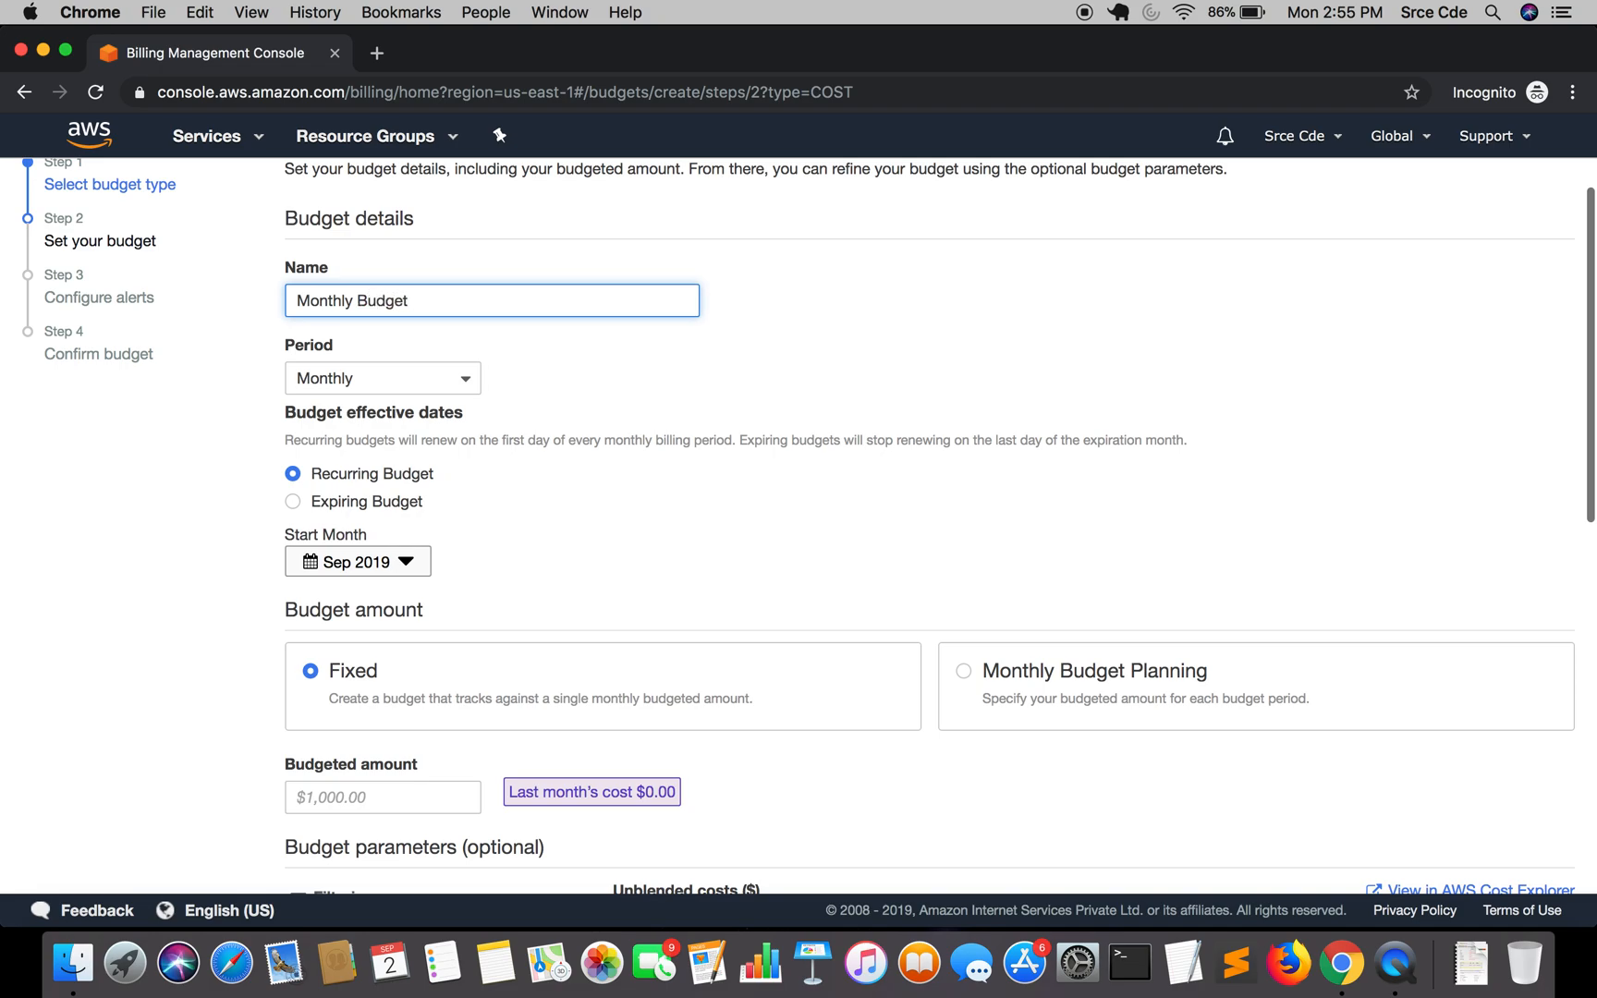
Keep the period Monthly, try Expiring, then revert to Recurring from Sep 2019
scroll(down, 3)
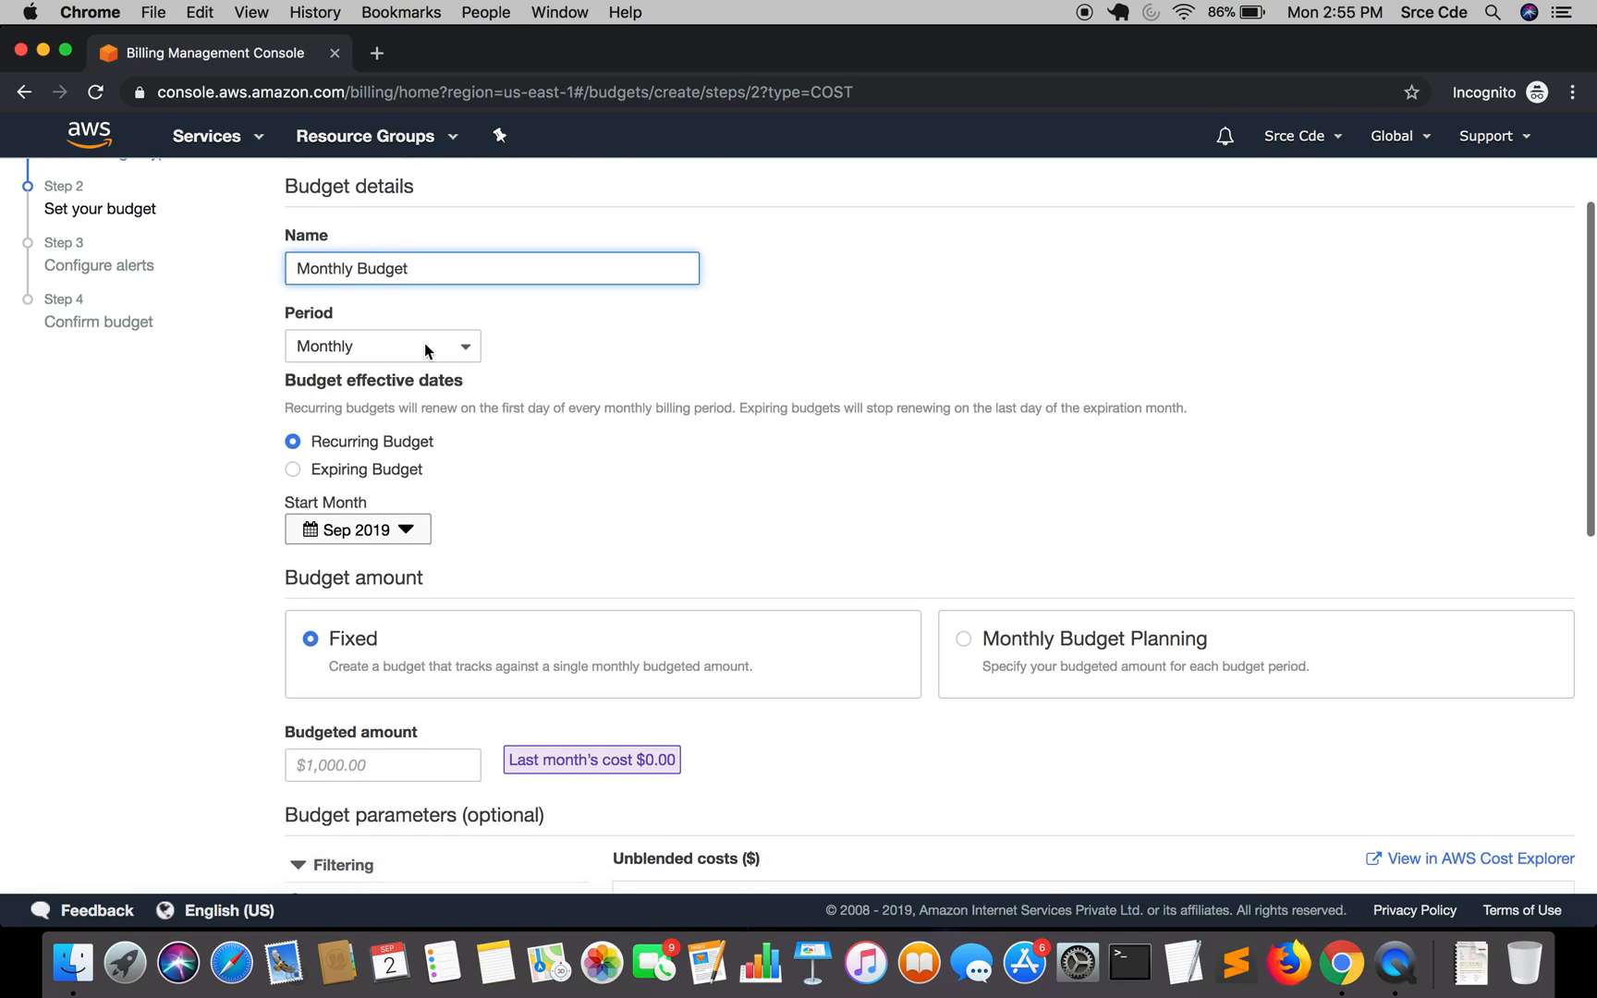
mouse_move(419, 357)
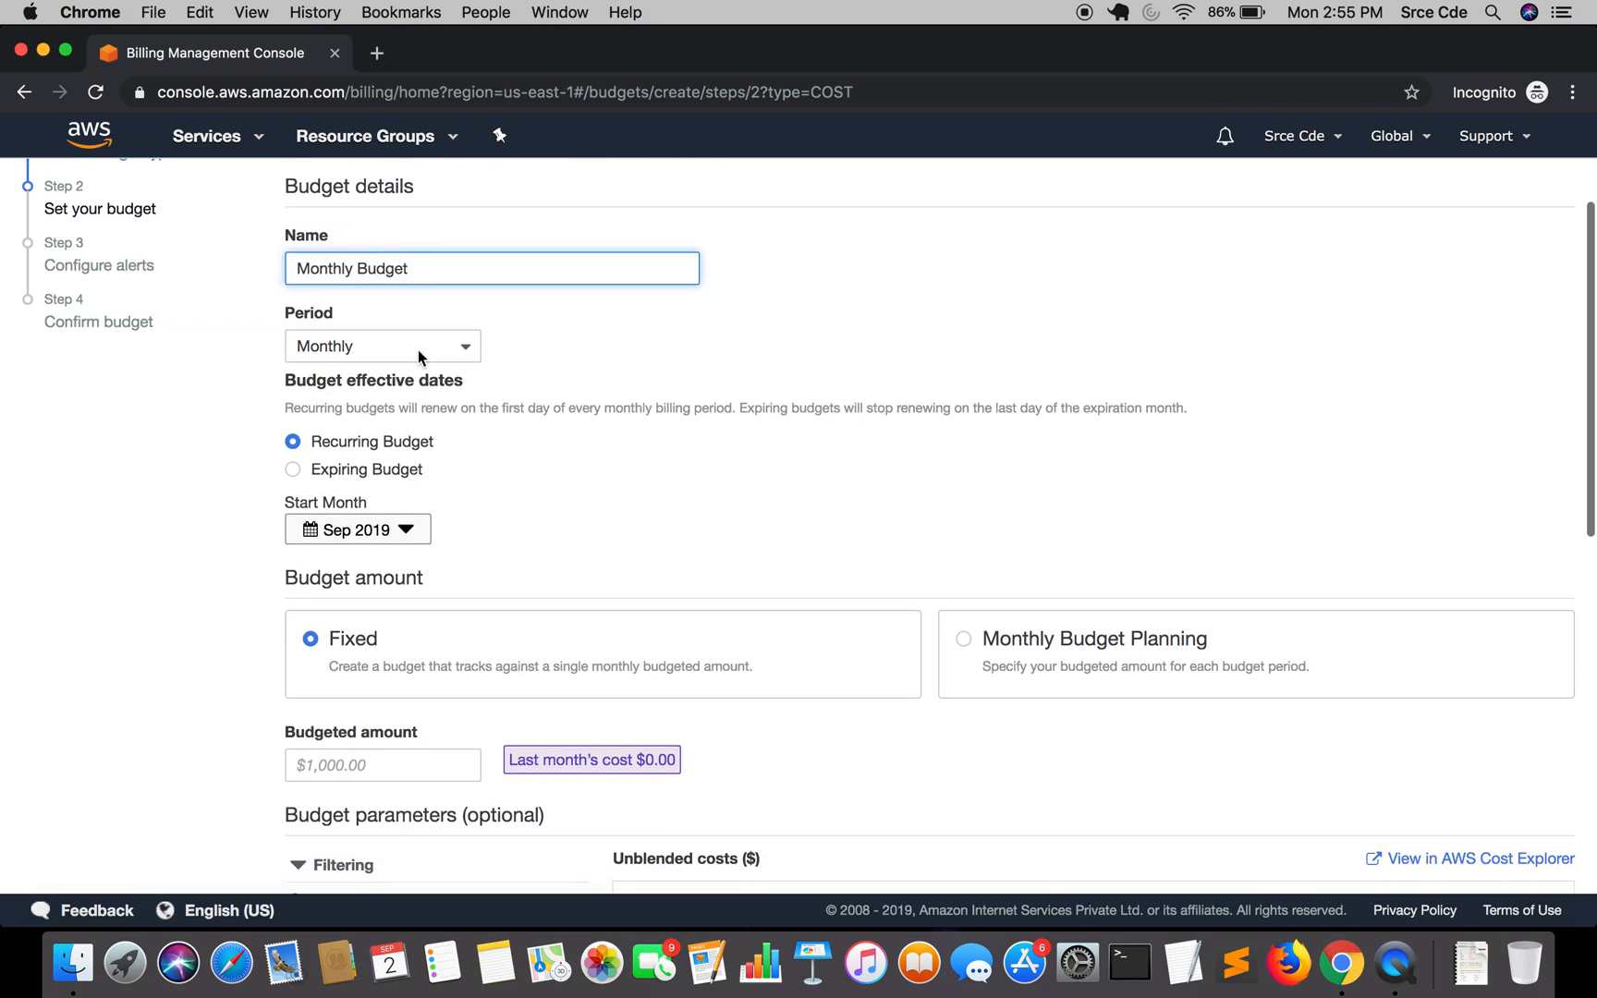
click(381, 347)
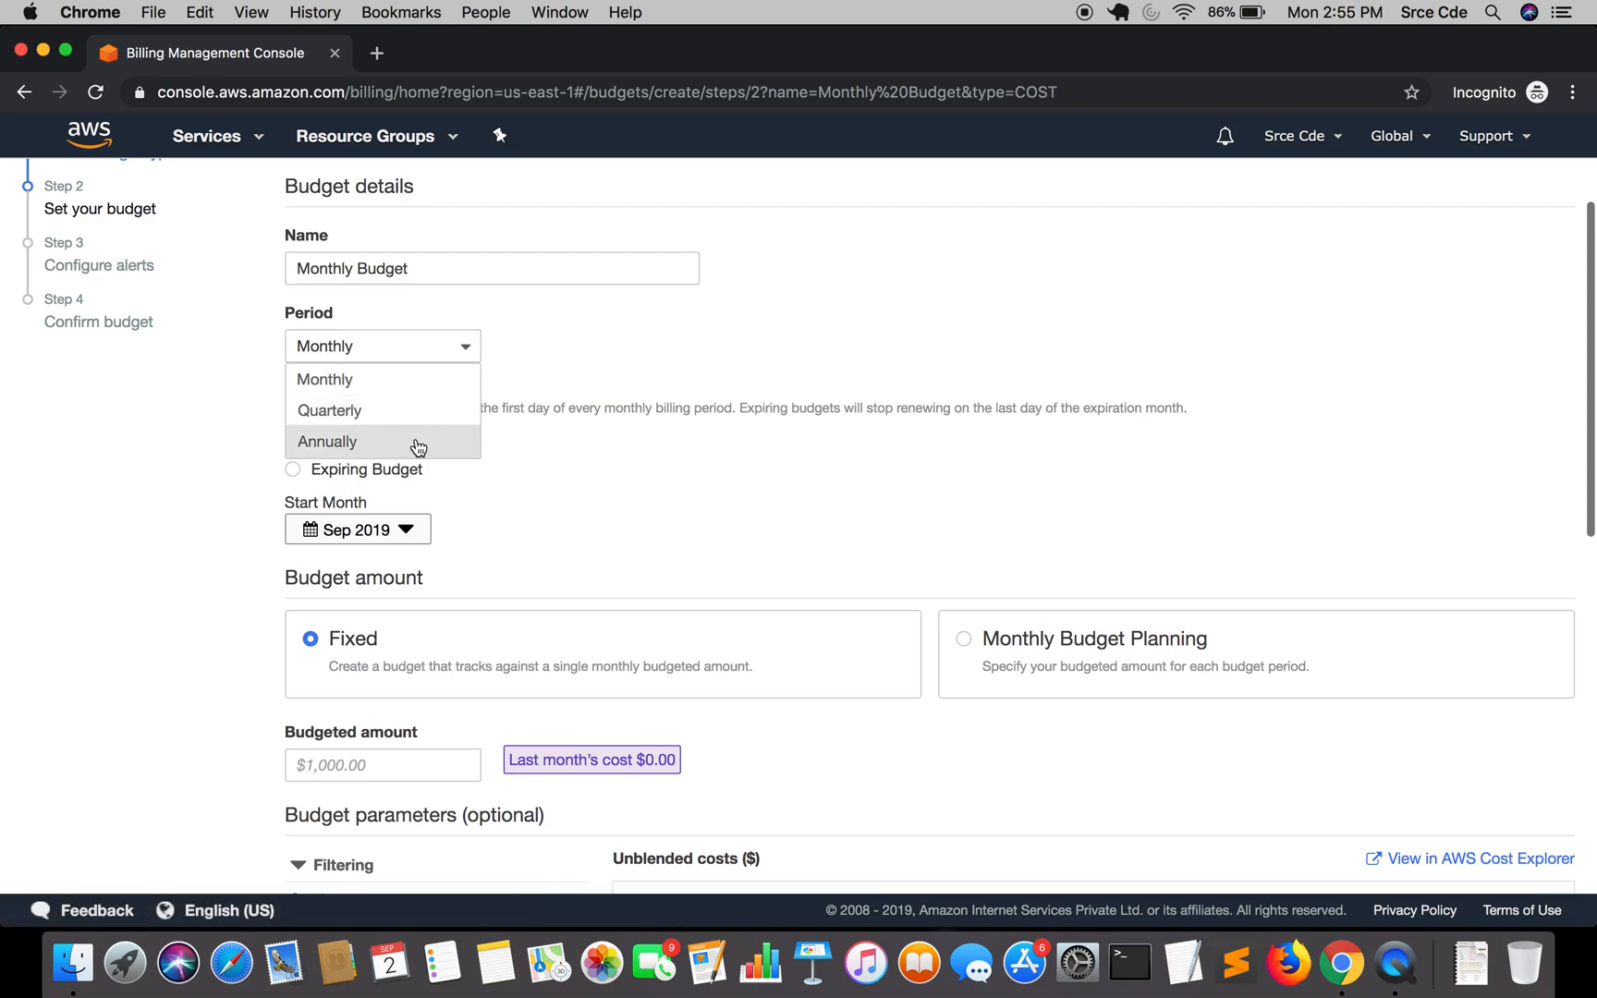
mouse_move(323, 379)
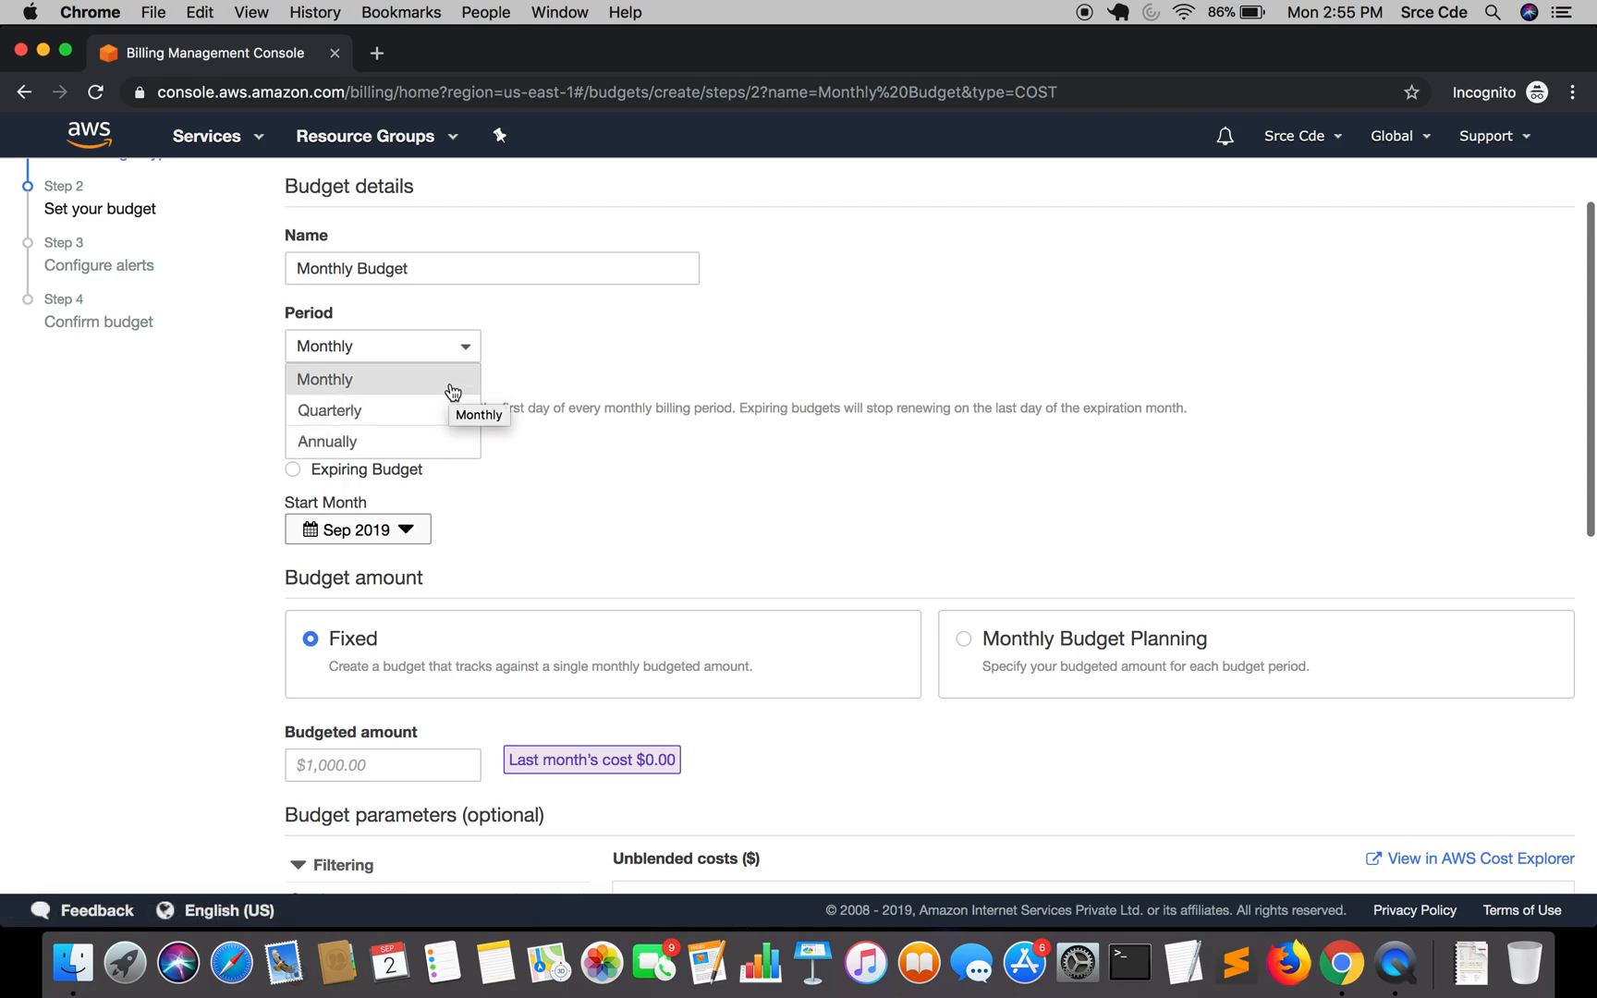
click(325, 379)
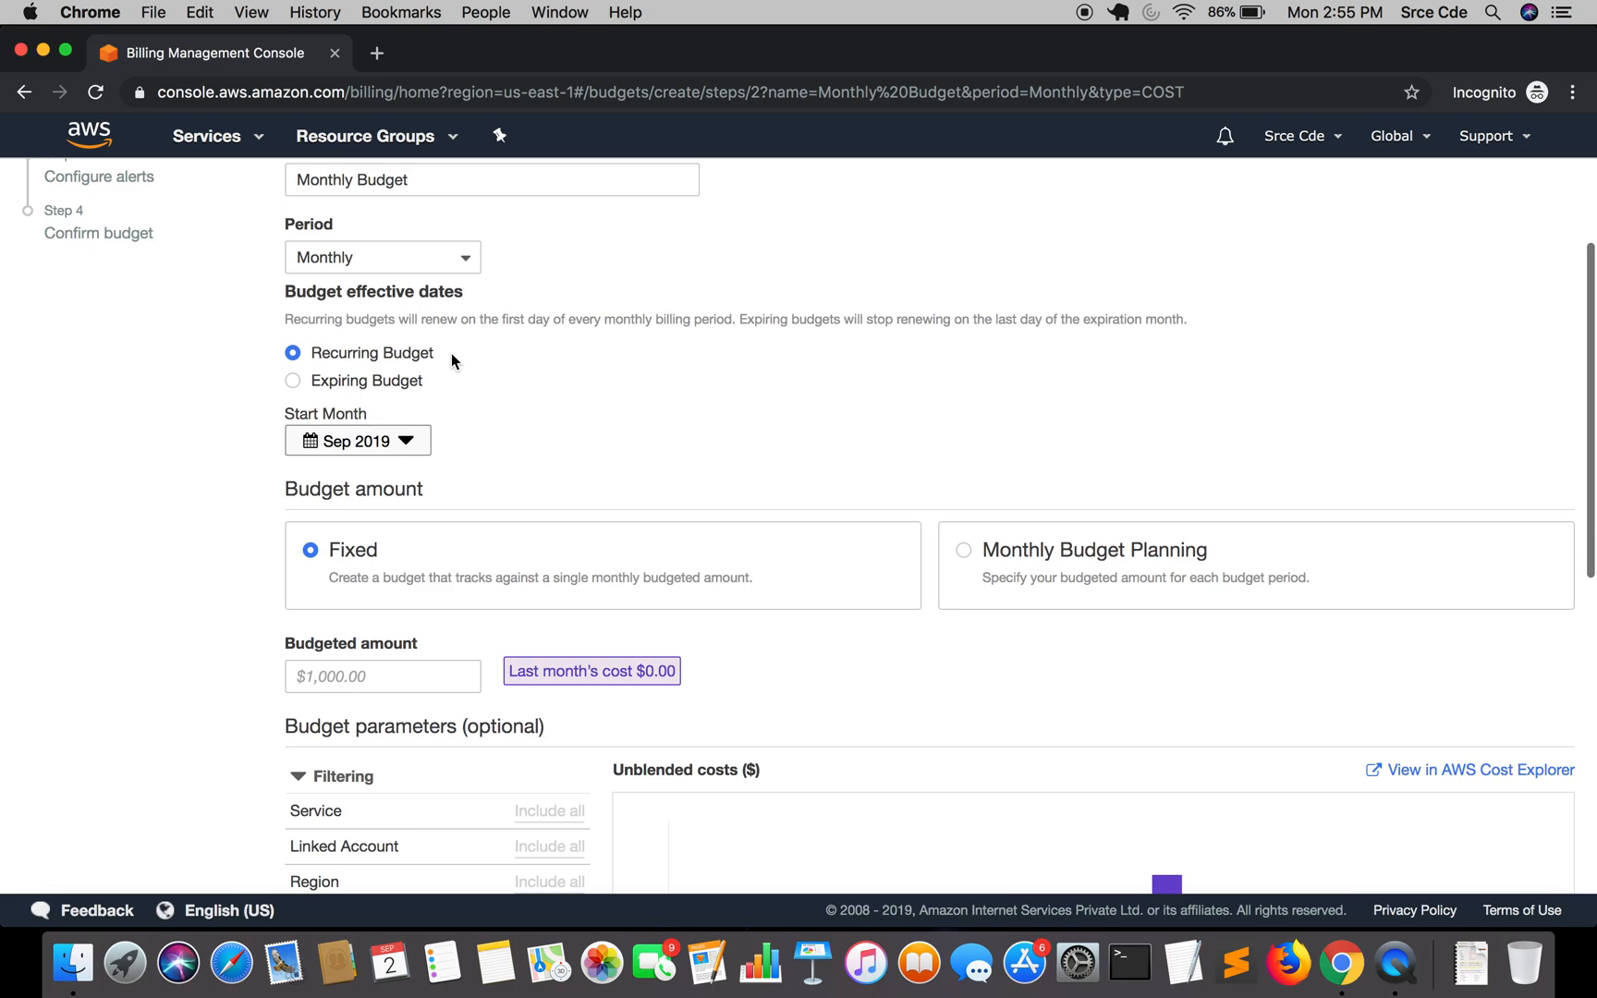
mouse_move(403, 292)
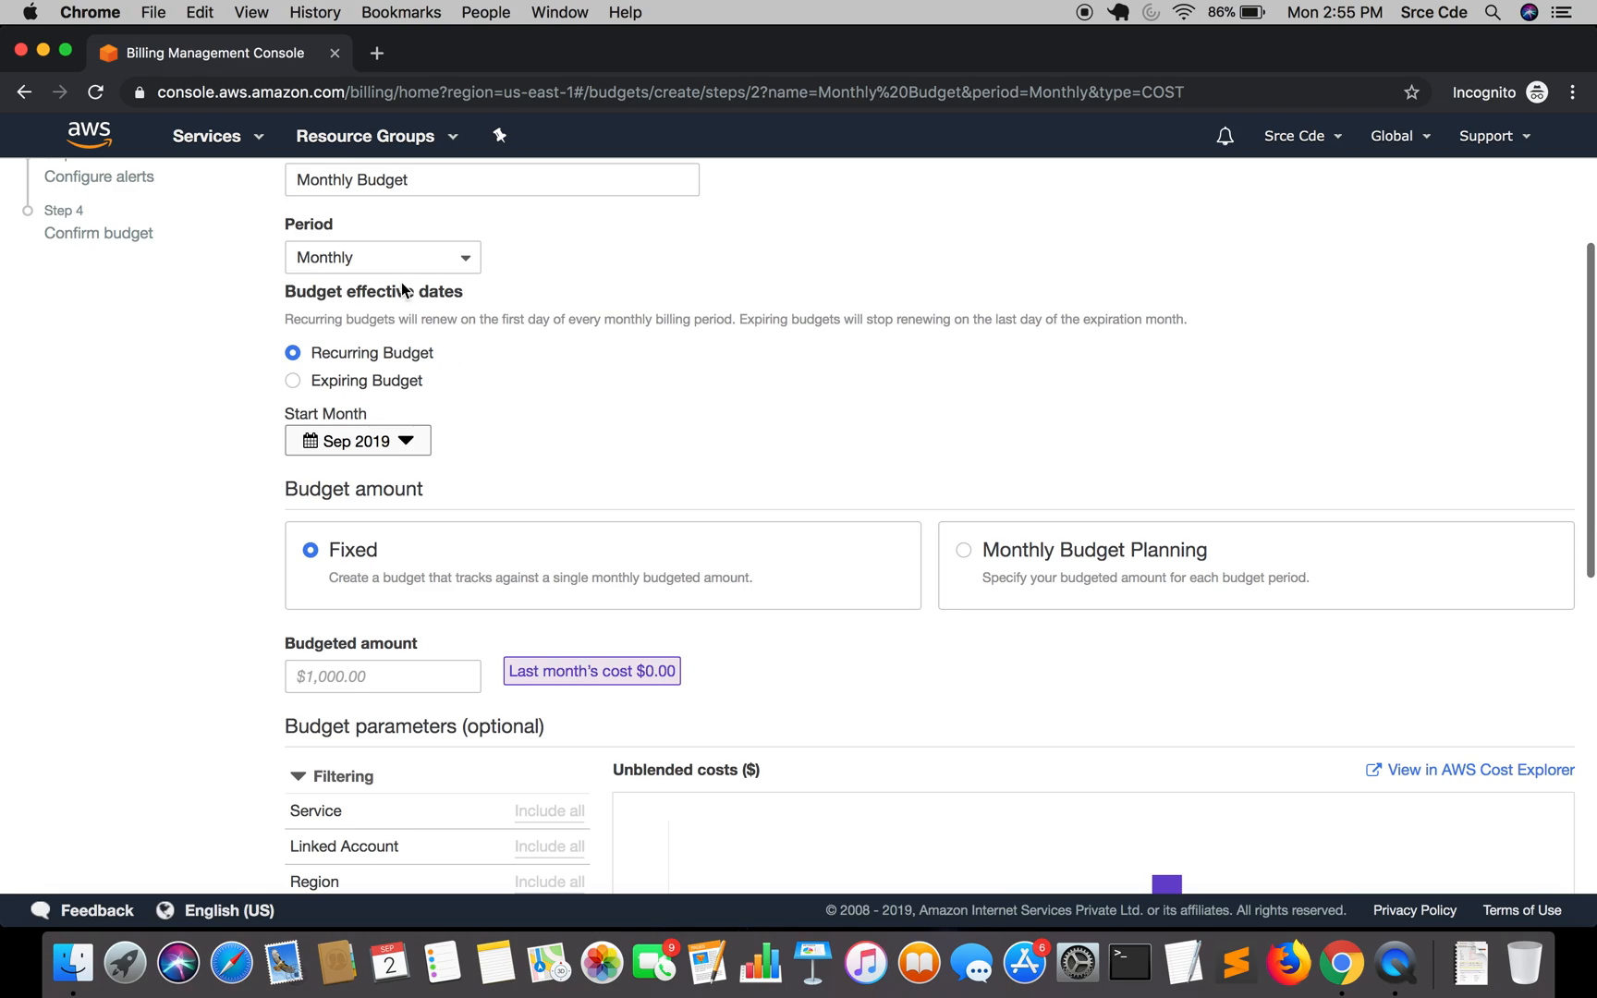
mouse_move(427, 368)
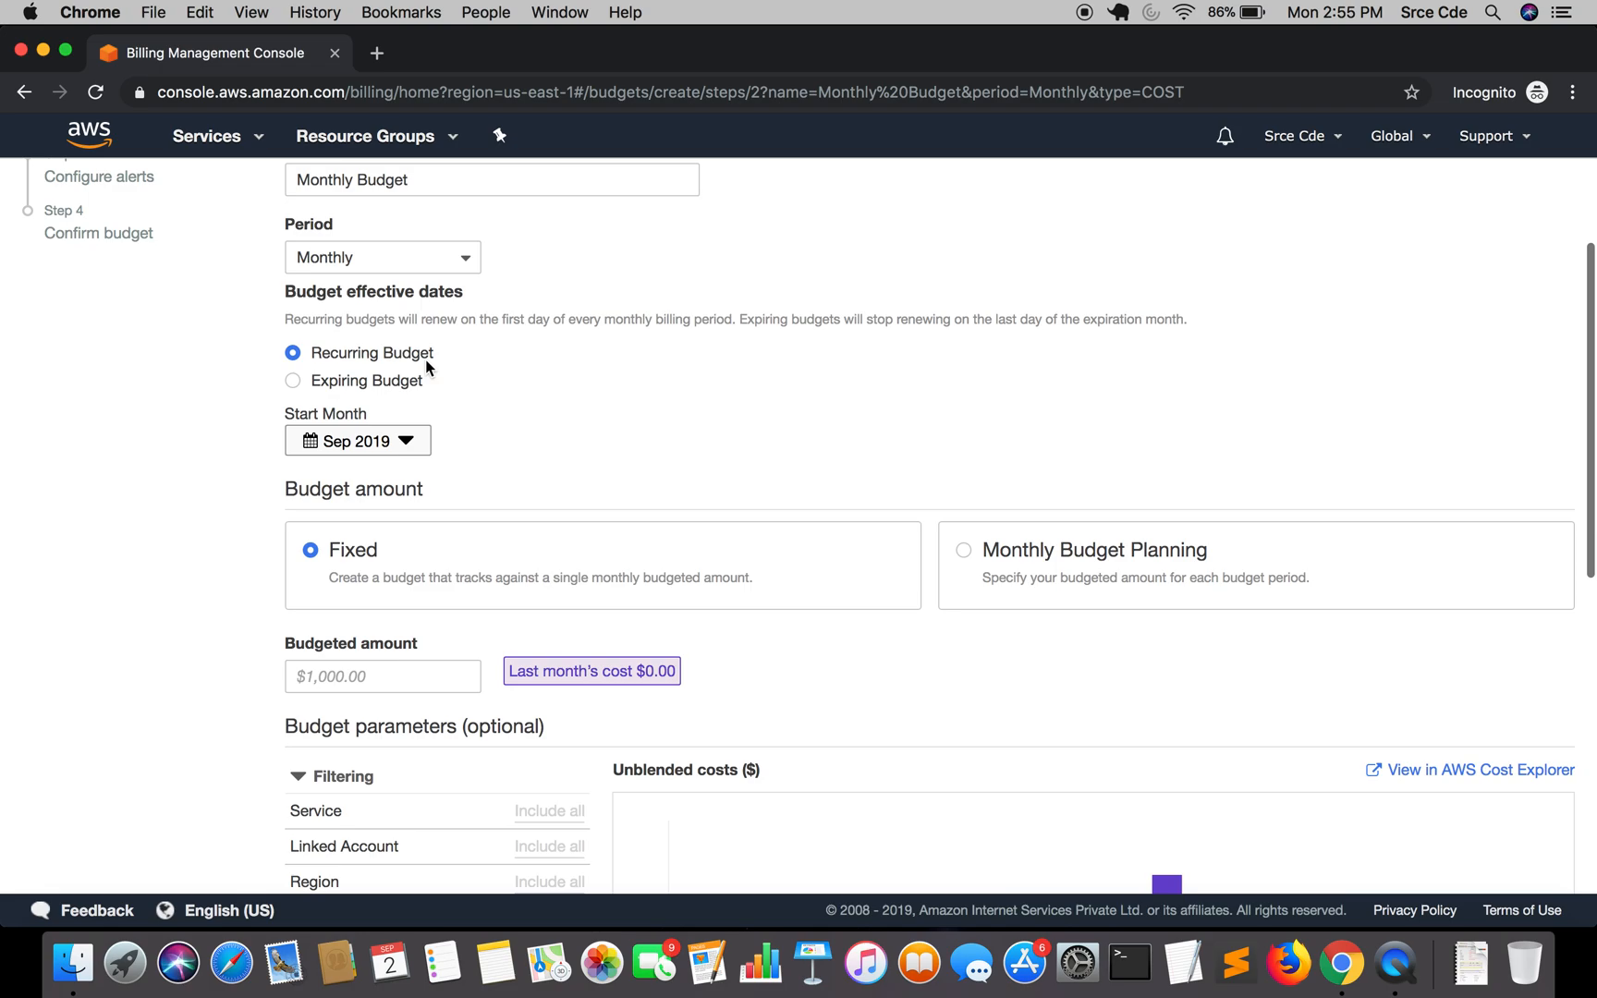
mouse_move(450, 373)
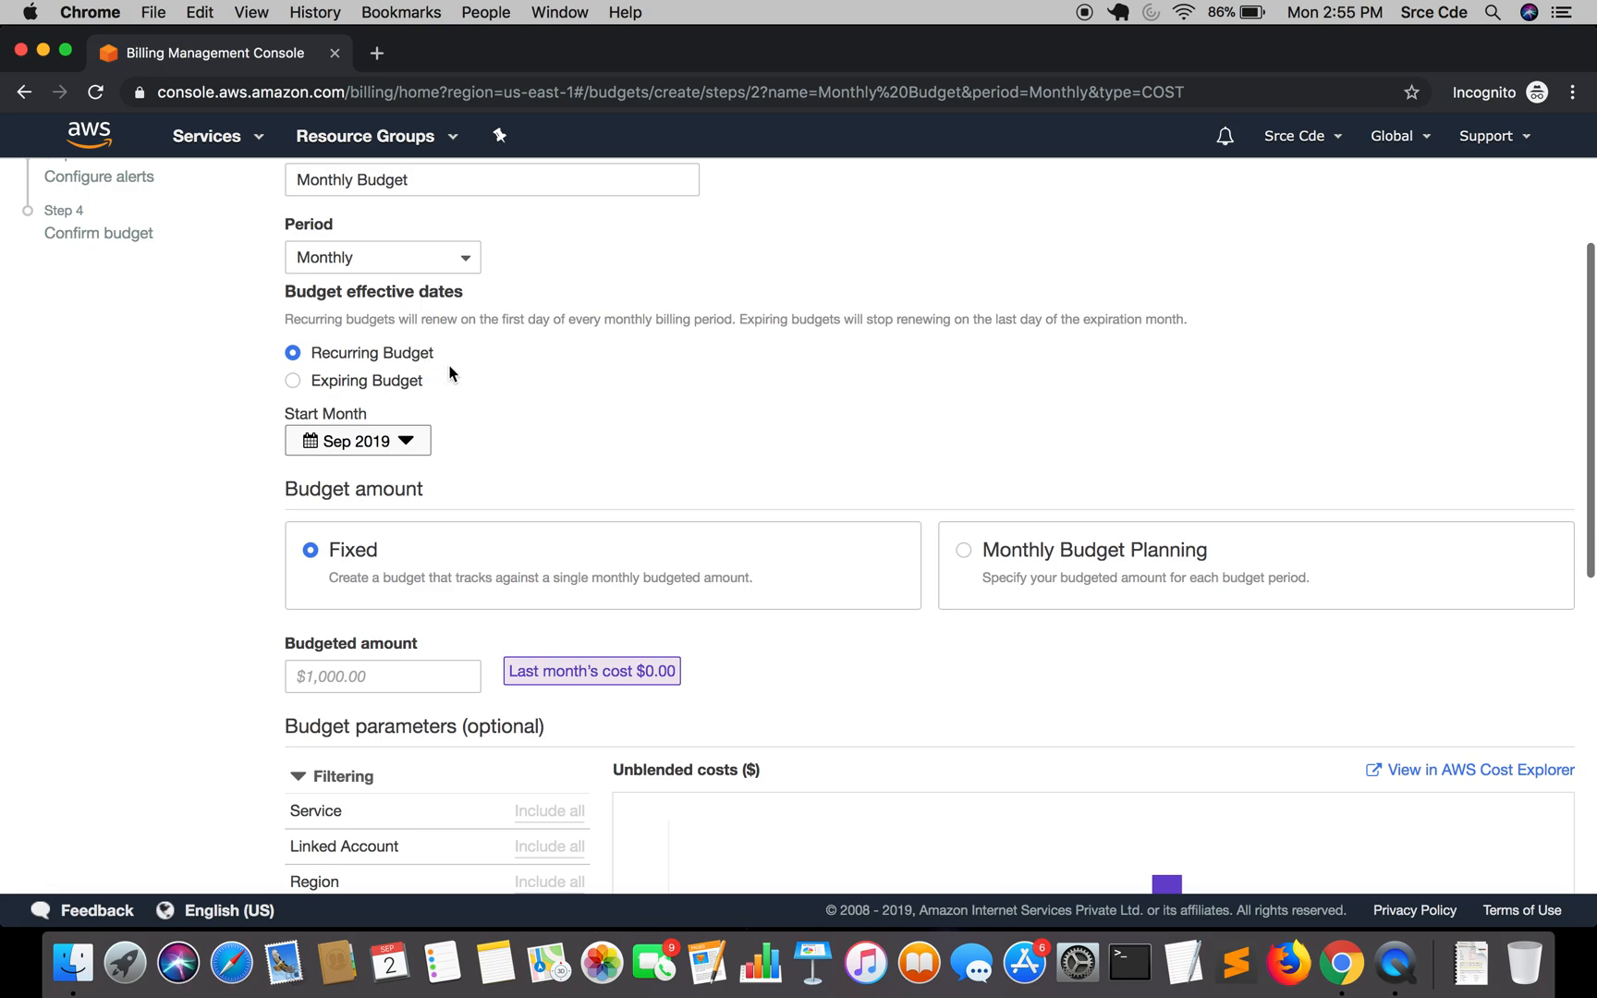
mouse_move(468, 370)
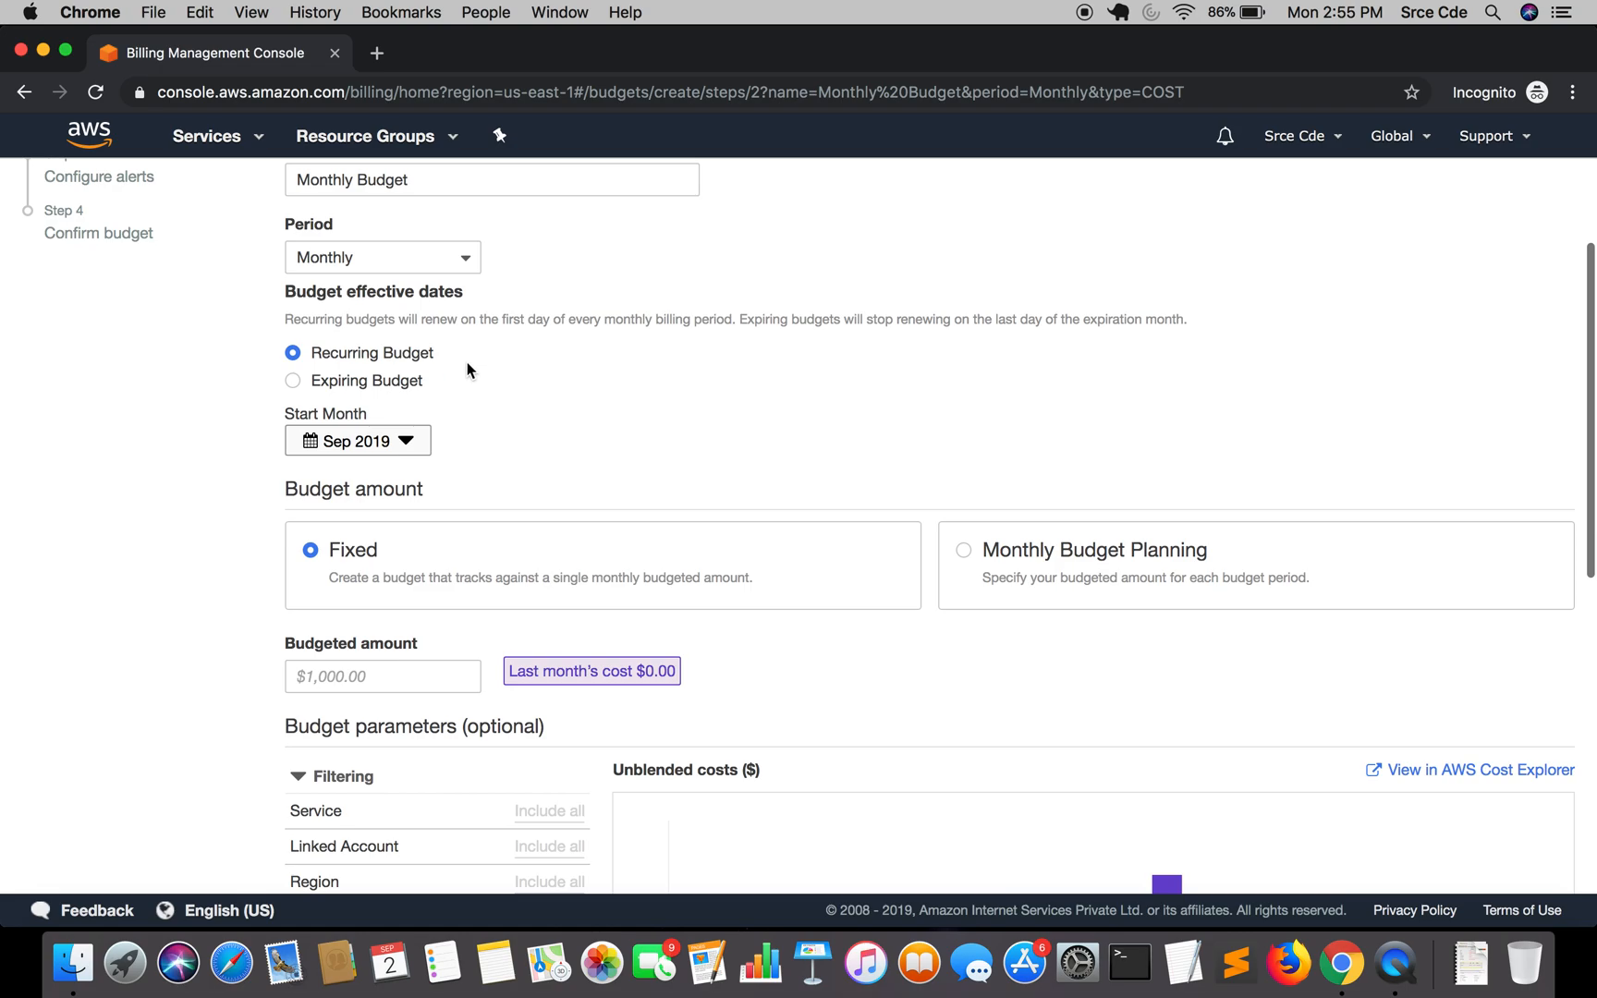
mouse_move(373, 388)
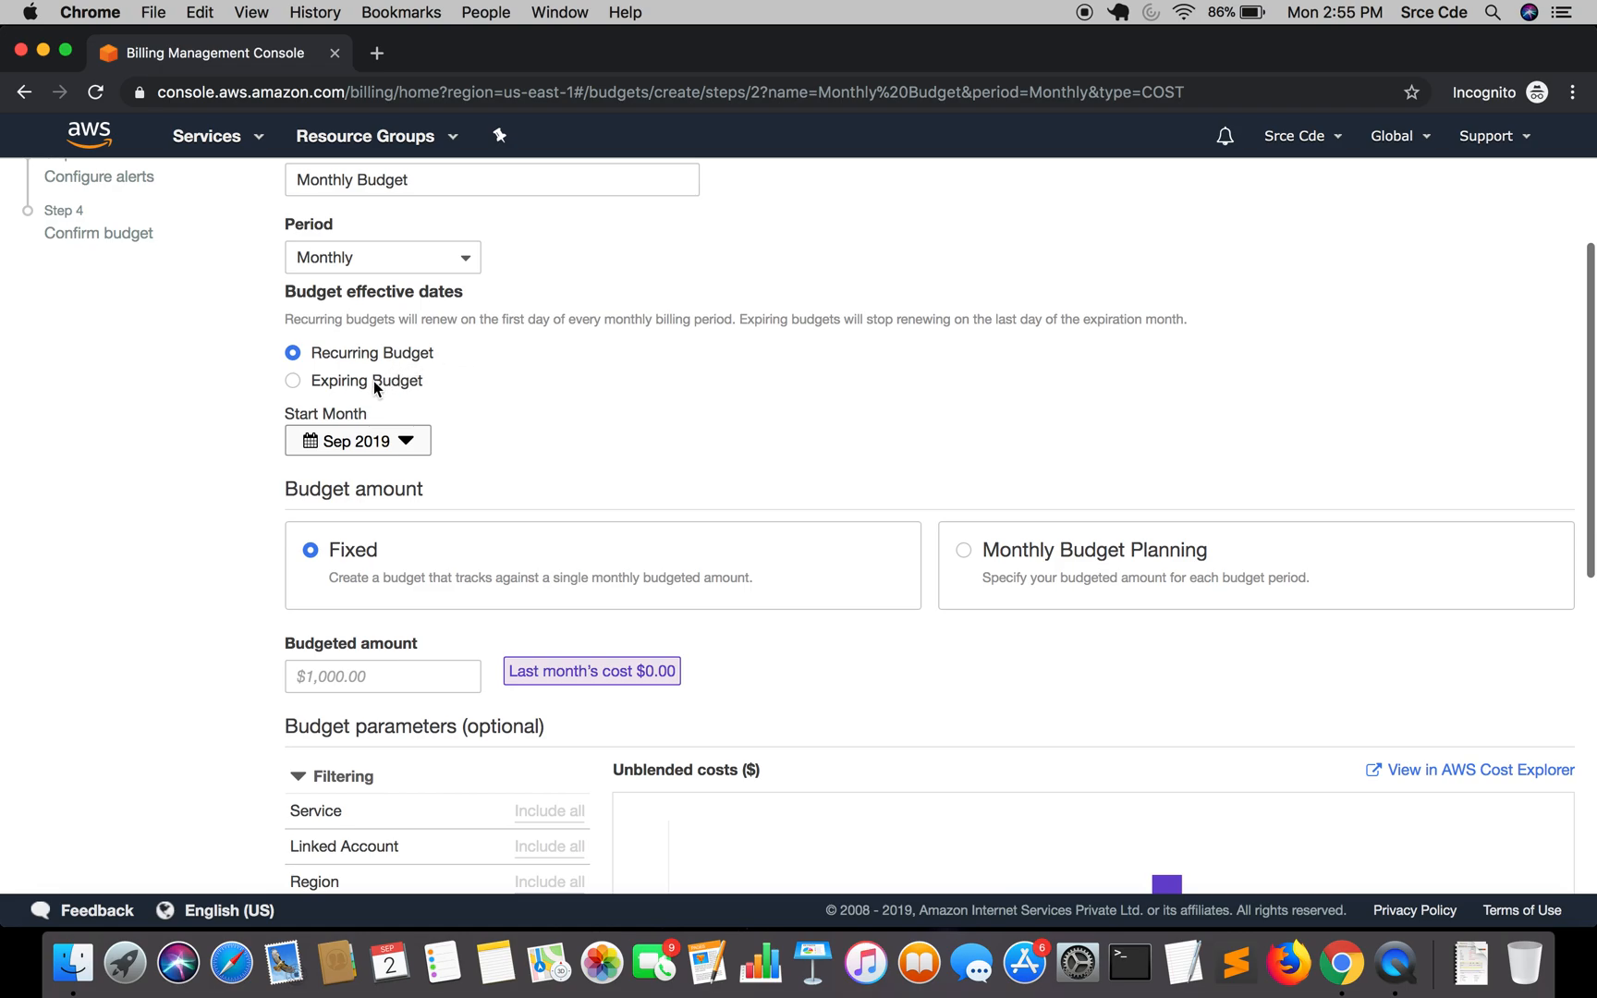
click(293, 380)
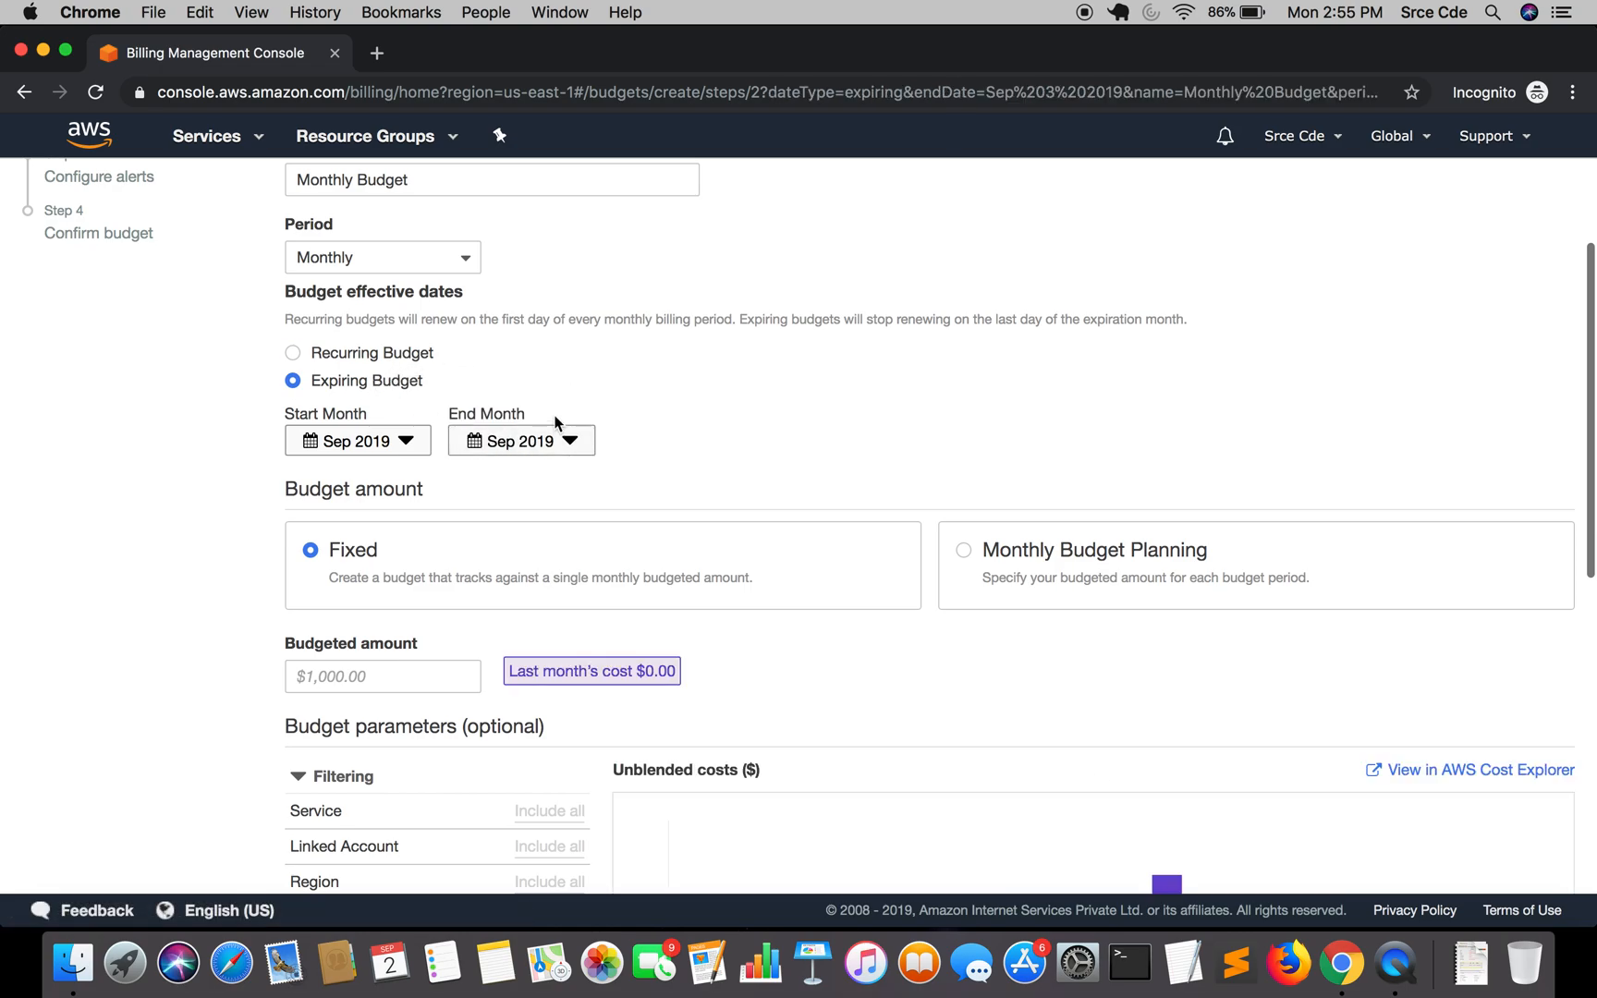
click(520, 440)
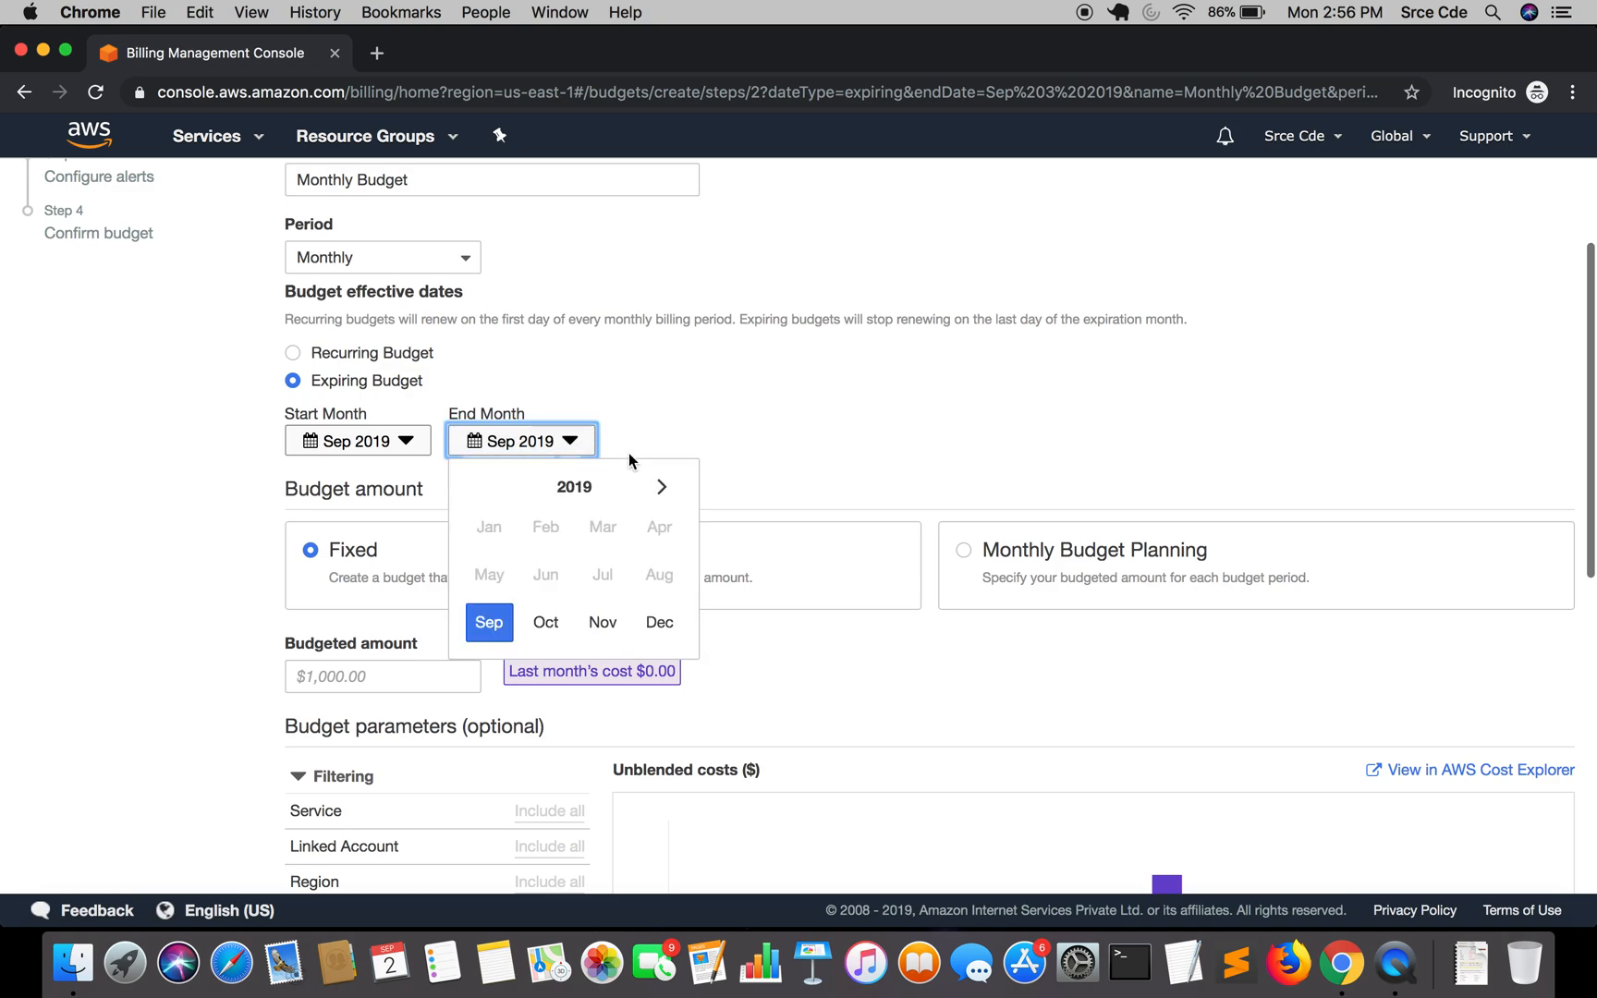
mouse_move(777, 425)
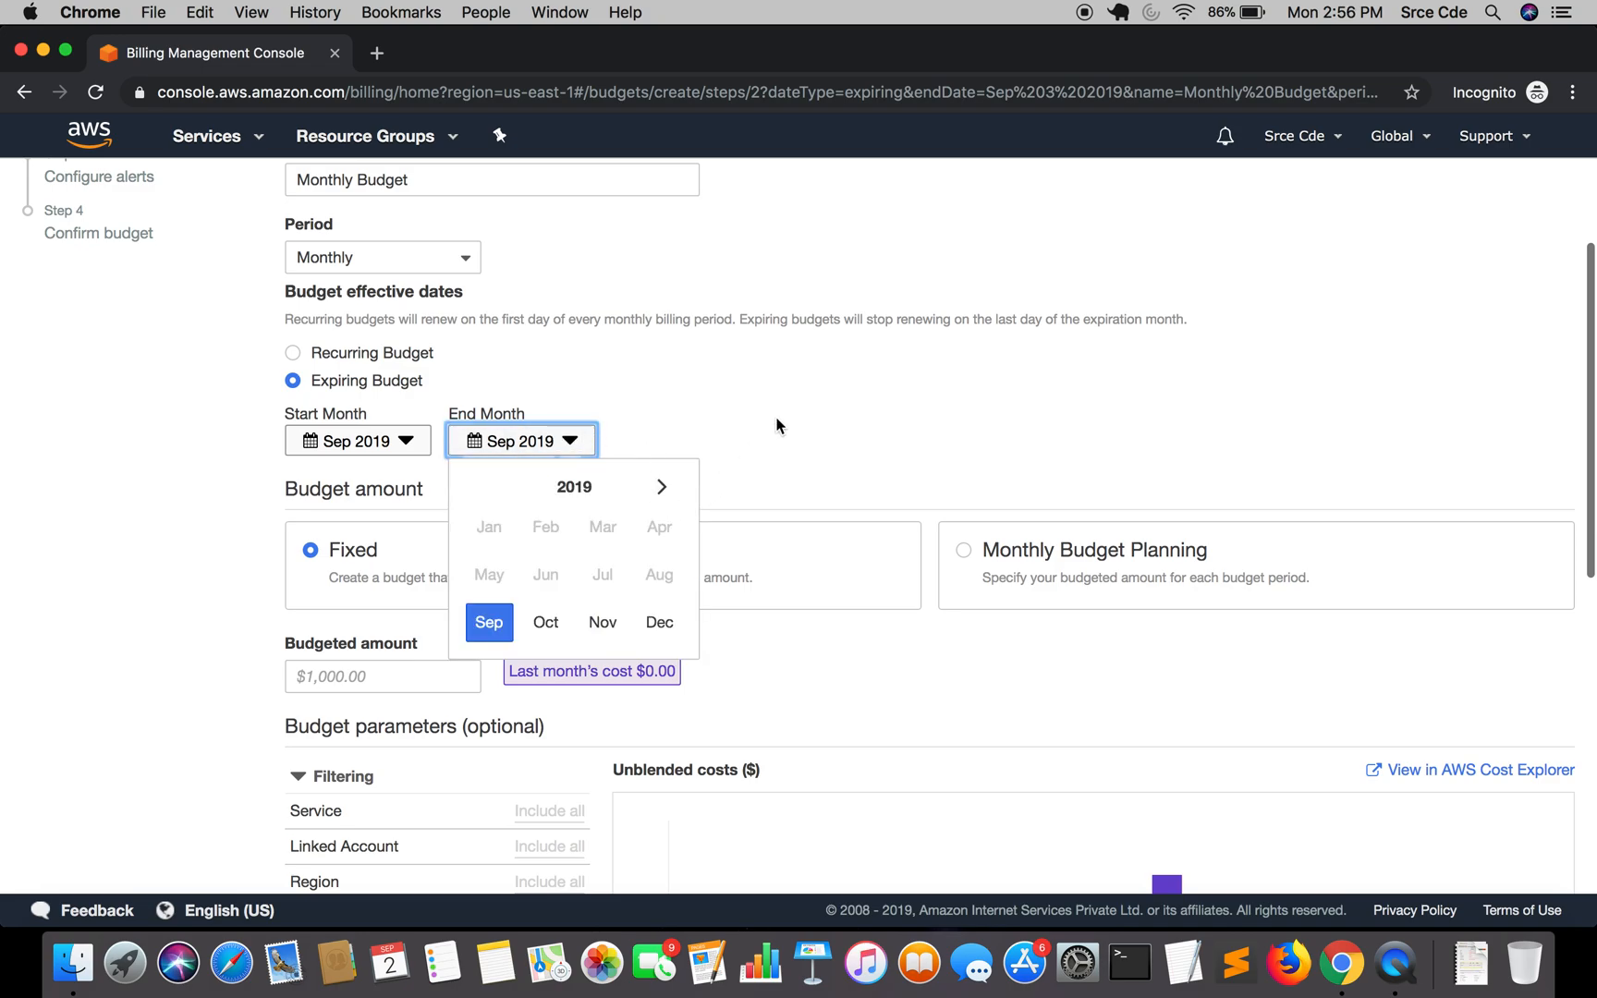
click(488, 622)
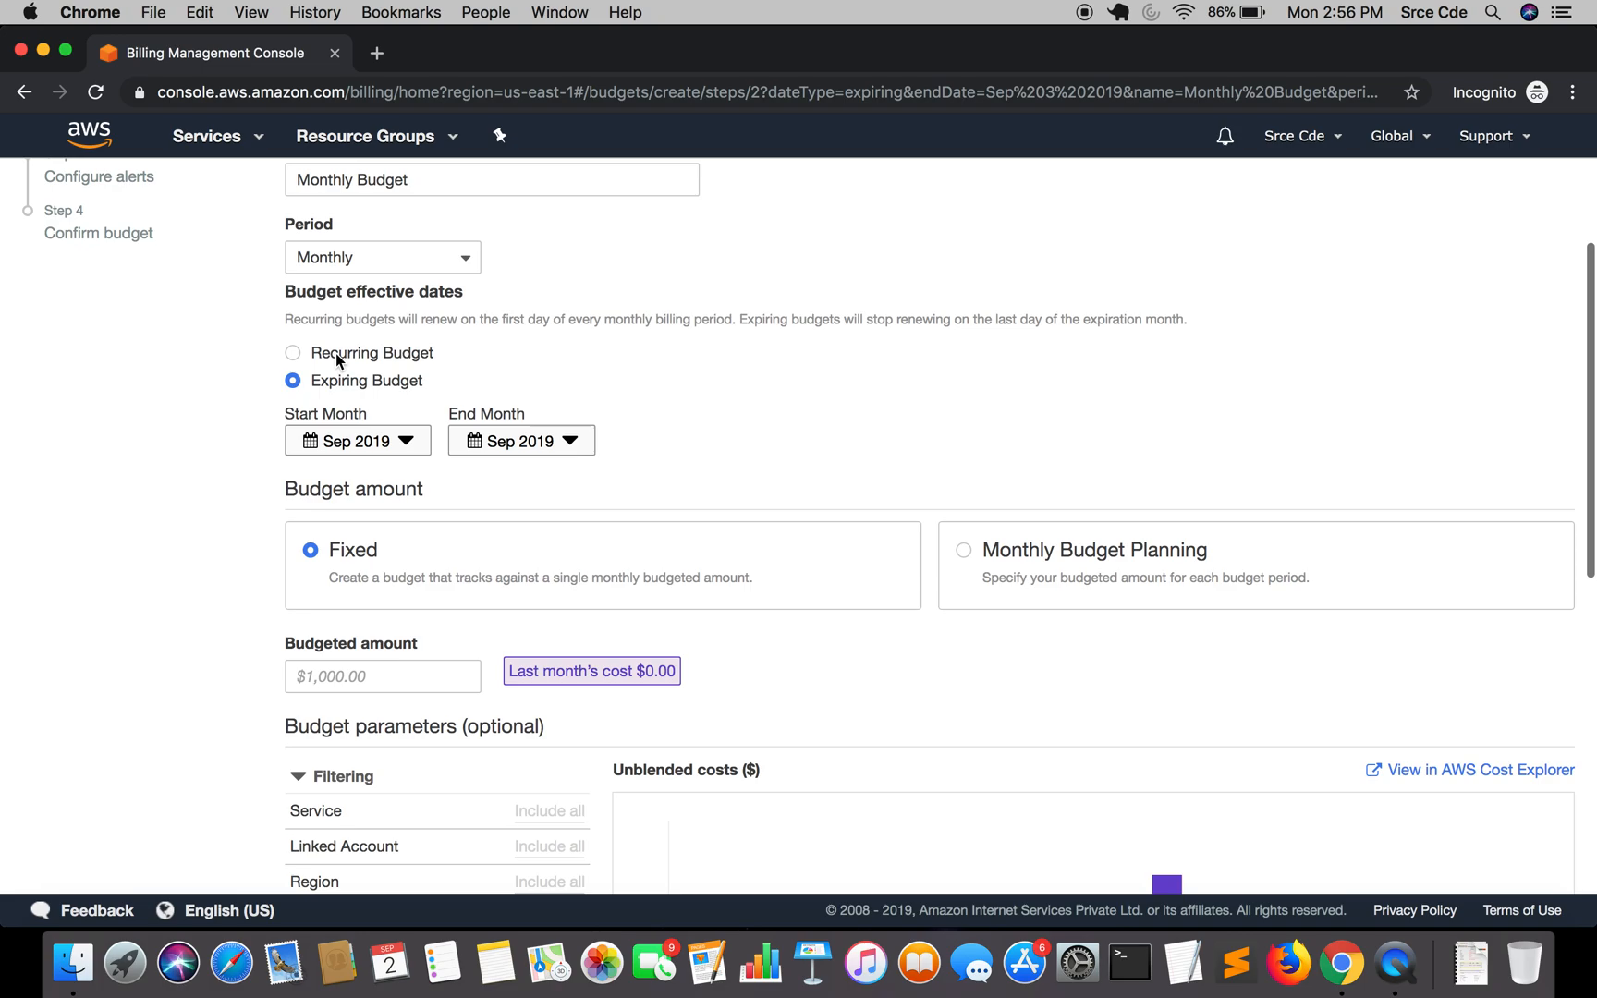
click(293, 353)
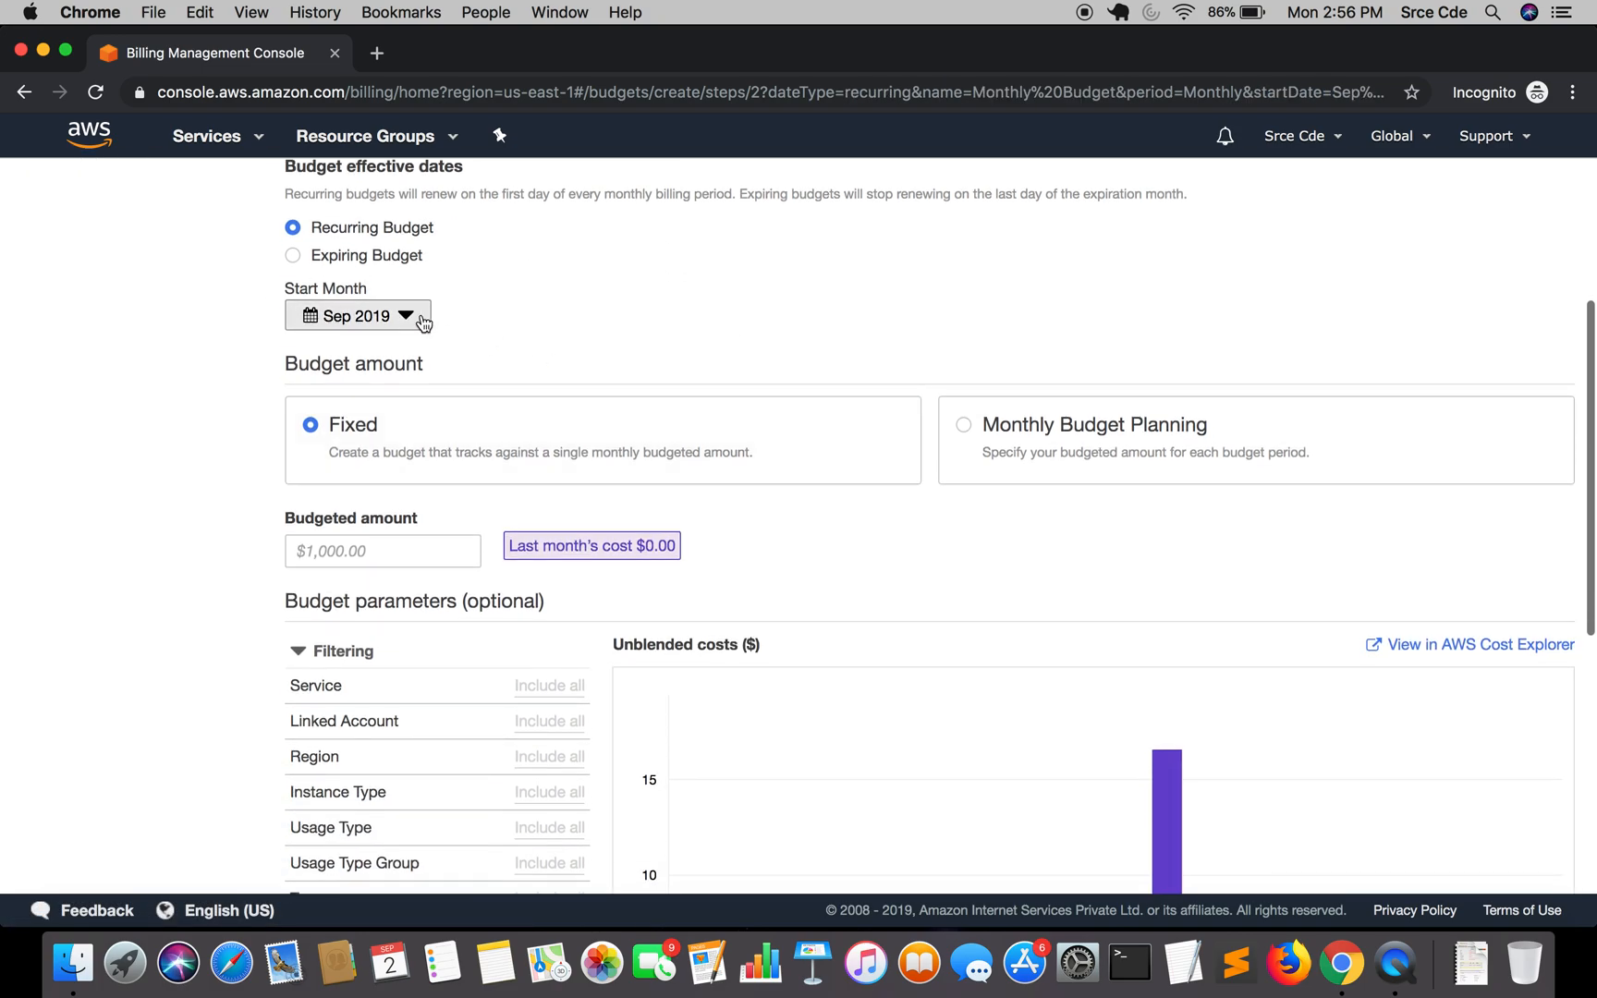
scroll(down, 3)
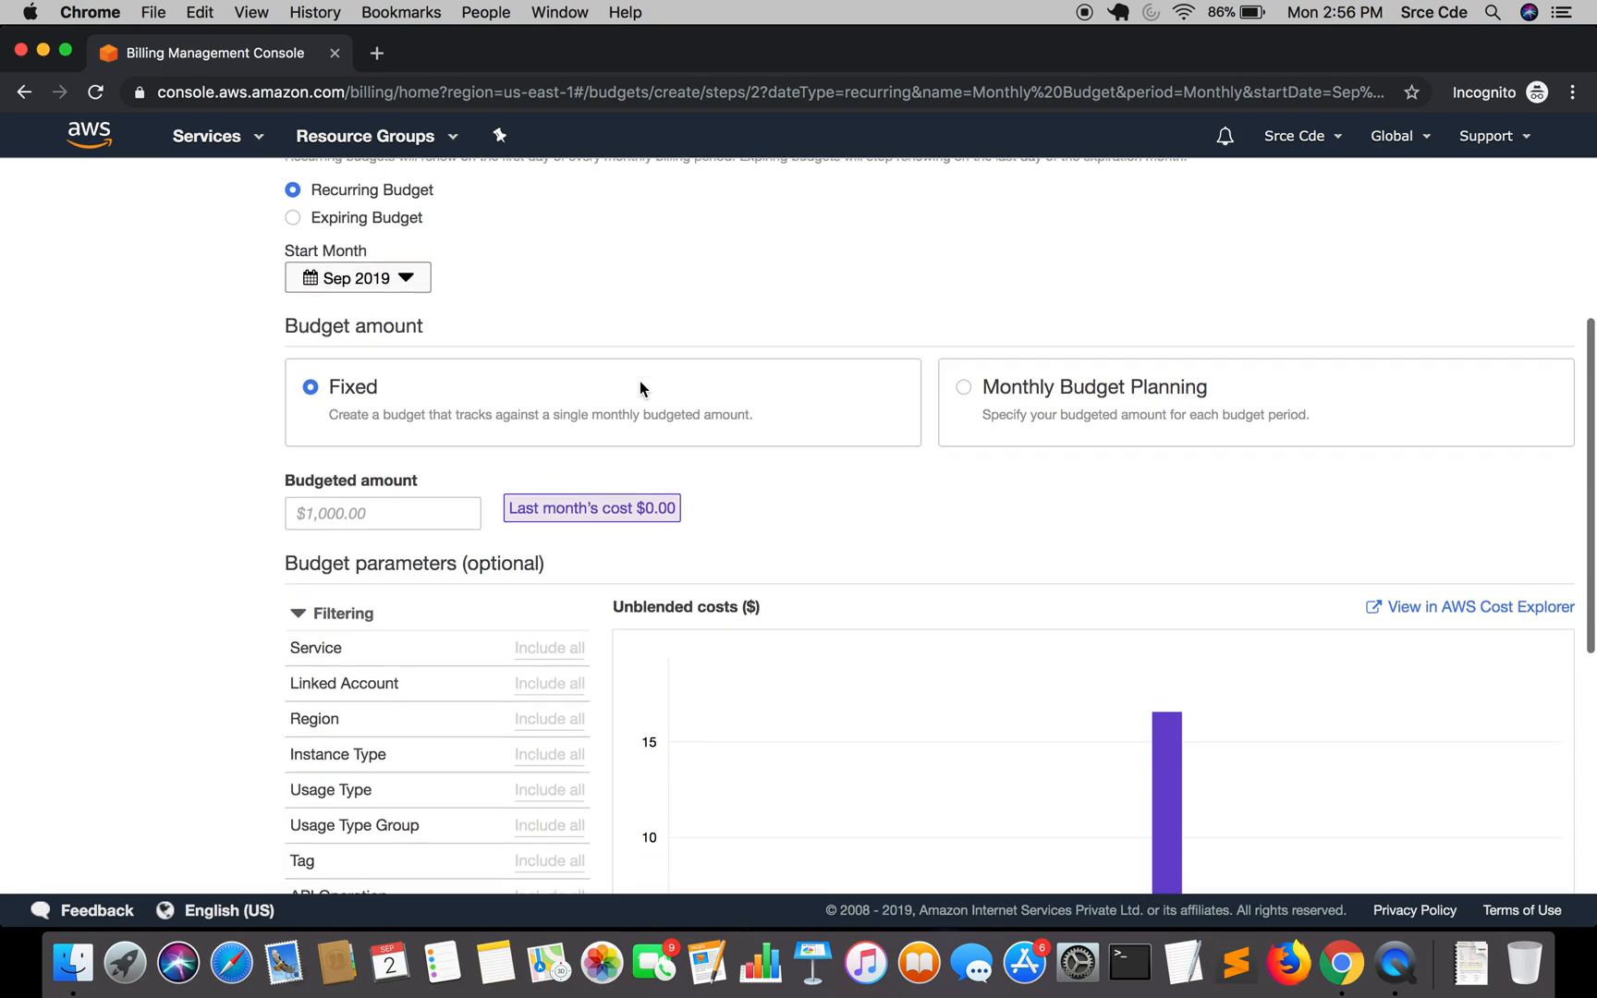
scroll(down, 3)
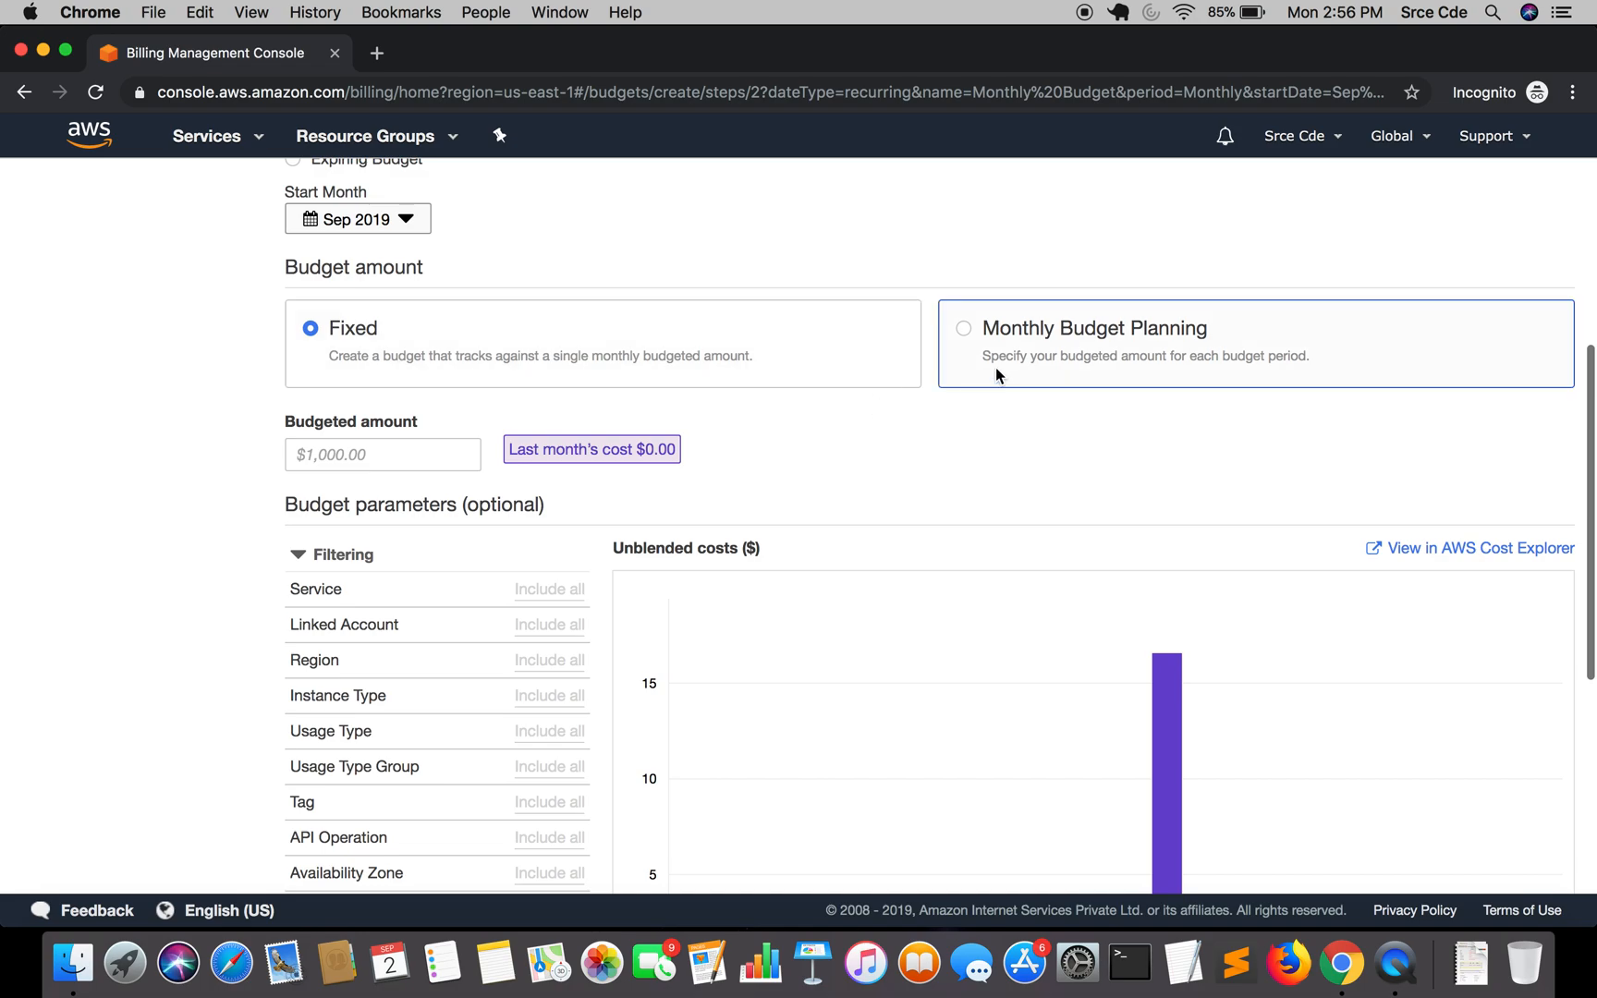
click(964, 329)
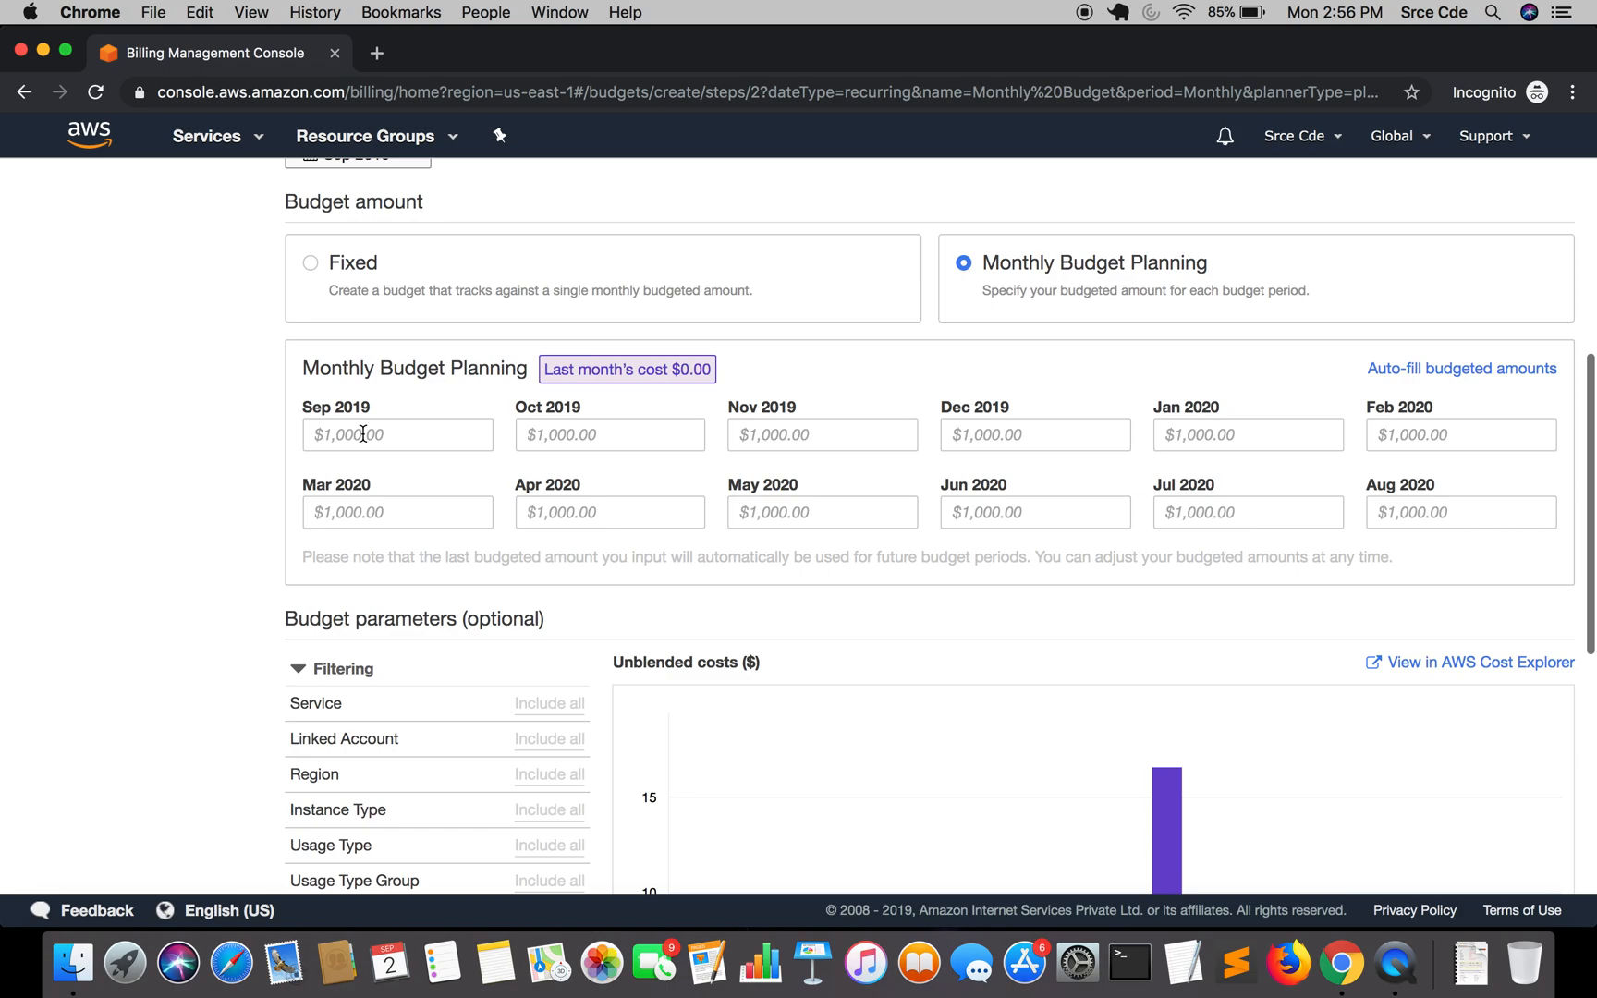
mouse_move(798, 479)
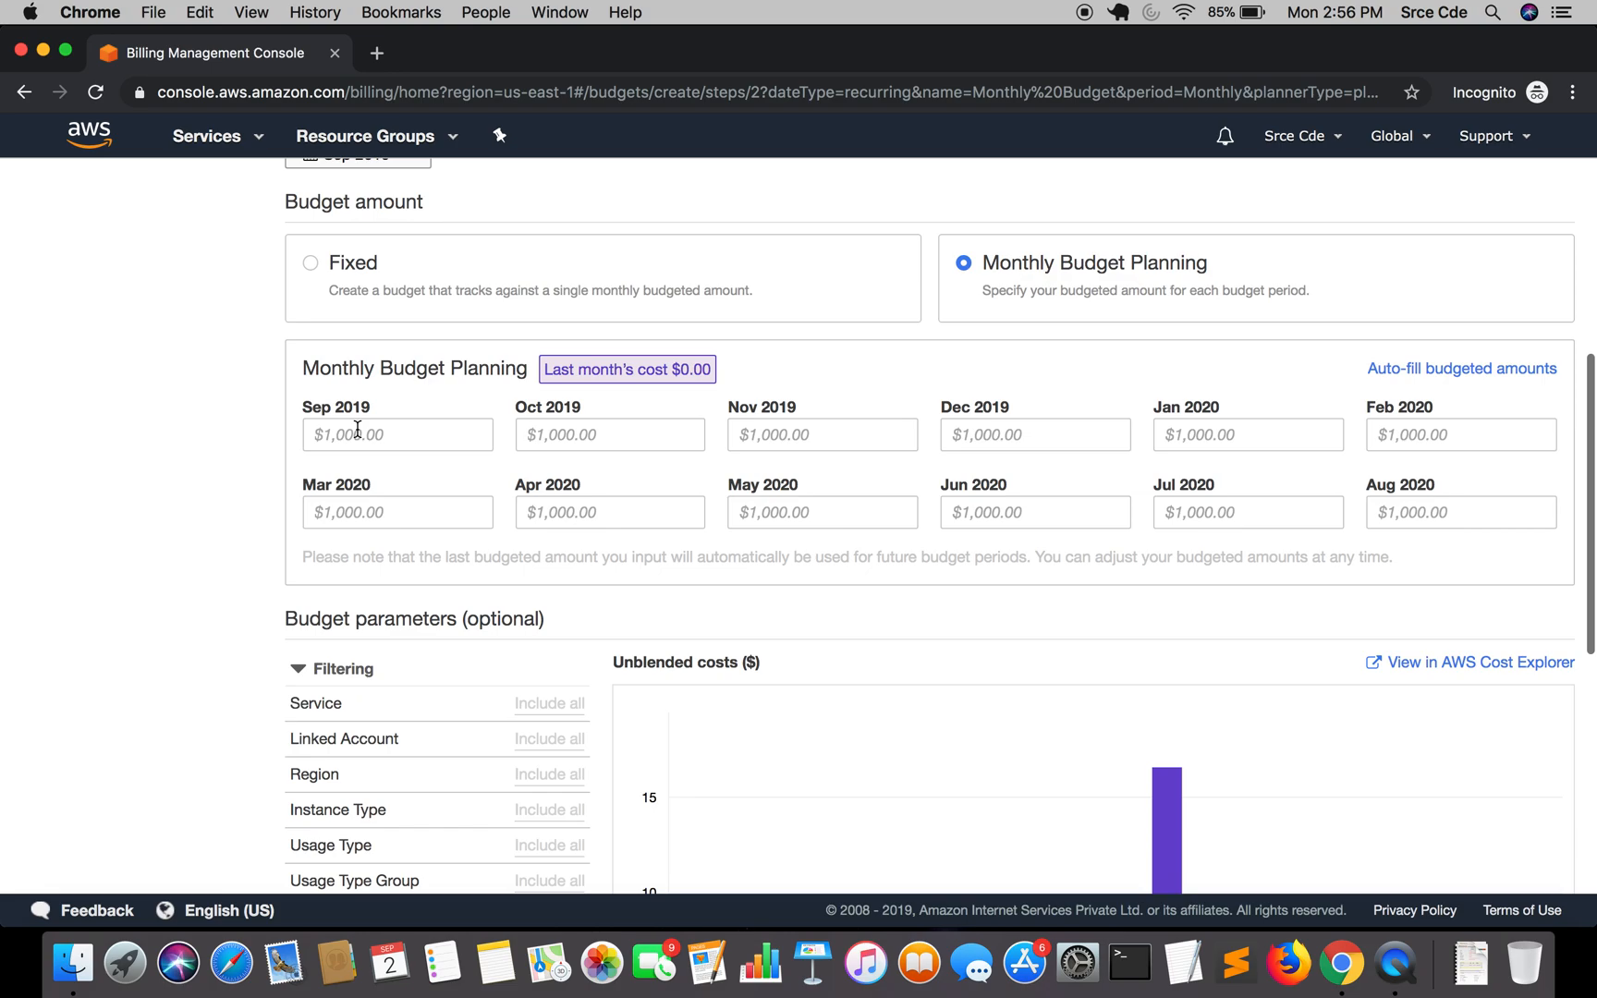
mouse_move(611, 476)
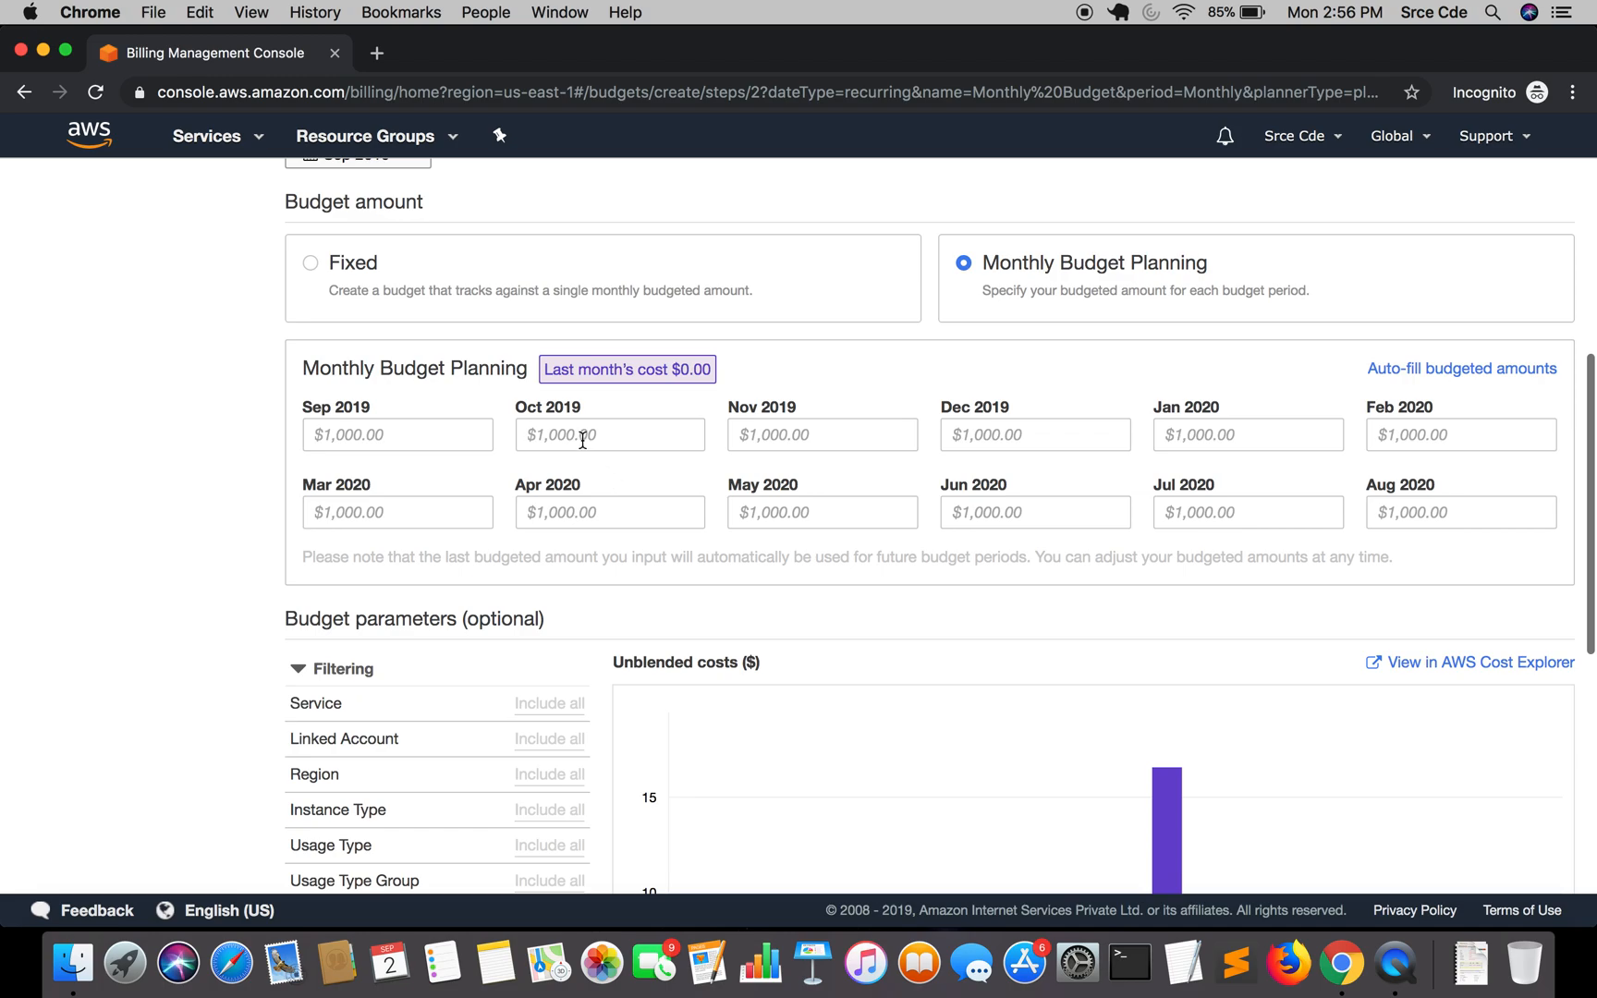
mouse_move(1051, 423)
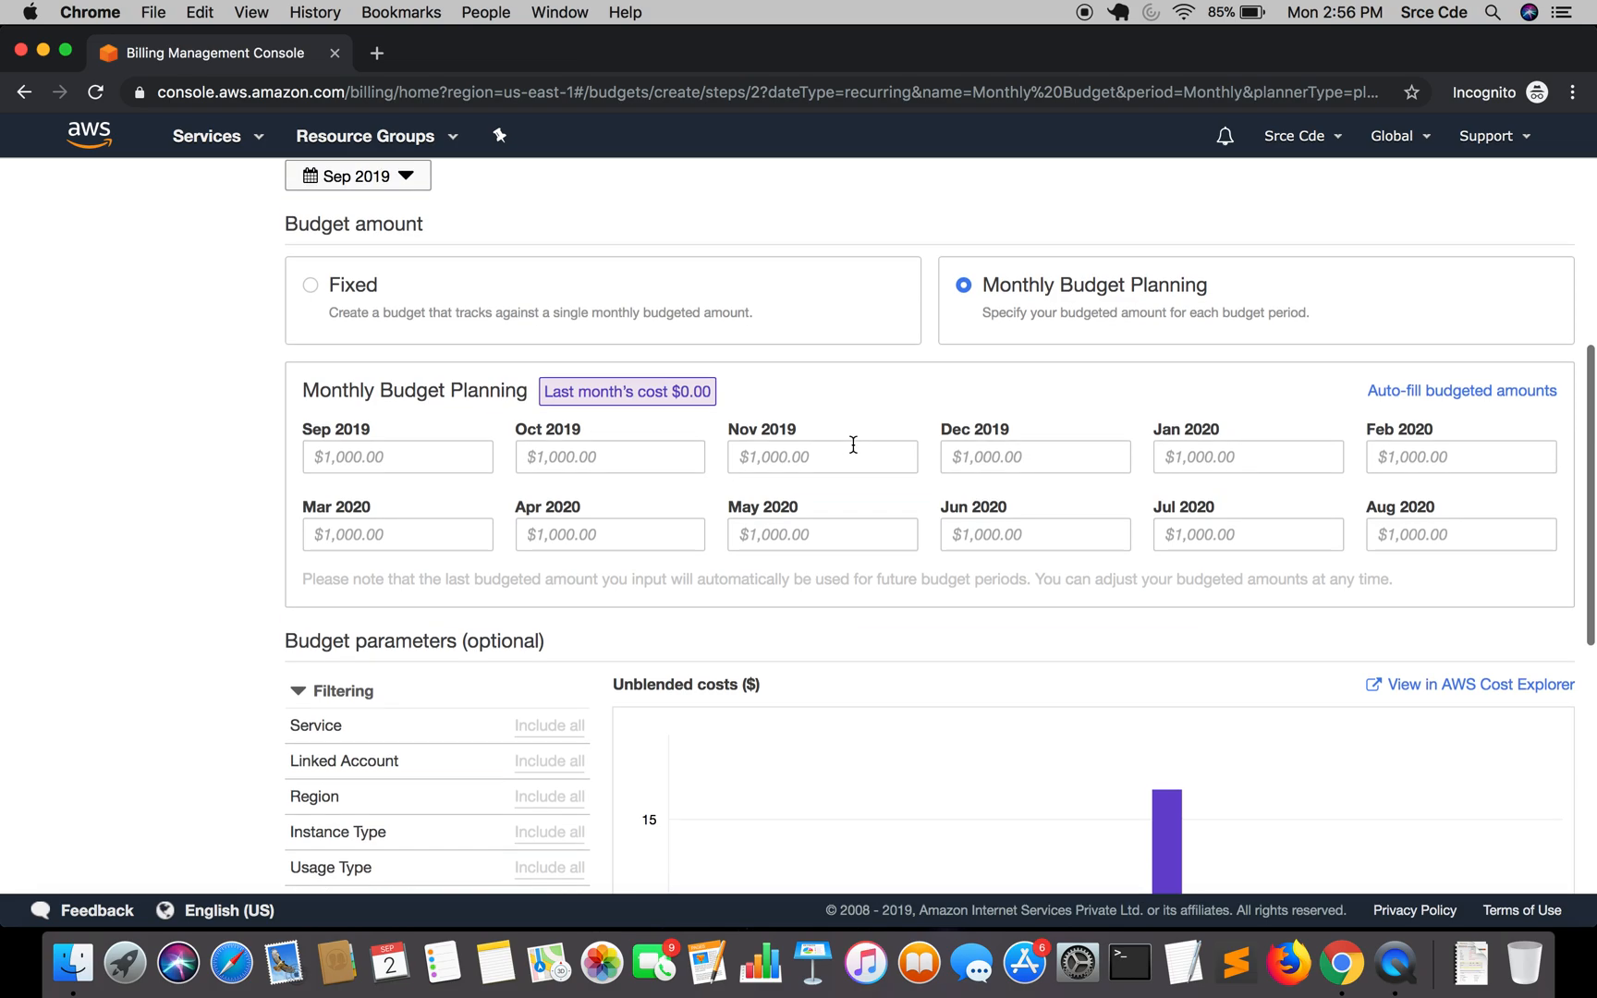
click(310, 284)
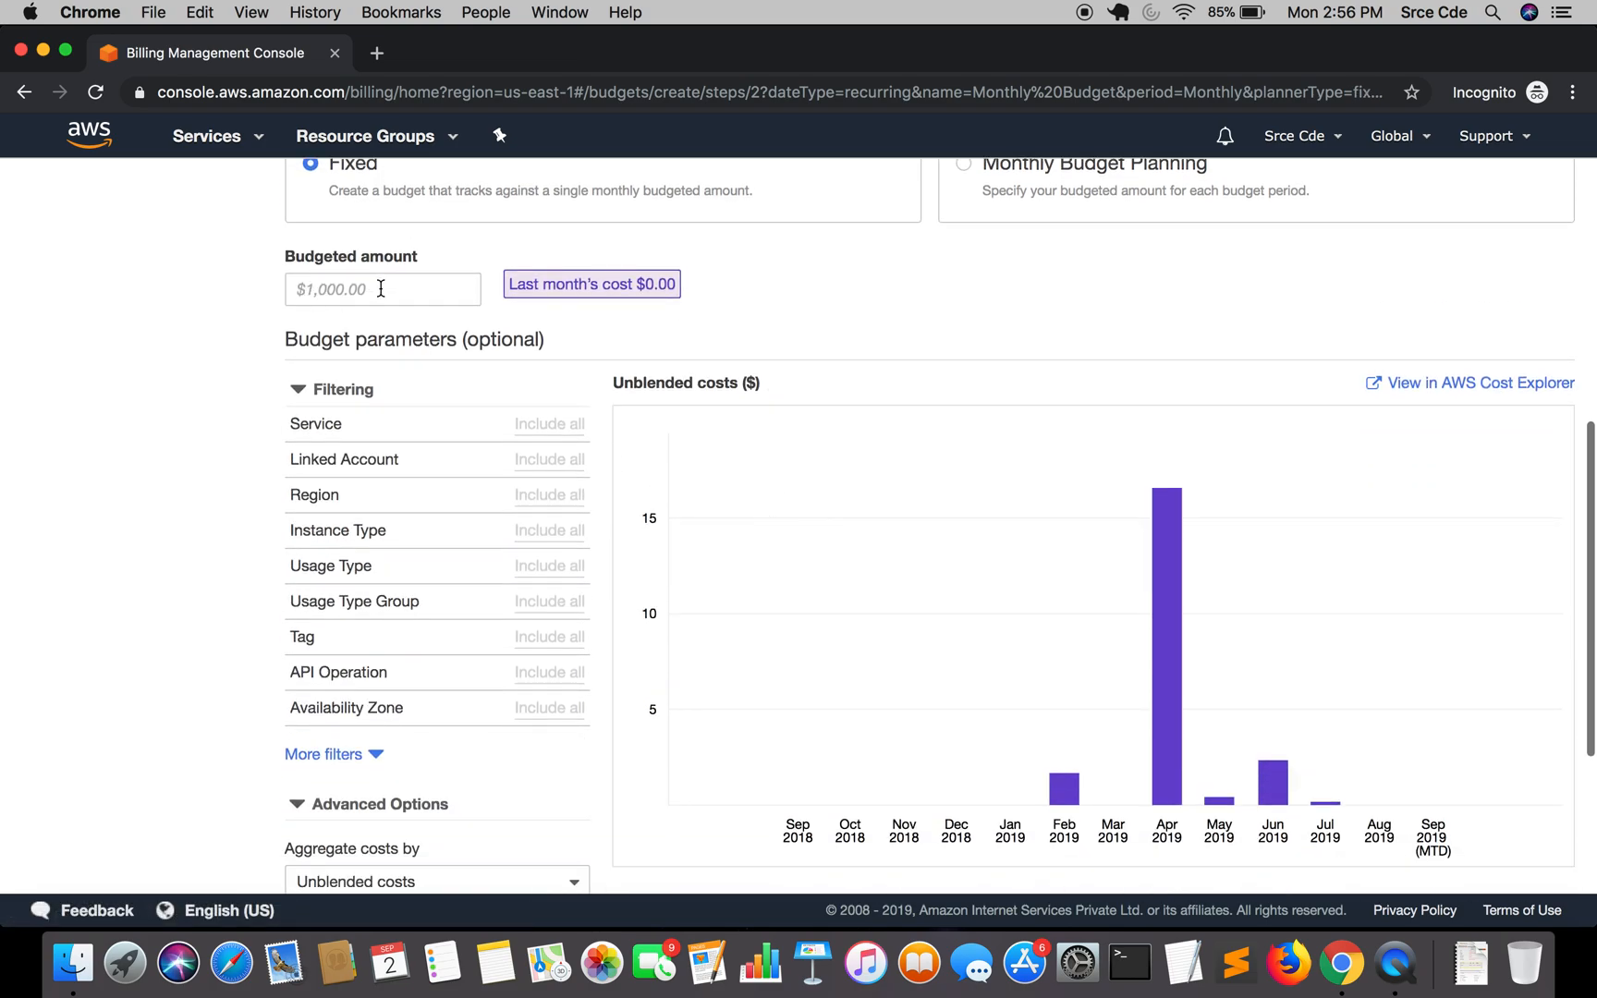
Set the budgeted amount to $5
click(381, 290)
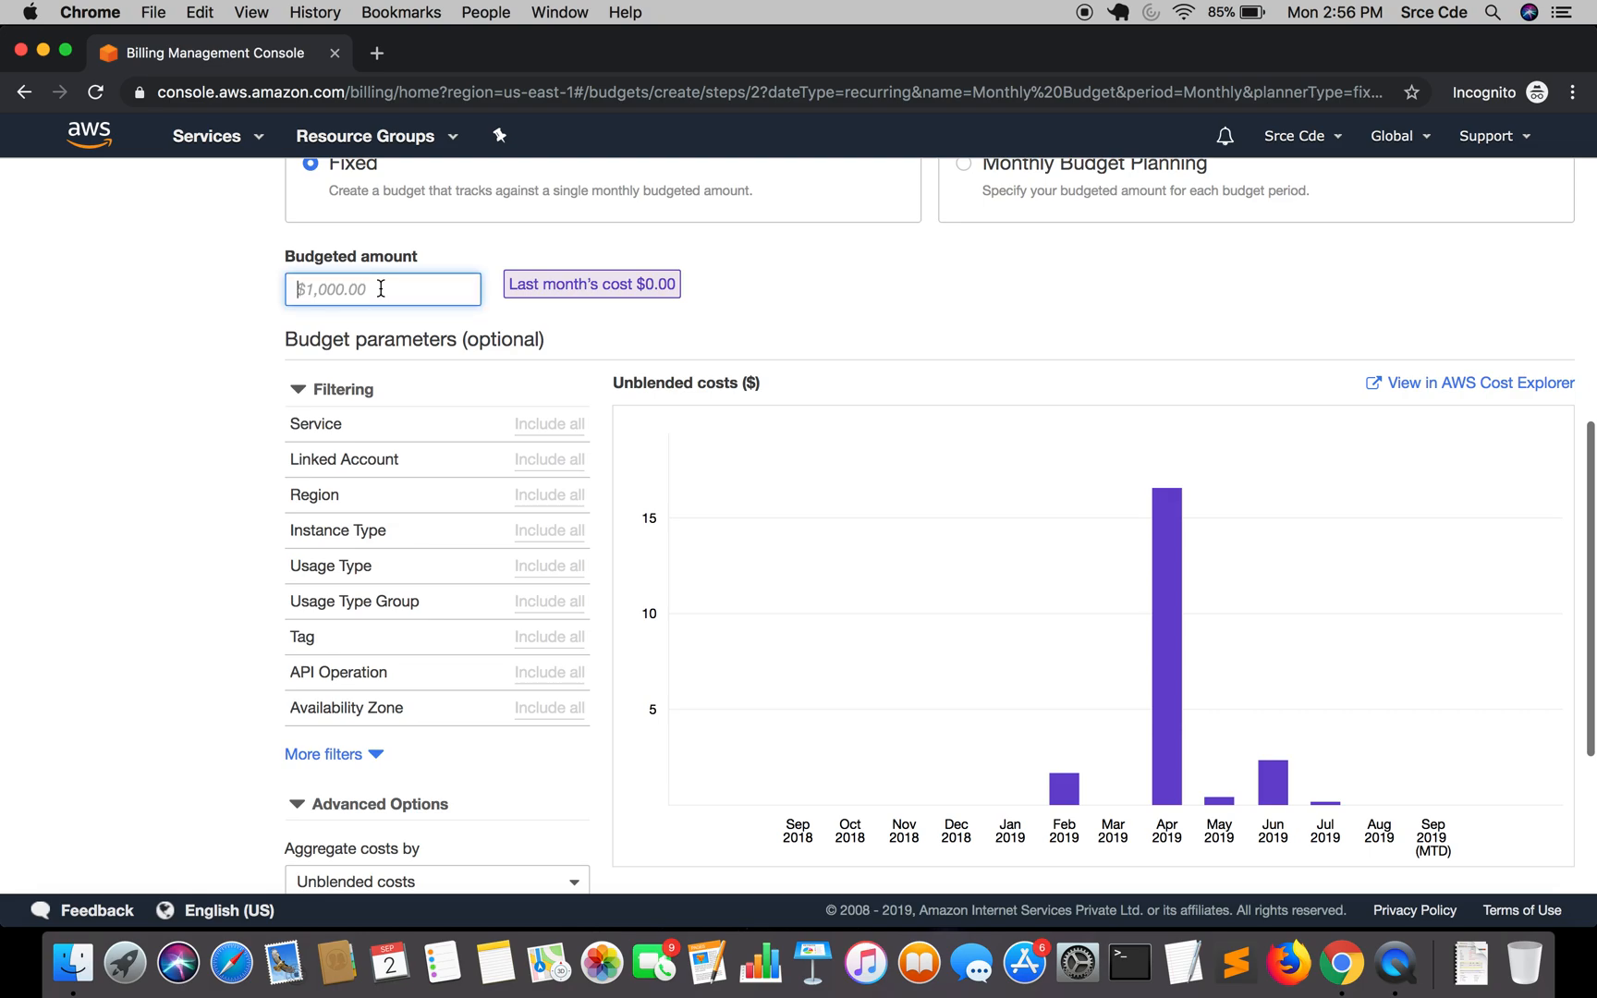
text(5)
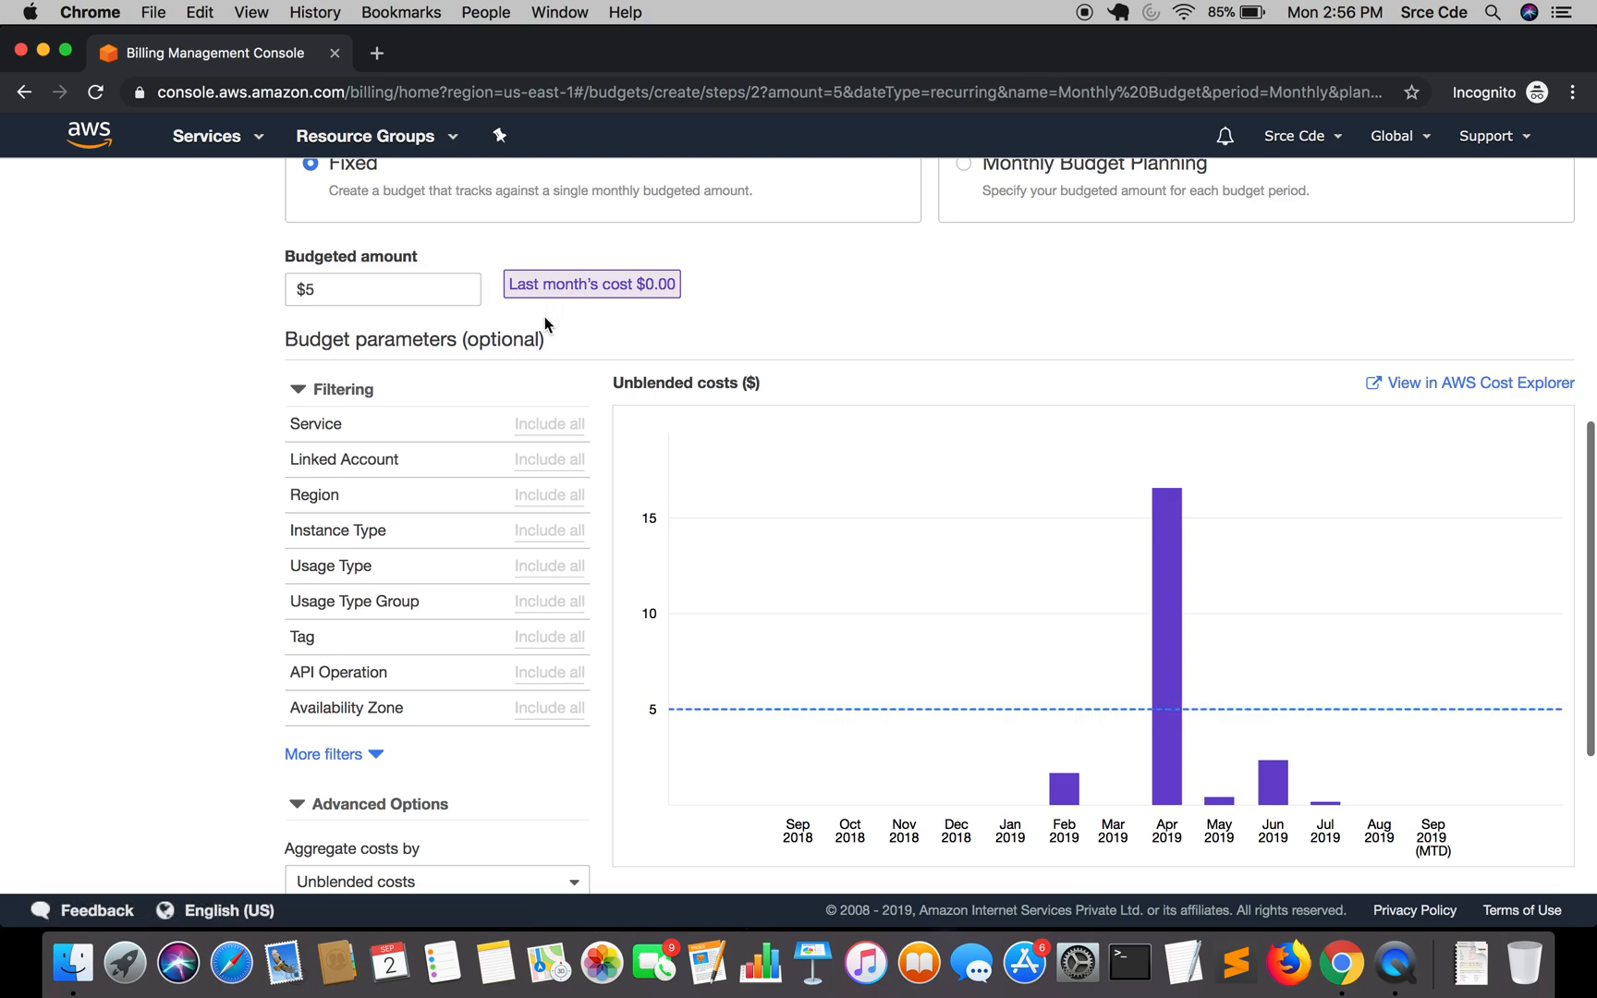
scroll(down, 3)
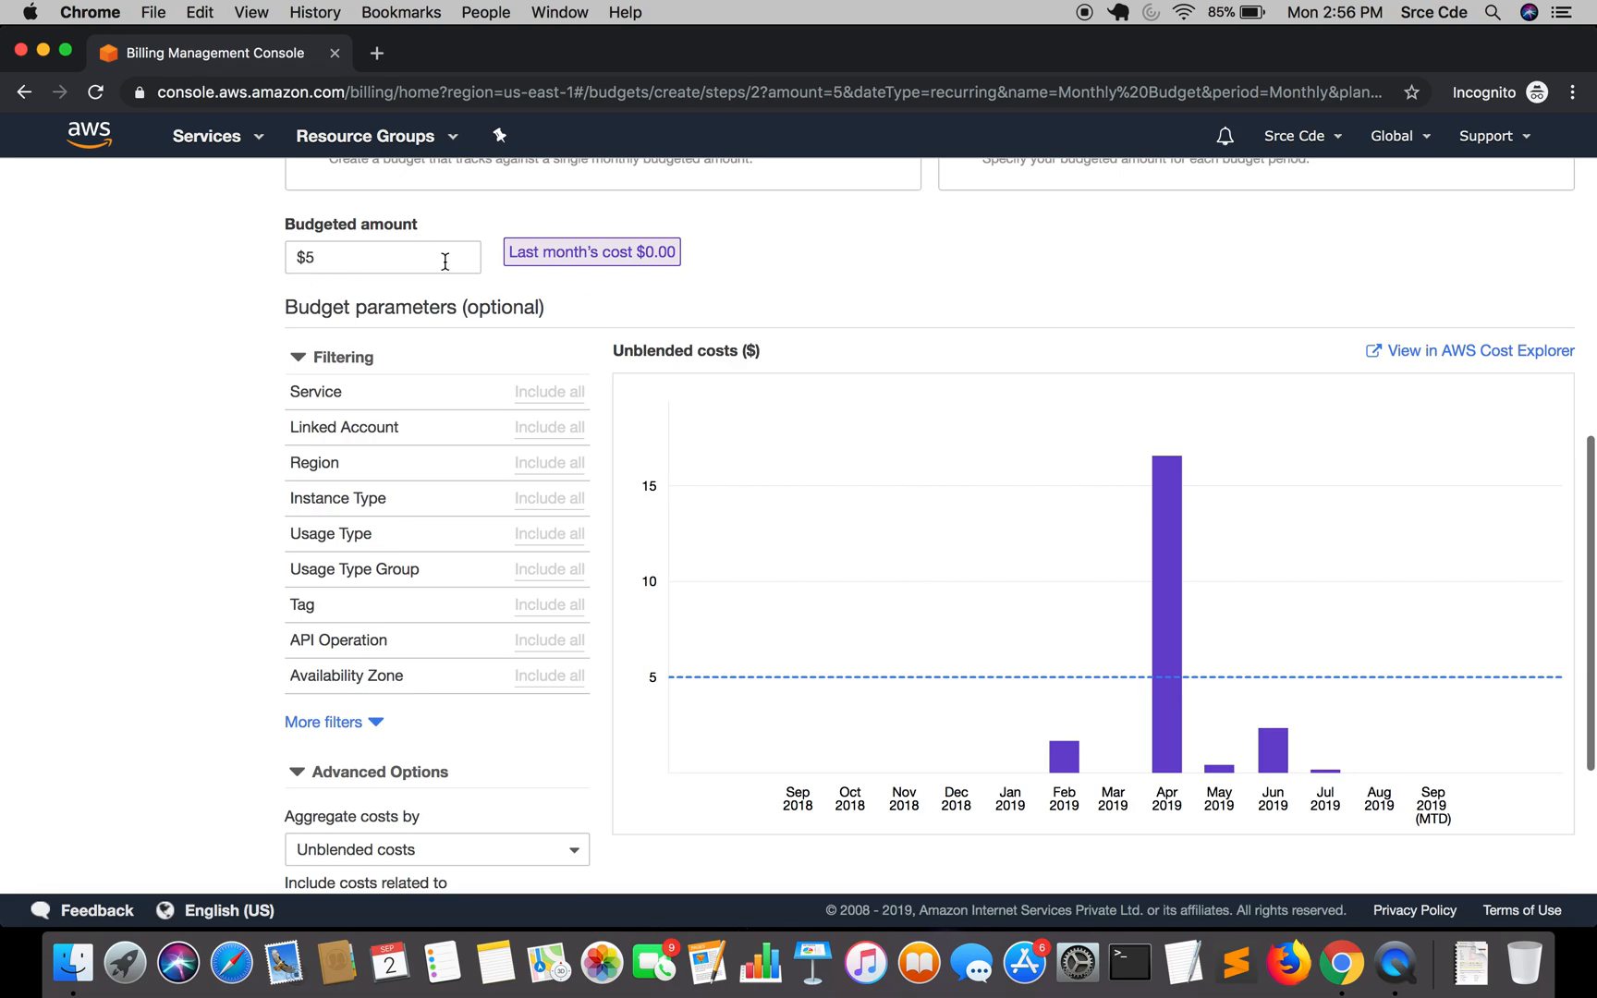
scroll(down, 3)
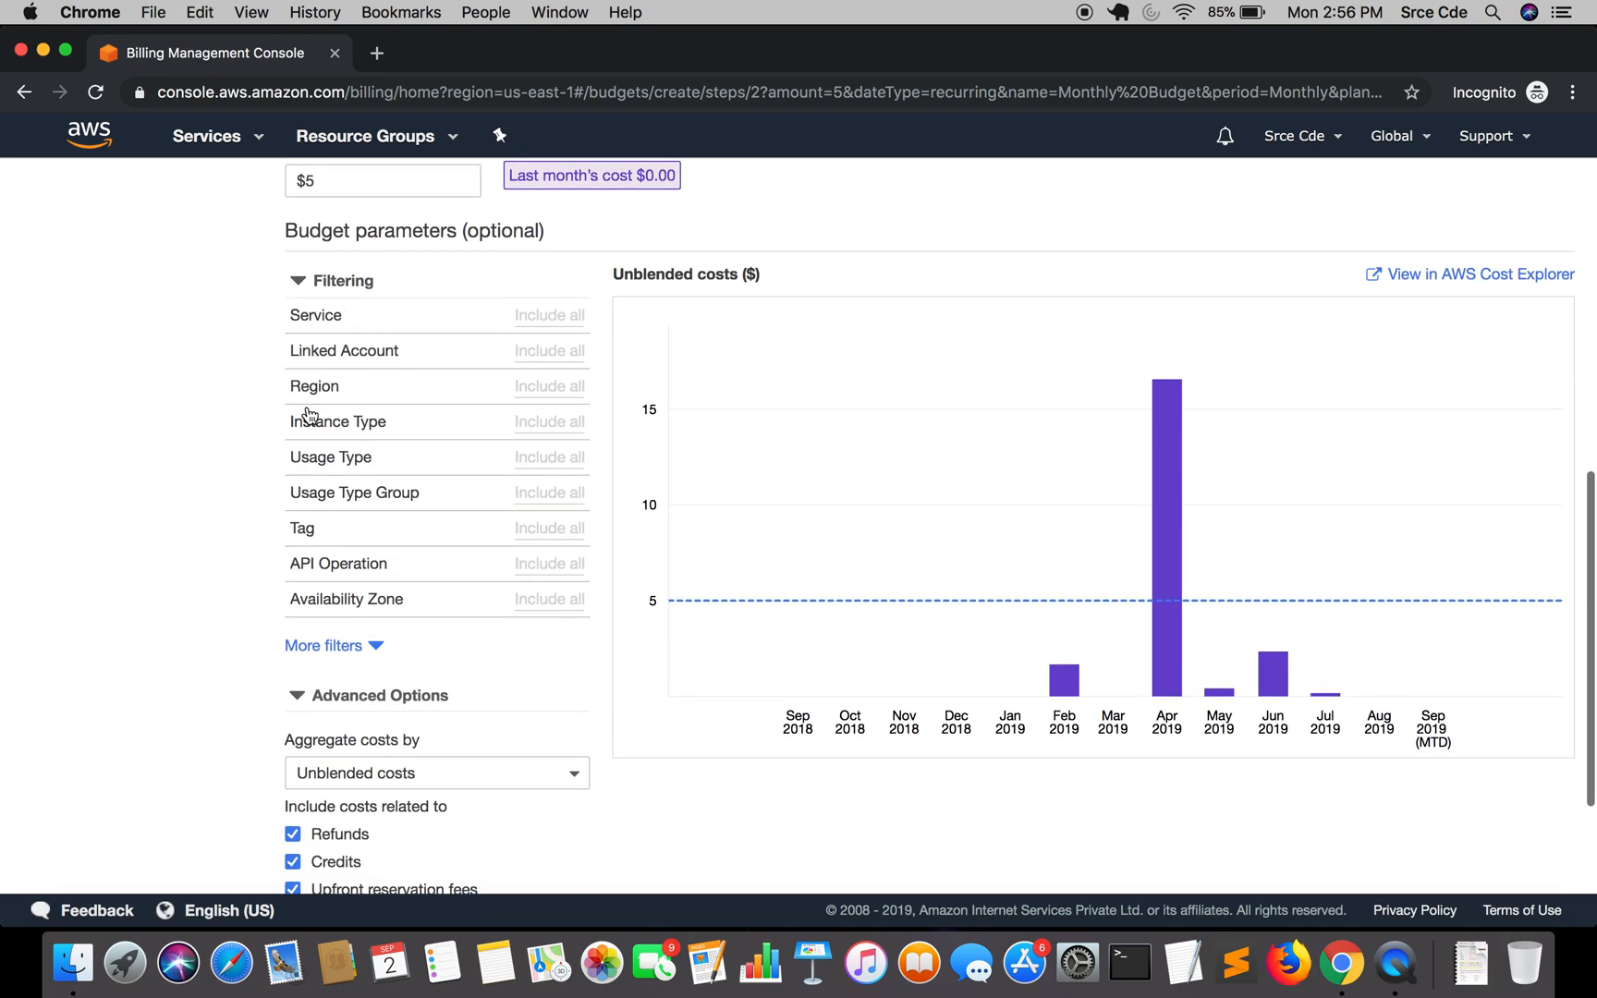
mouse_move(296, 256)
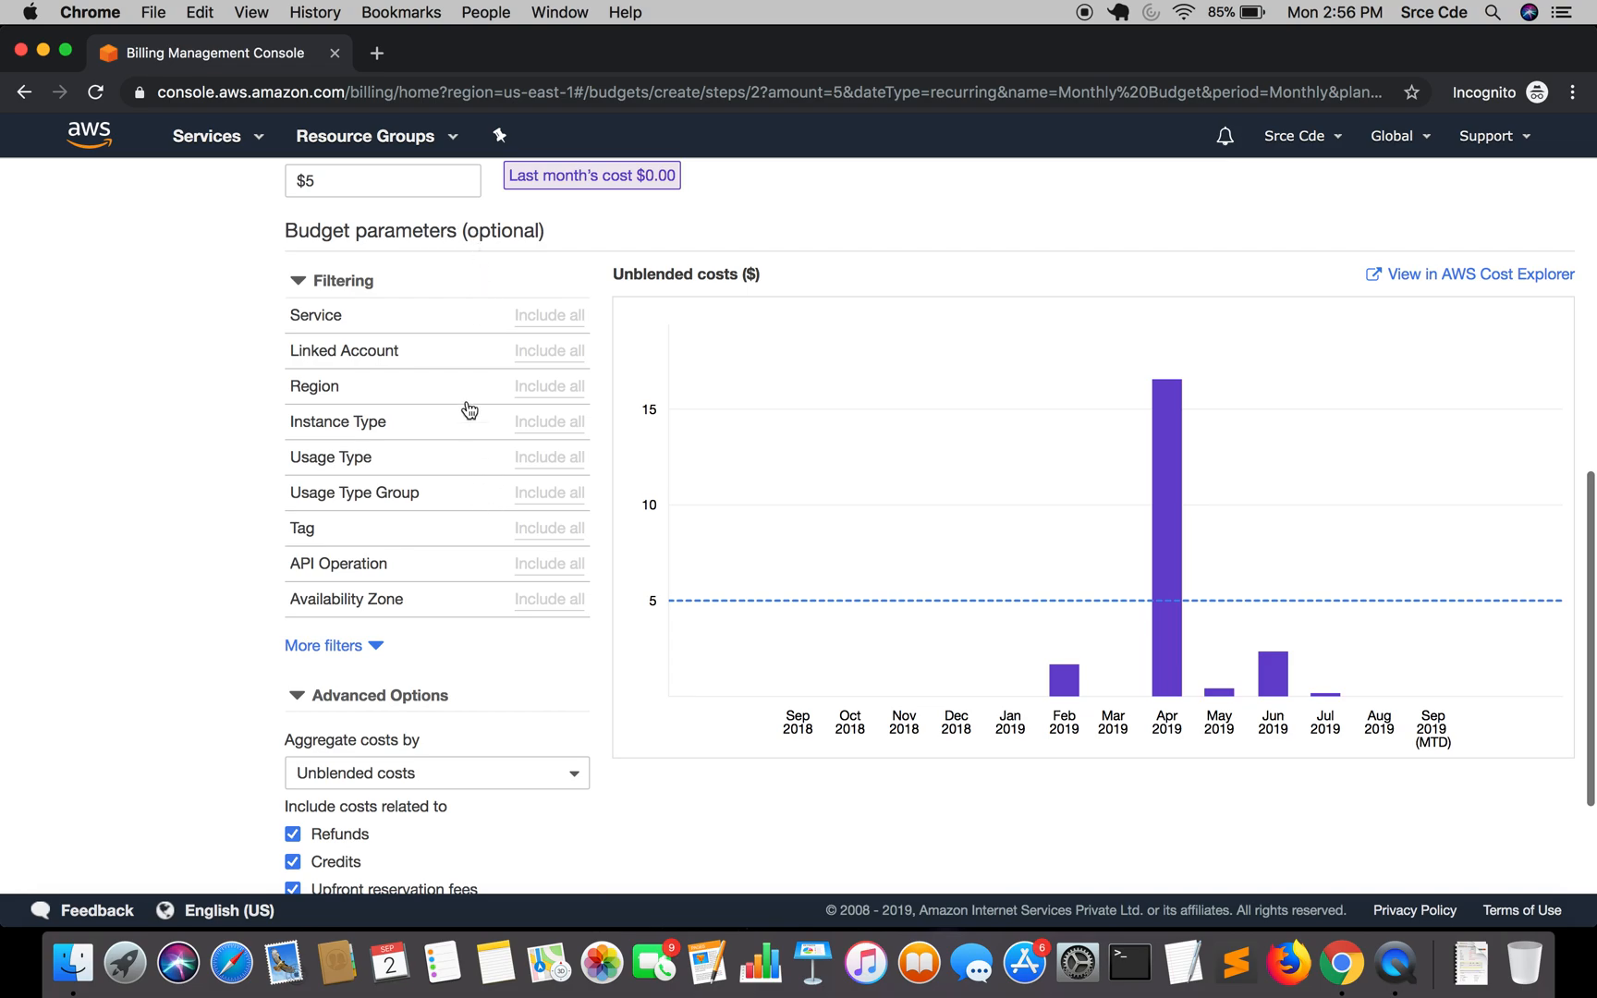
mouse_move(487, 449)
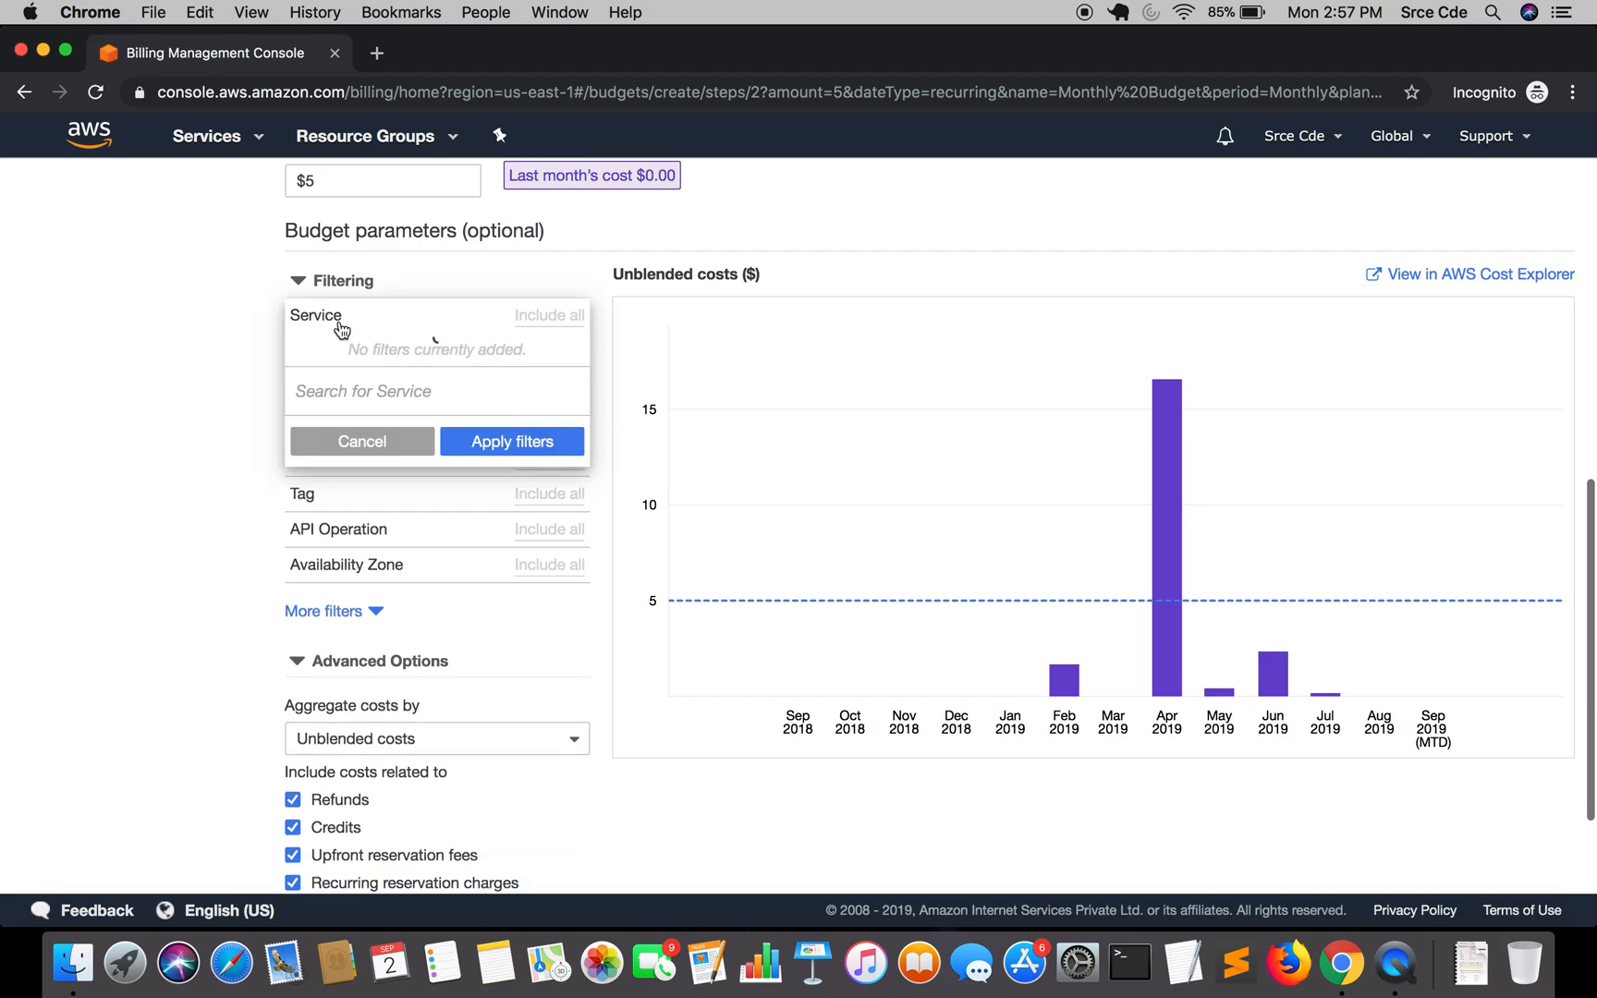
Review the Filtering options, leaving all cost filters and advanced options at defaults
click(436, 391)
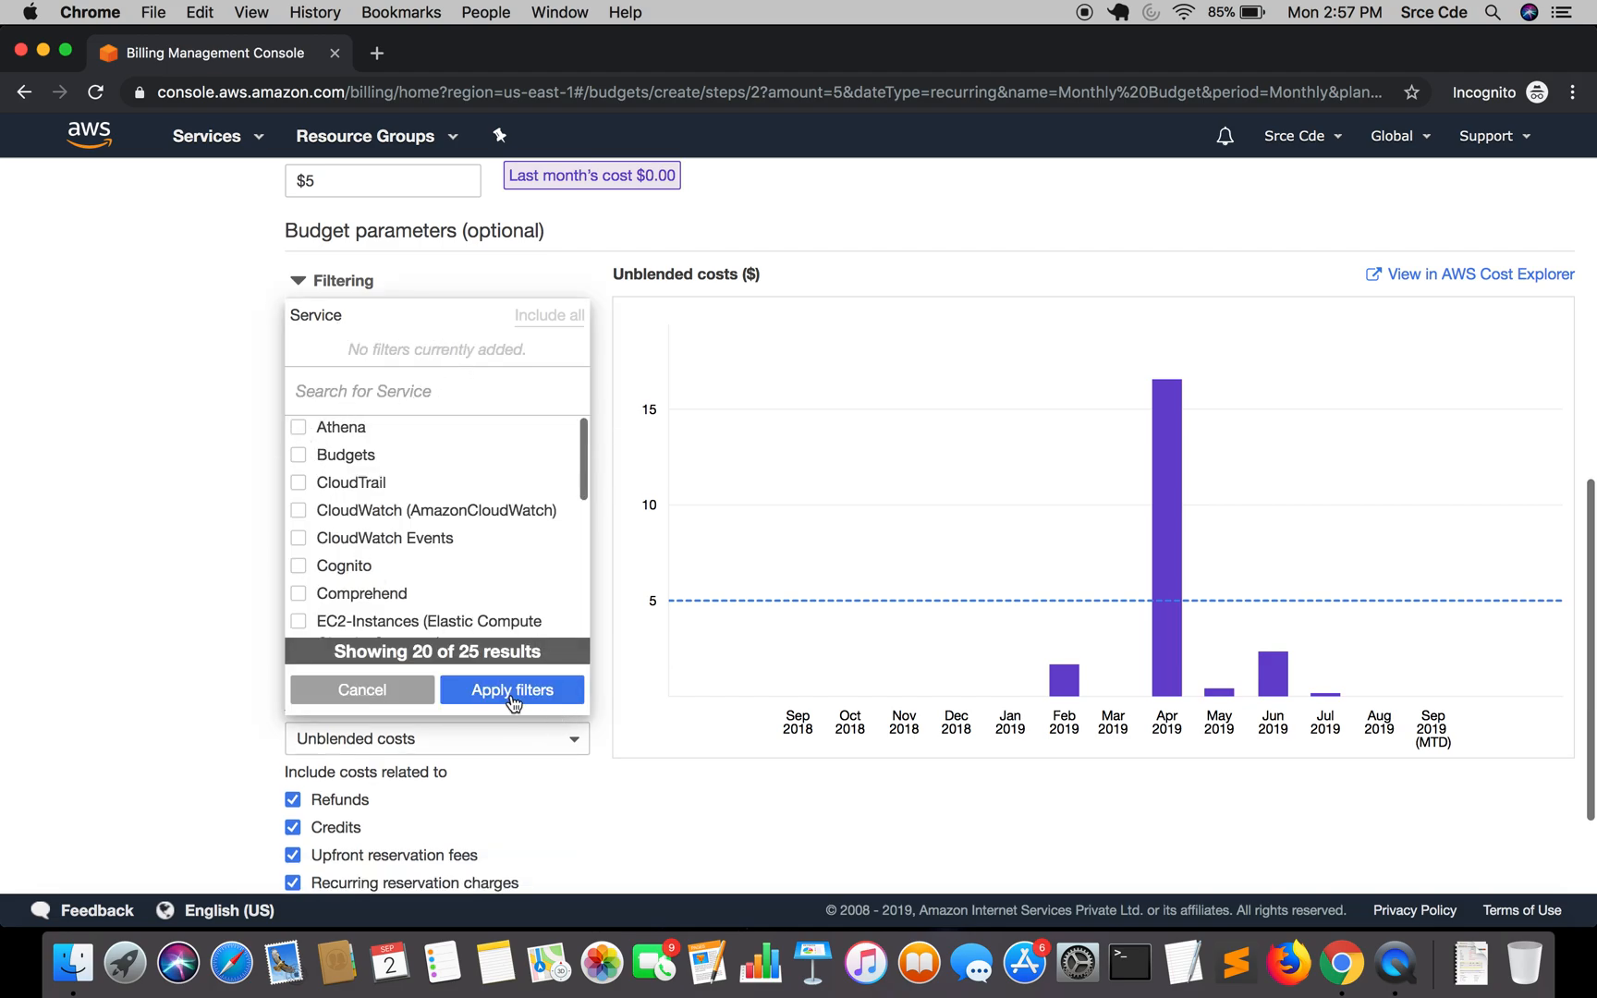
mouse_move(544, 271)
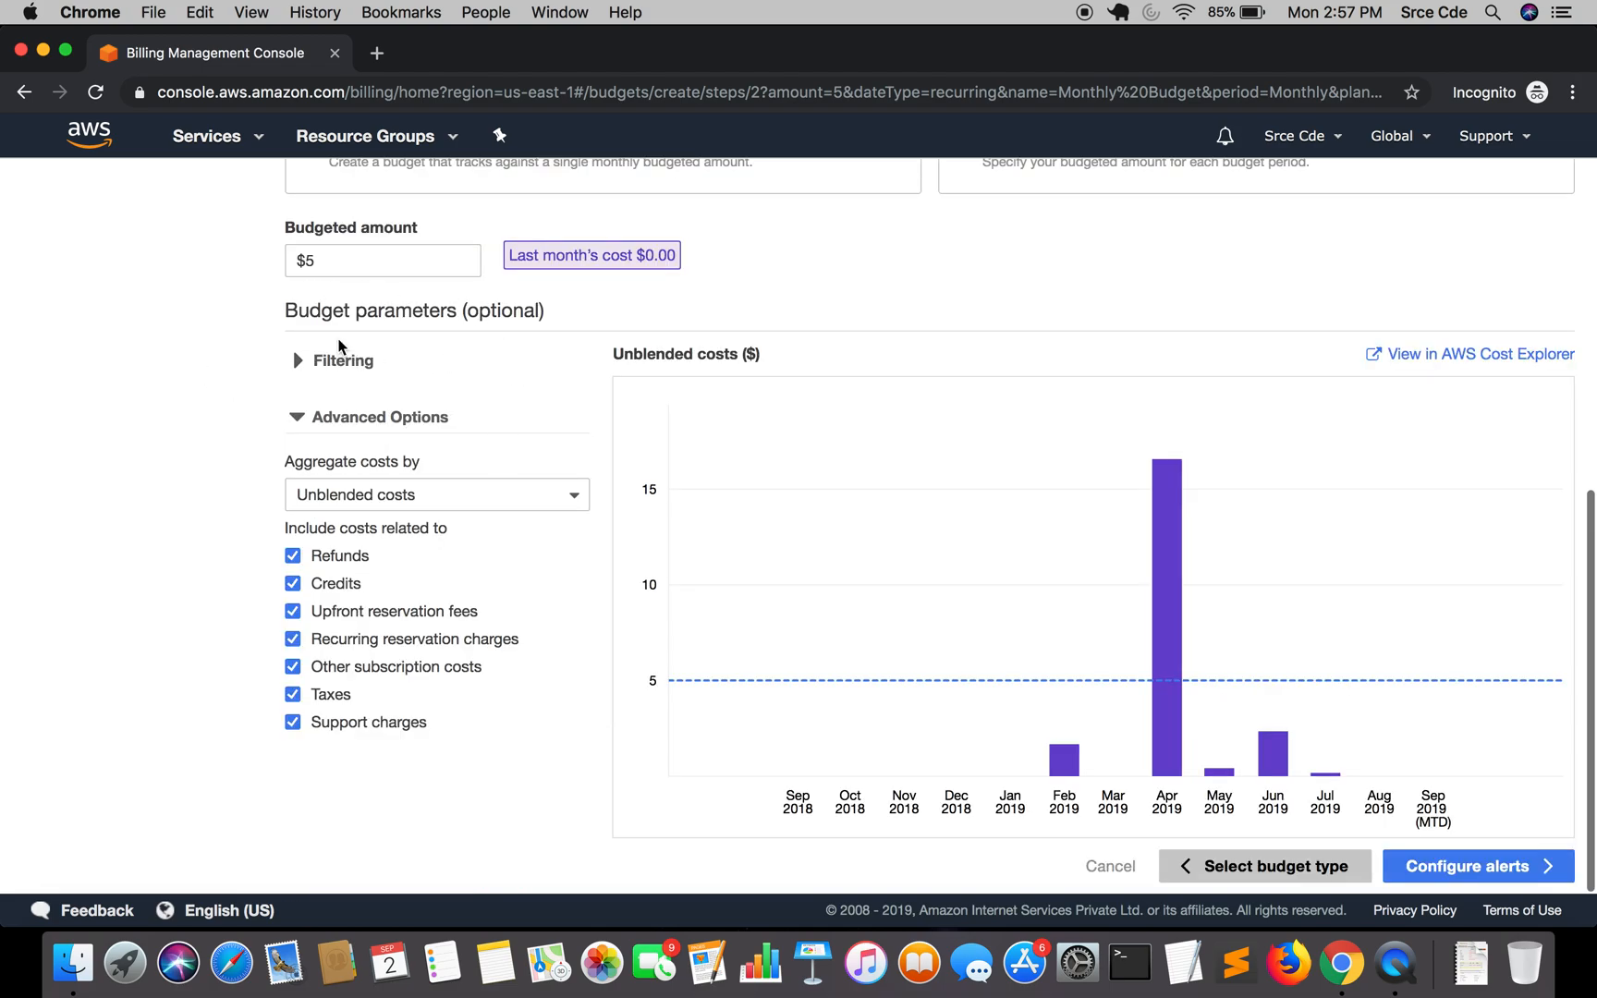
click(343, 360)
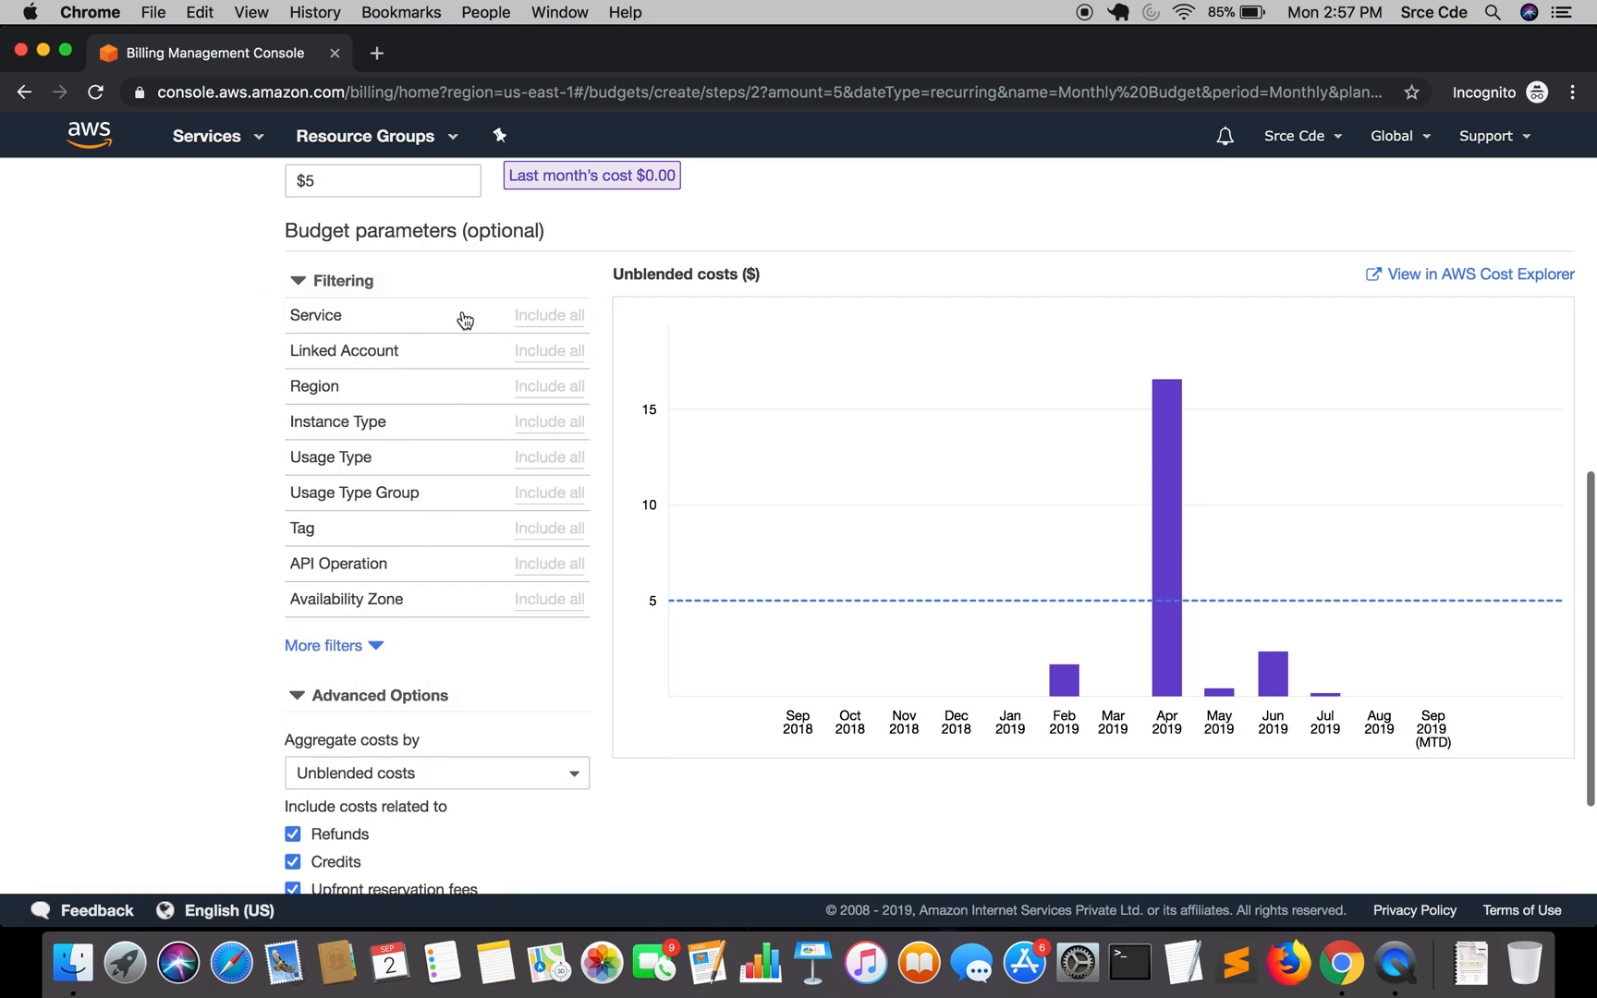
scroll(down, 3)
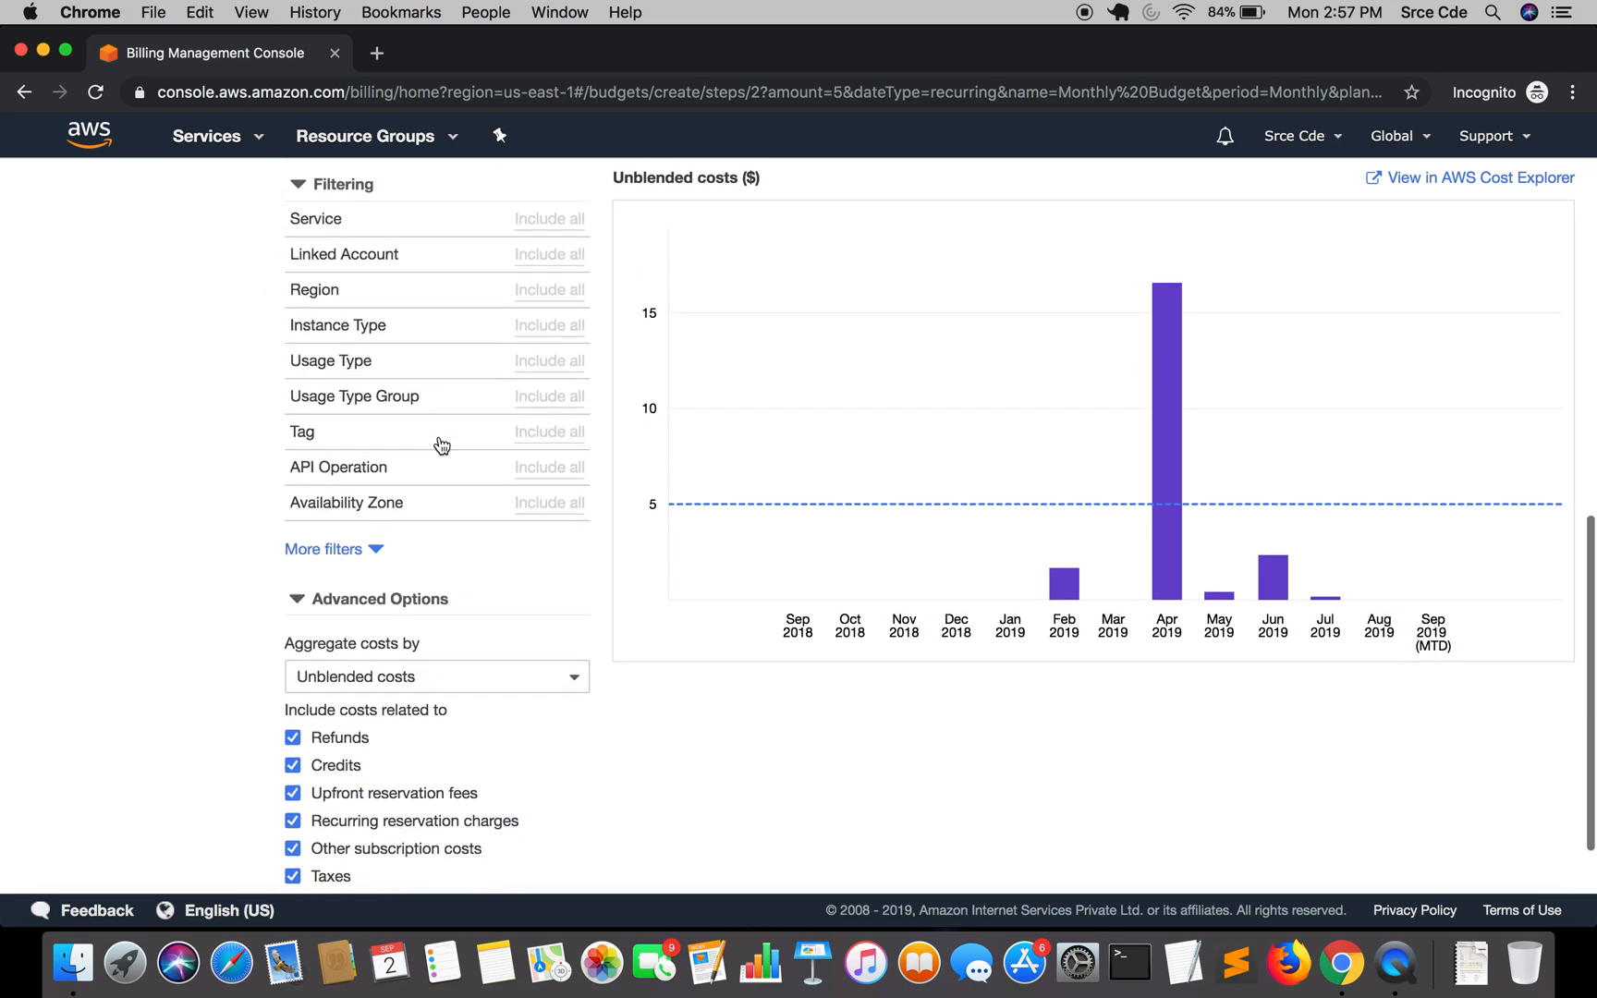
scroll(down, 3)
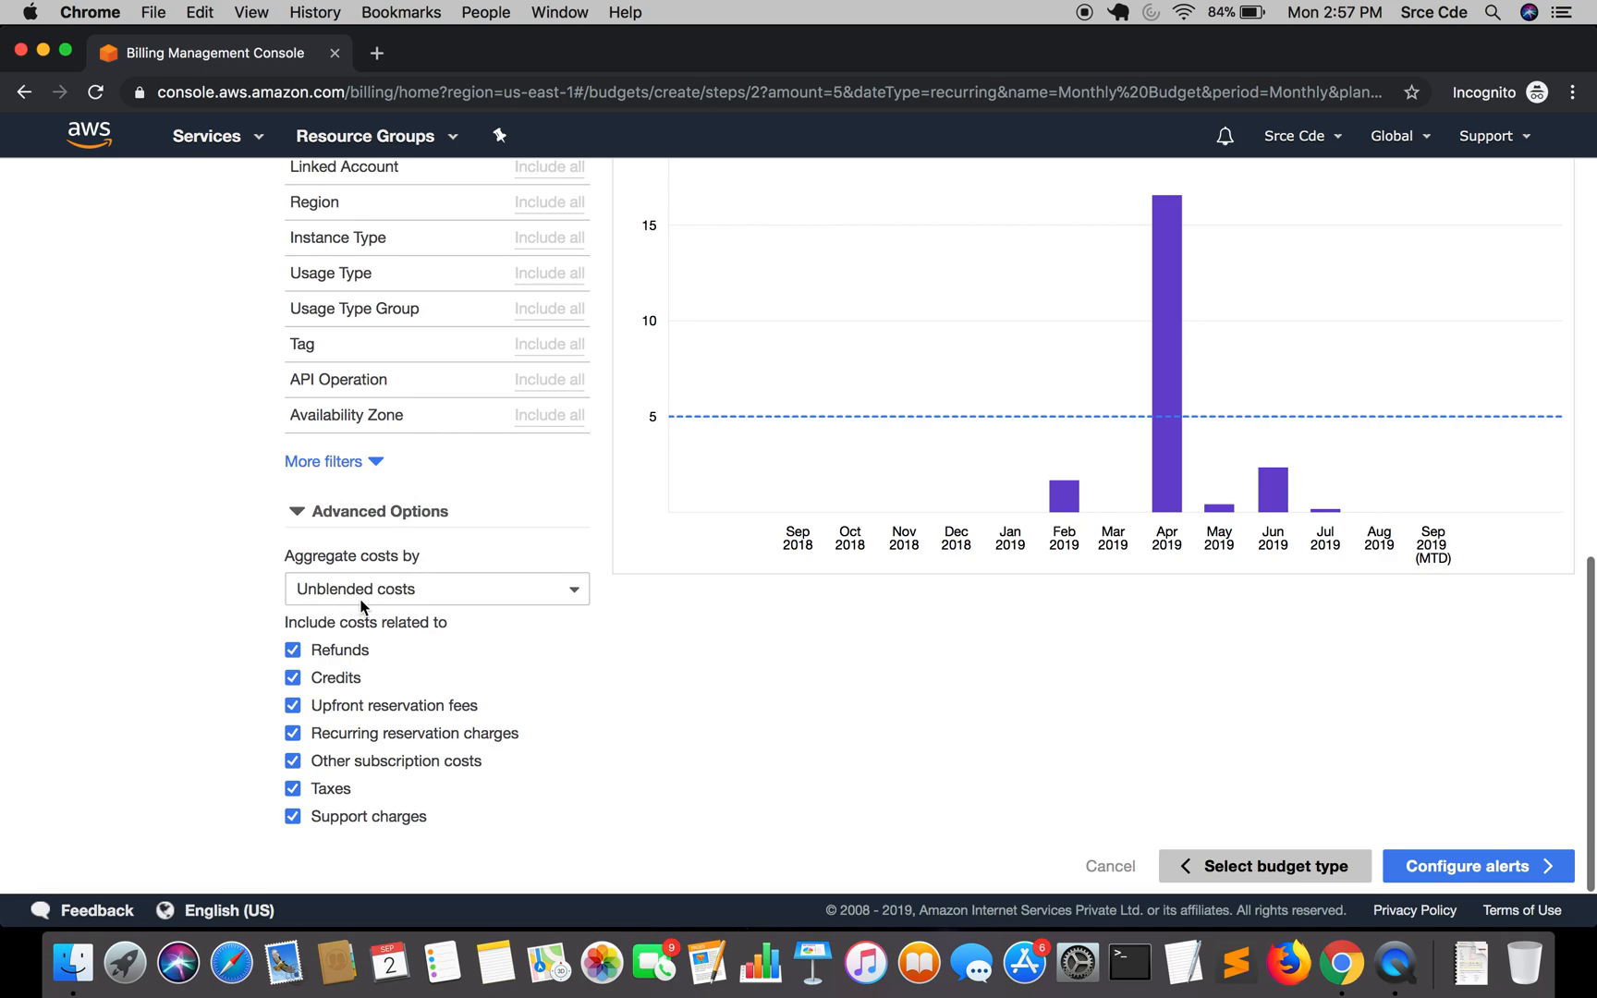
mouse_move(652, 637)
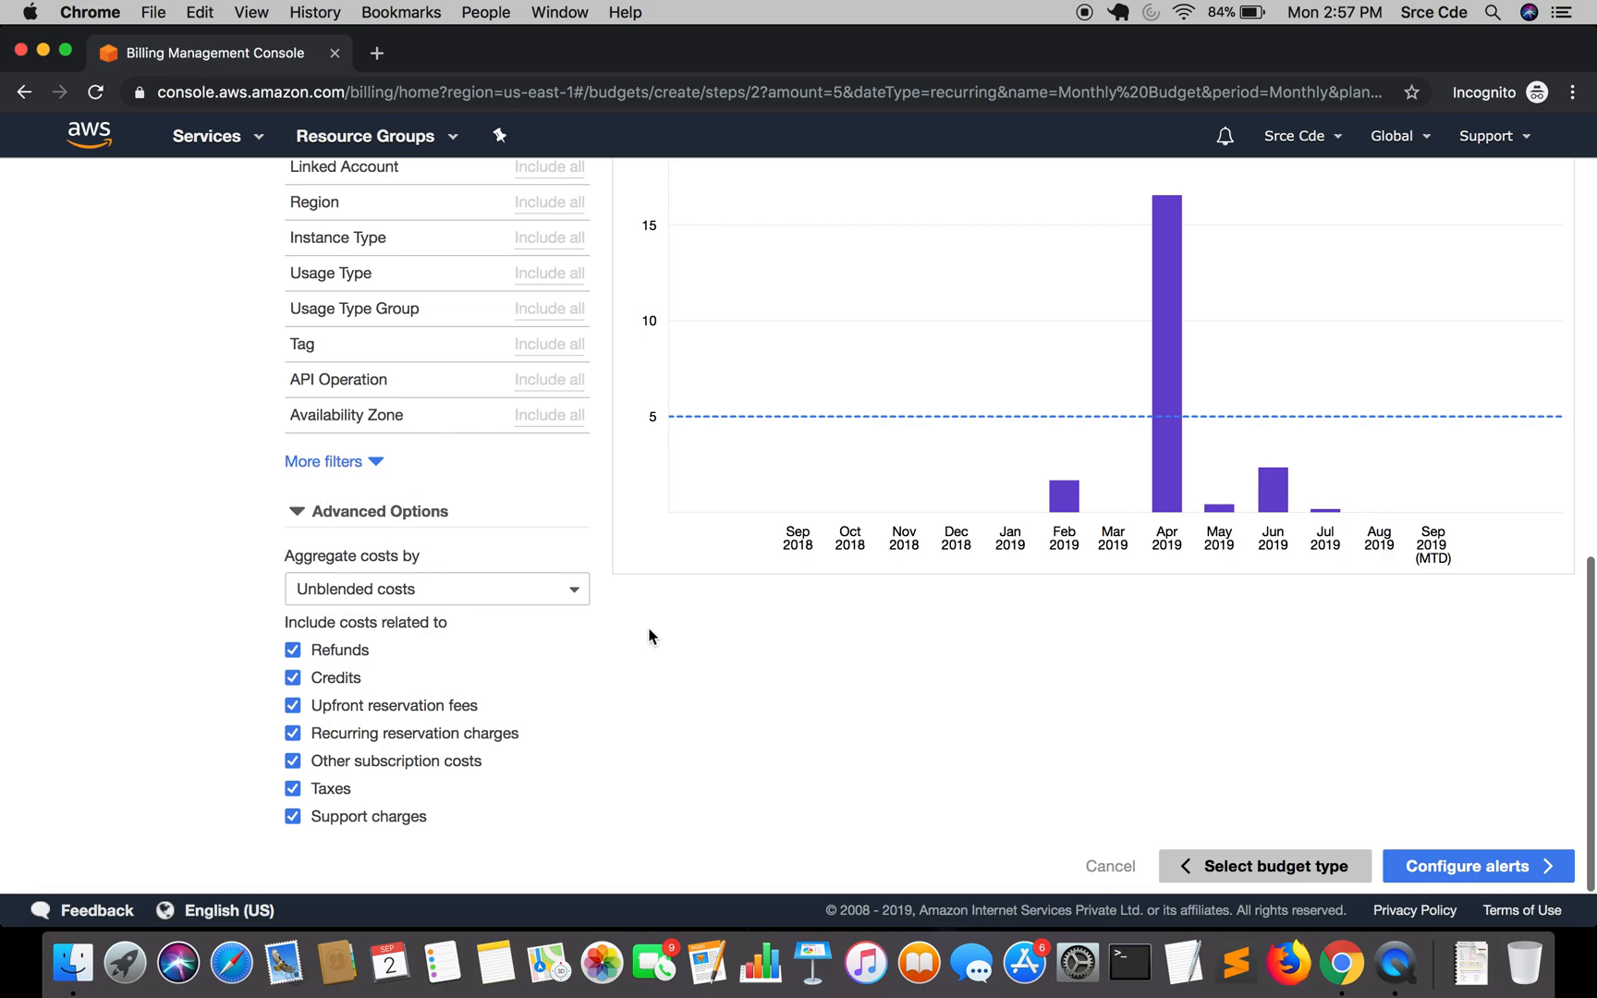
mouse_move(372, 700)
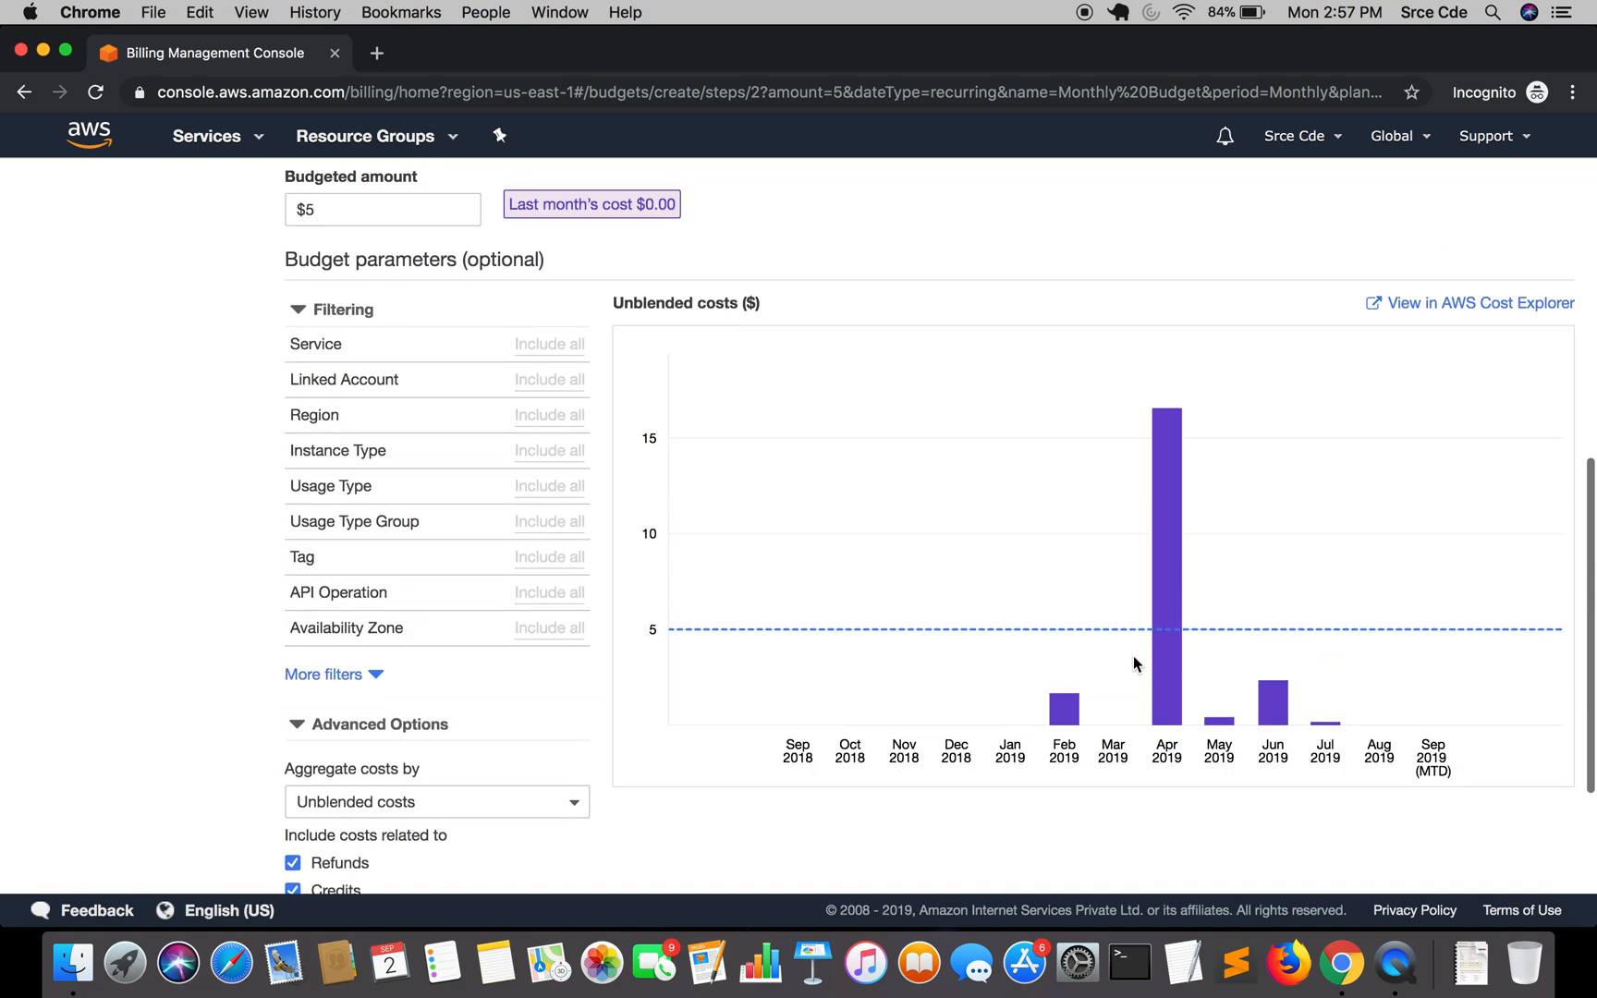
scroll(down, 3)
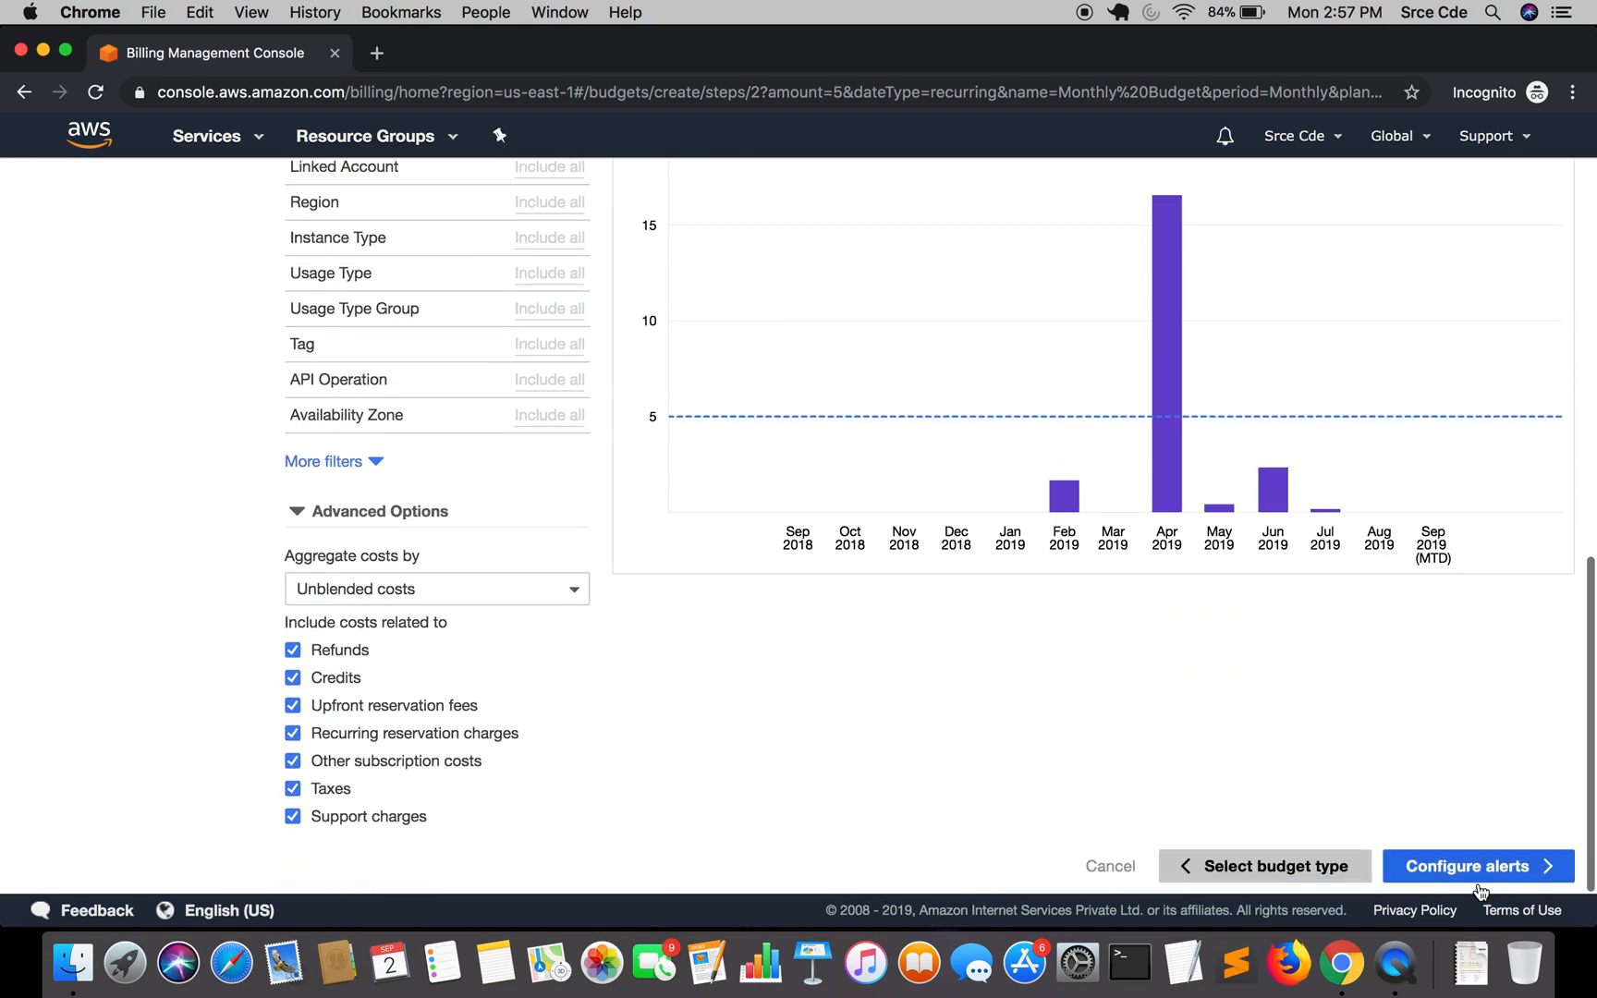
Base Alert 1 on actual costs with an 80% threshold ($4.00)
click(1468, 867)
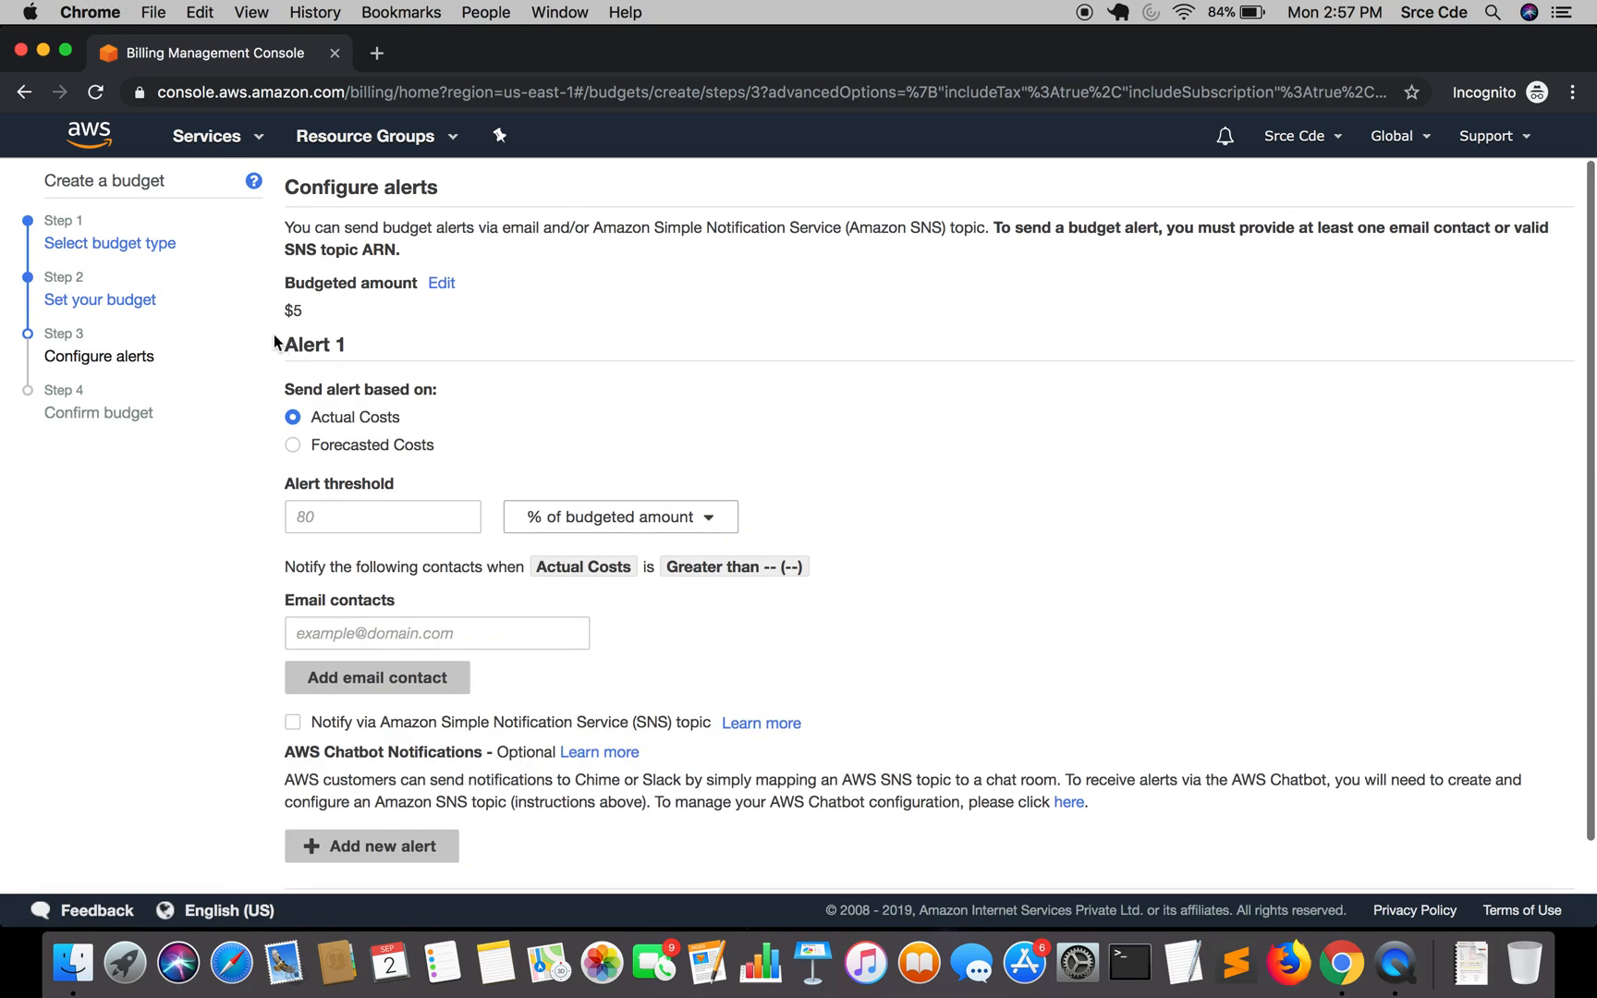
mouse_move(458, 370)
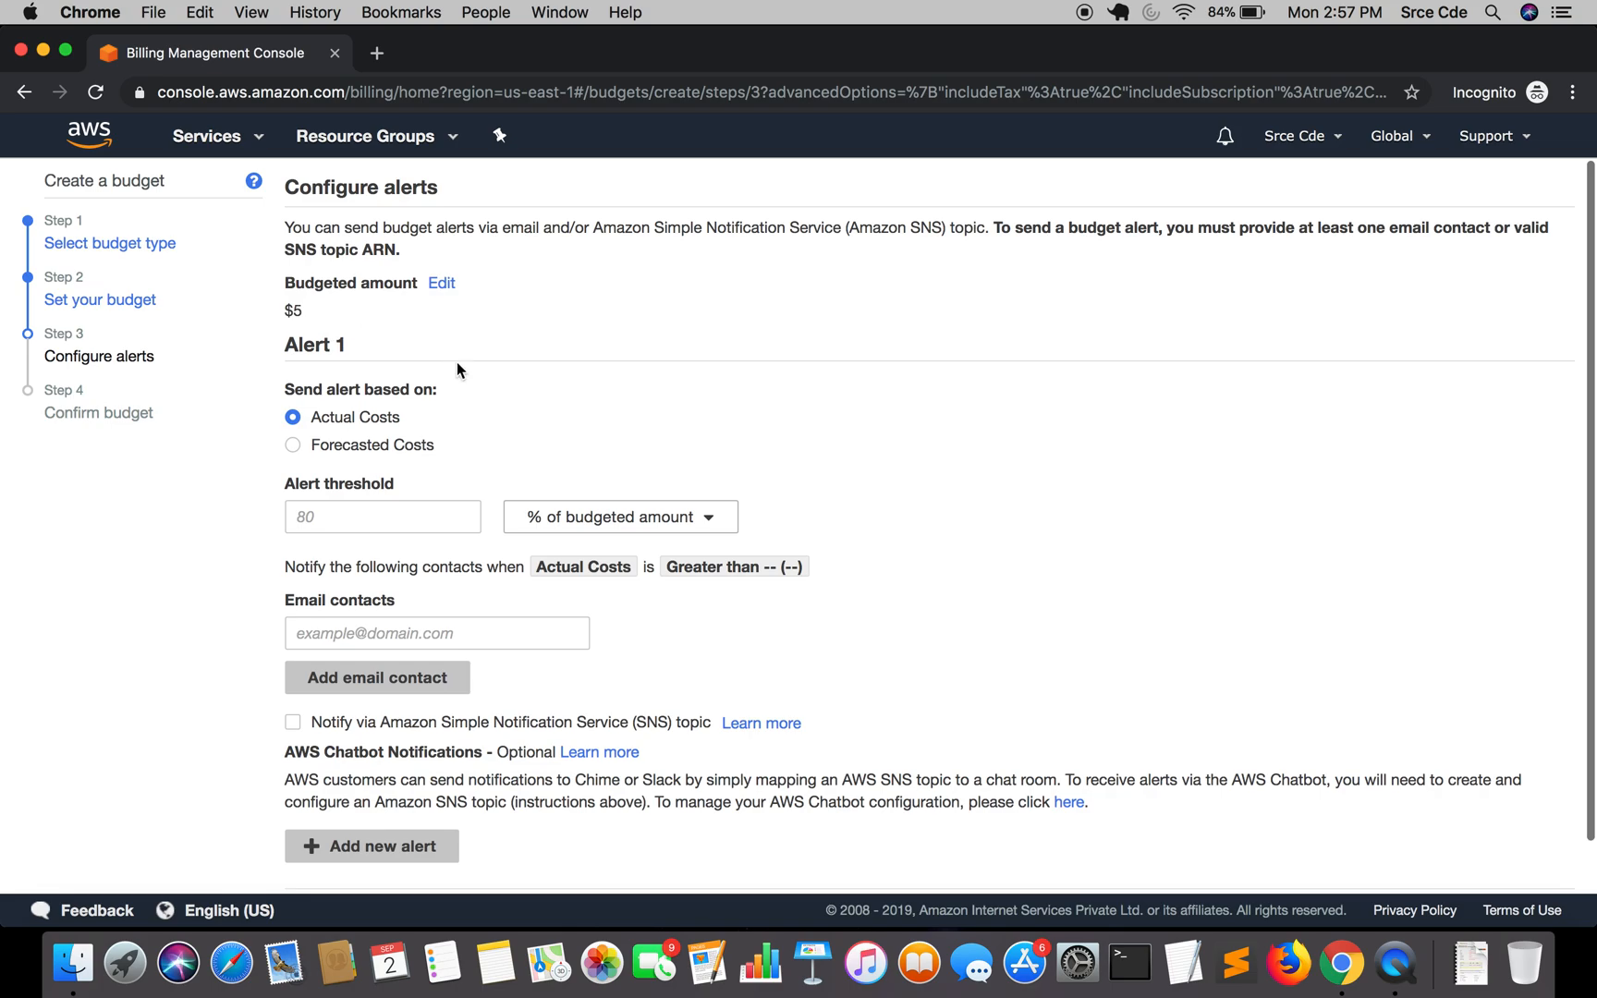
scroll(down, 3)
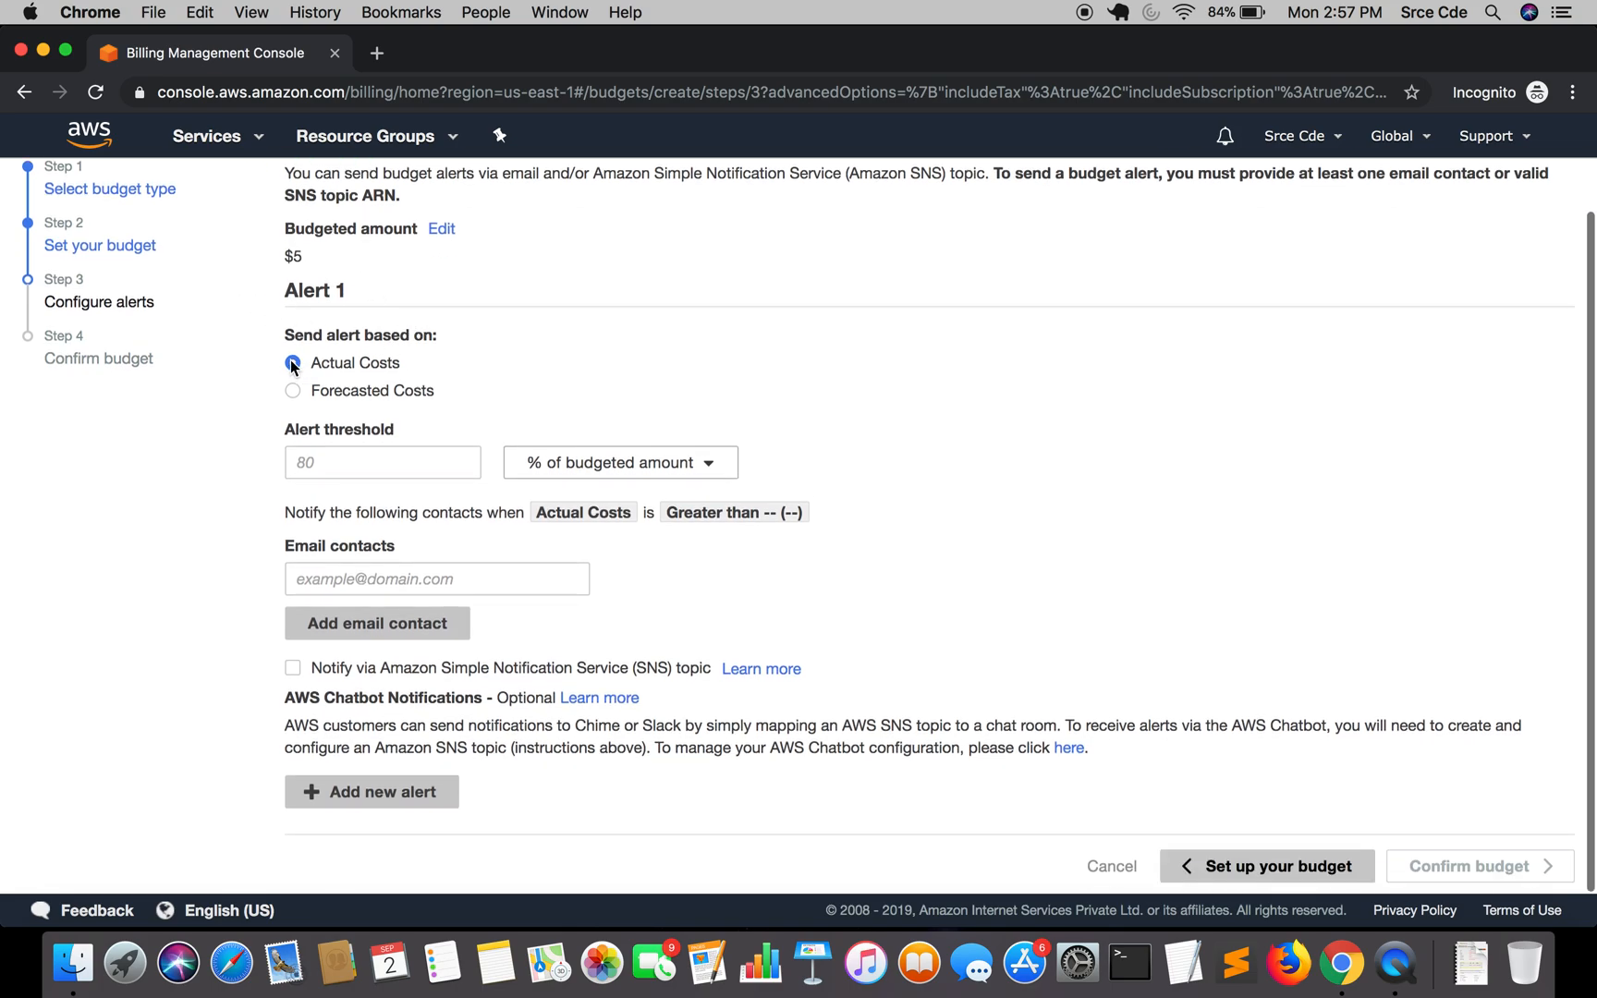
click(292, 362)
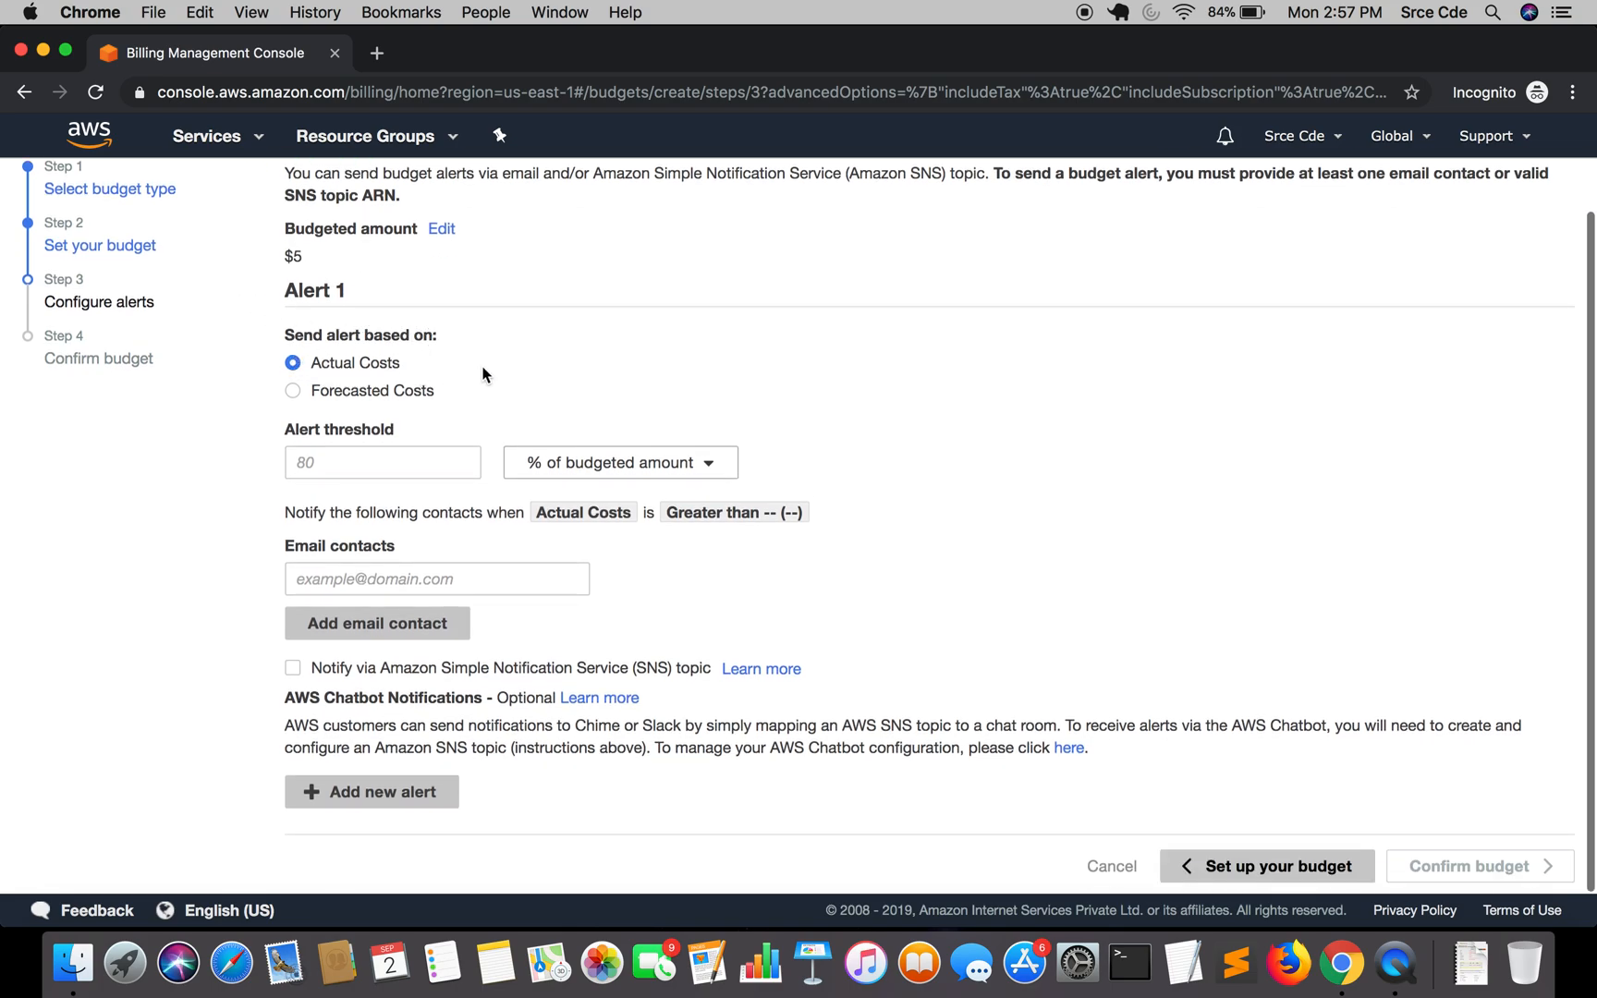
mouse_move(459, 405)
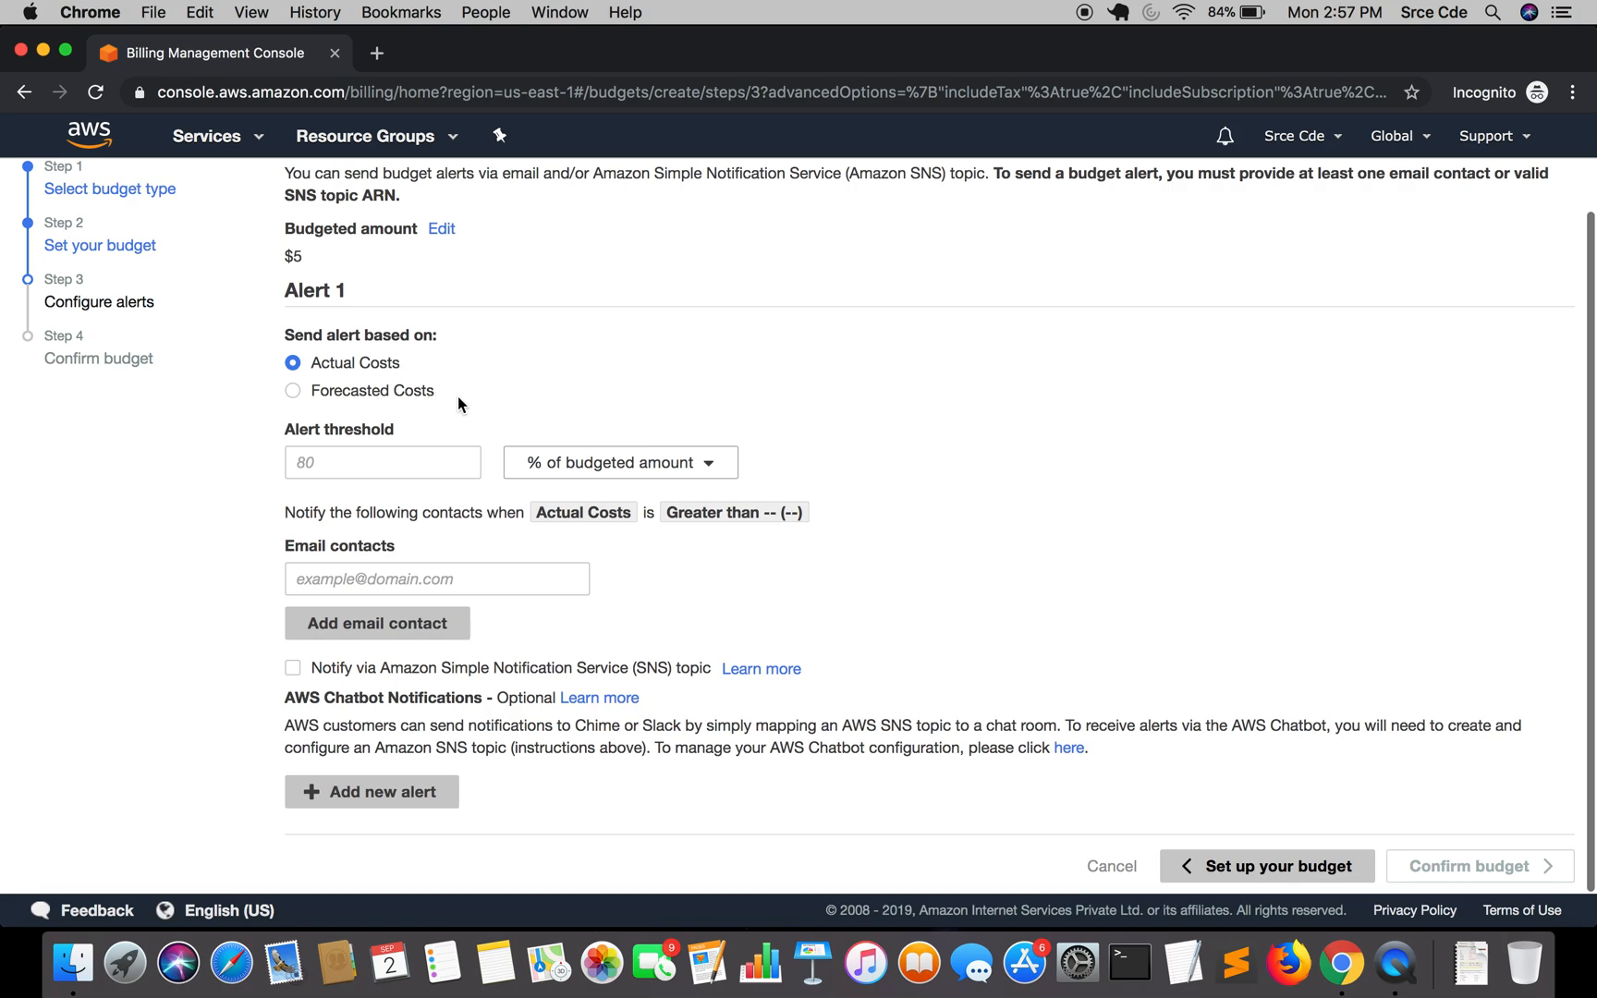
mouse_move(340, 380)
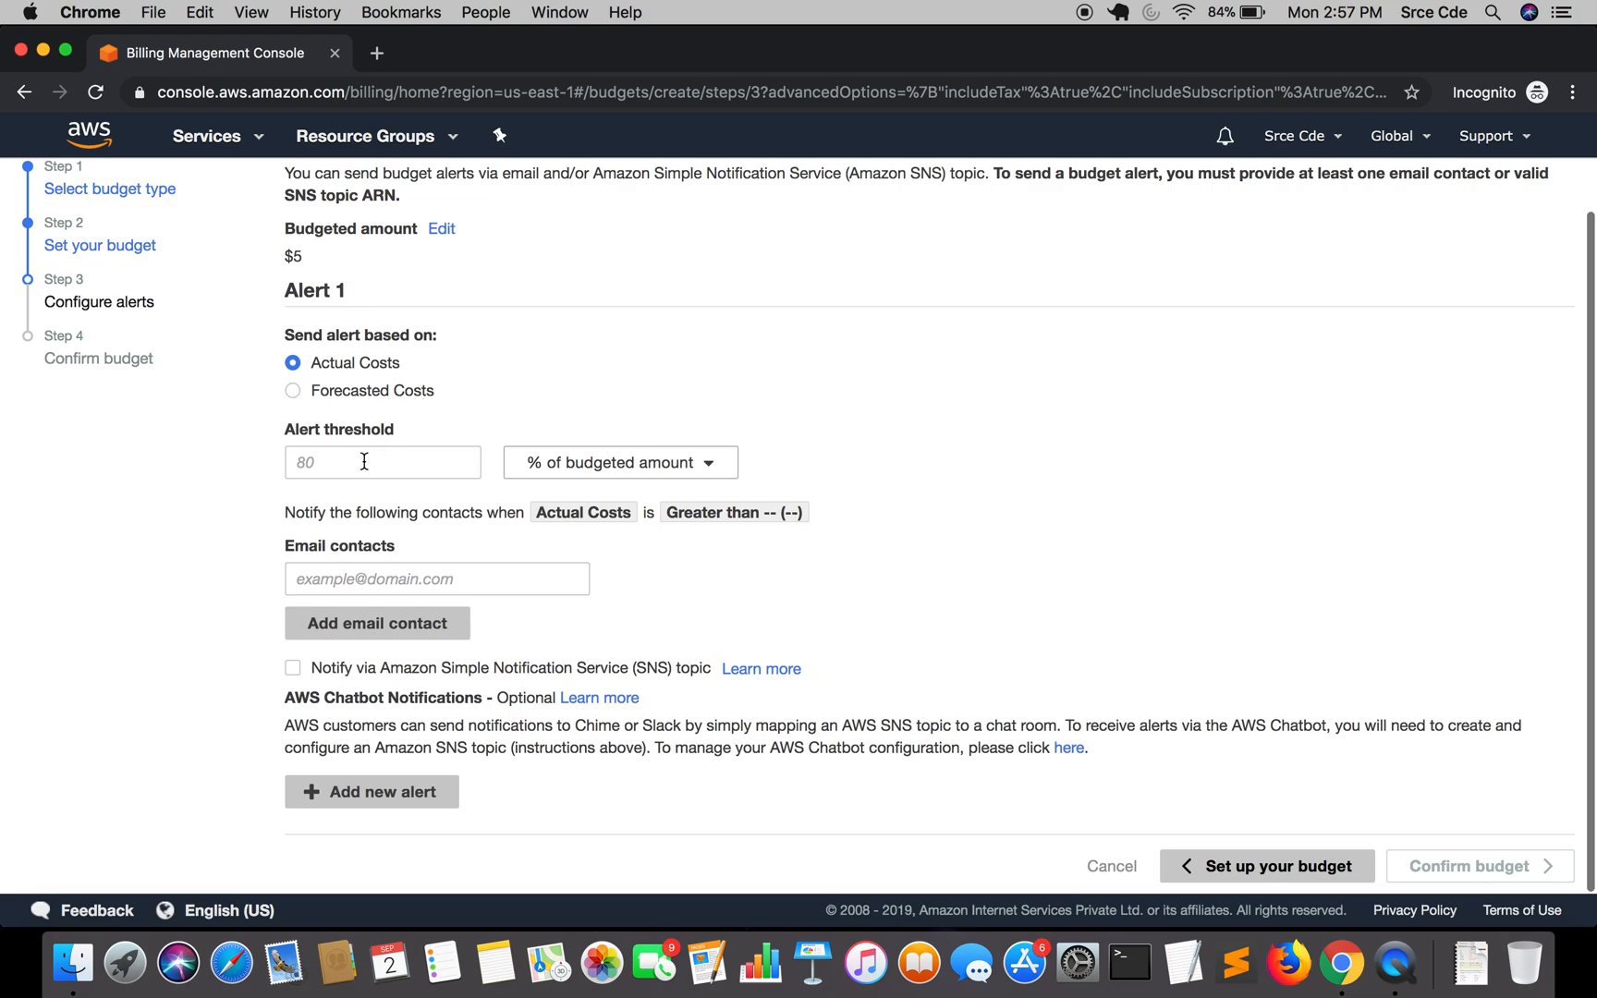
click(382, 461)
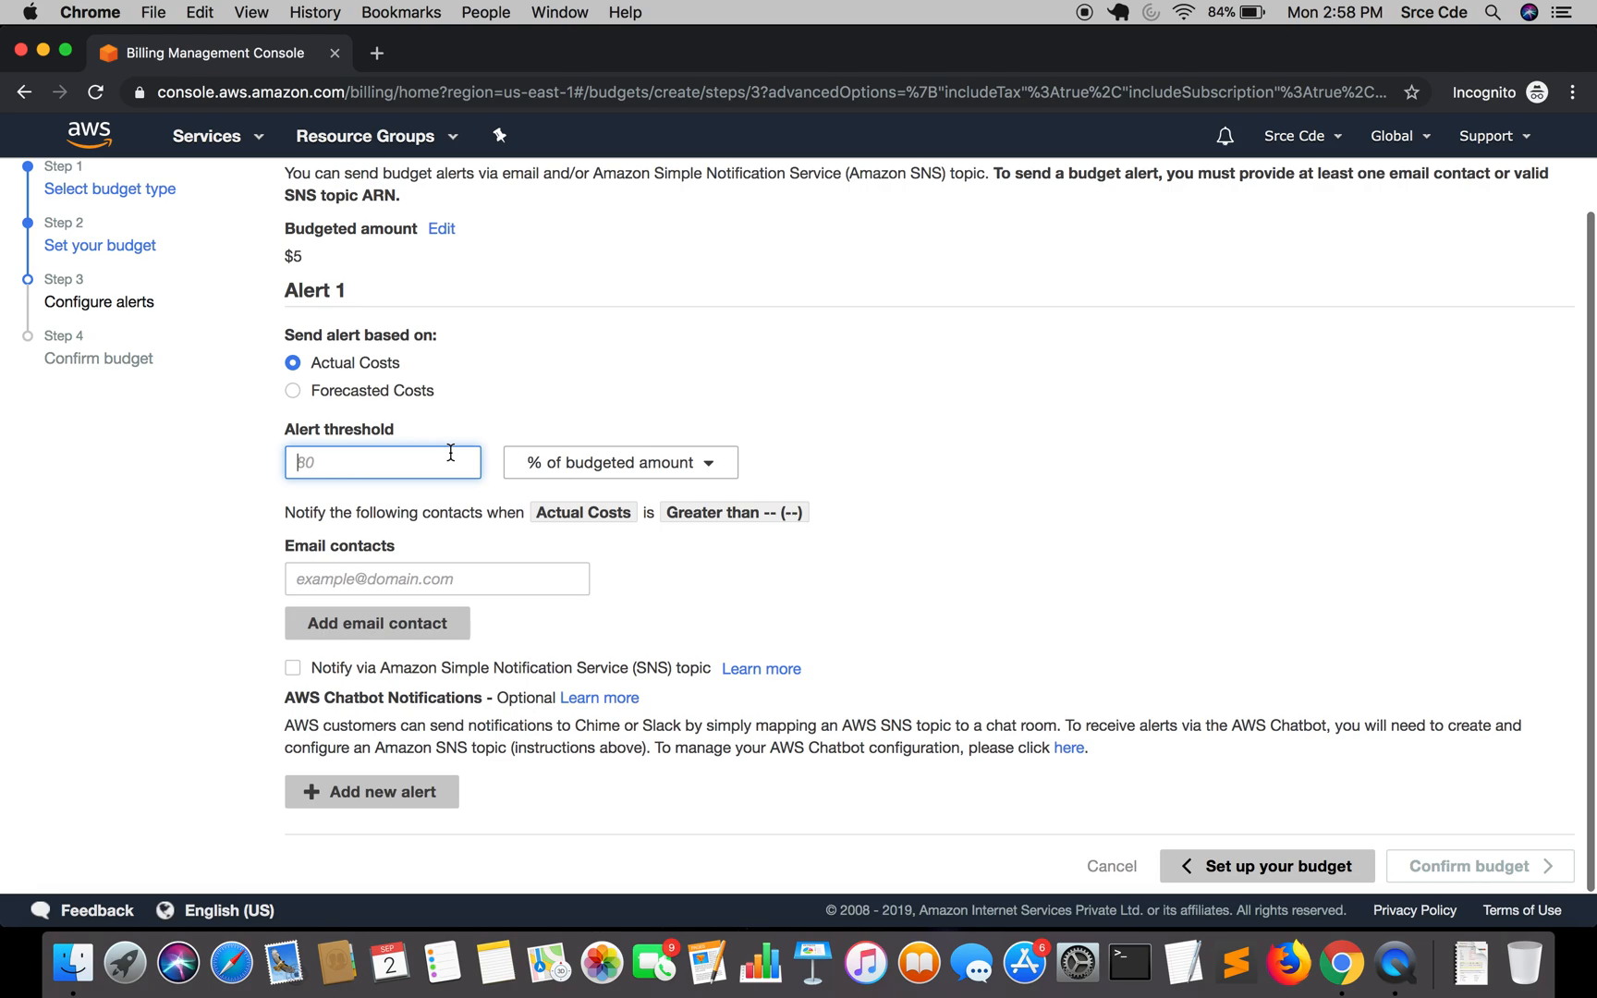
text(8)
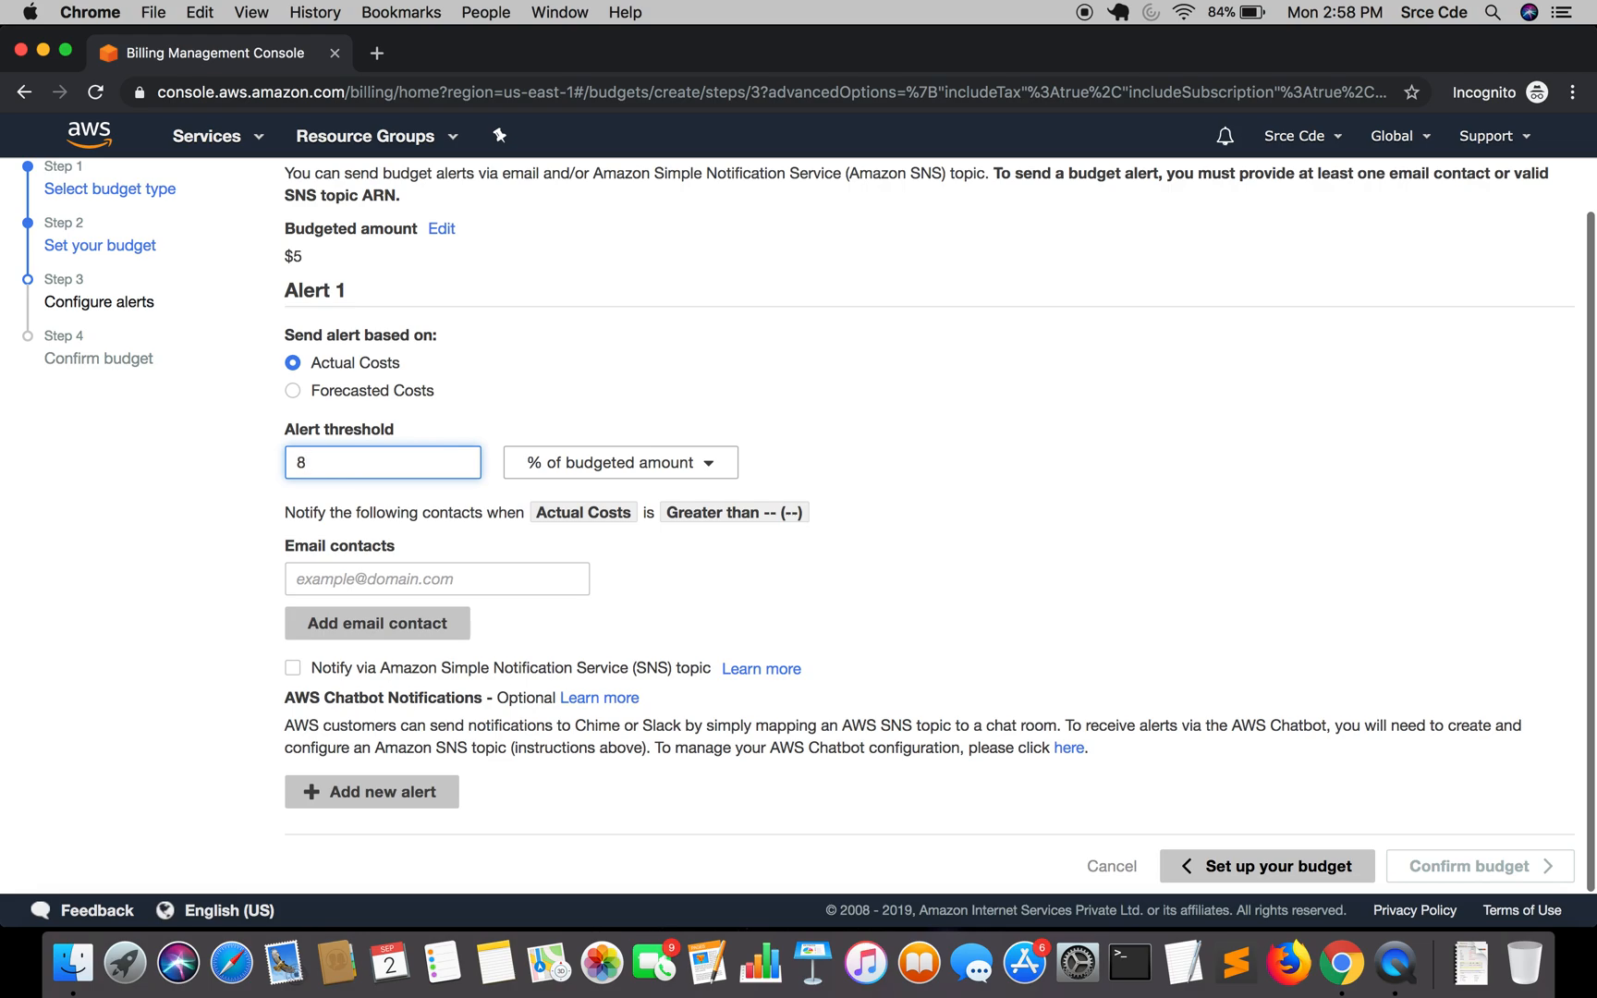
text(0)
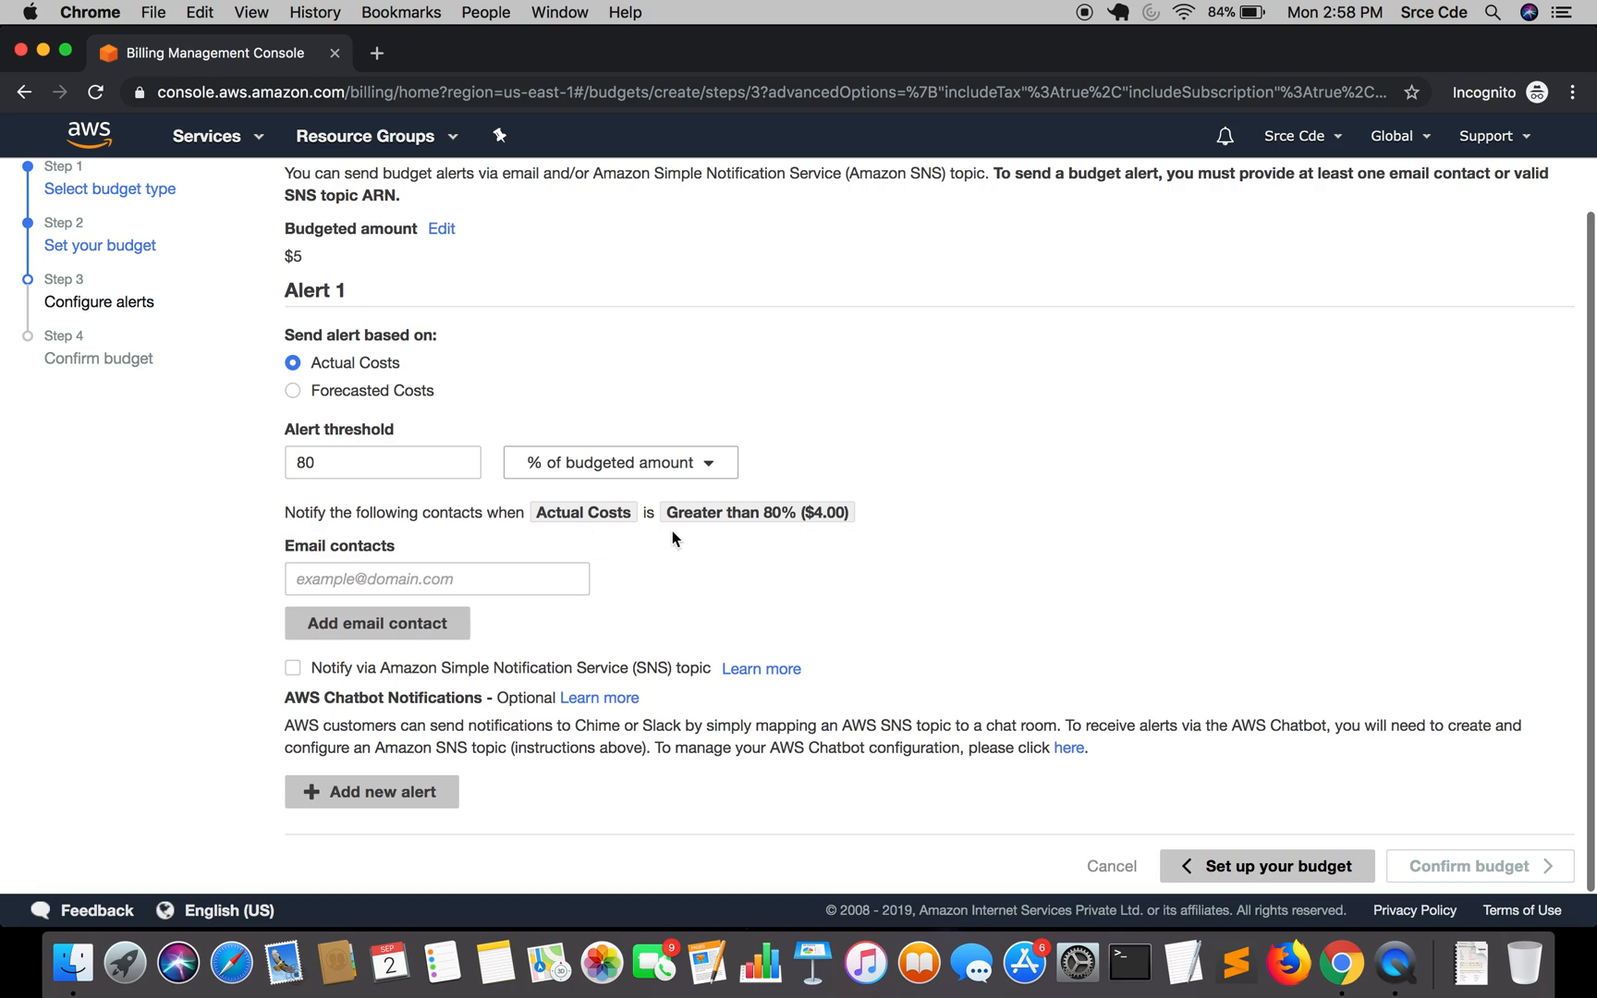
mouse_move(835, 532)
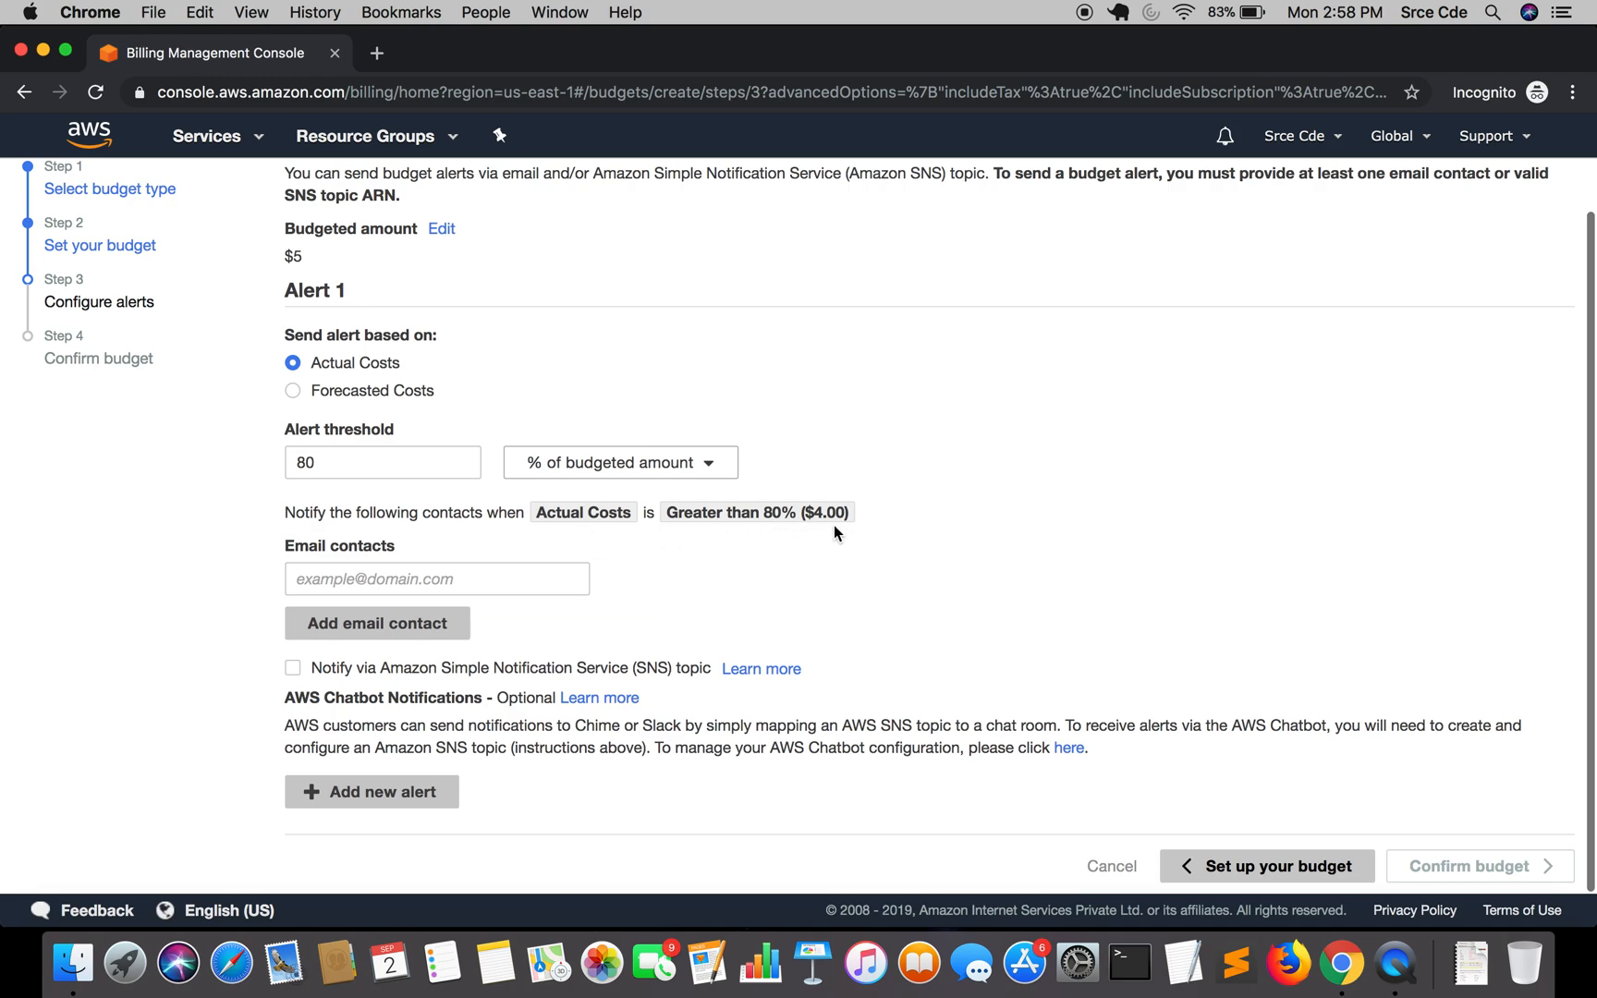
mouse_move(878, 528)
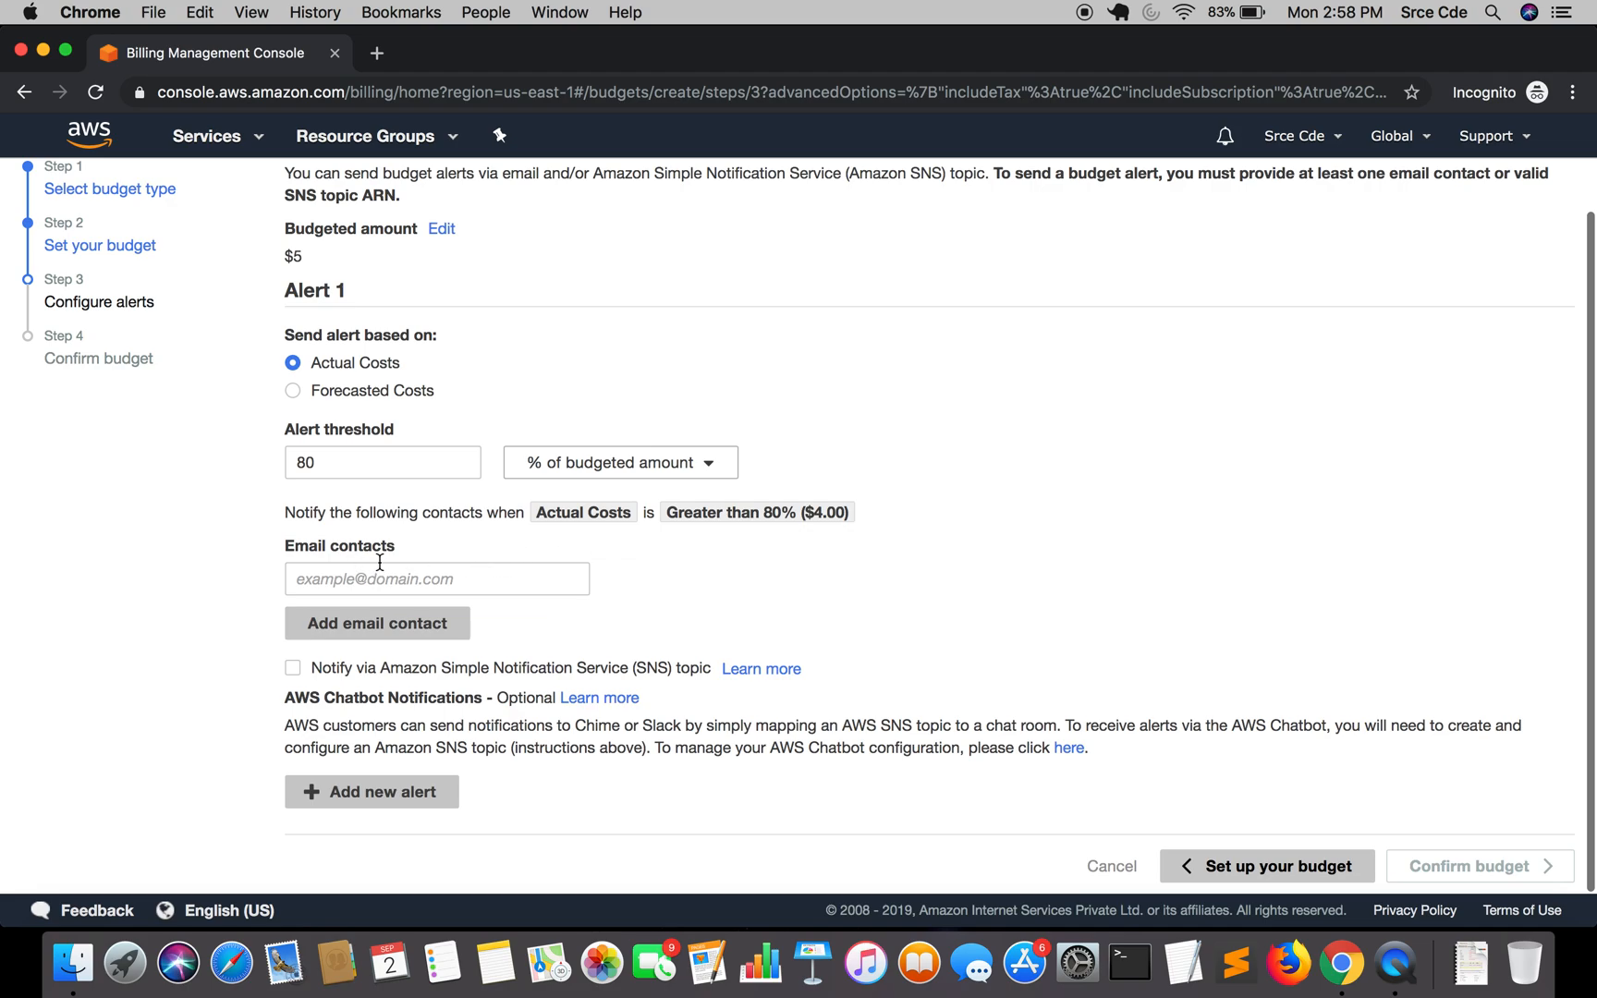
mouse_move(329, 539)
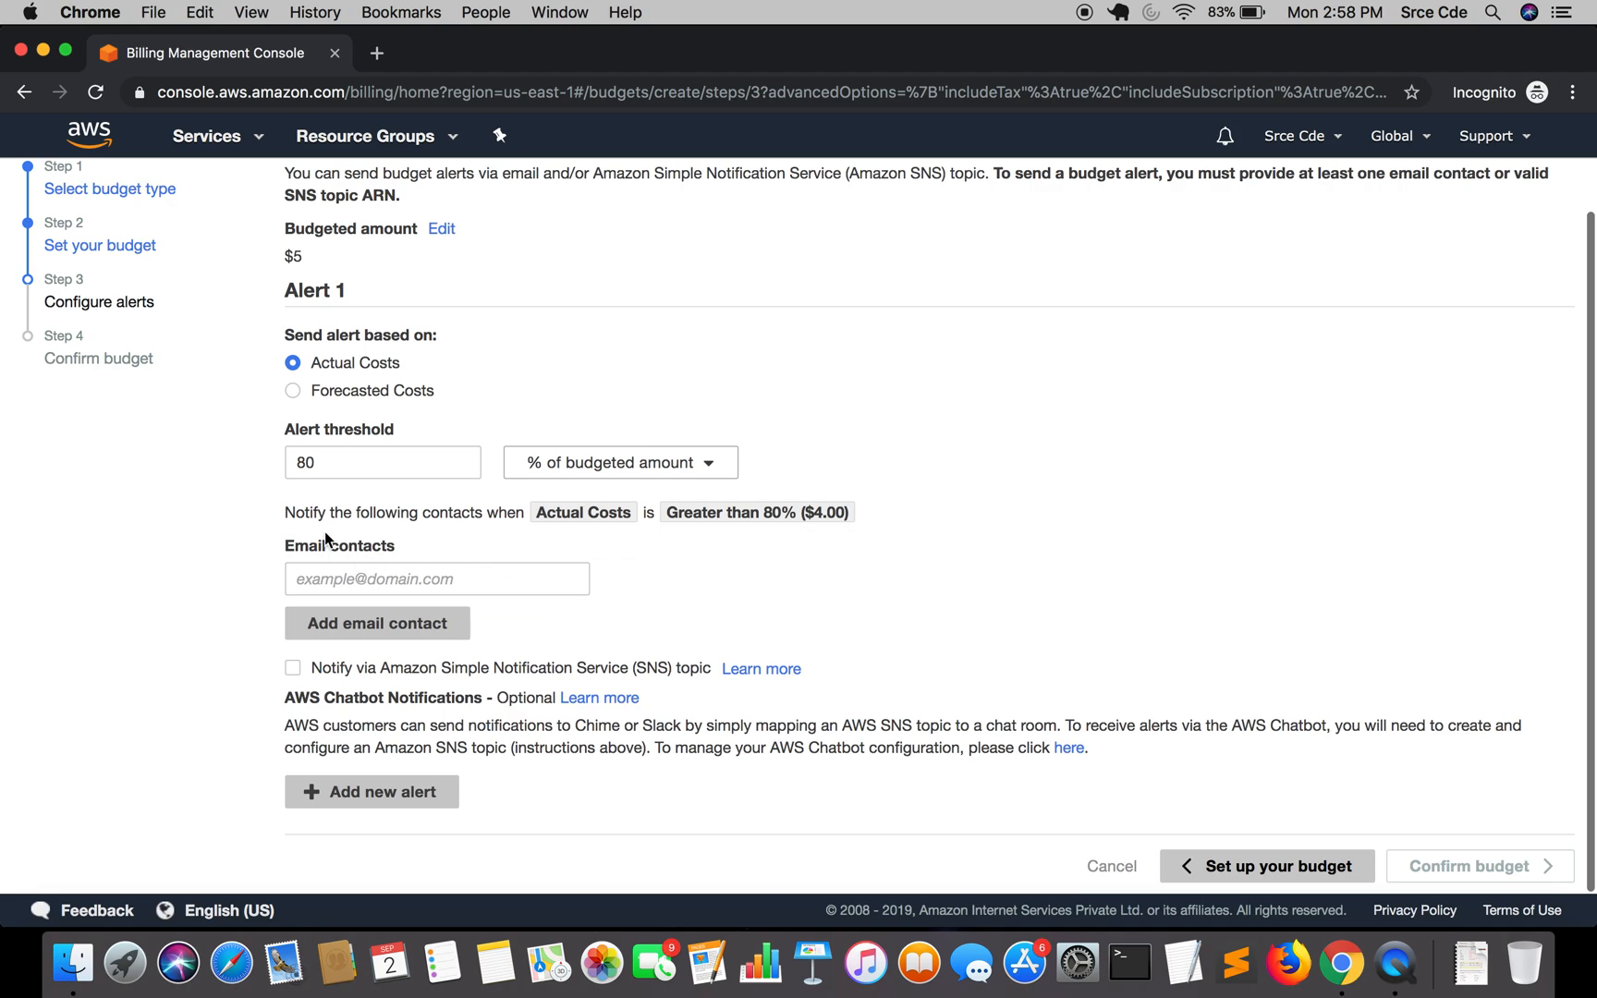
mouse_move(426, 450)
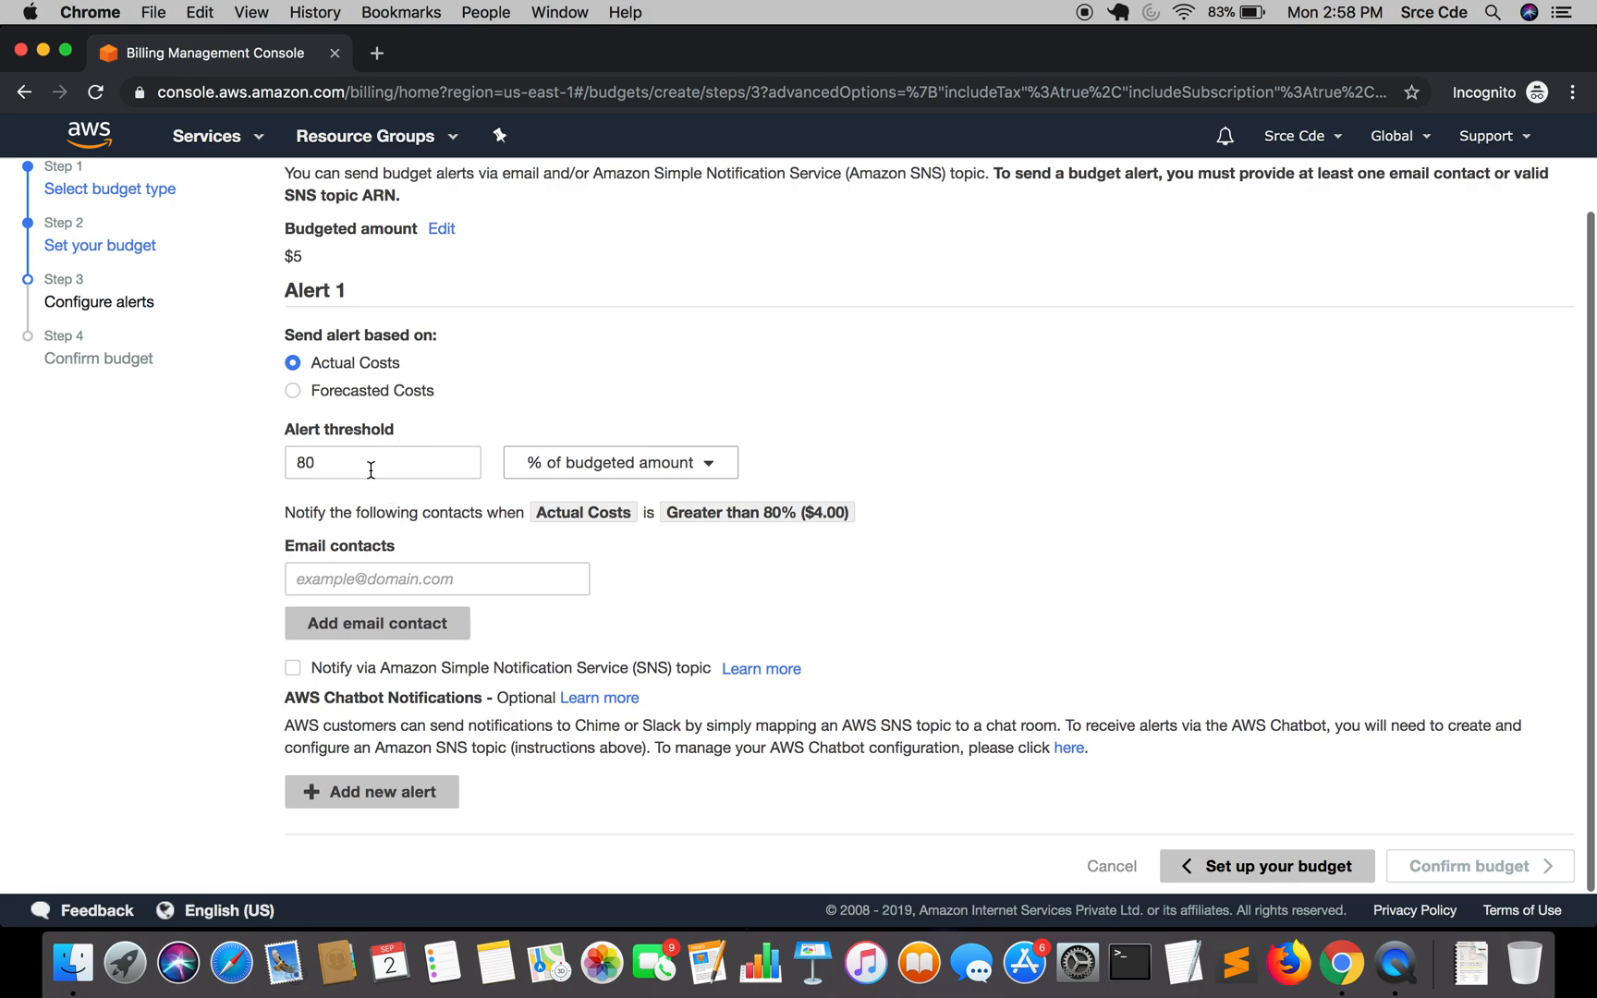
mouse_move(446, 465)
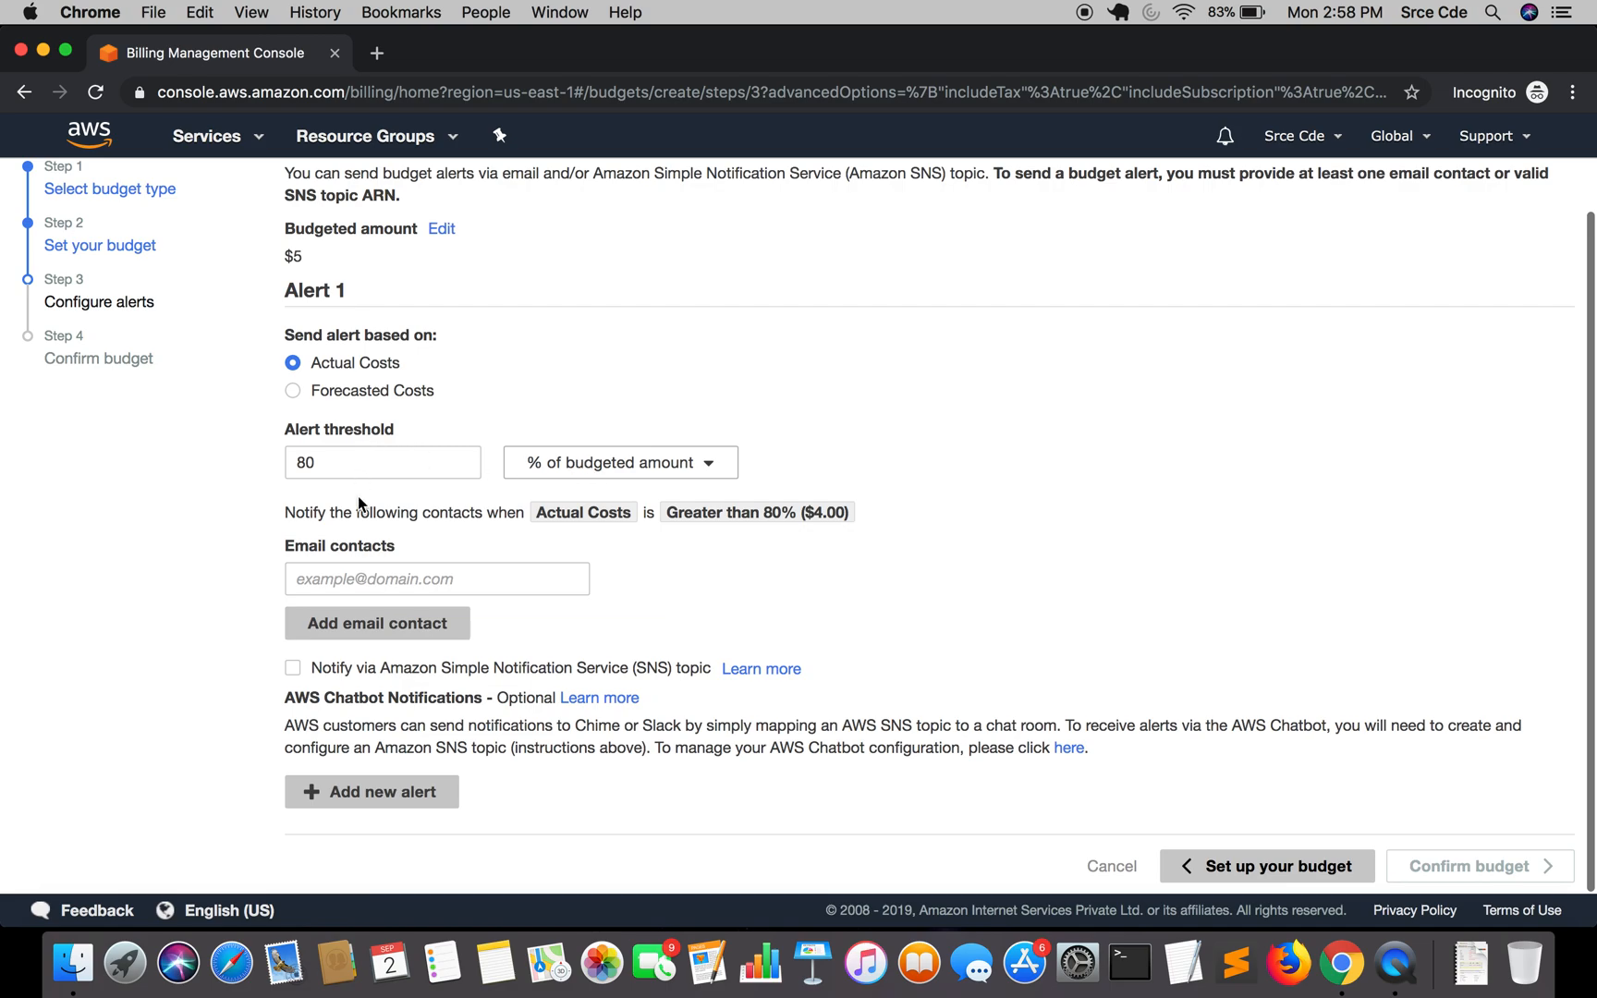
Add the 'chirag' email contact to Alert 1, removing the extra empty contact row
click(437, 578)
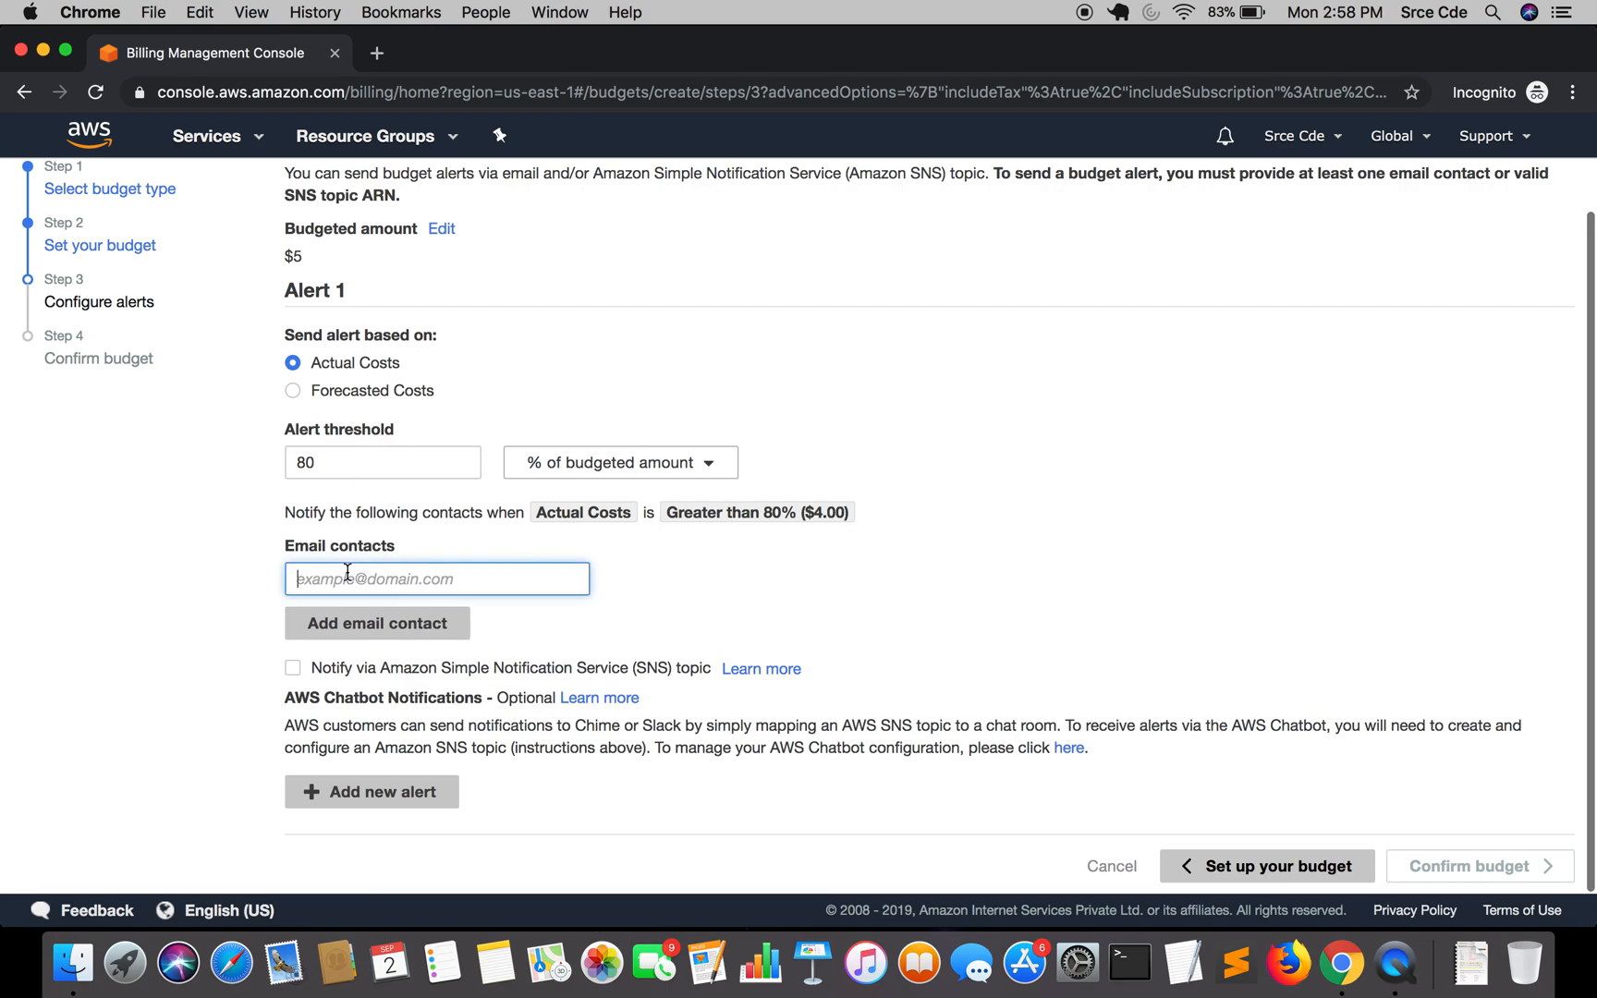
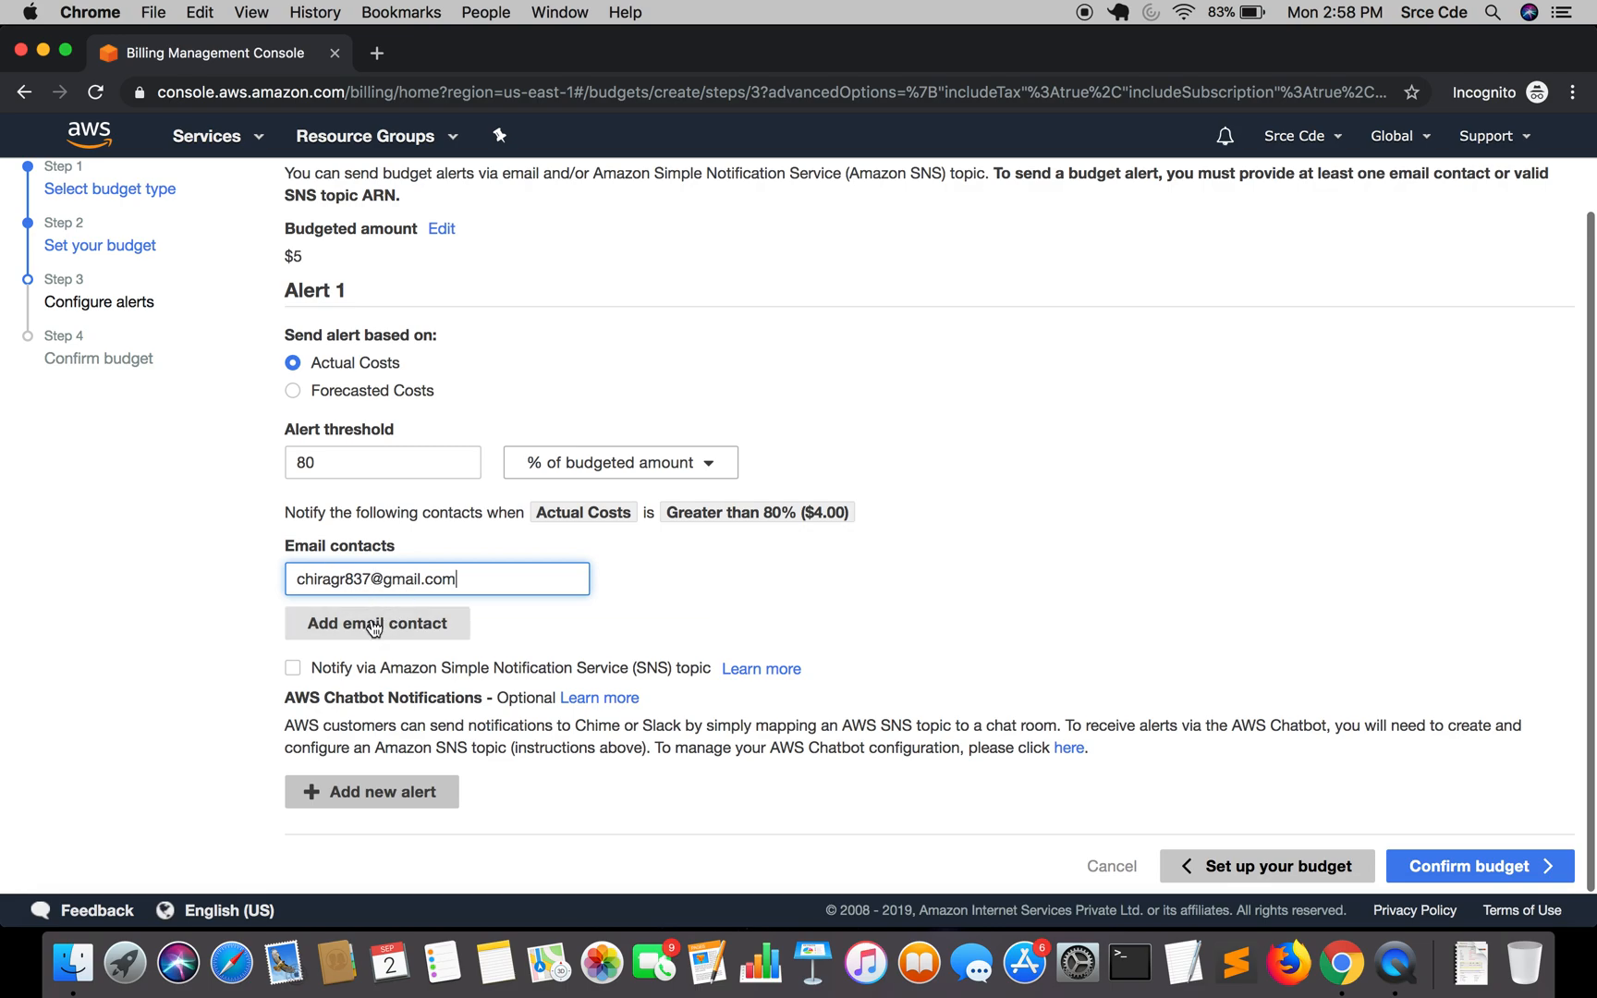
click(376, 623)
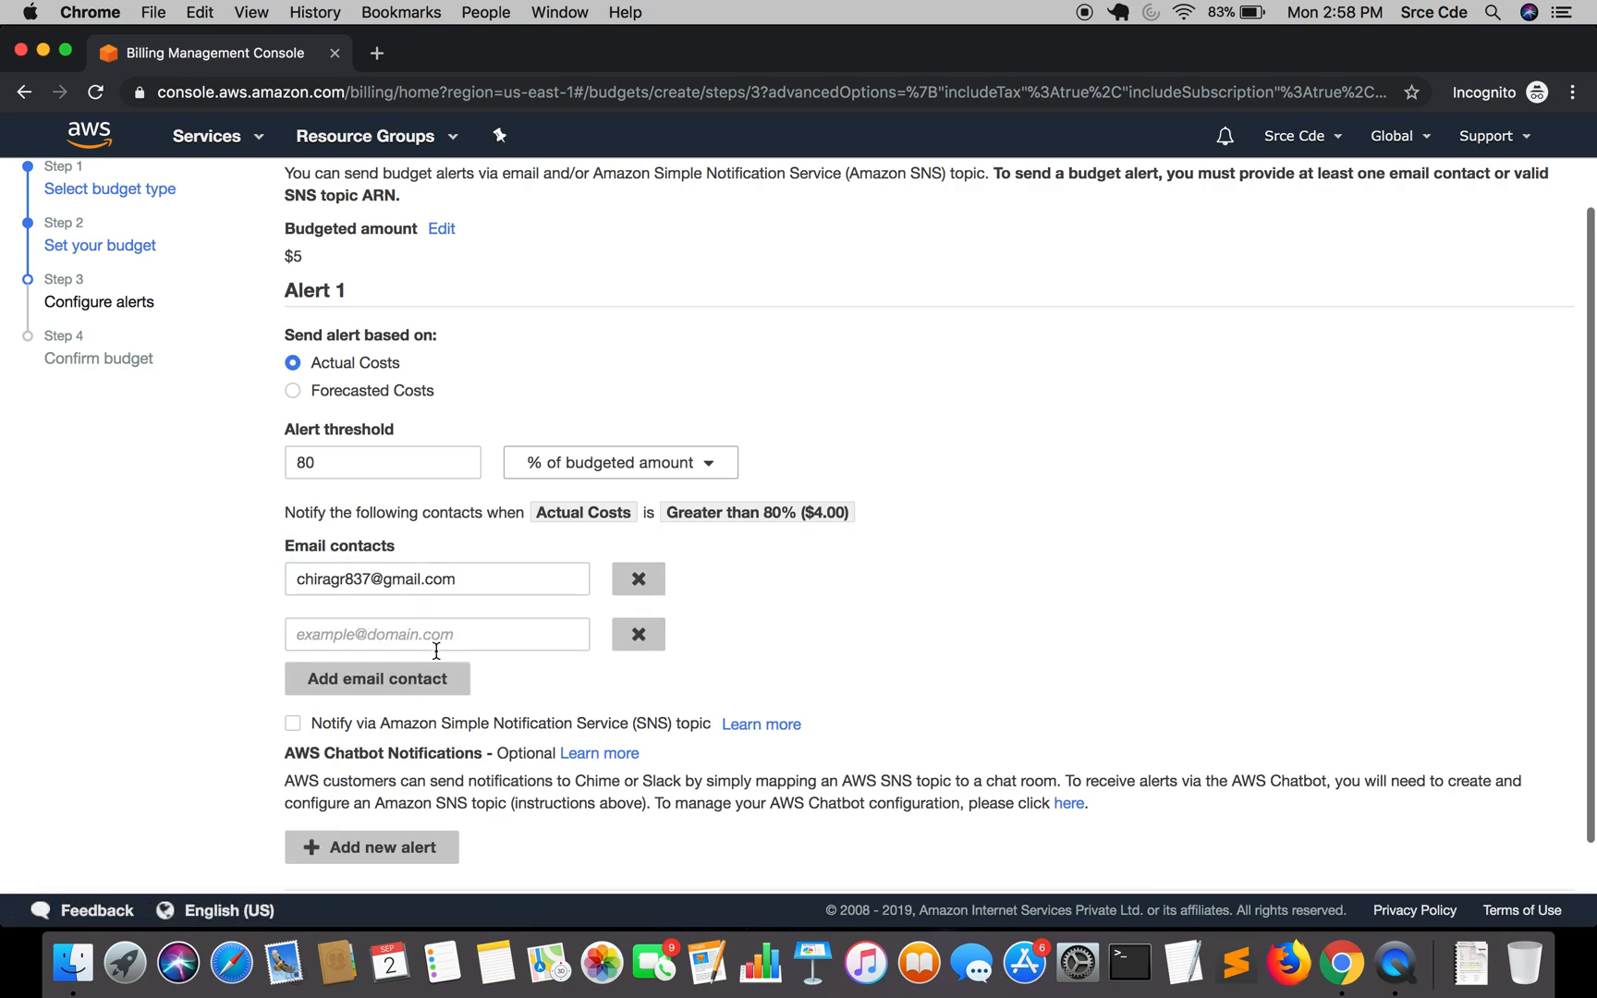
mouse_move(839, 620)
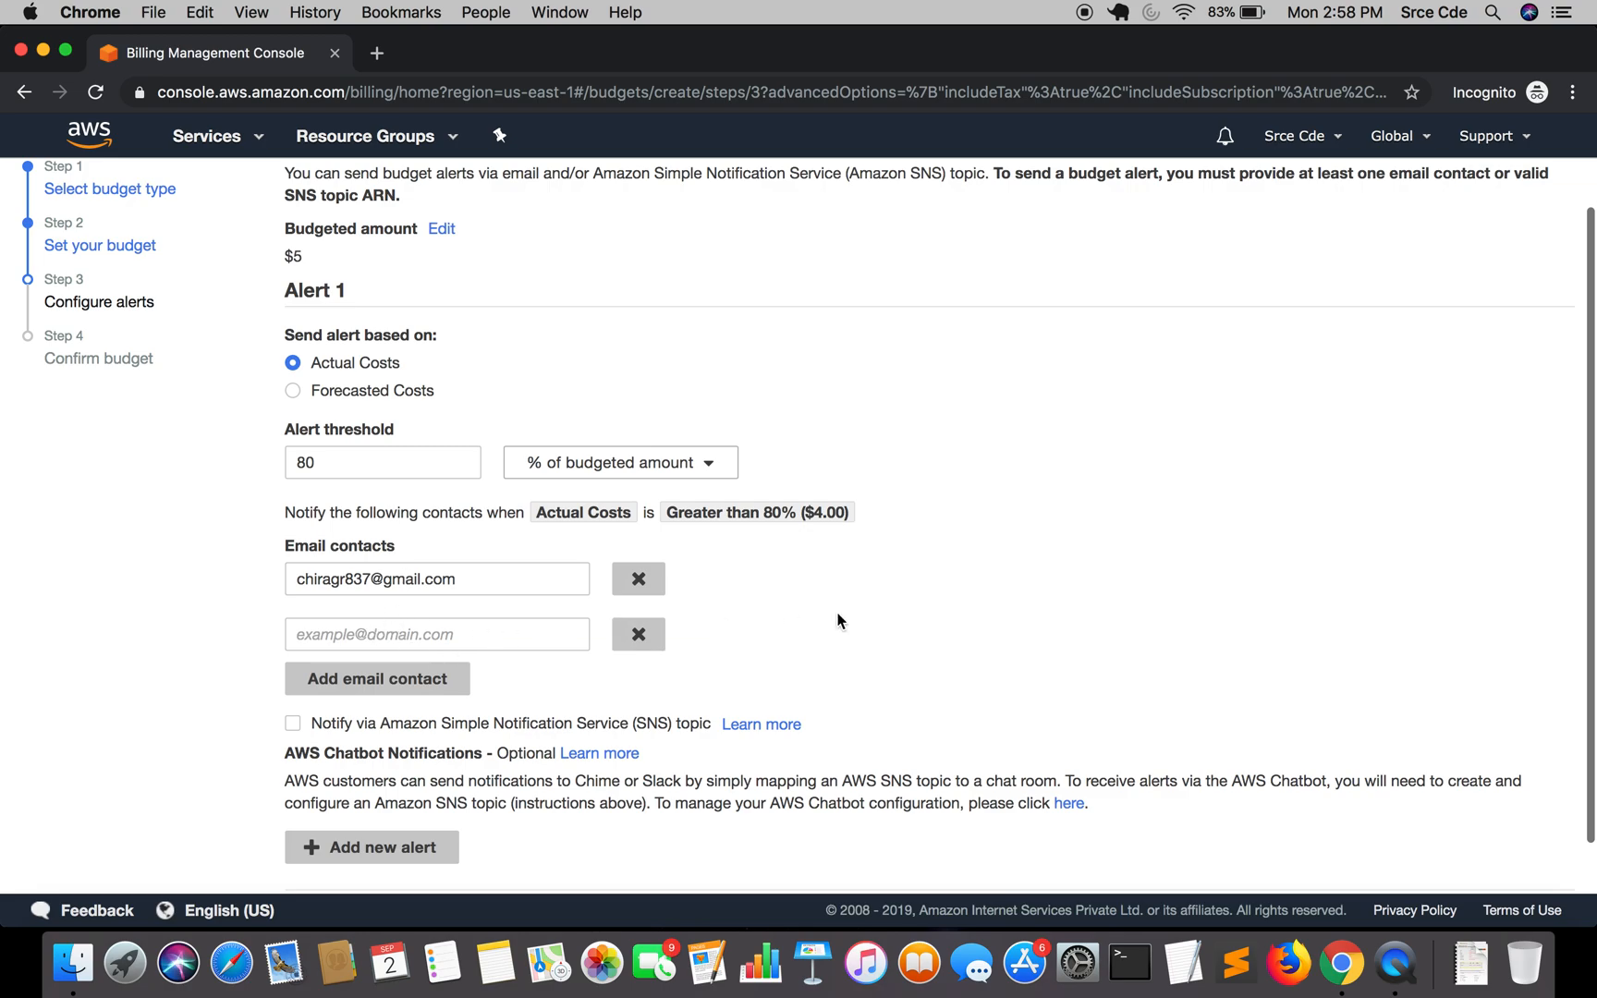
mouse_move(638, 635)
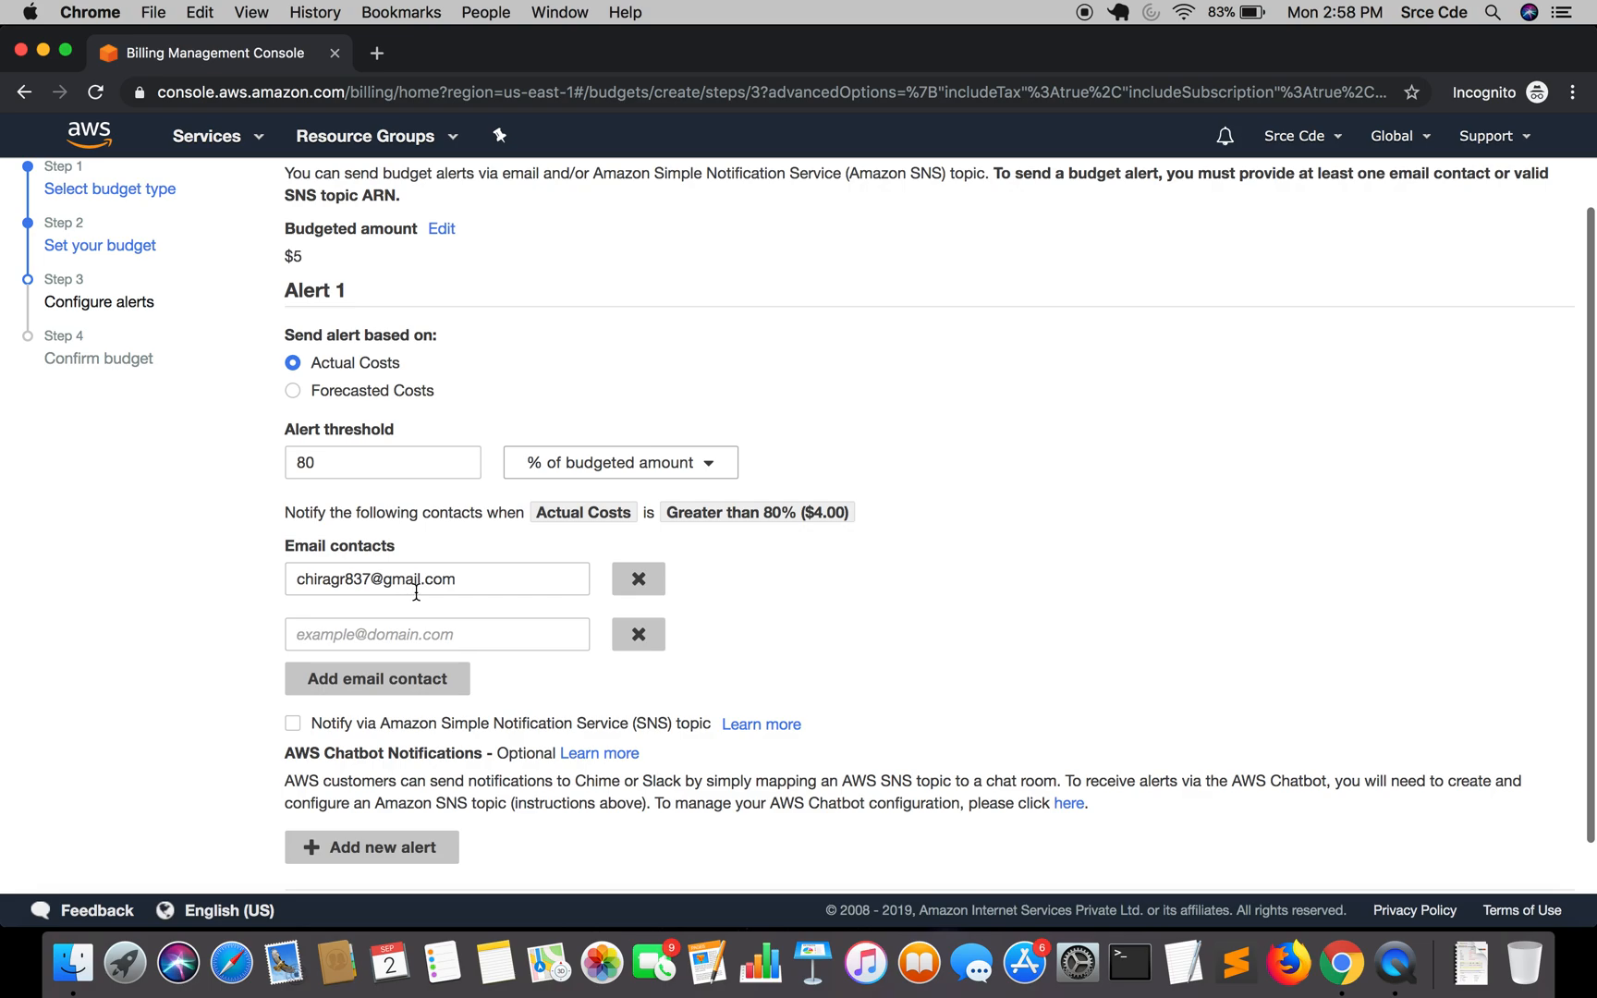
click(638, 633)
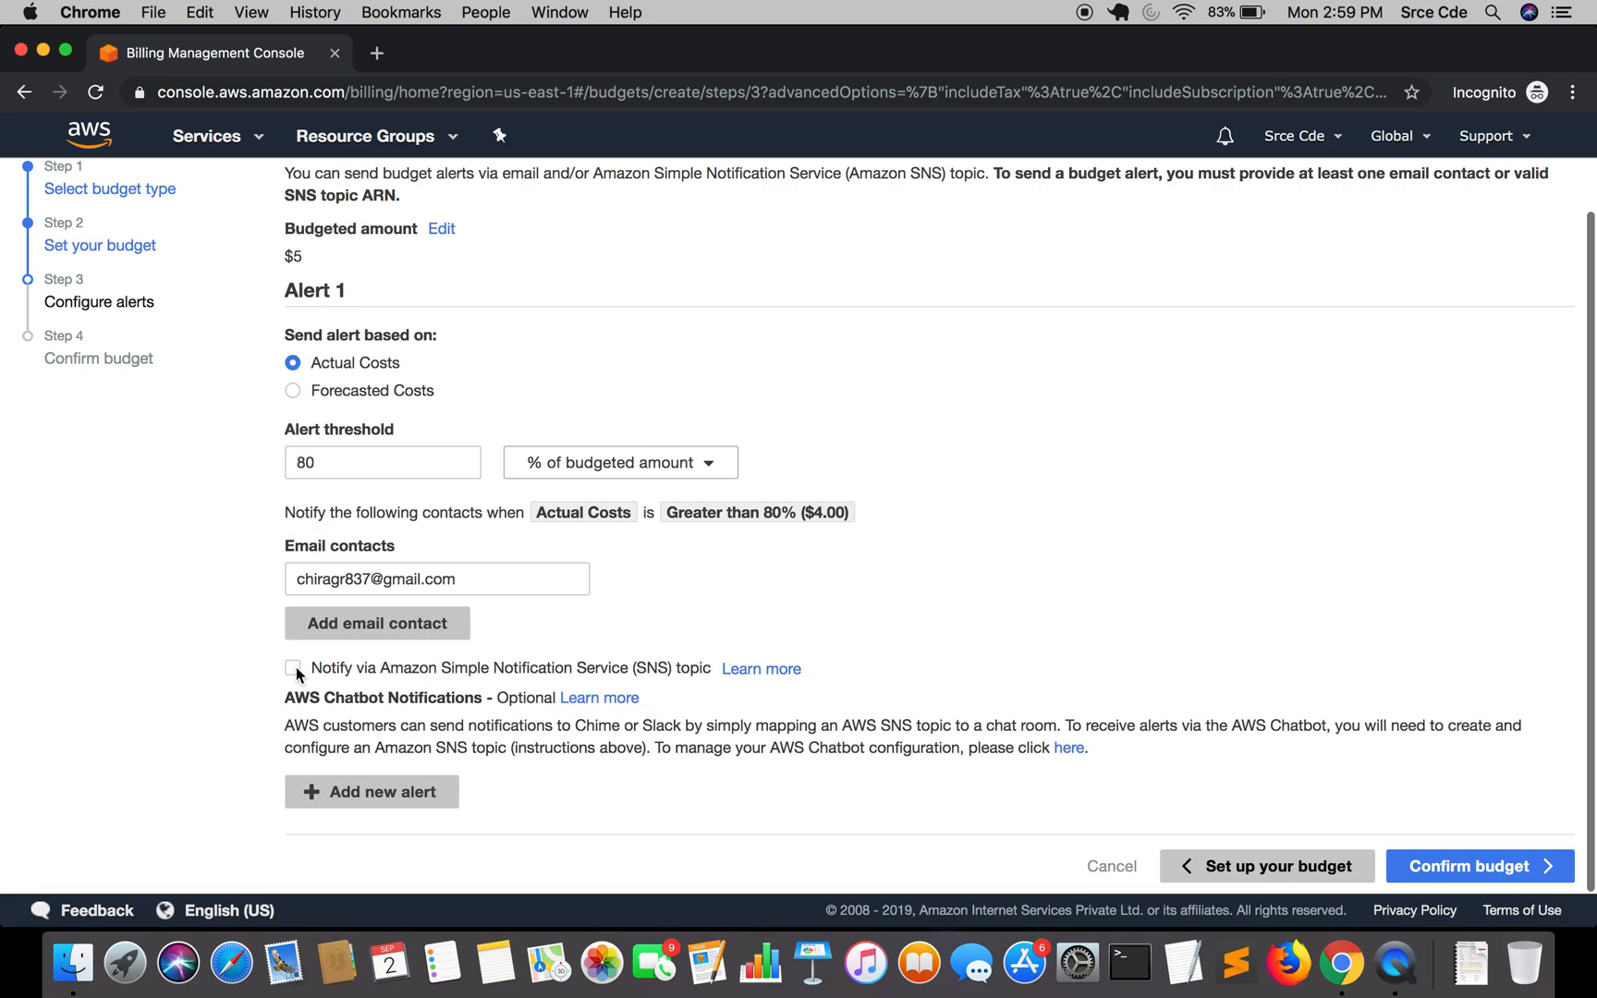
click(294, 669)
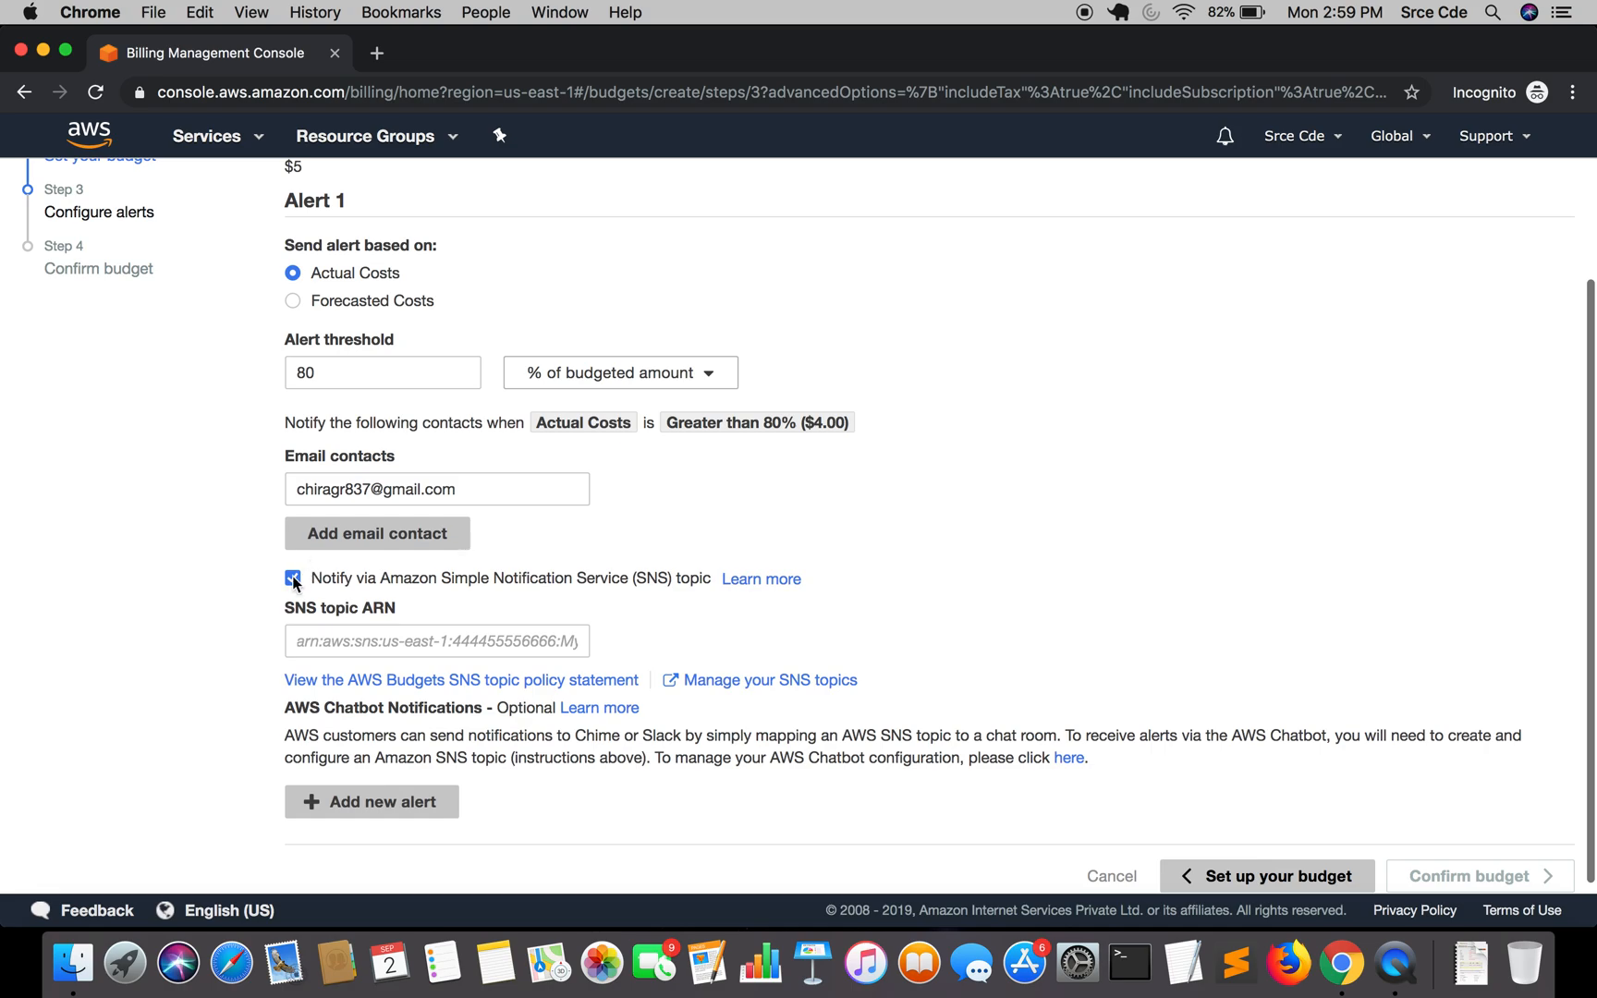
click(293, 578)
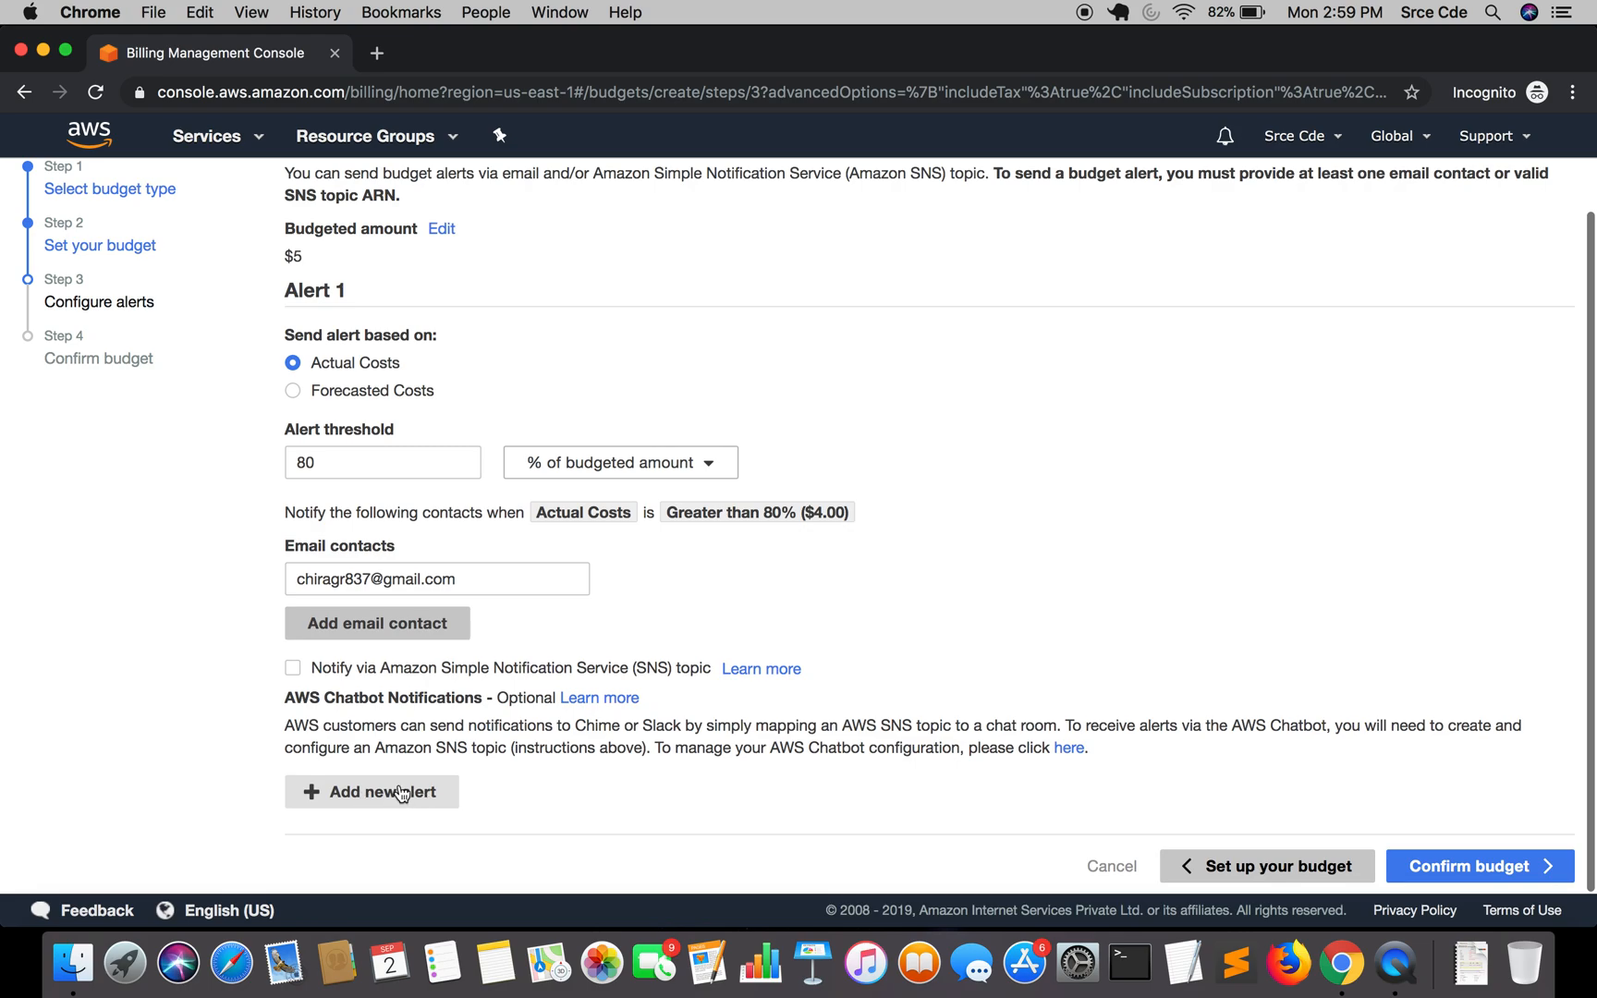
click(372, 792)
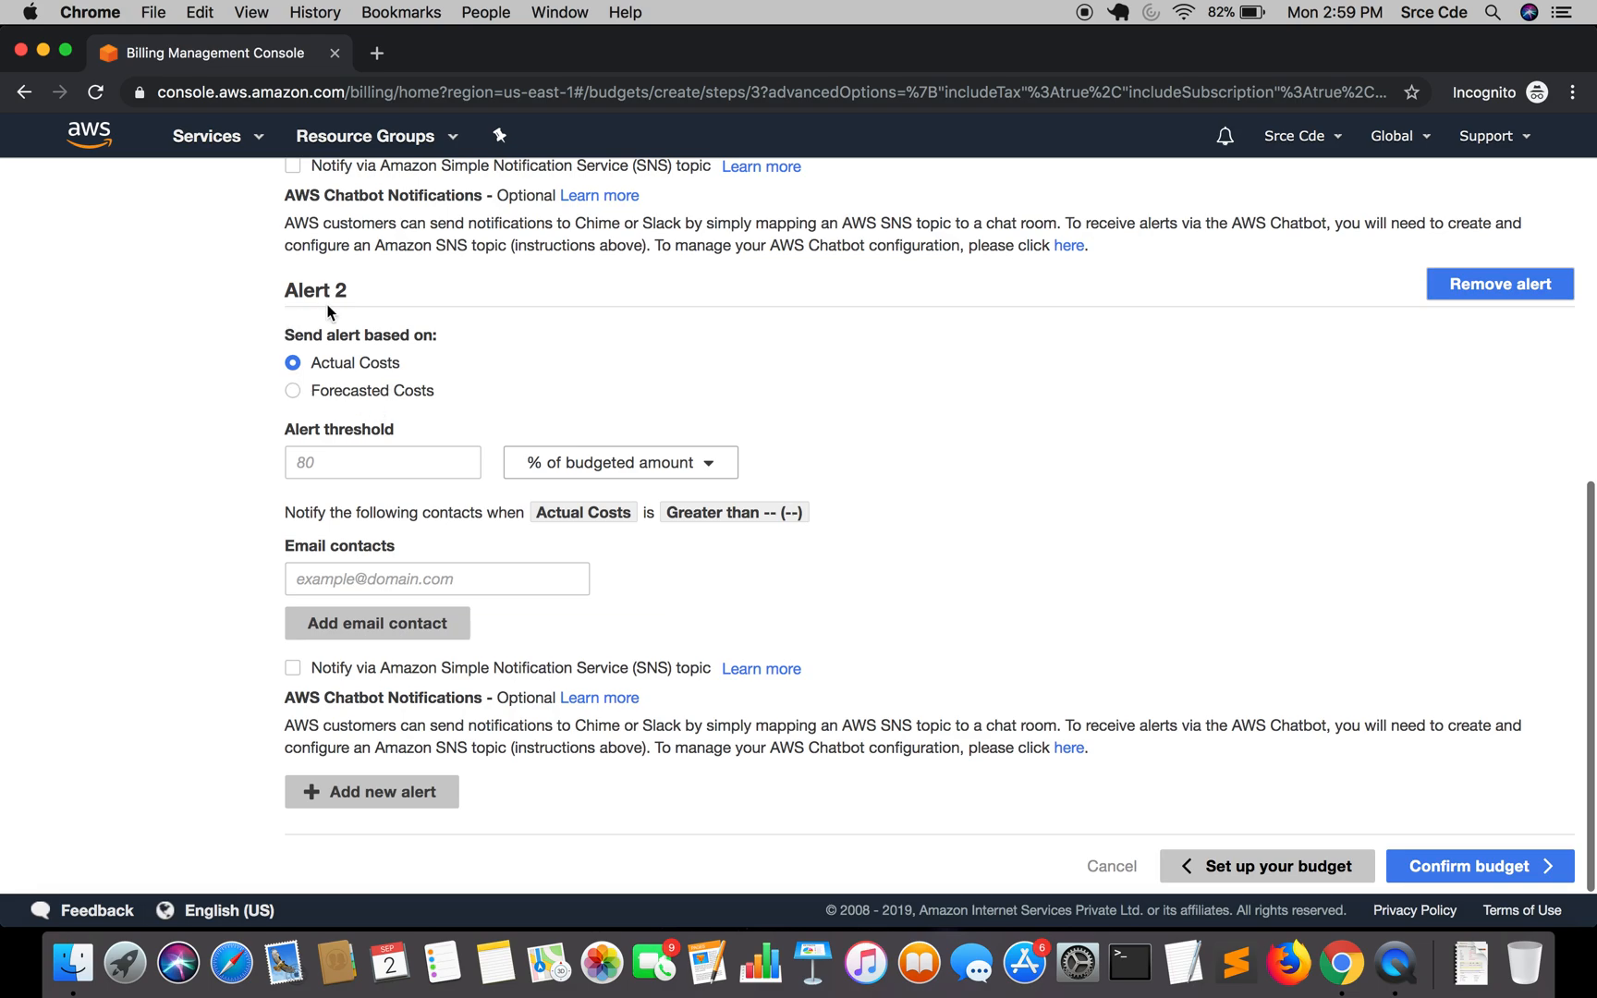
click(292, 390)
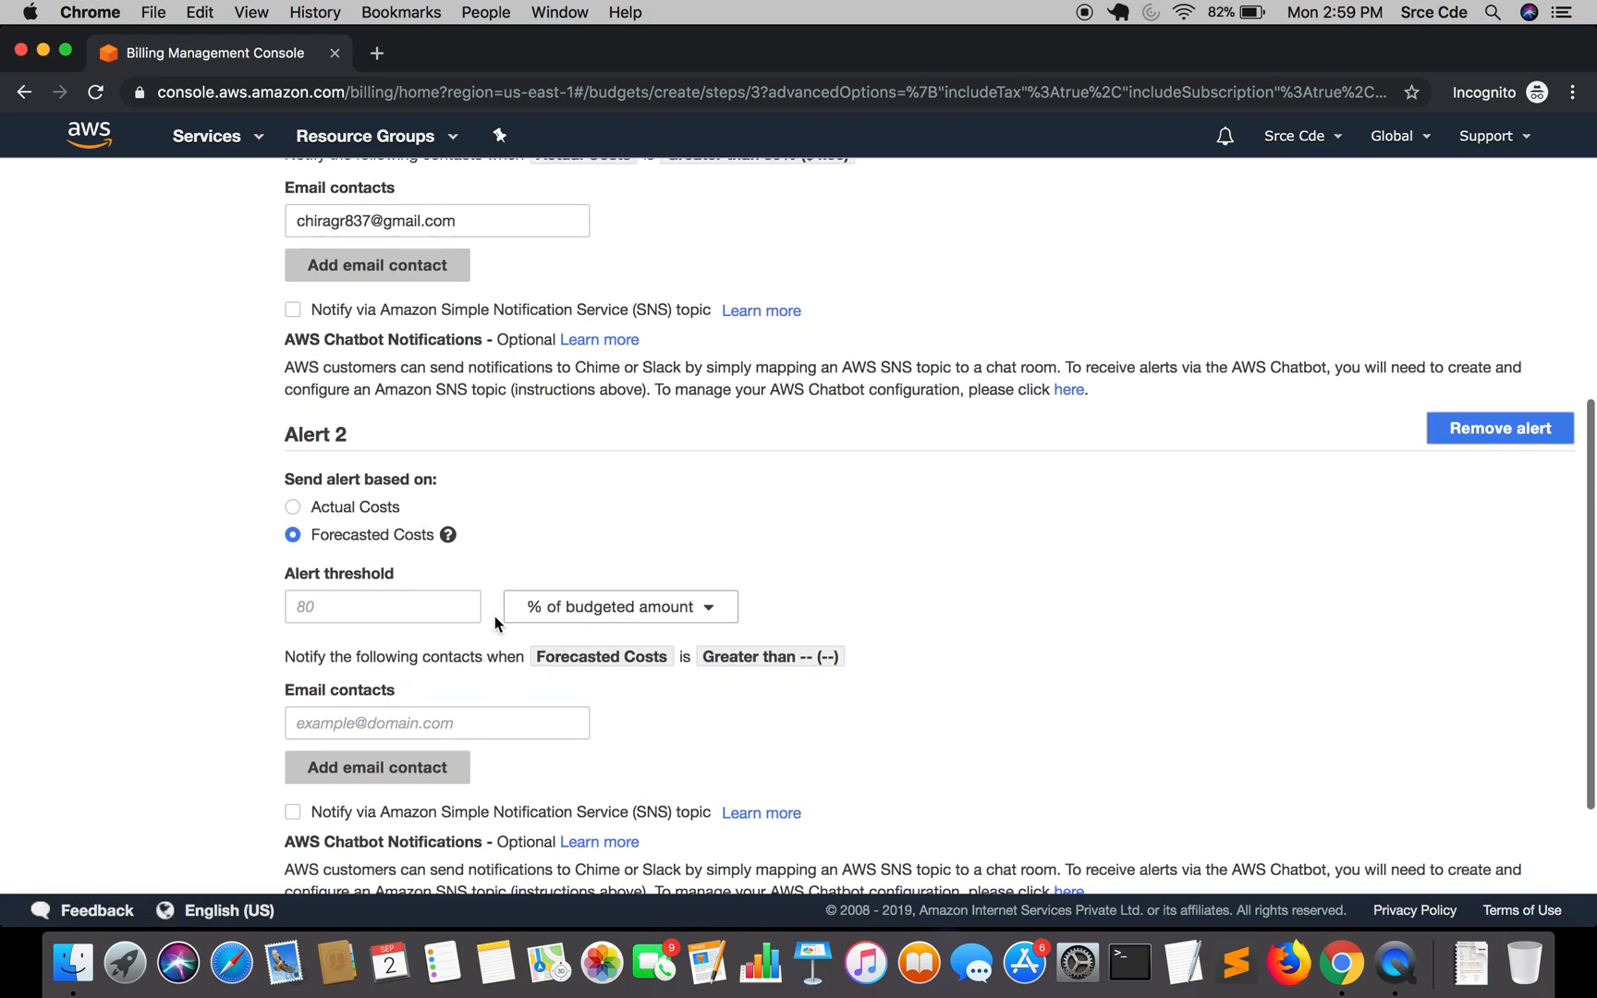
scroll(down, 3)
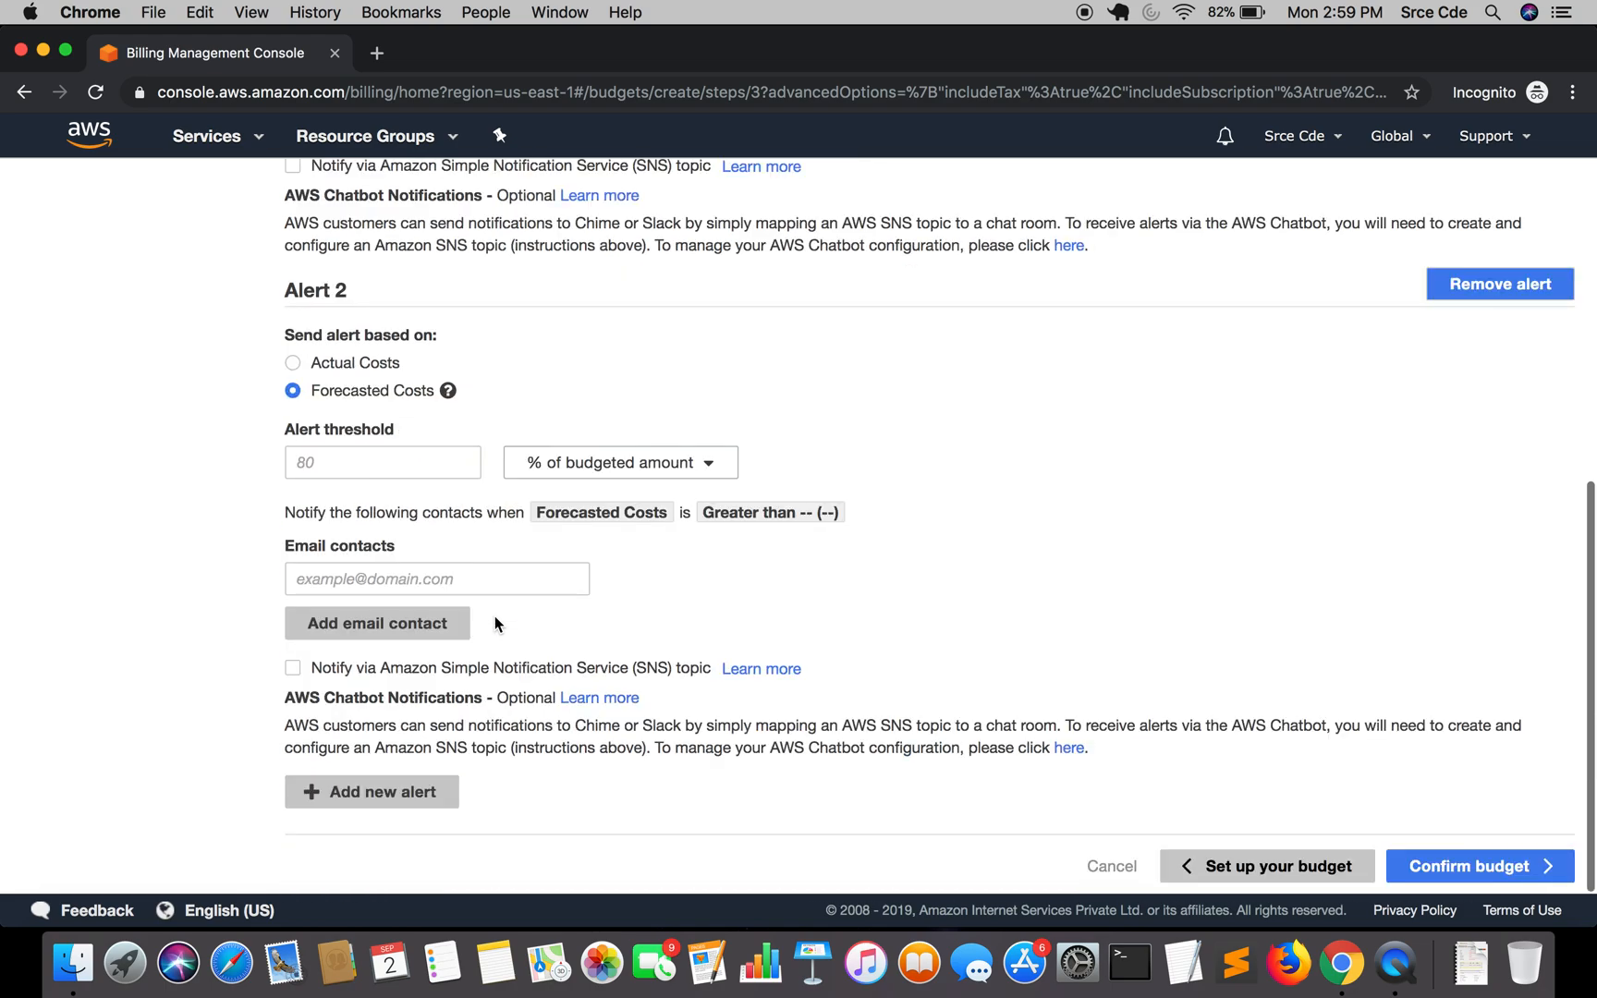
click(1500, 283)
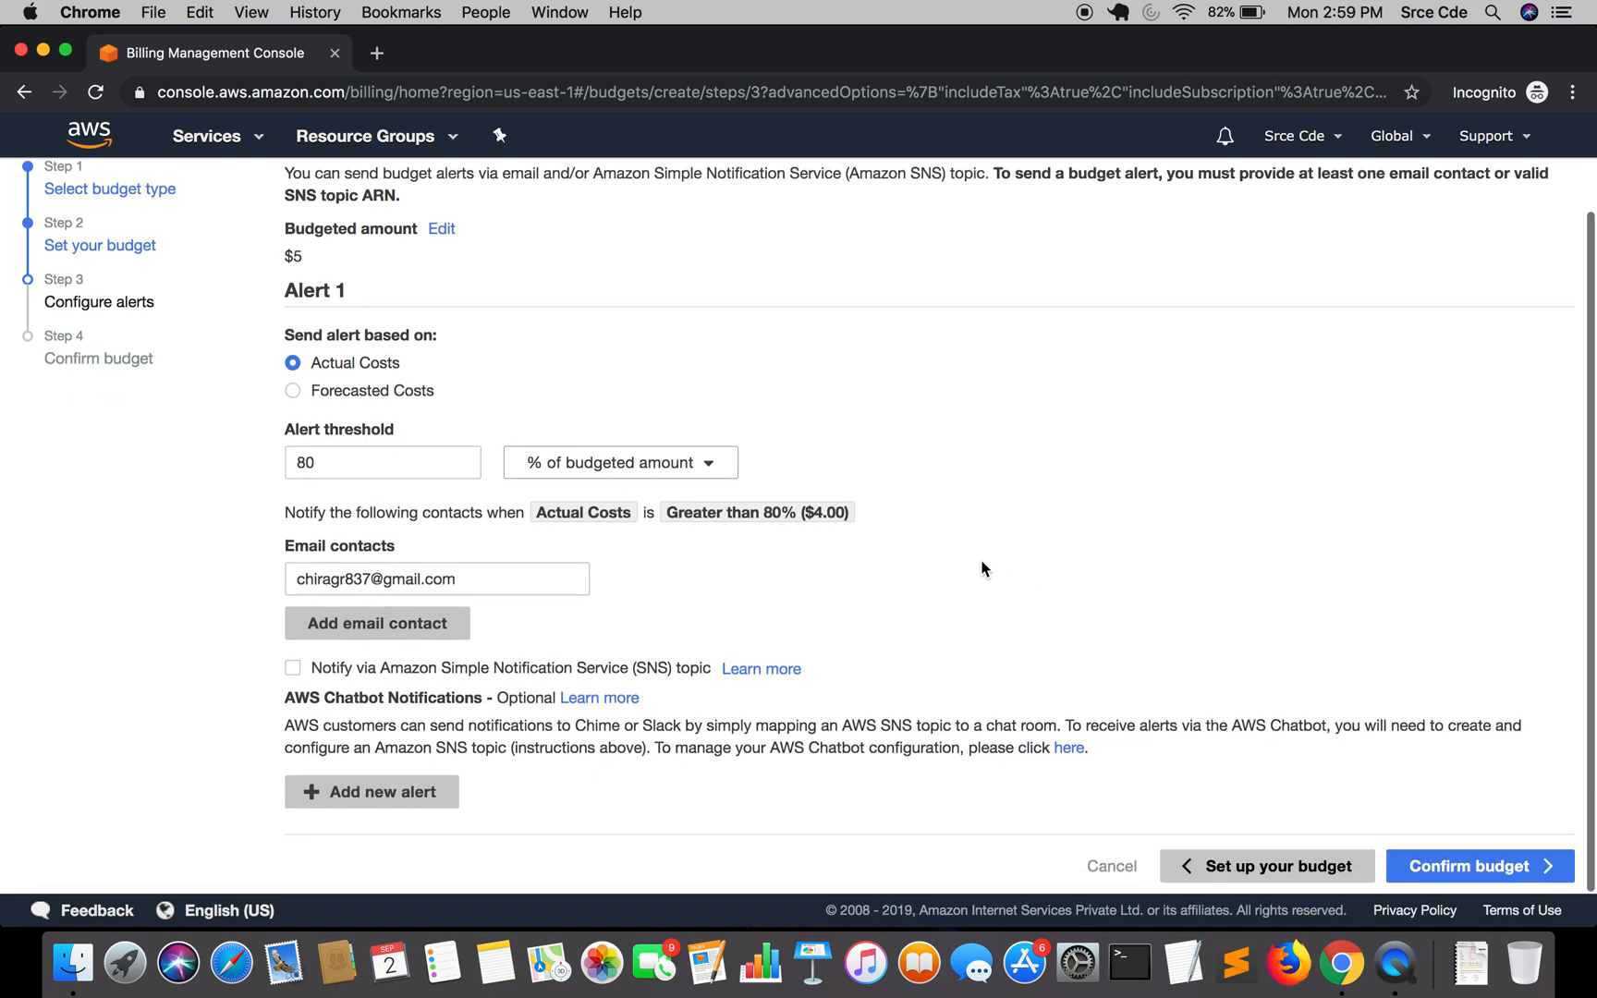
Review the confirm page: Monthly Budget at $5 with Alert 1 above 80%
click(1478, 867)
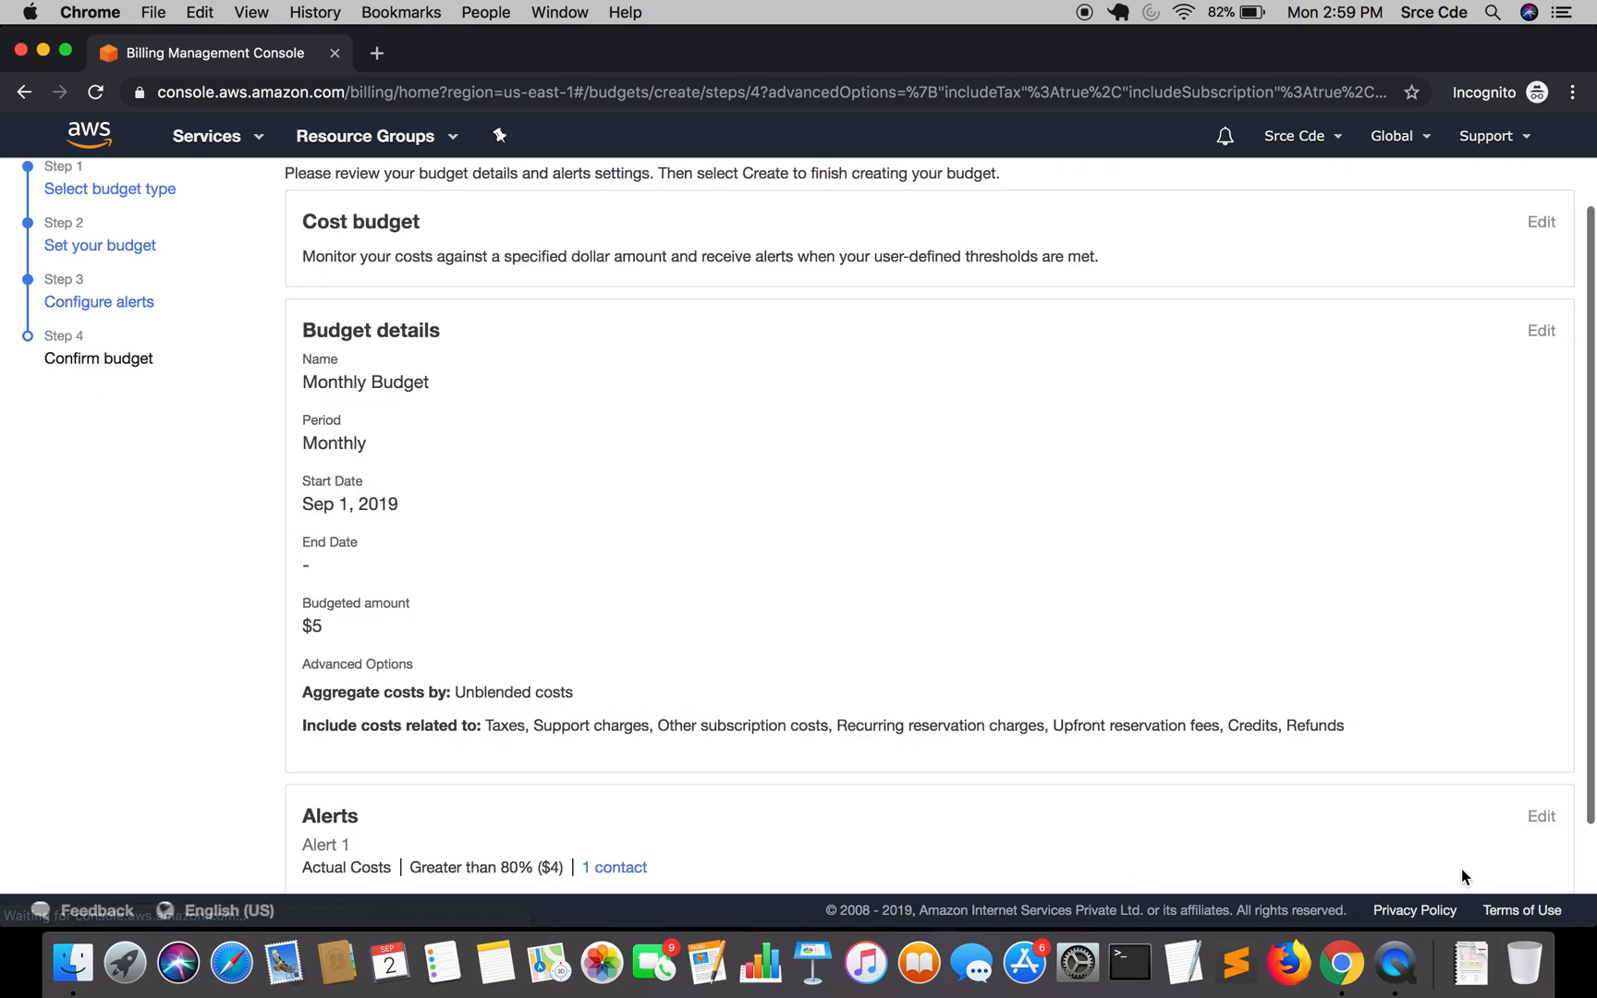
scroll(down, 3)
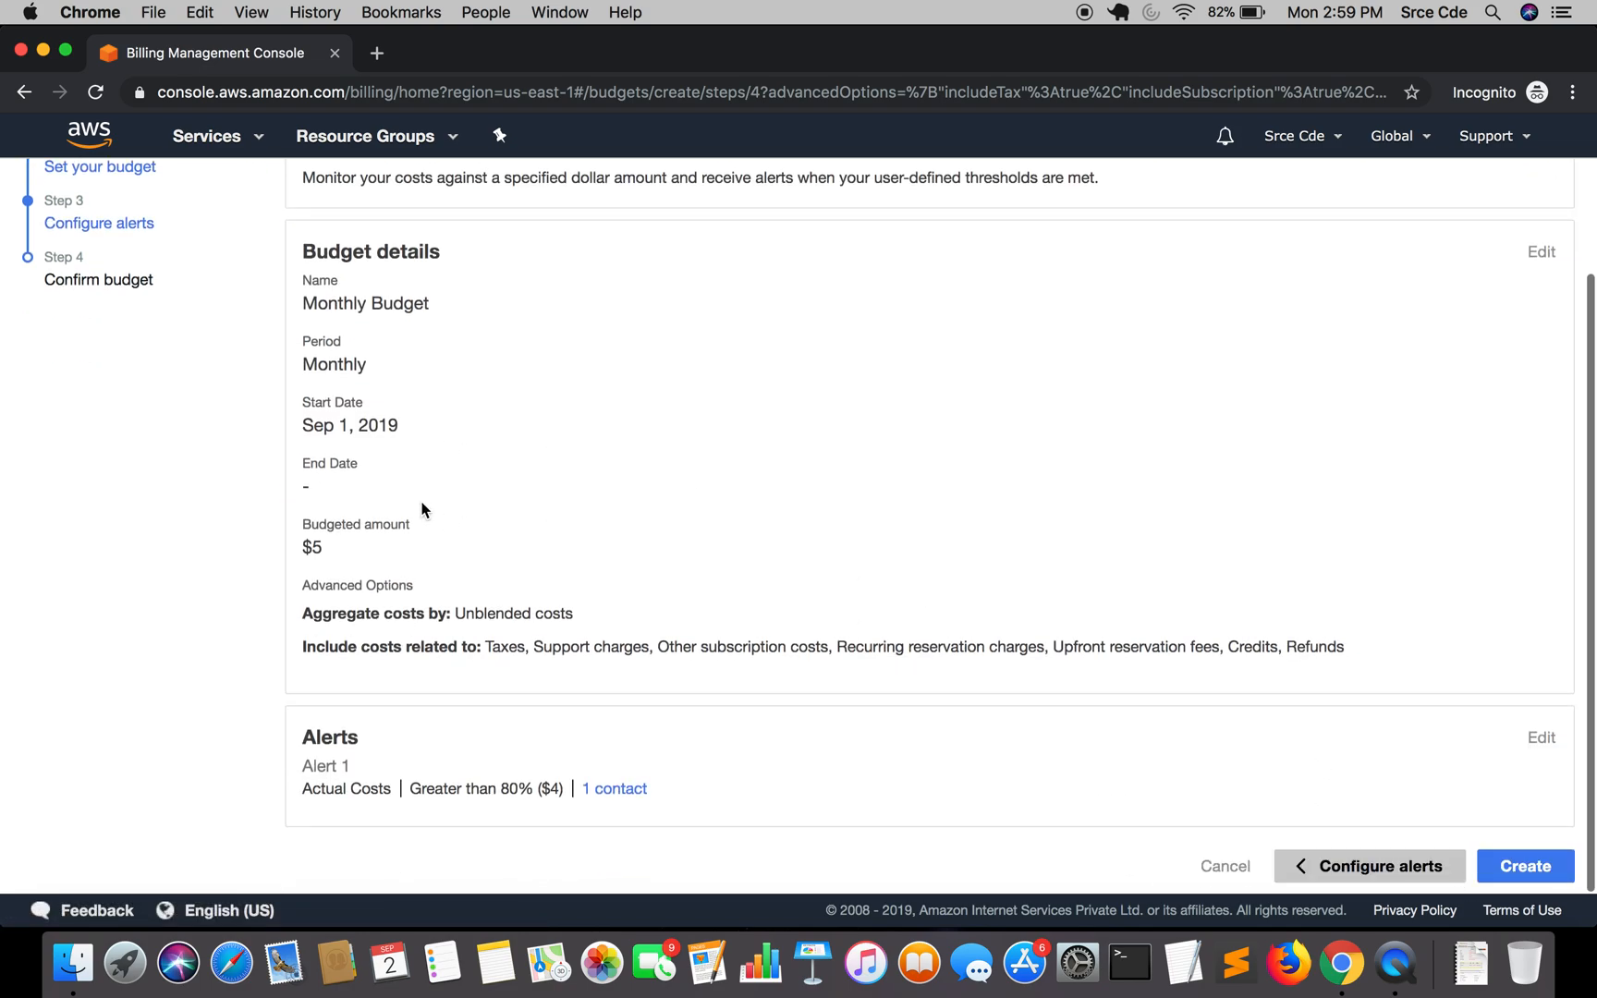
mouse_move(315, 339)
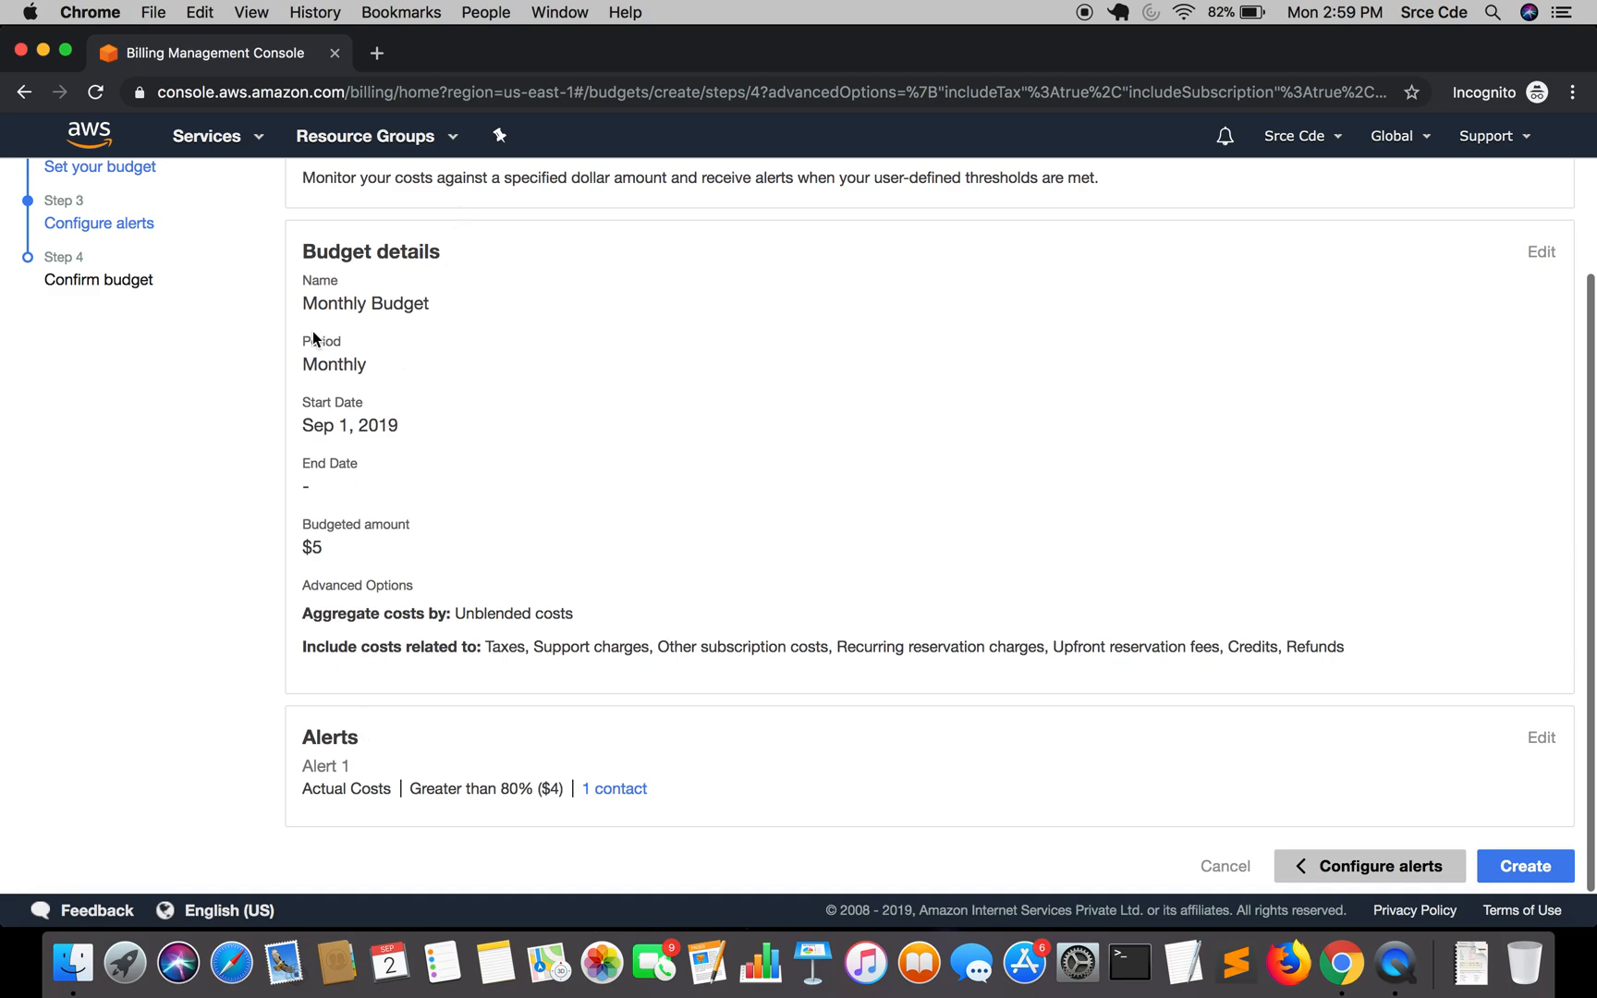
mouse_move(359, 491)
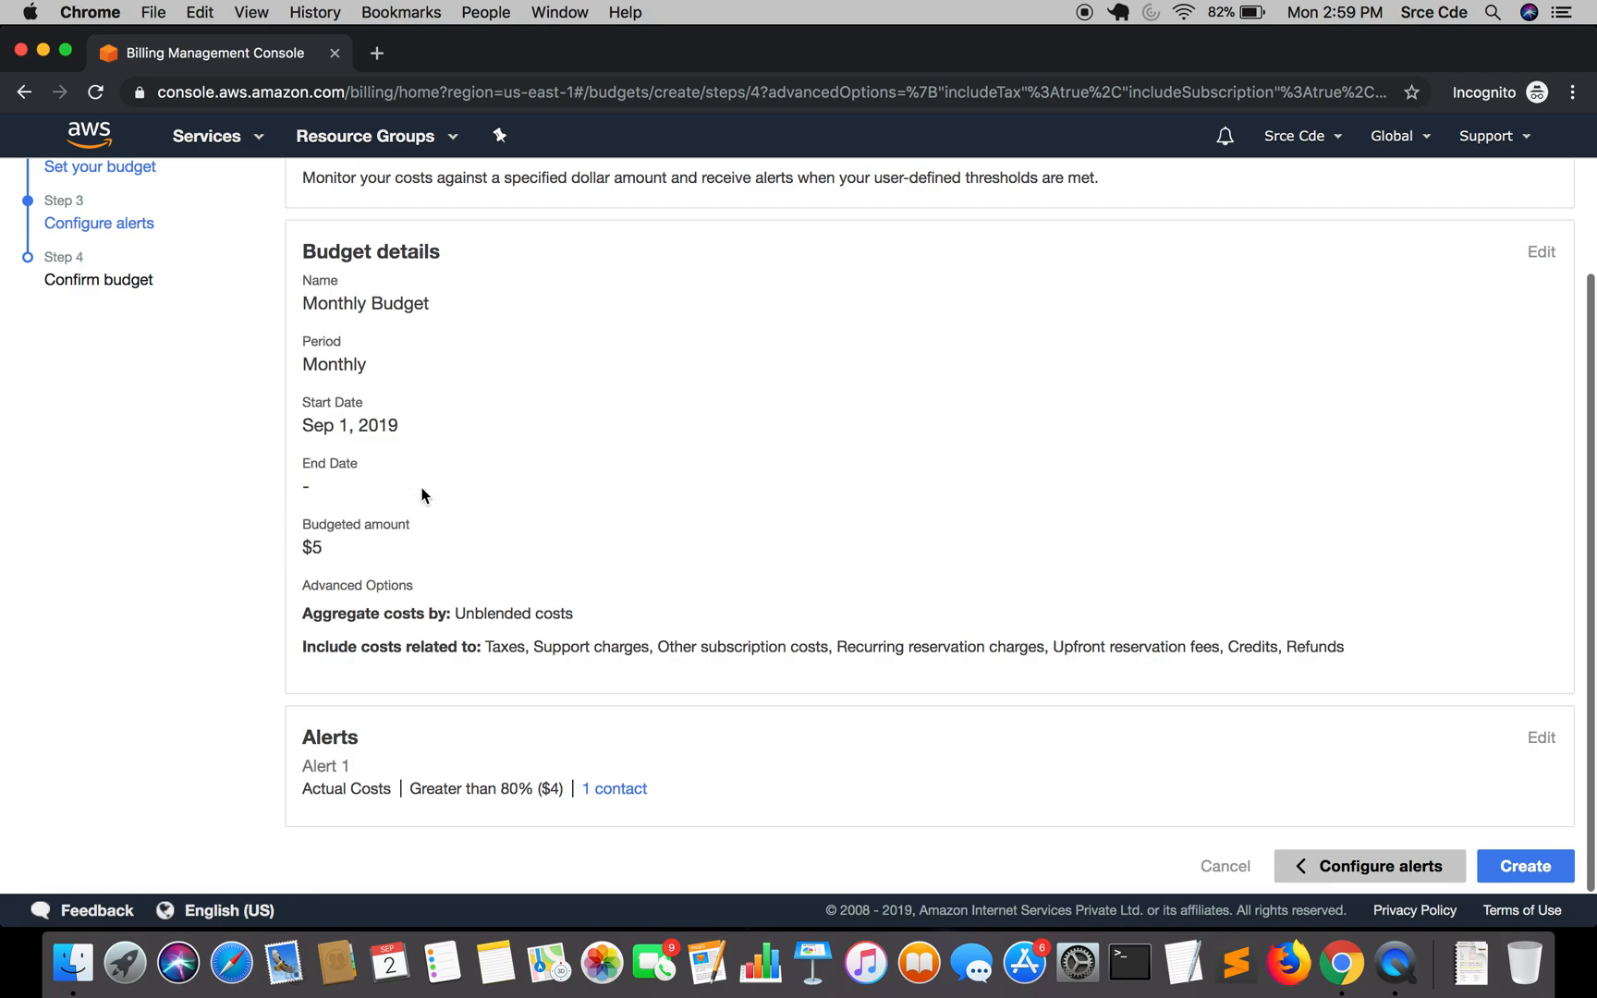
mouse_move(408, 547)
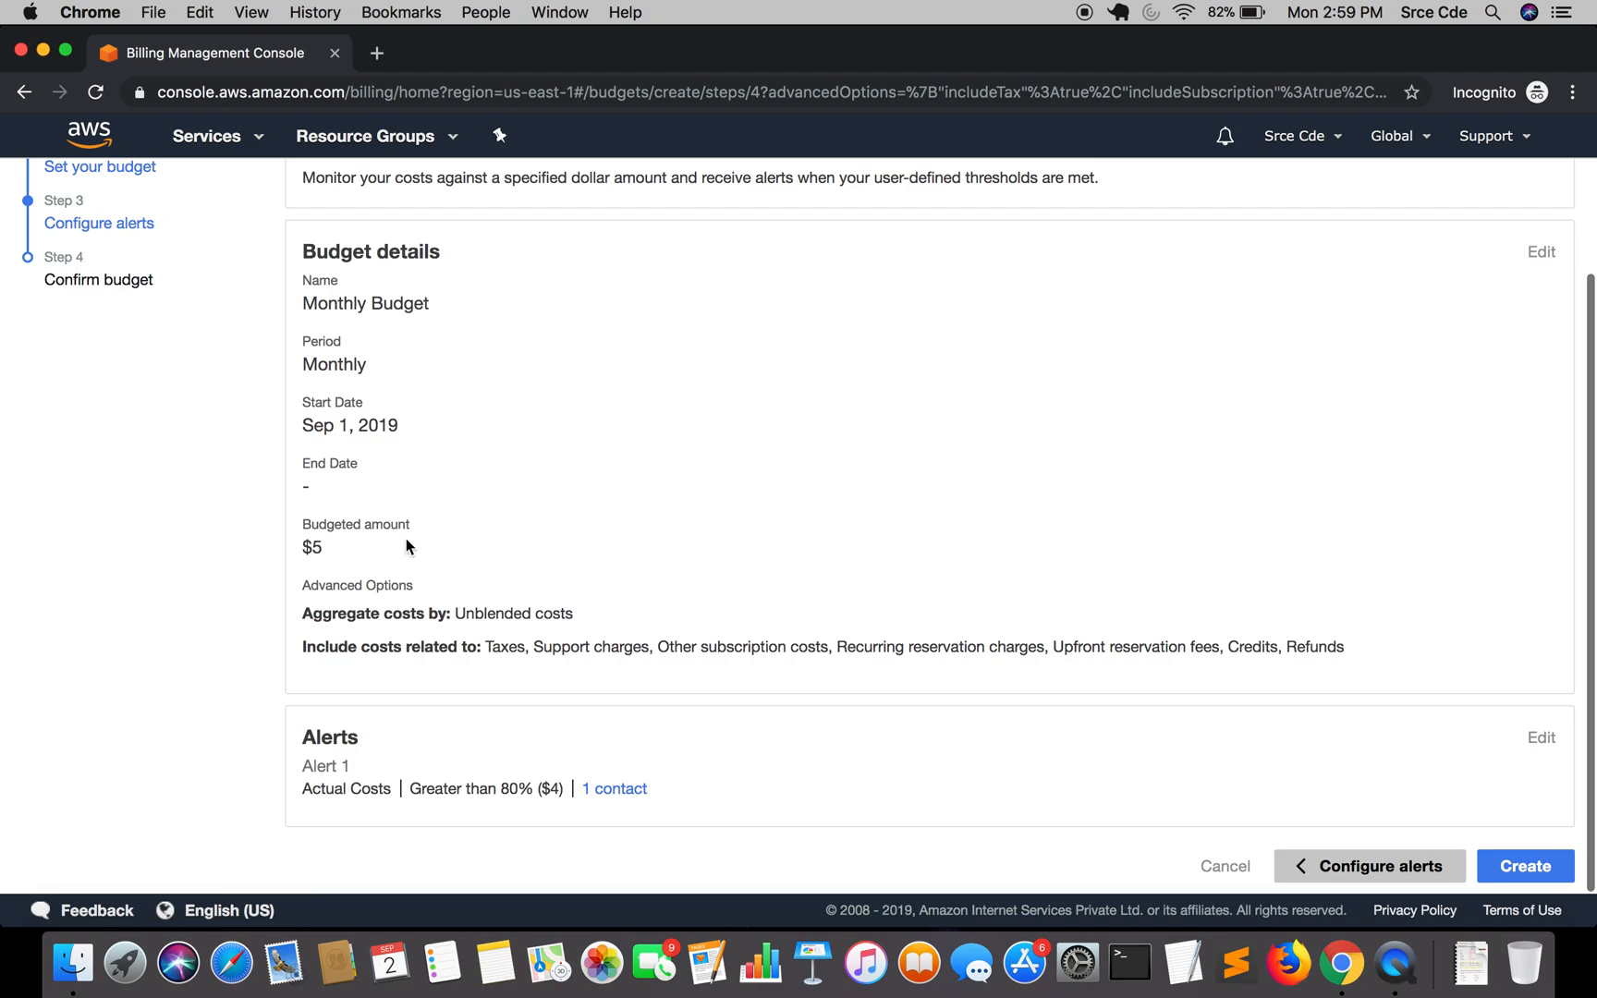
mouse_move(563, 639)
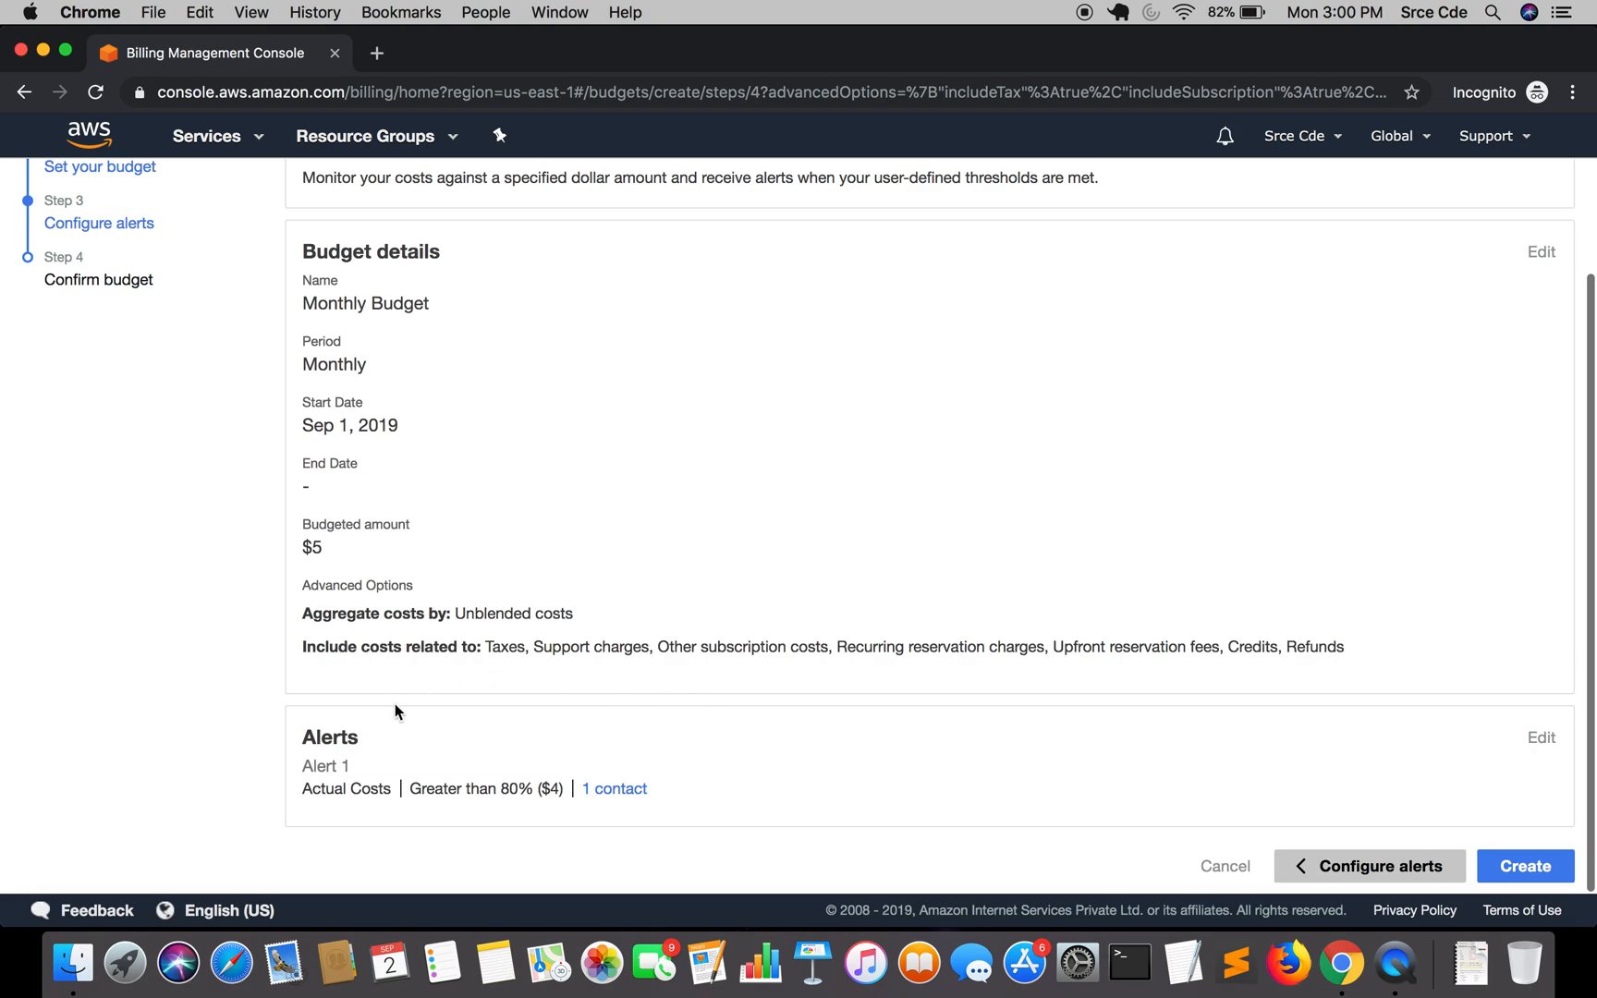
mouse_move(457, 797)
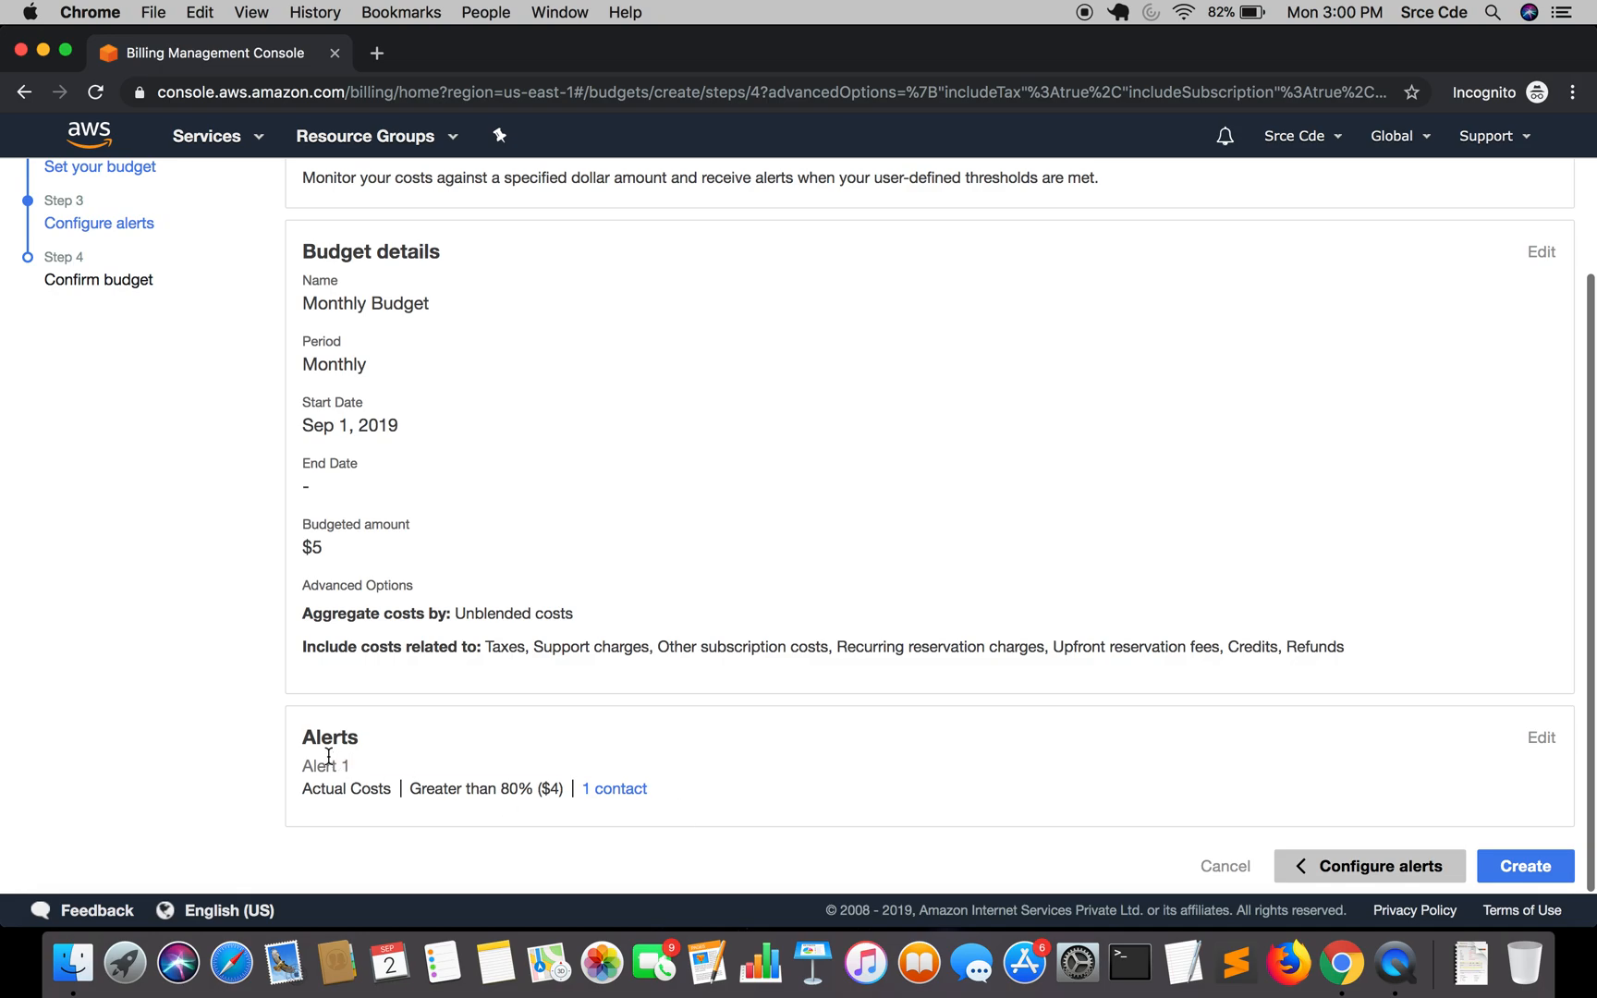
mouse_move(403, 810)
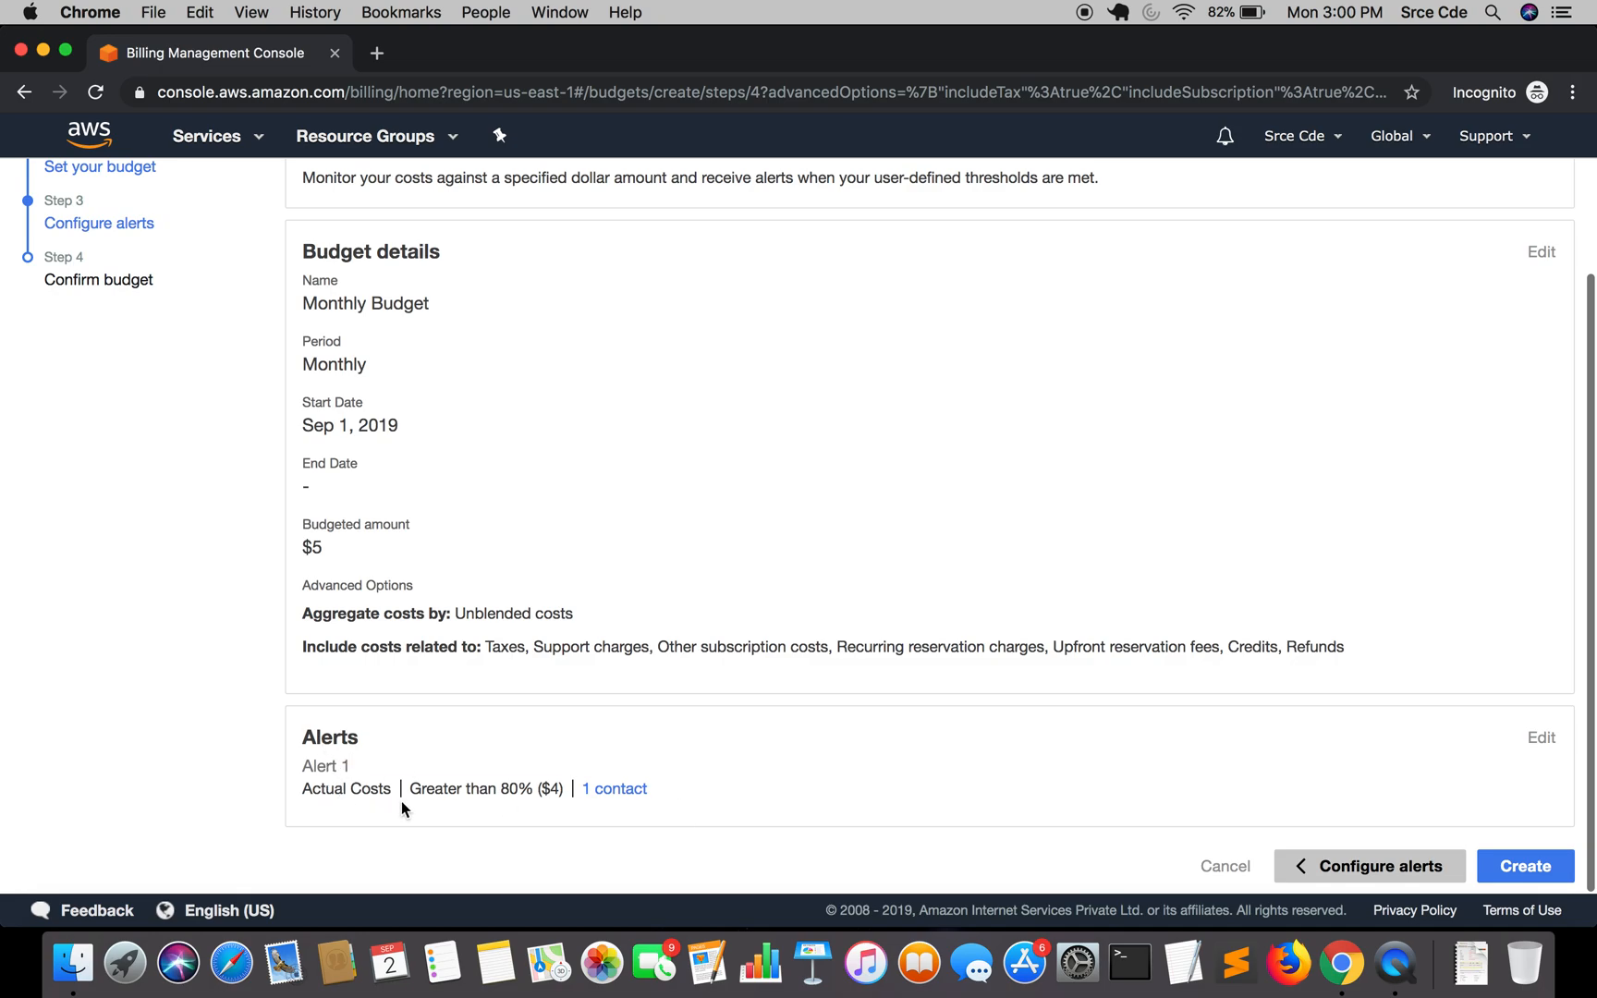
mouse_move(459, 808)
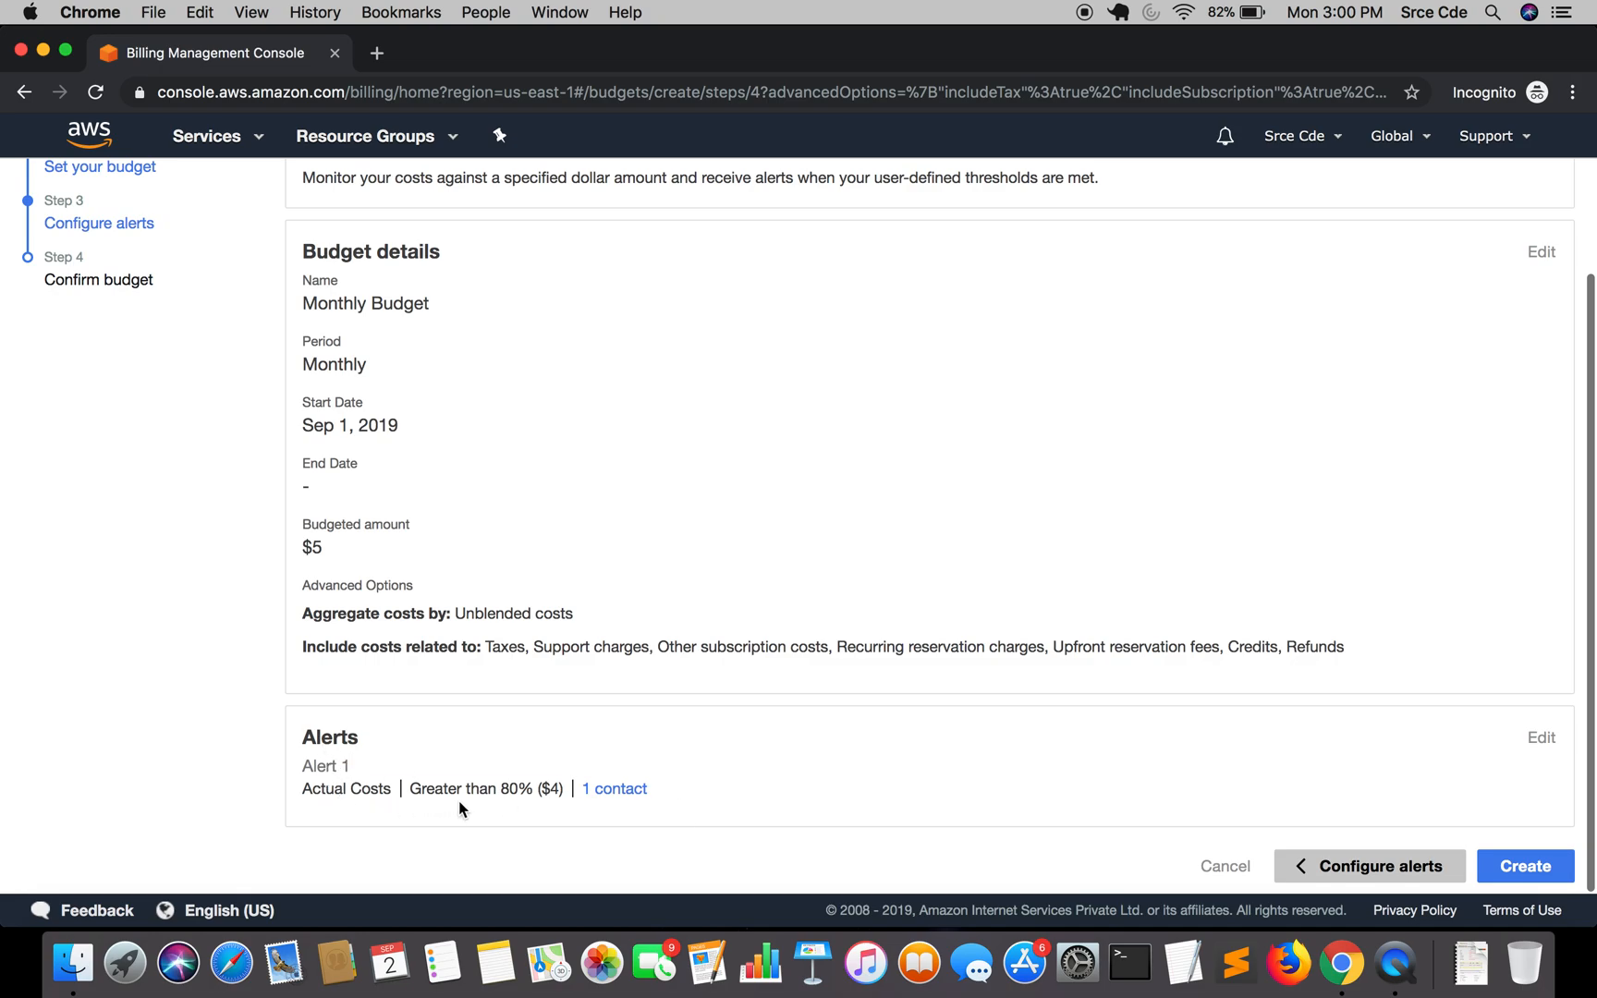
mouse_move(835, 826)
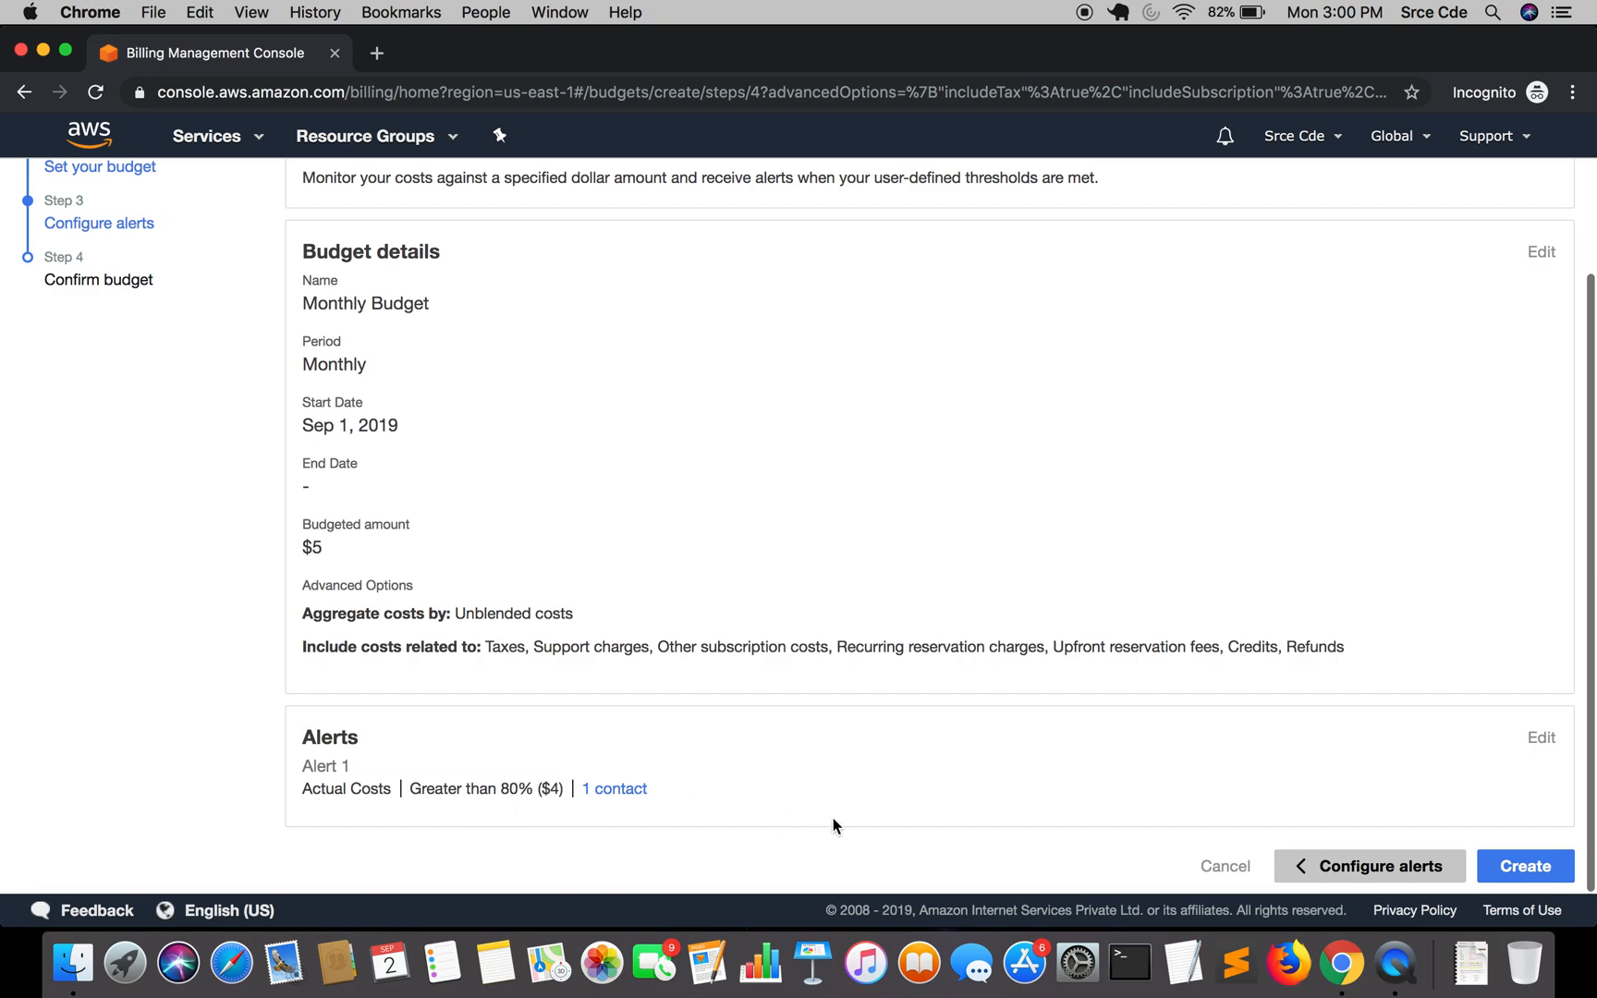
mouse_move(878, 749)
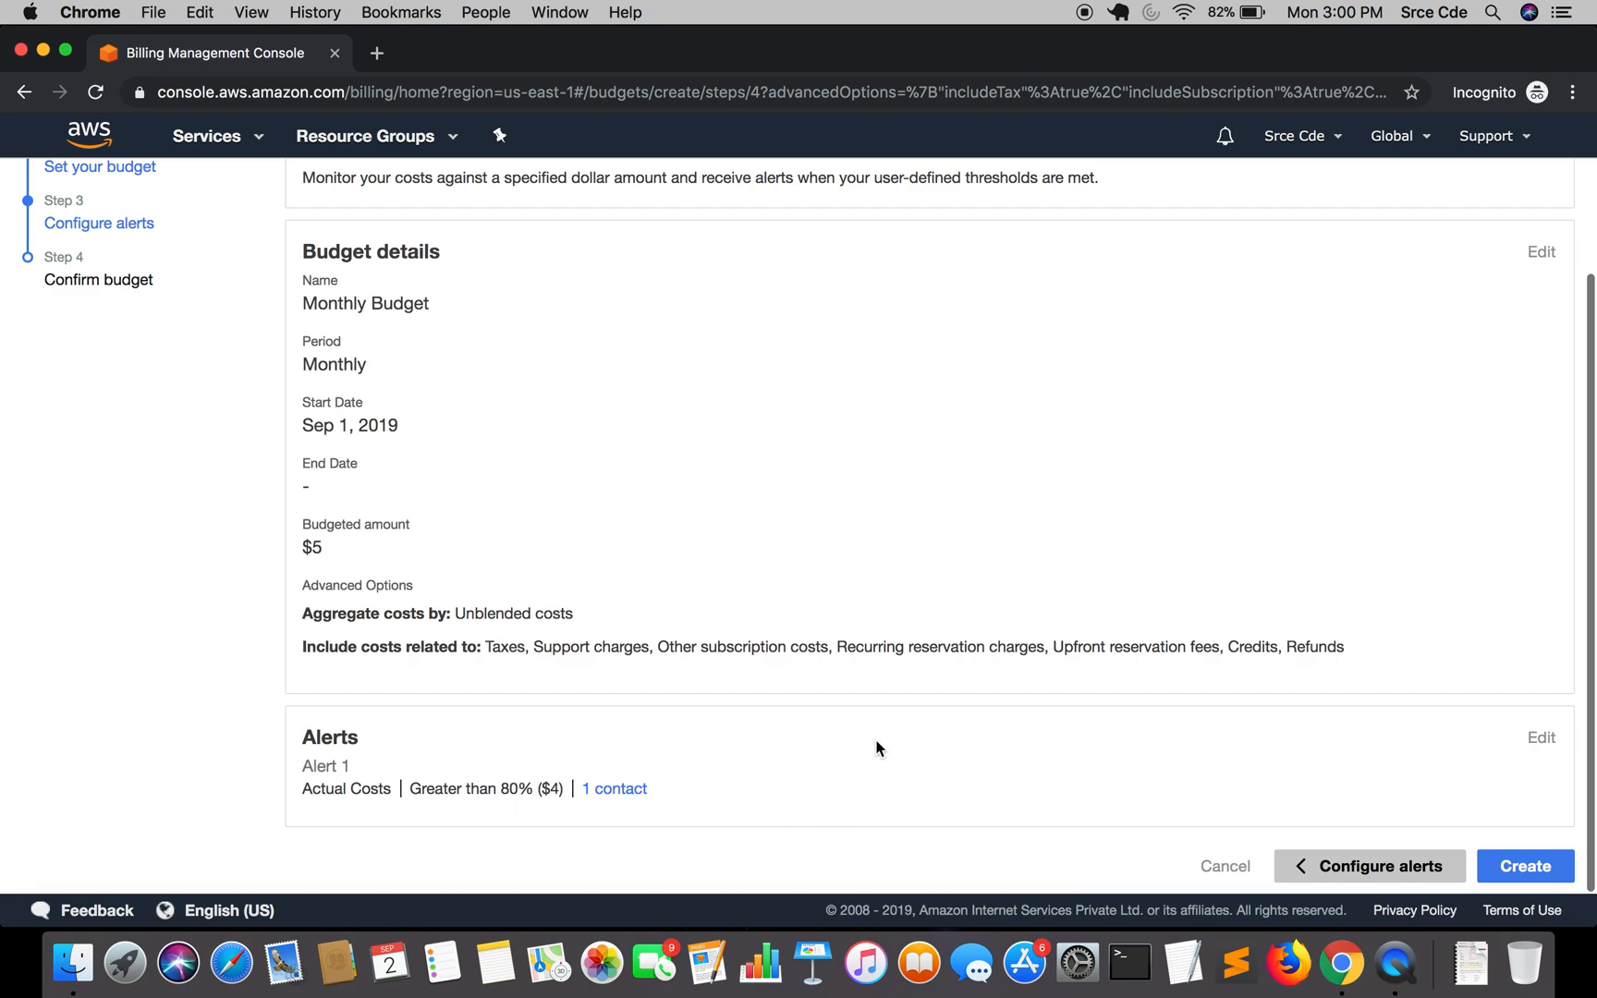
mouse_move(1288, 631)
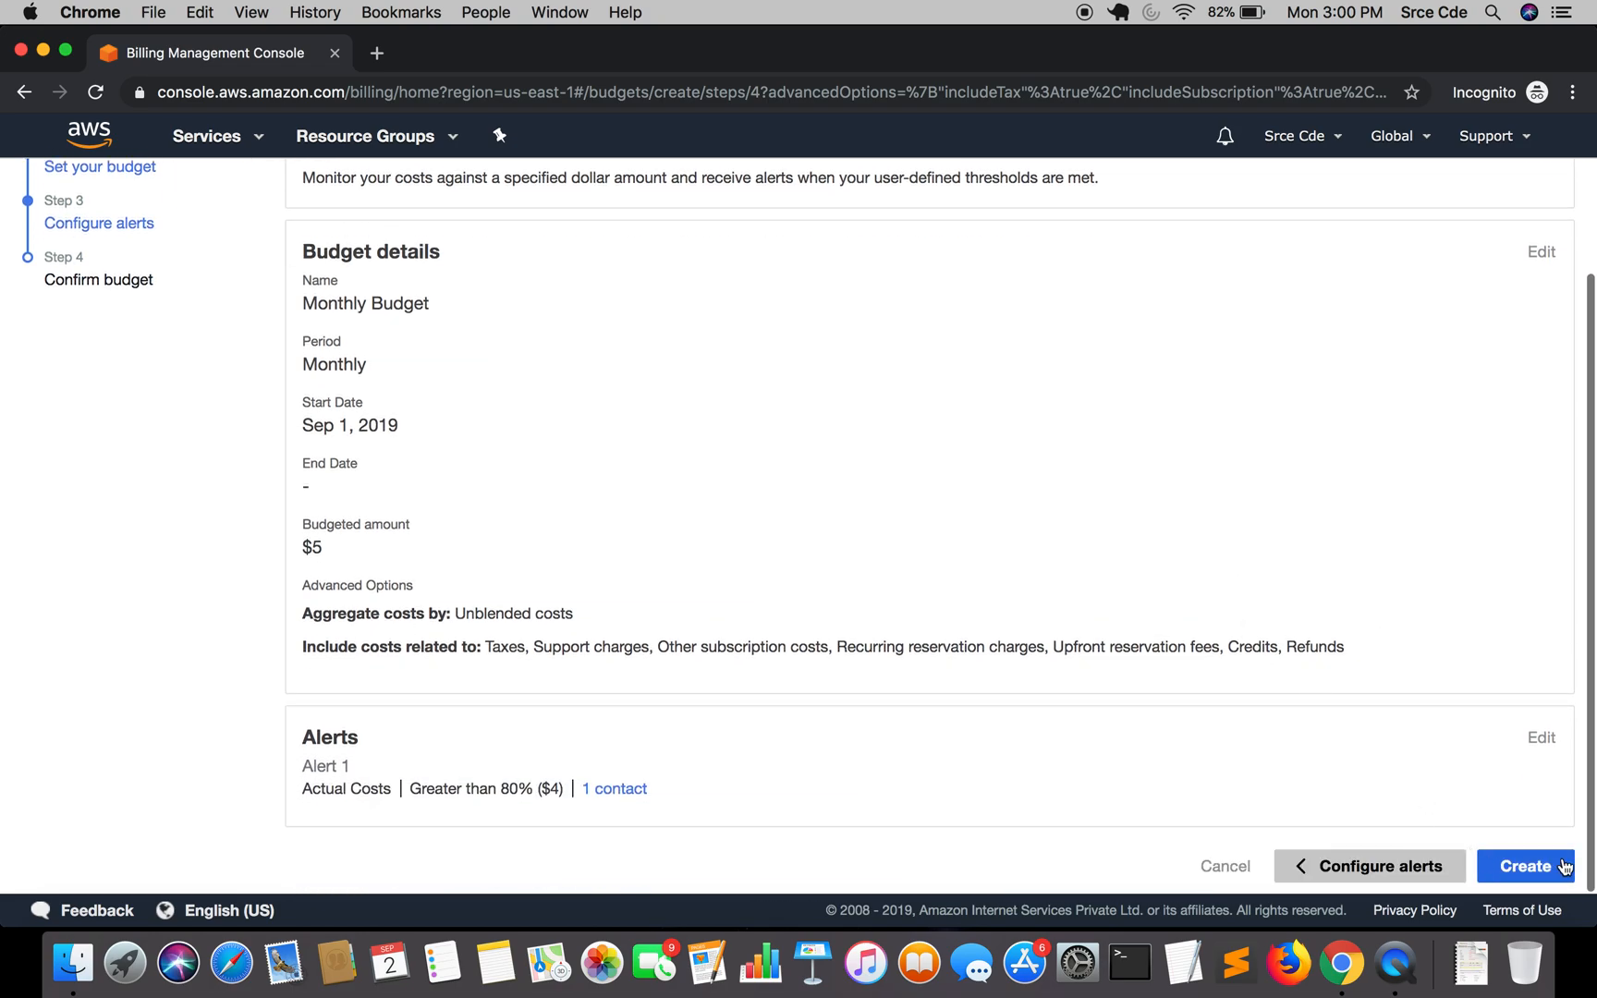
Create the budget so Monthly Budget appears in the Budgets list at $5.00
click(1526, 866)
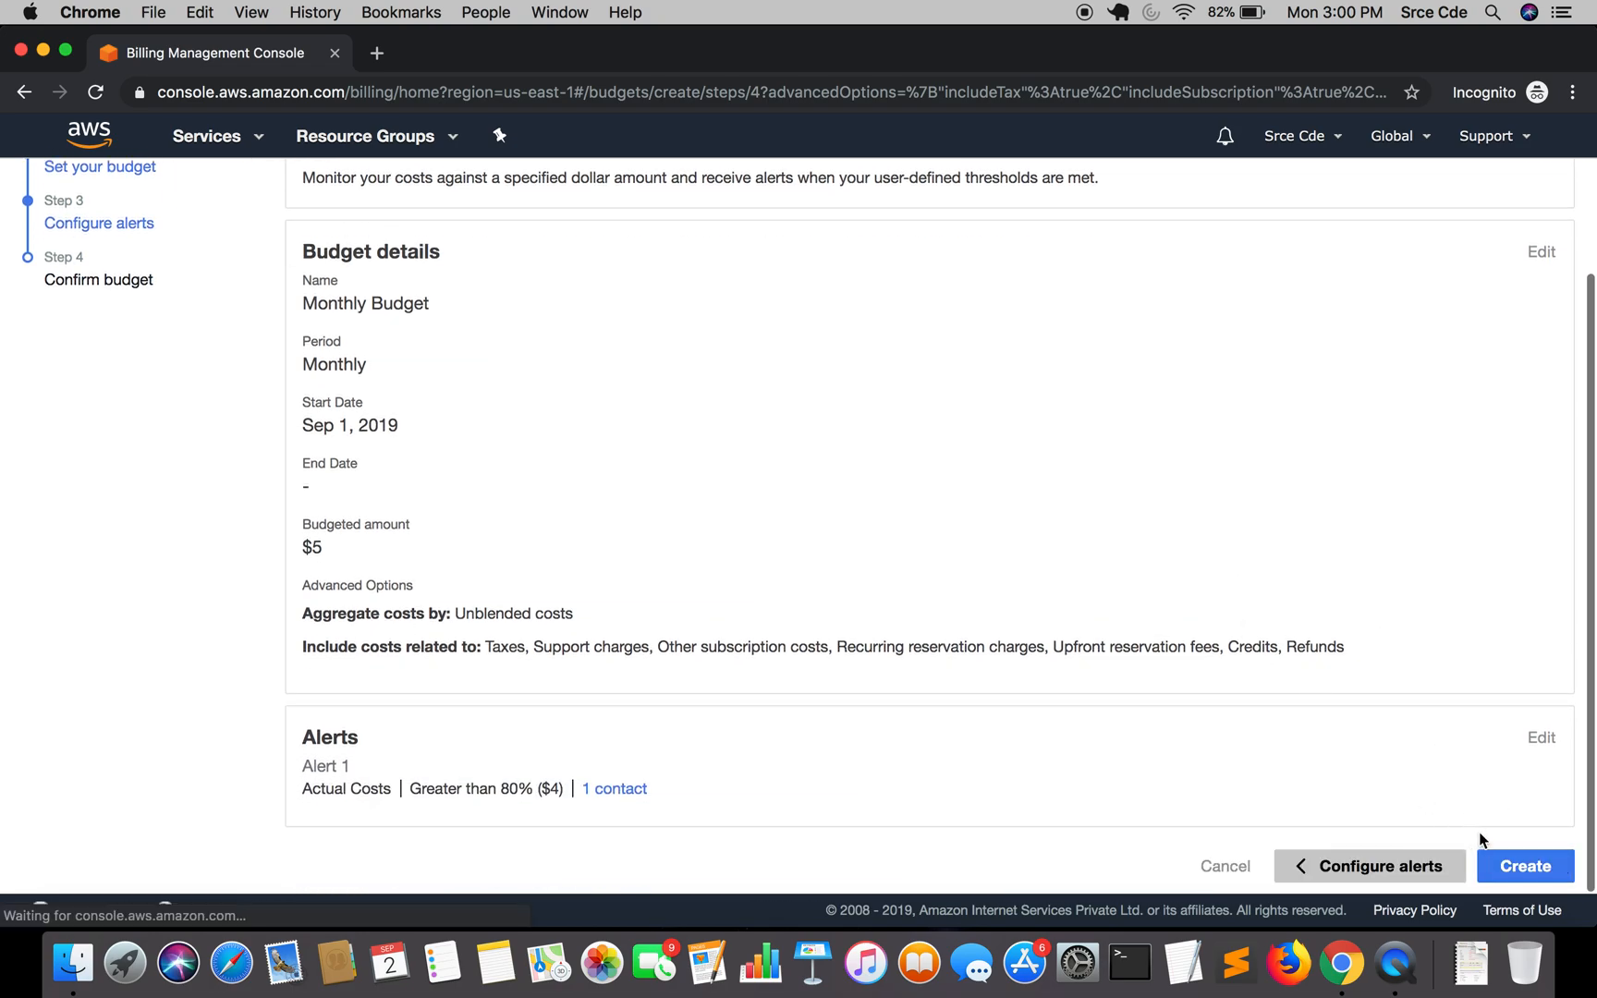
click(1524, 866)
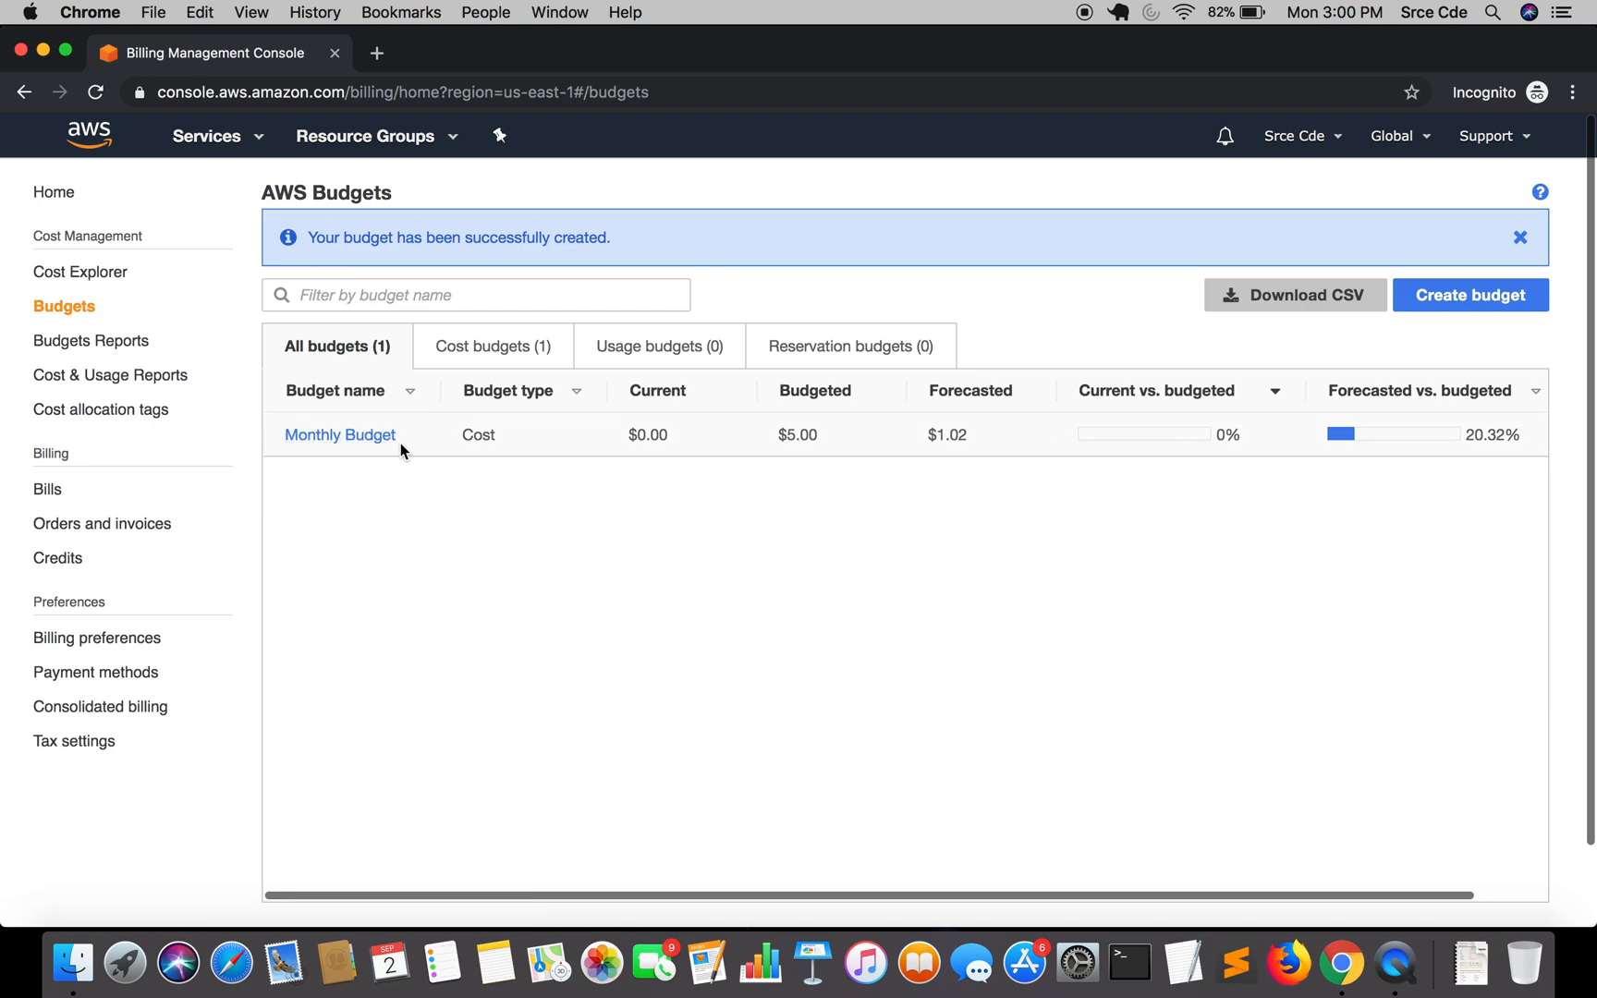
mouse_move(340, 435)
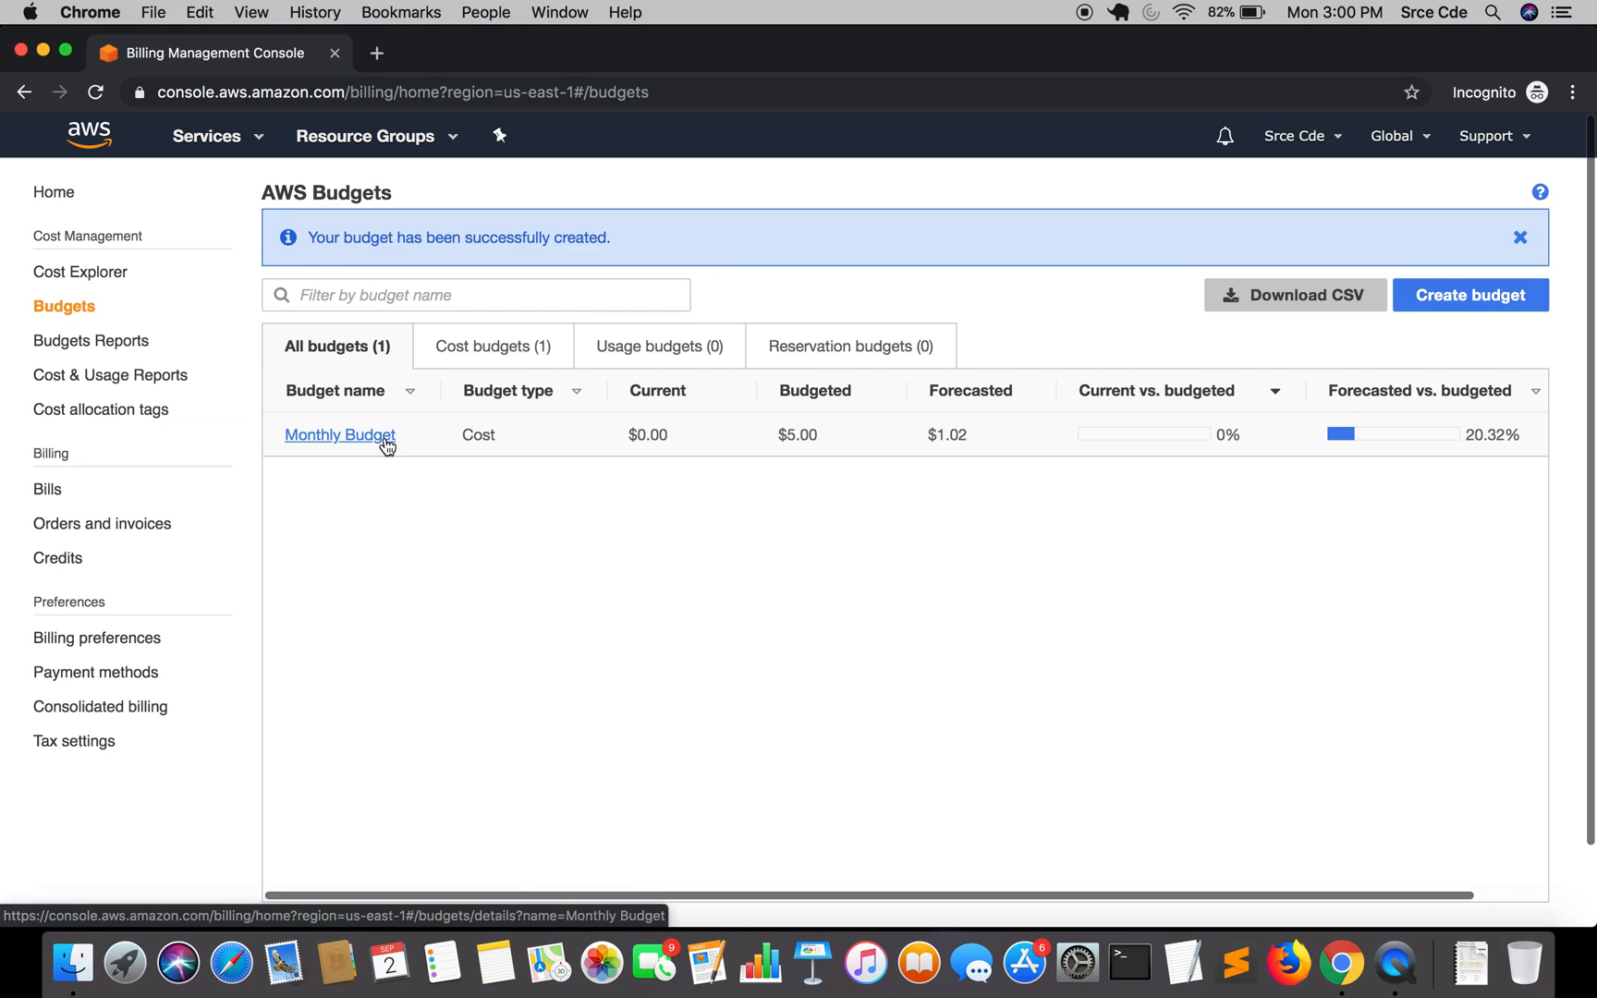